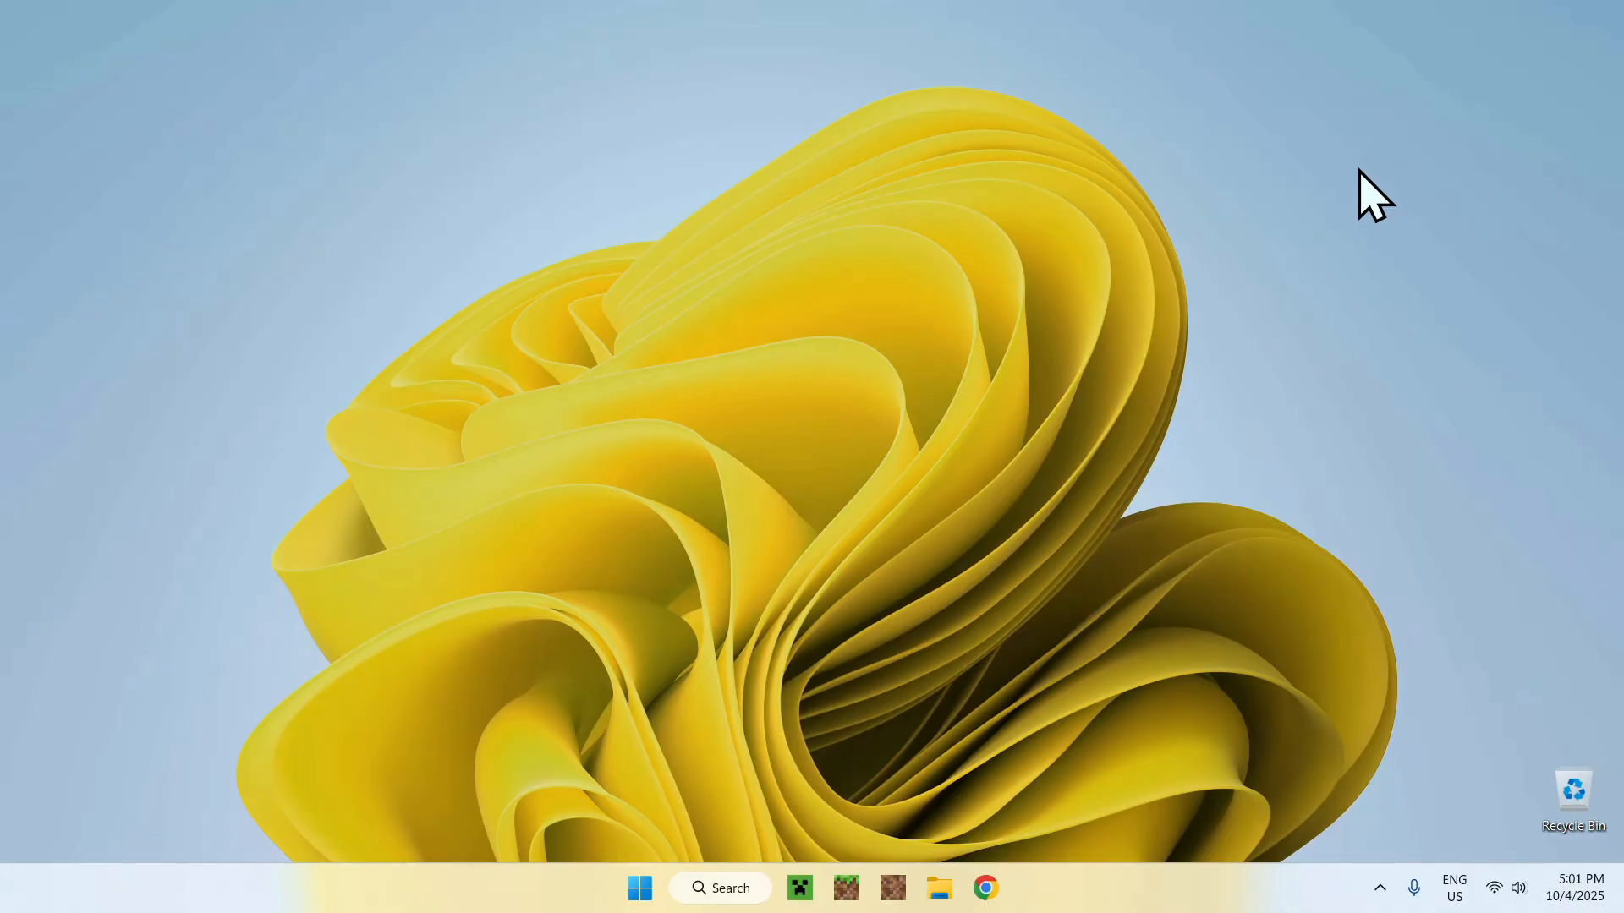
mouse_move(1456, 305)
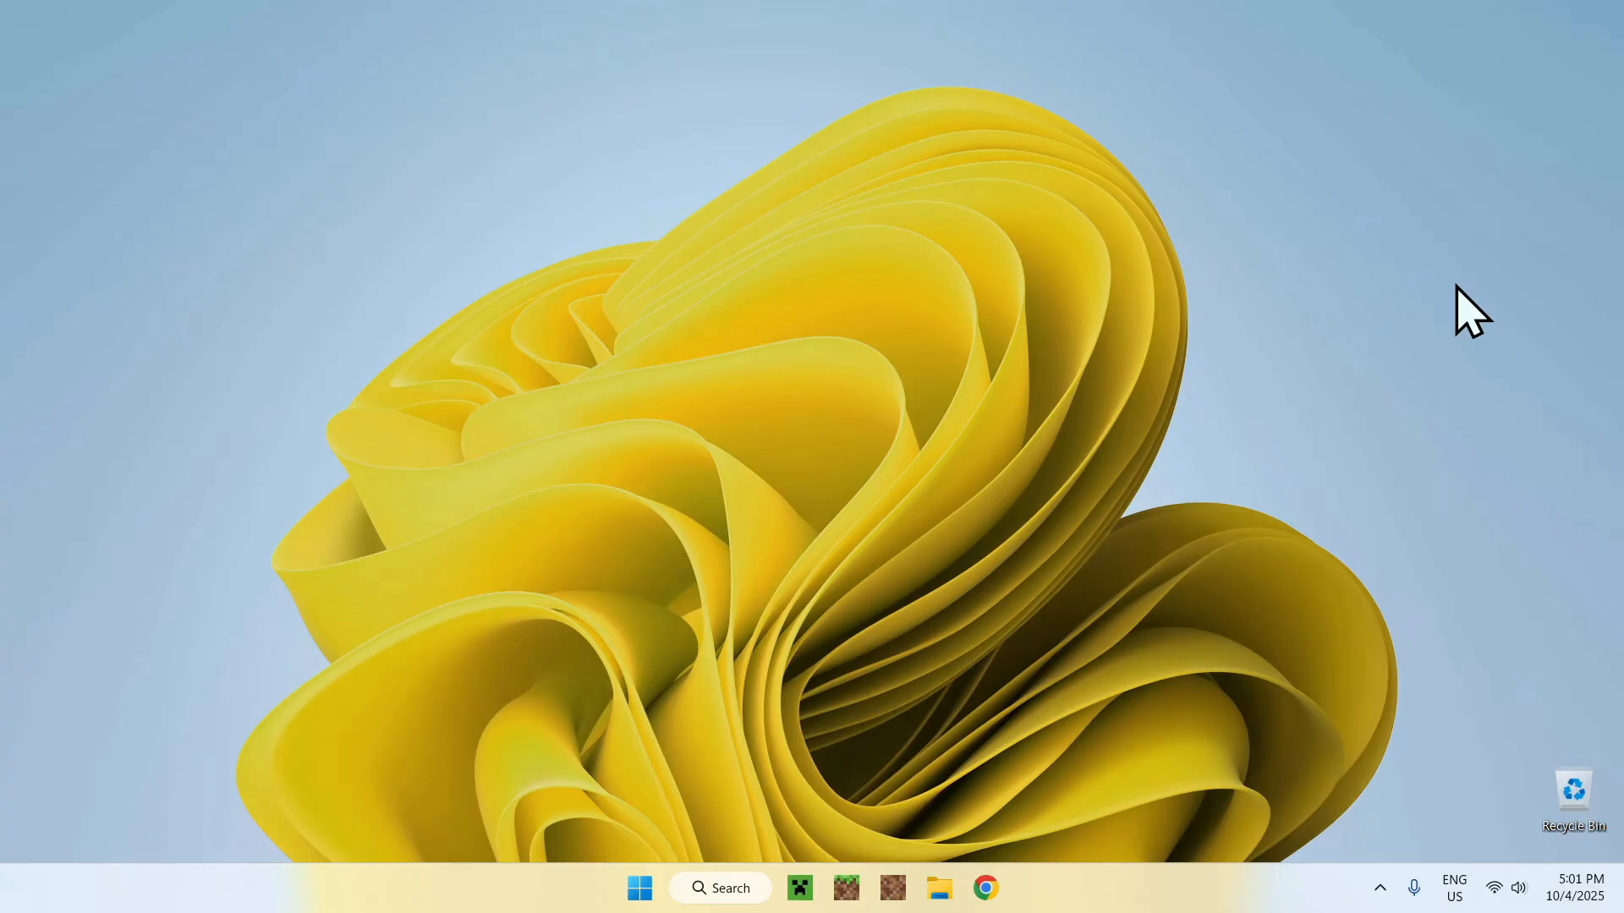
mouse_move(1397, 188)
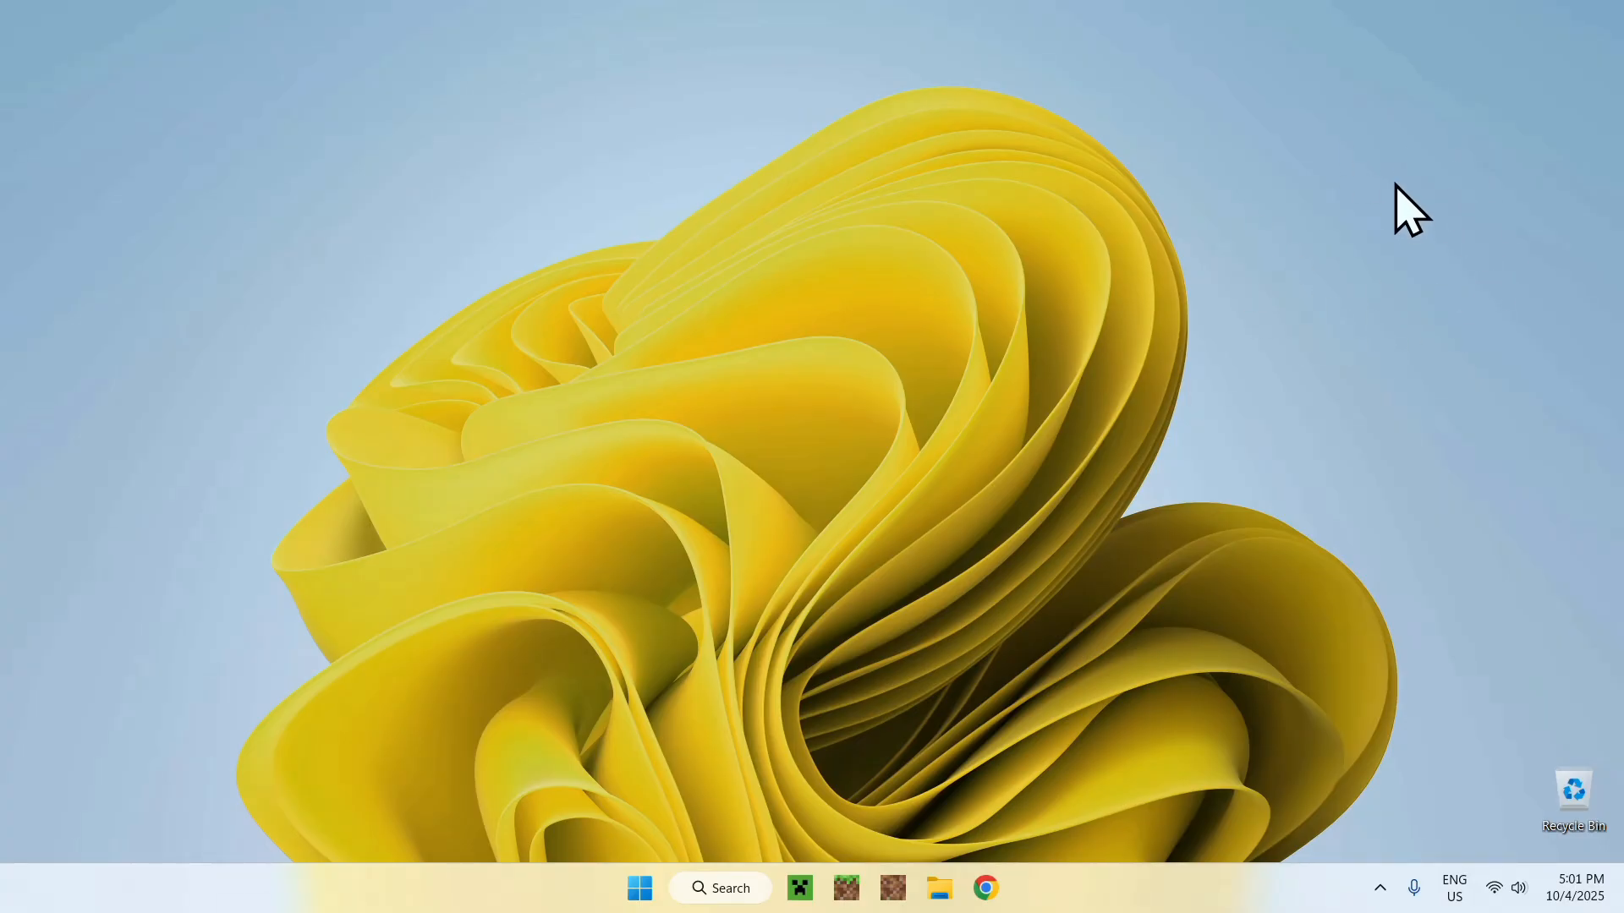
mouse_move(1023, 835)
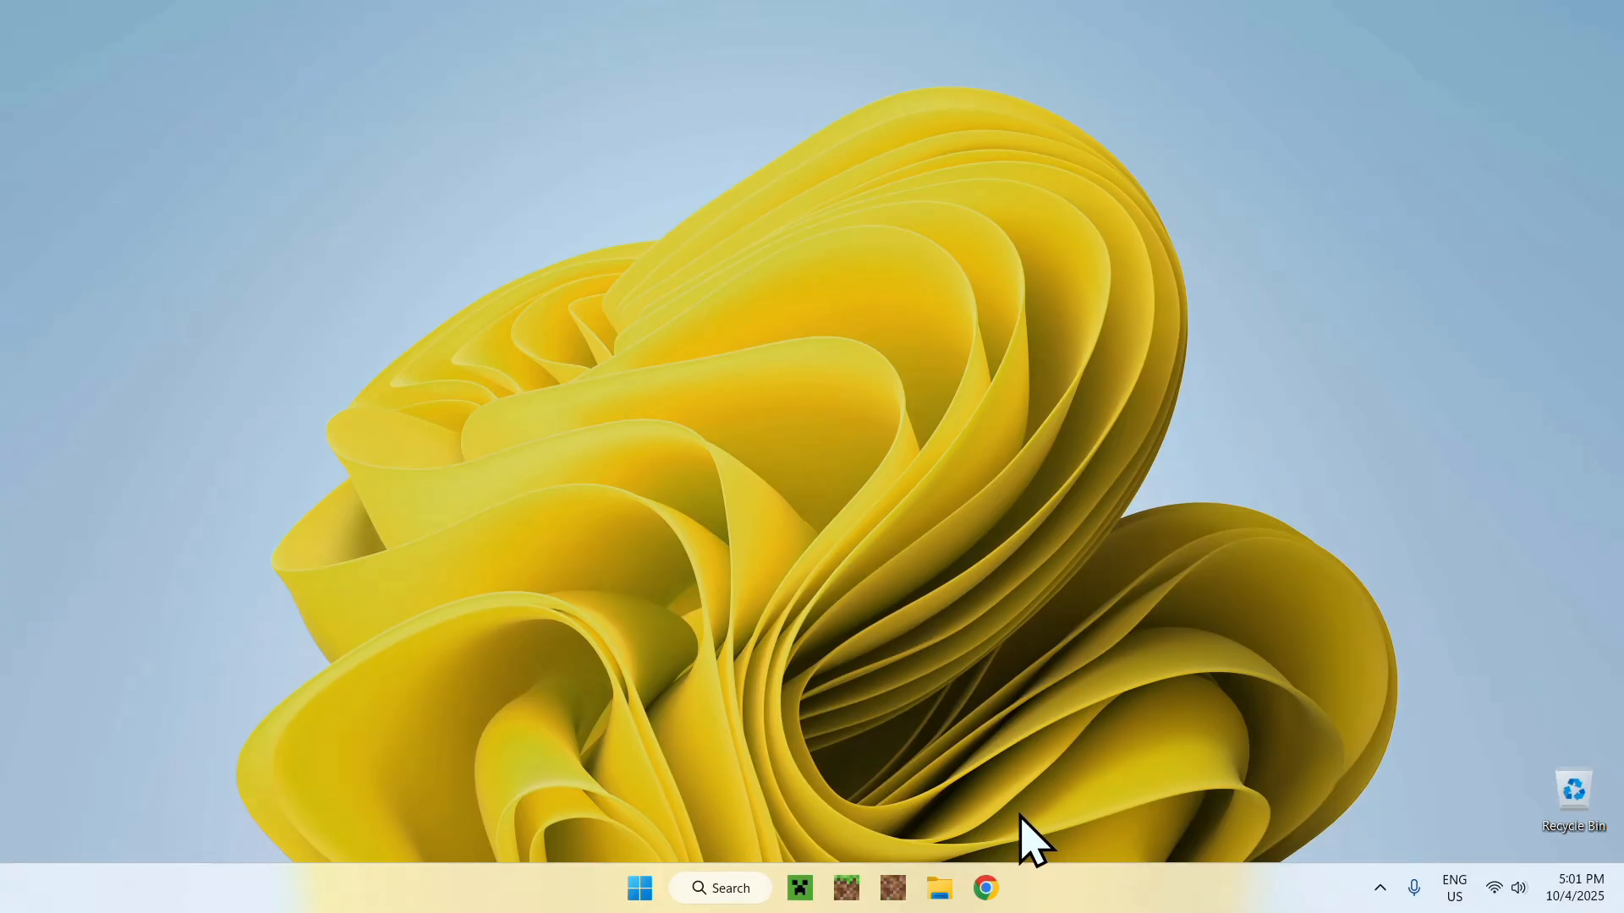
Search Google for 'Modrinth' in Chrome and land on the Modrinth homepage
click(984, 888)
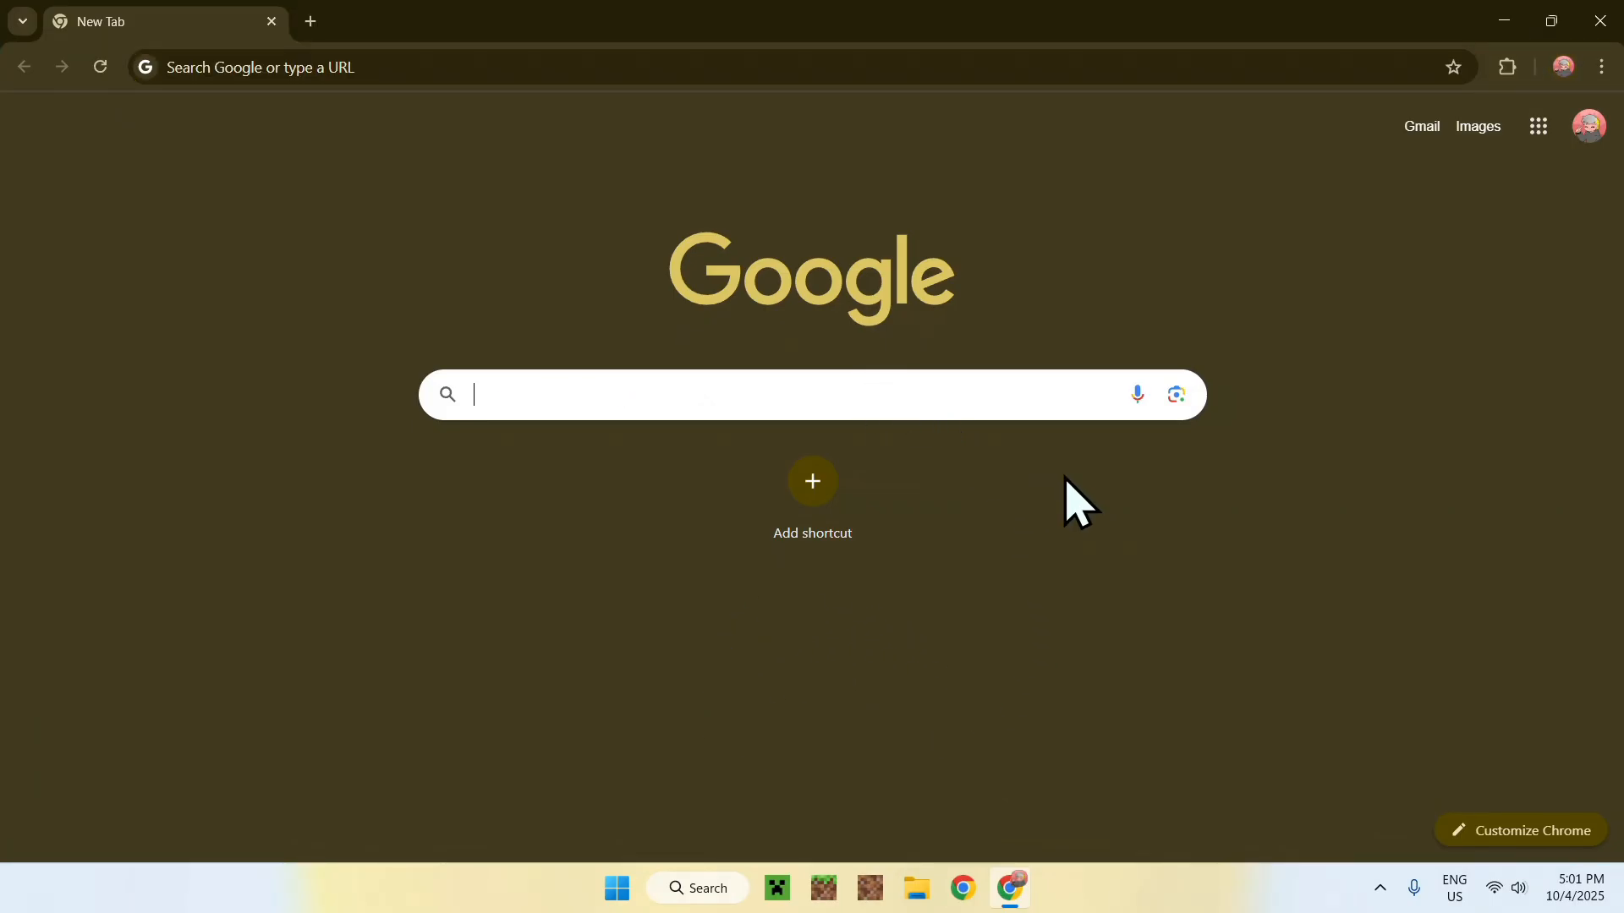
text(Modrinth)
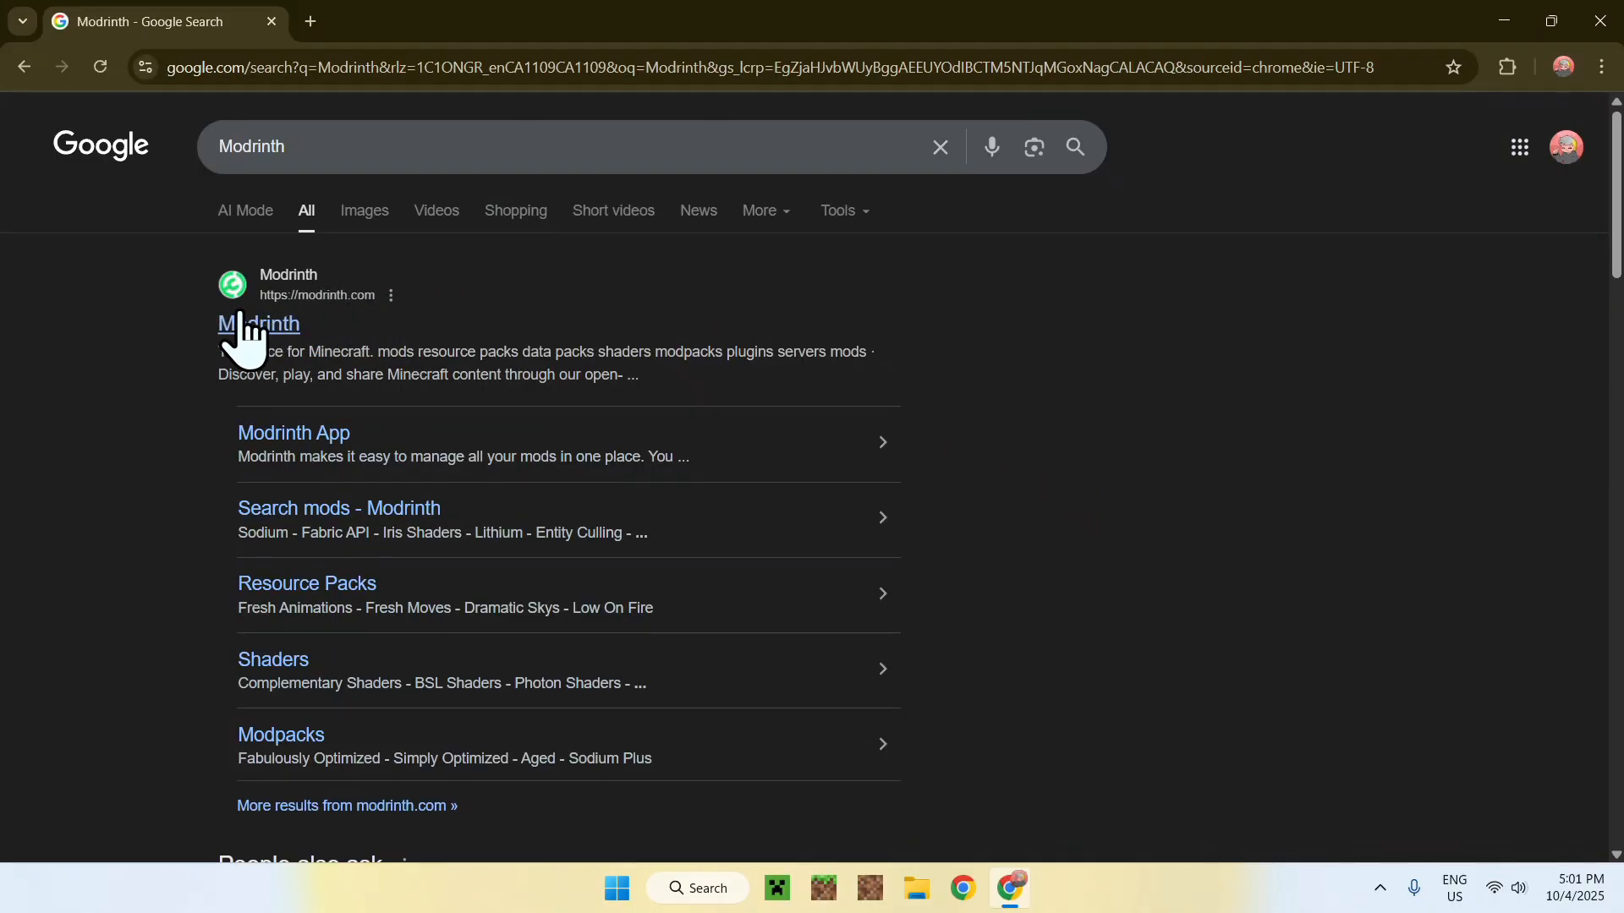
click(259, 323)
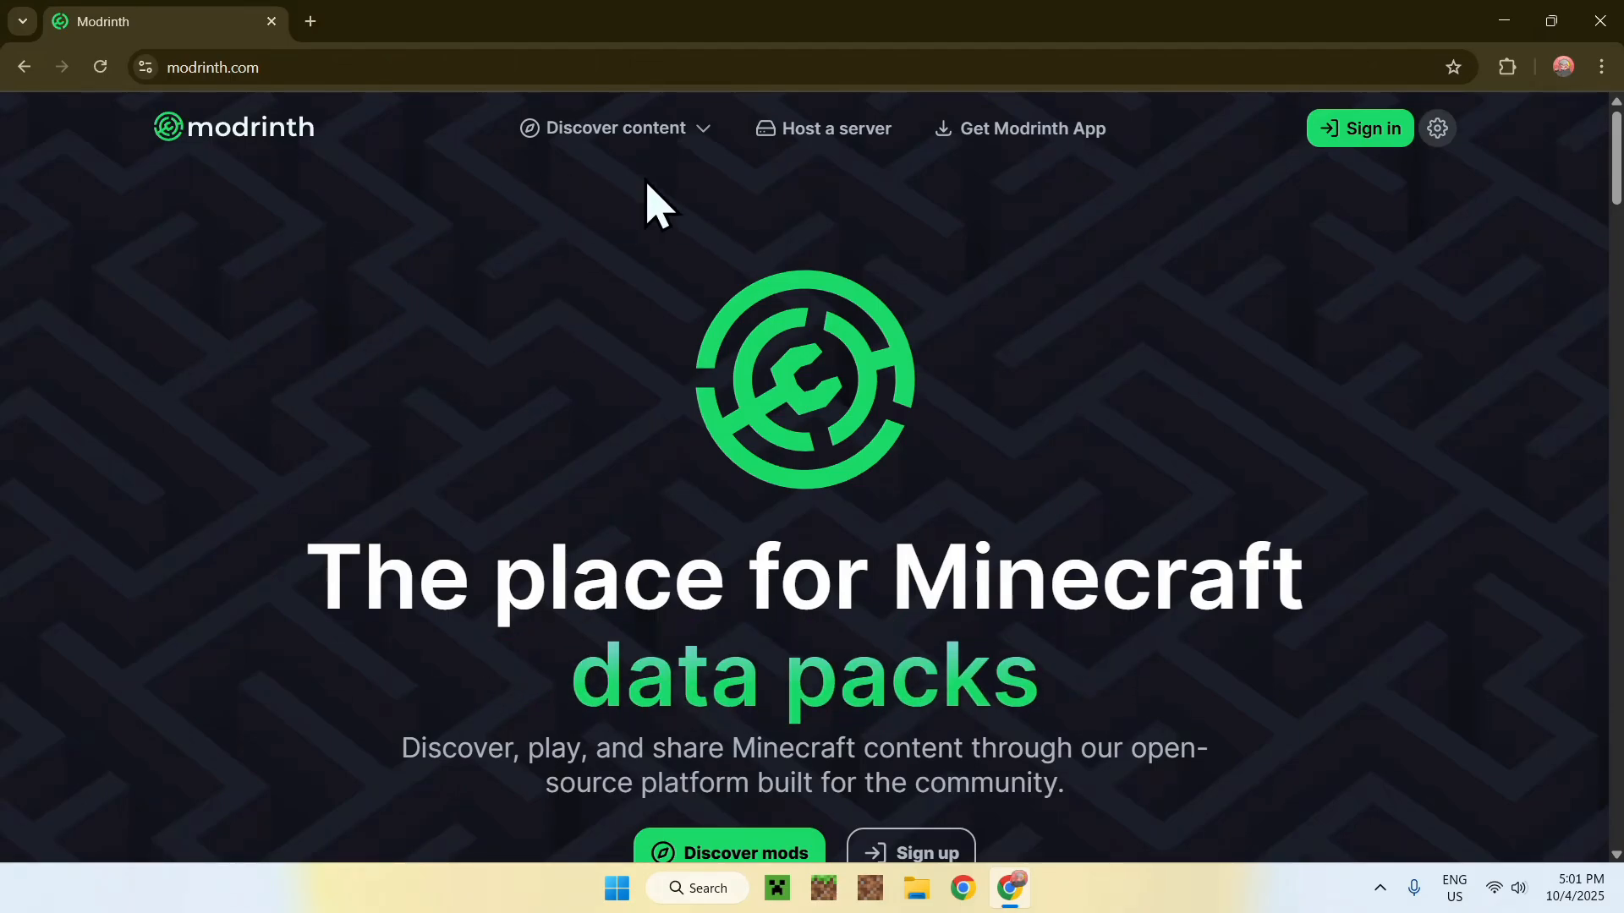
Browse Discover content > Mods and search the catalogue for 'Sodium Extra'
click(616, 128)
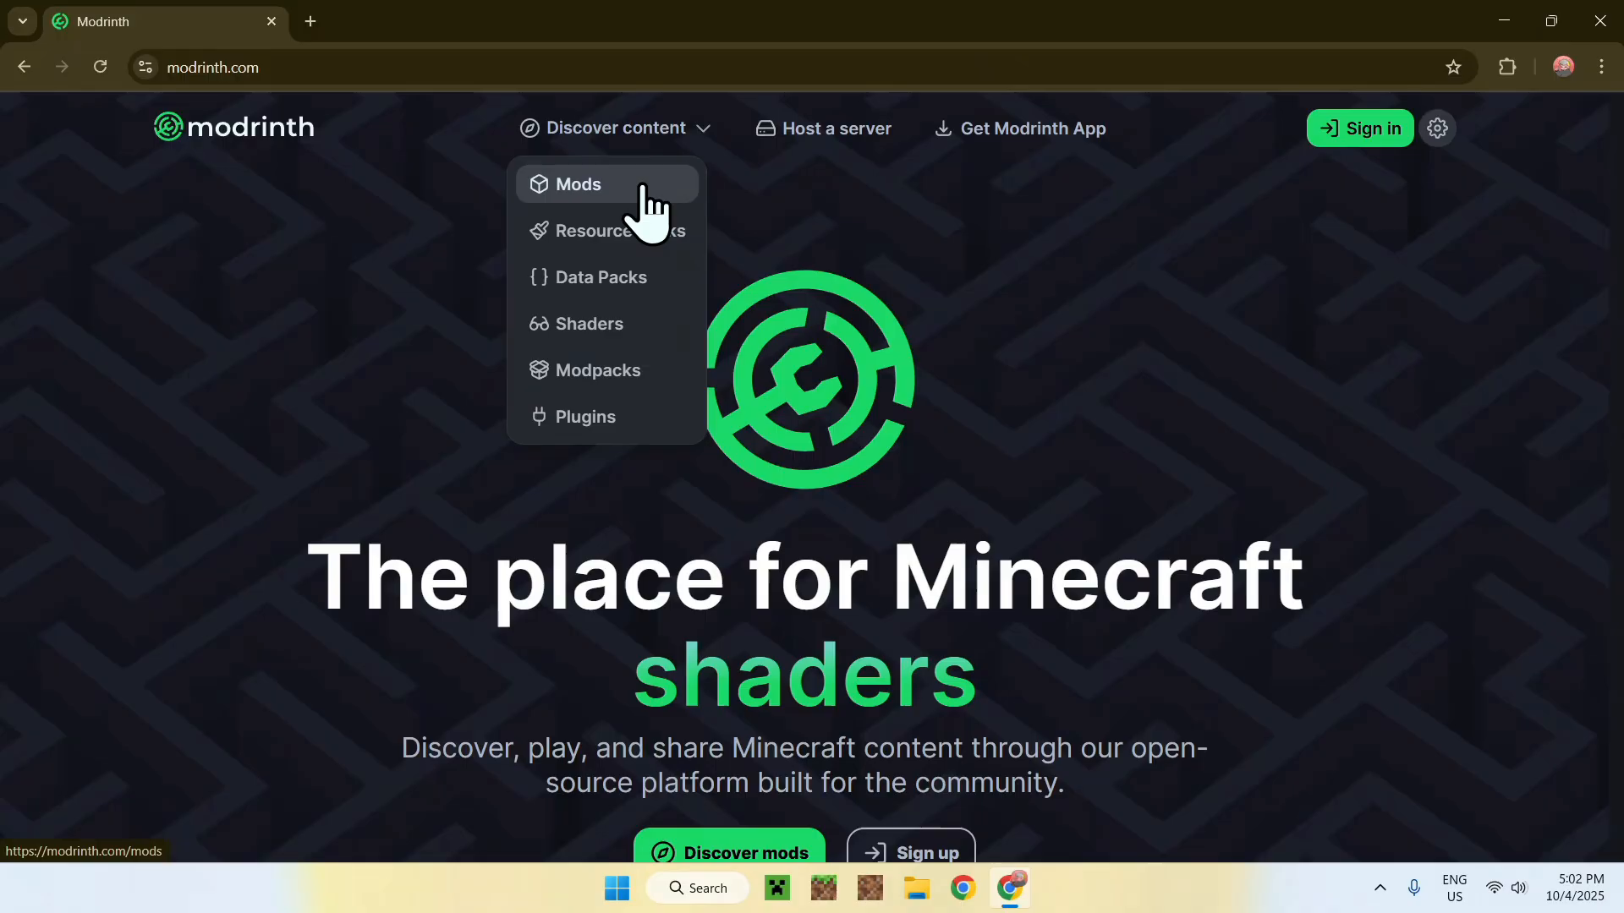
click(579, 184)
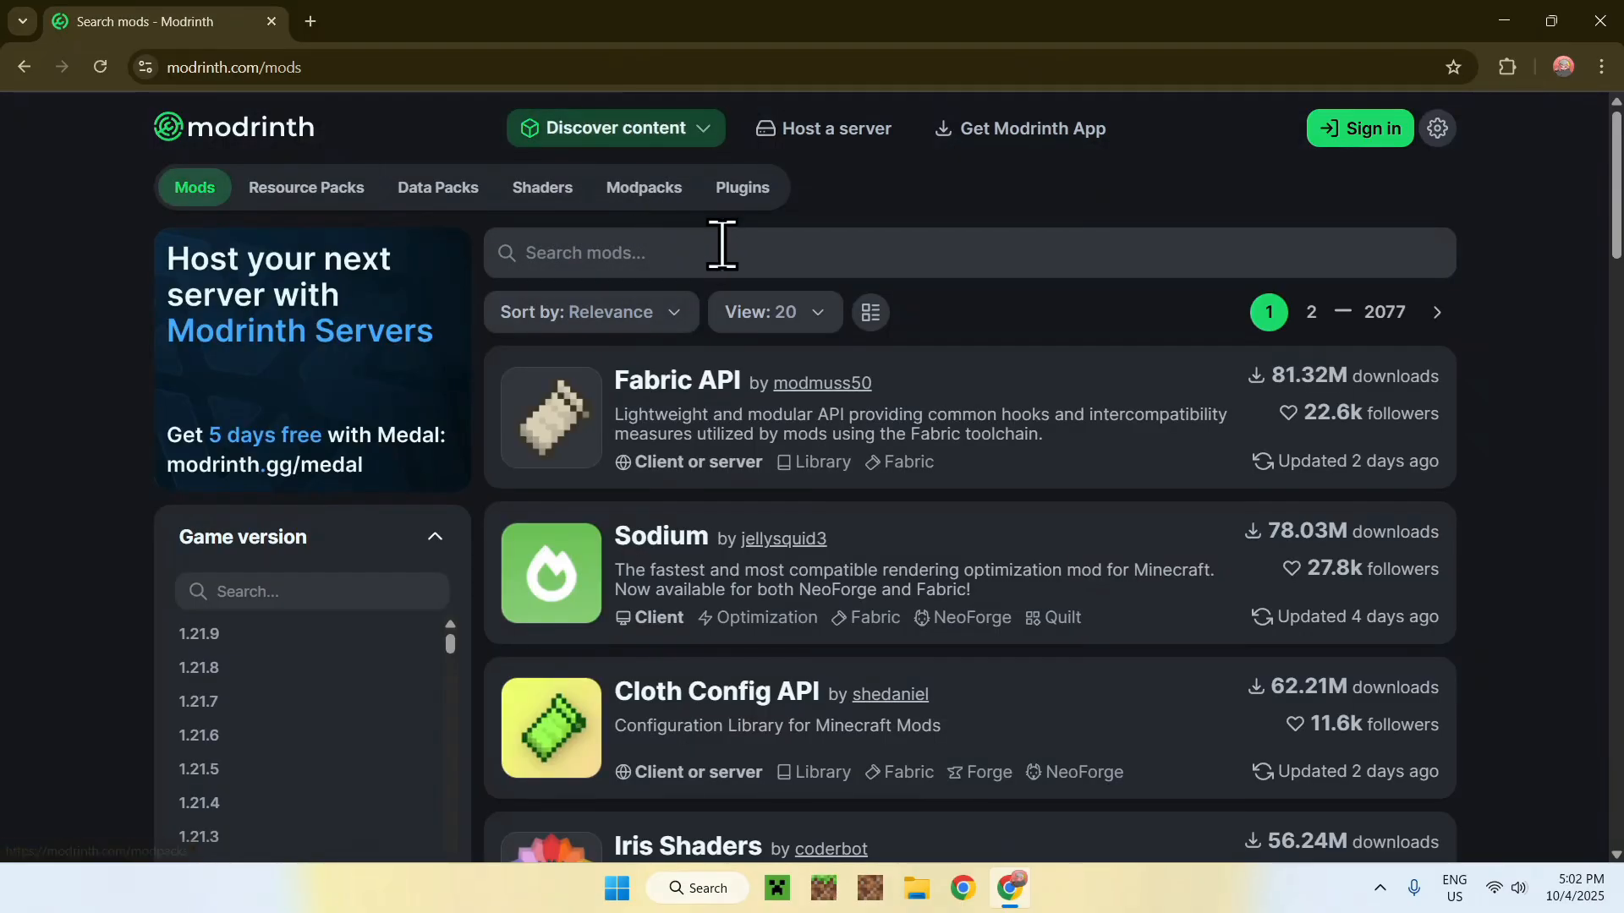
click(721, 252)
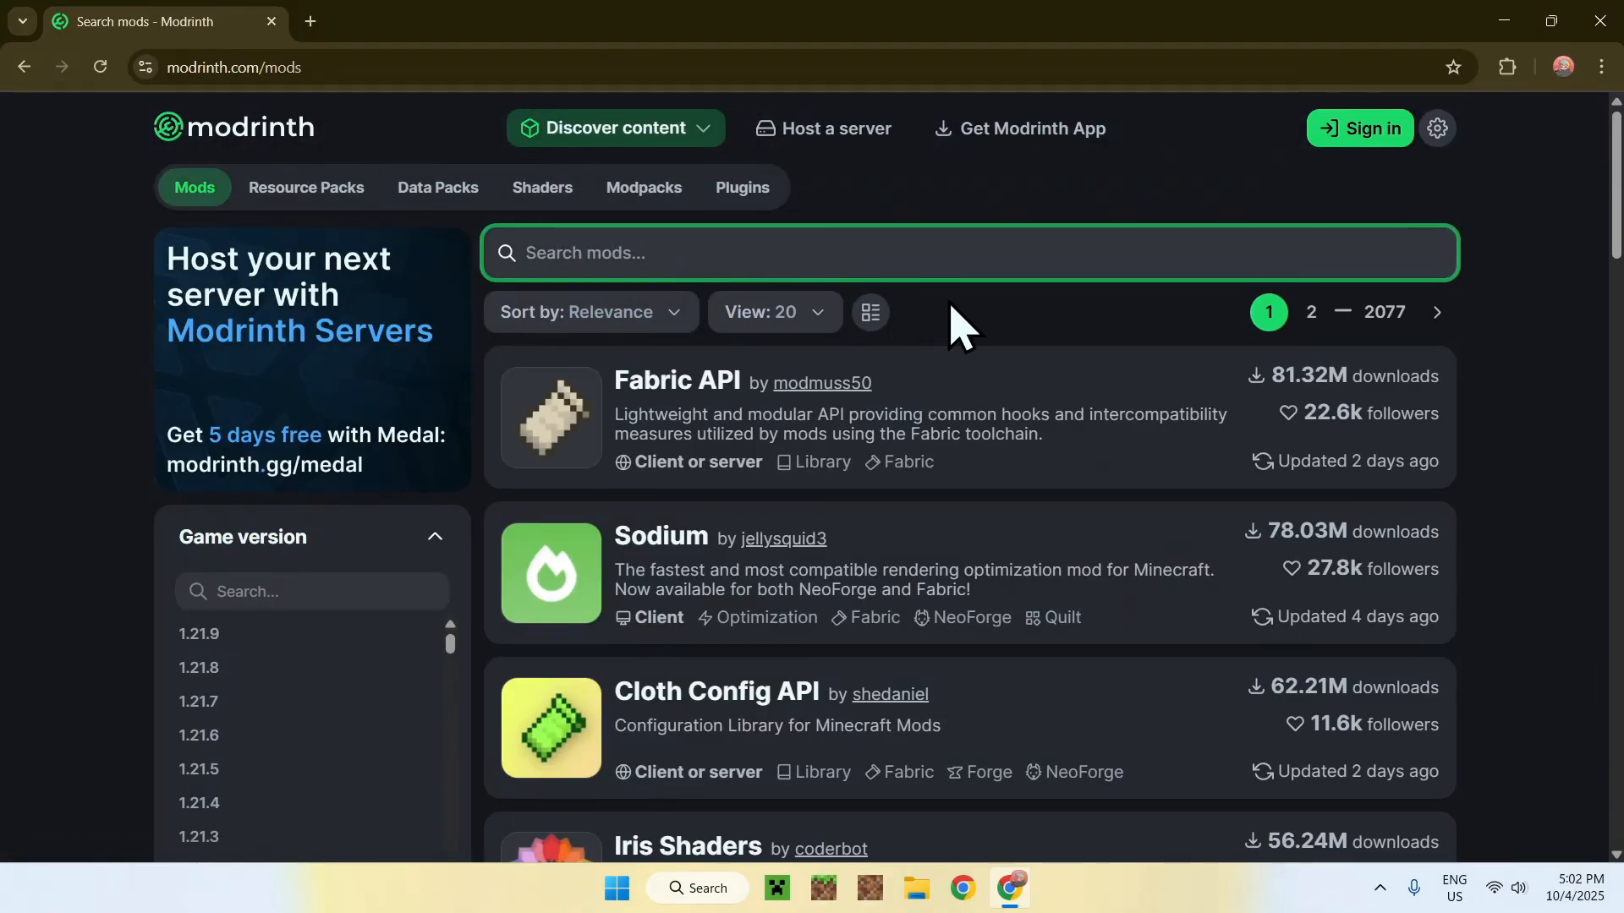
text(Sodium Extra)
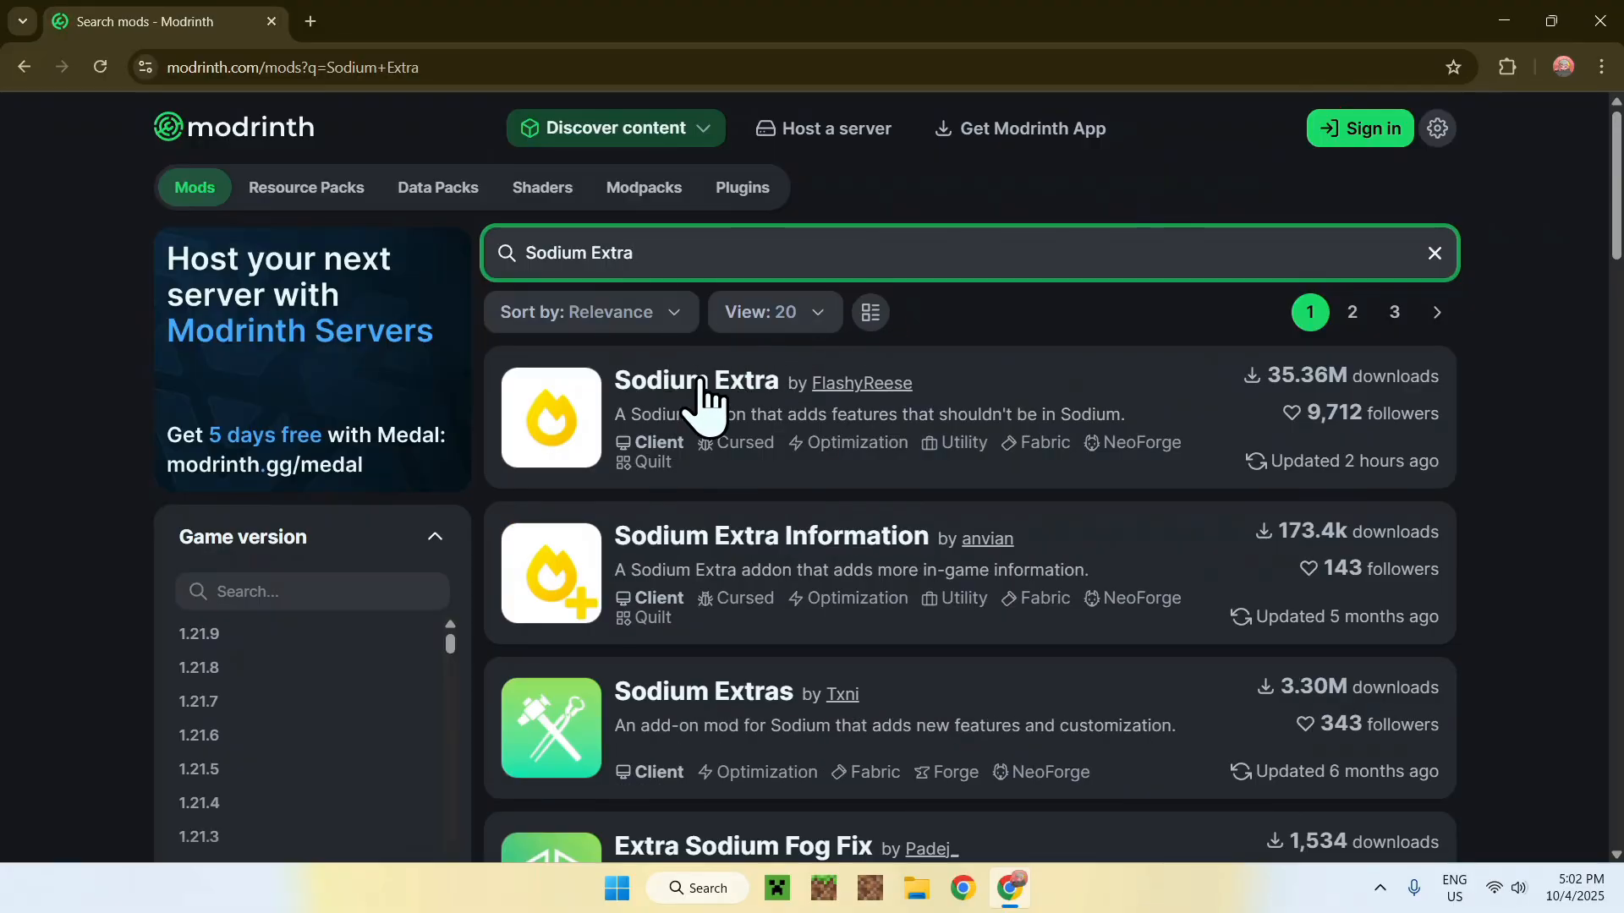
mouse_move(700, 401)
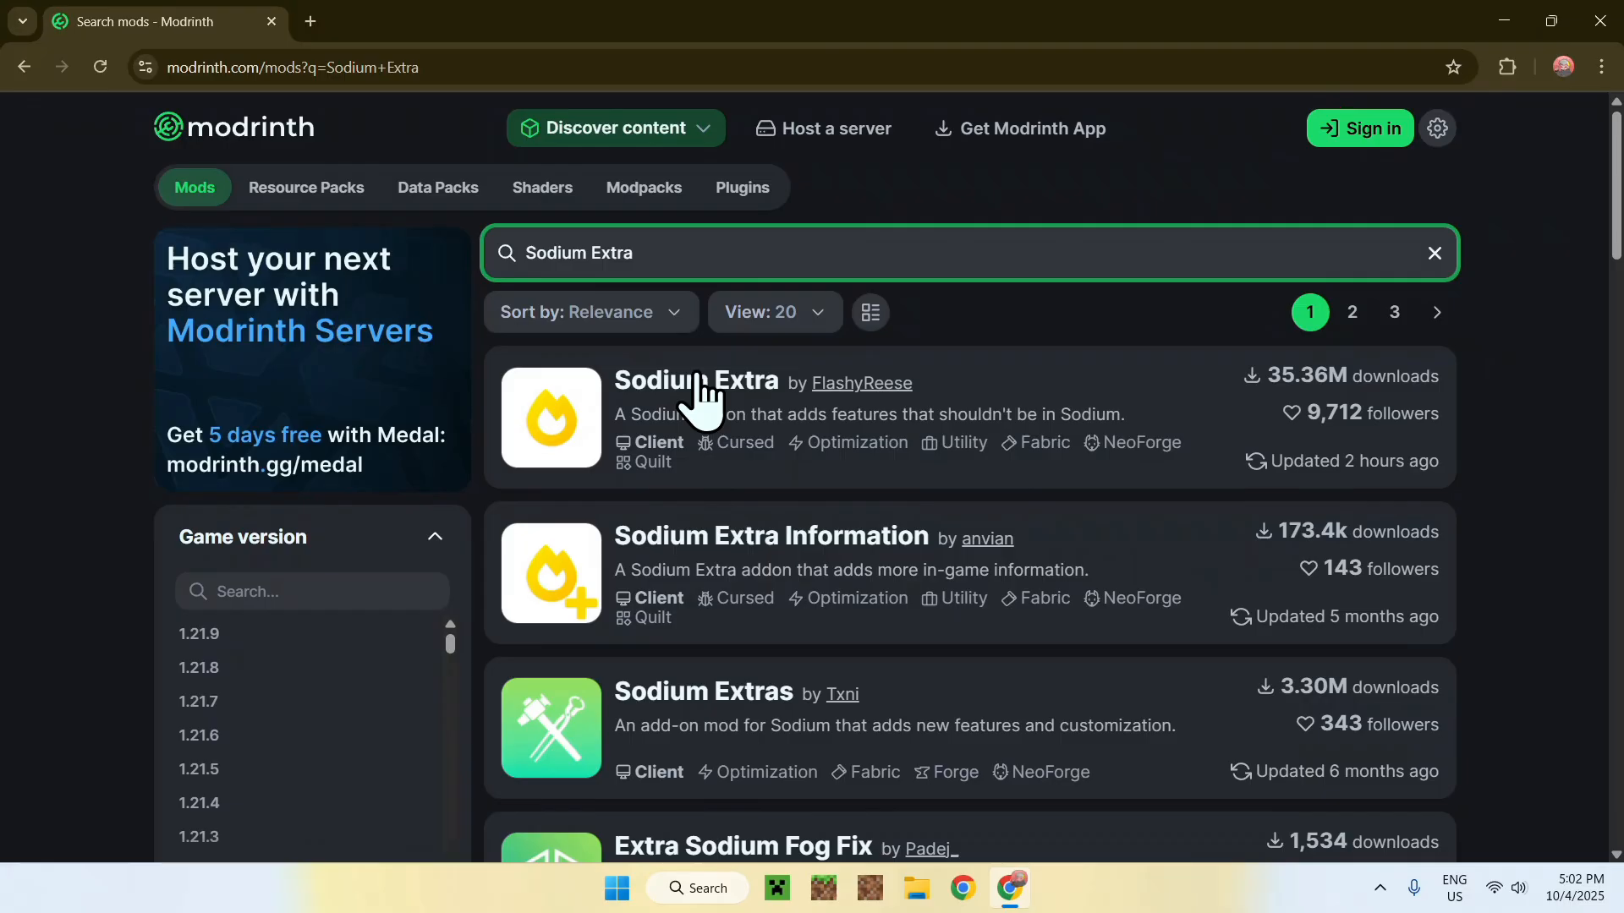
Filter Sodium Extra's Versions list to Minecraft 1.21.9, leaving the 0.7.0 Fabric build
click(697, 383)
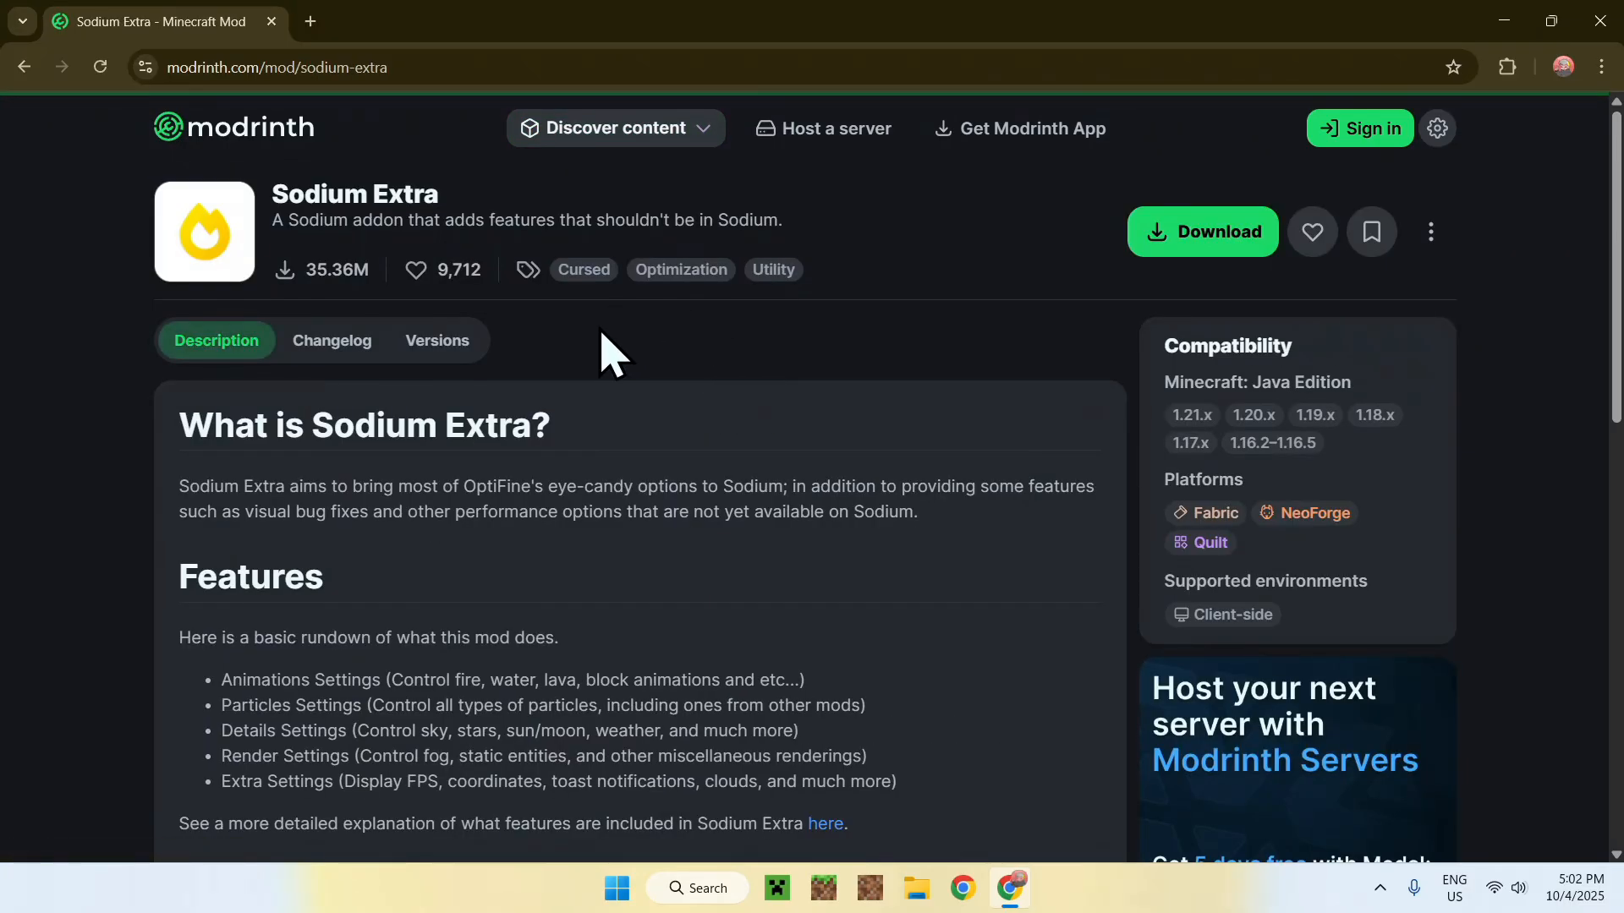
mouse_move(643, 375)
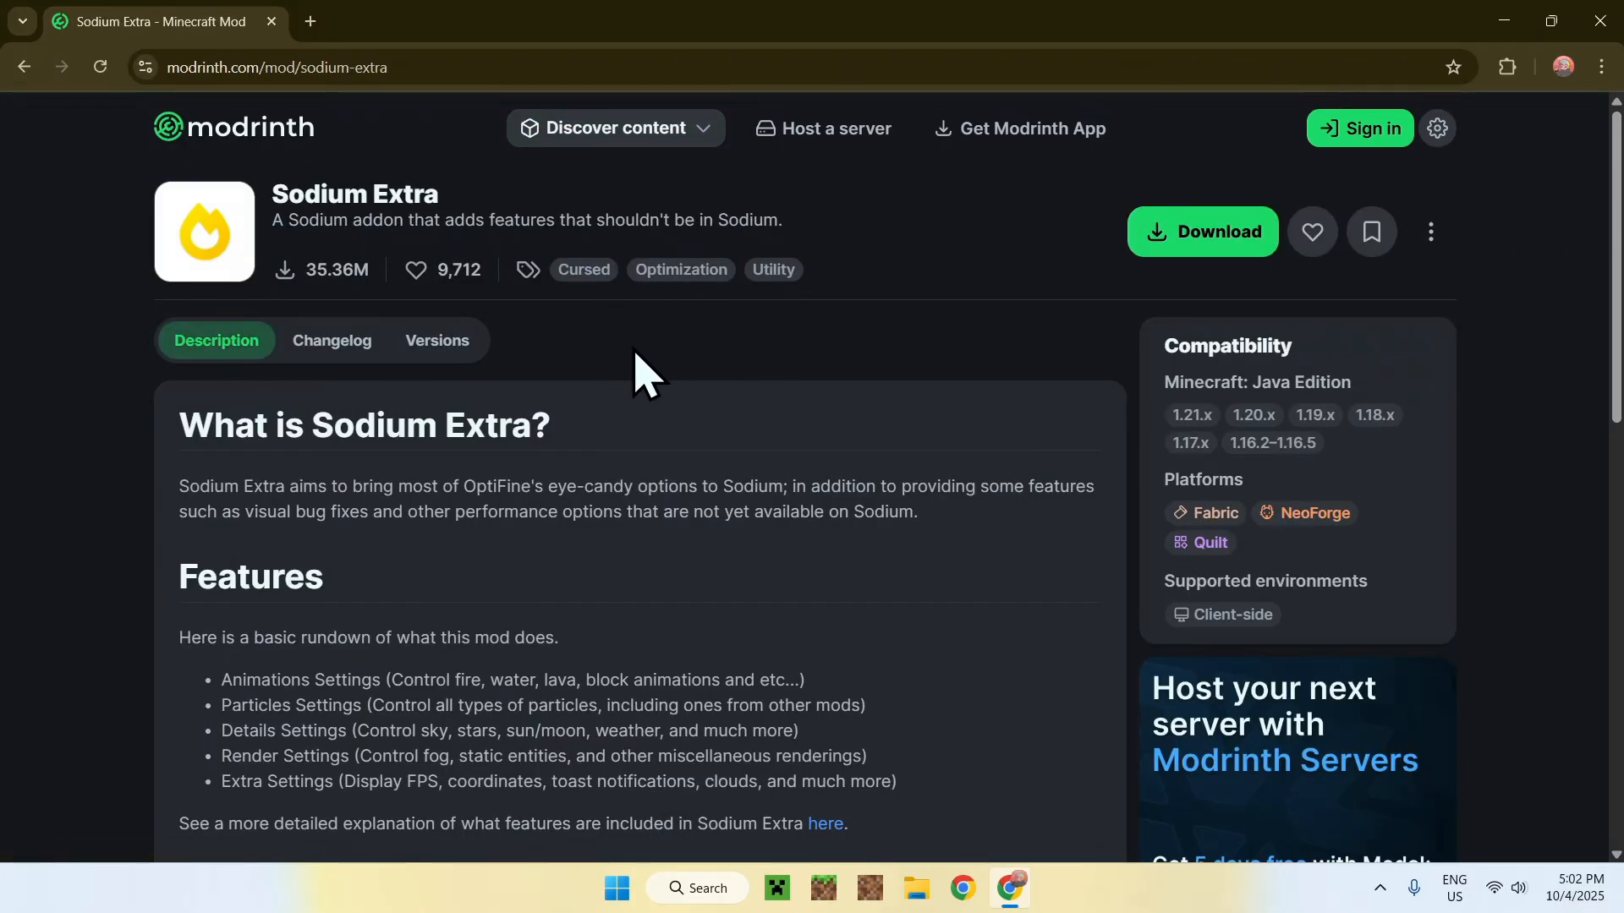
mouse_move(447, 372)
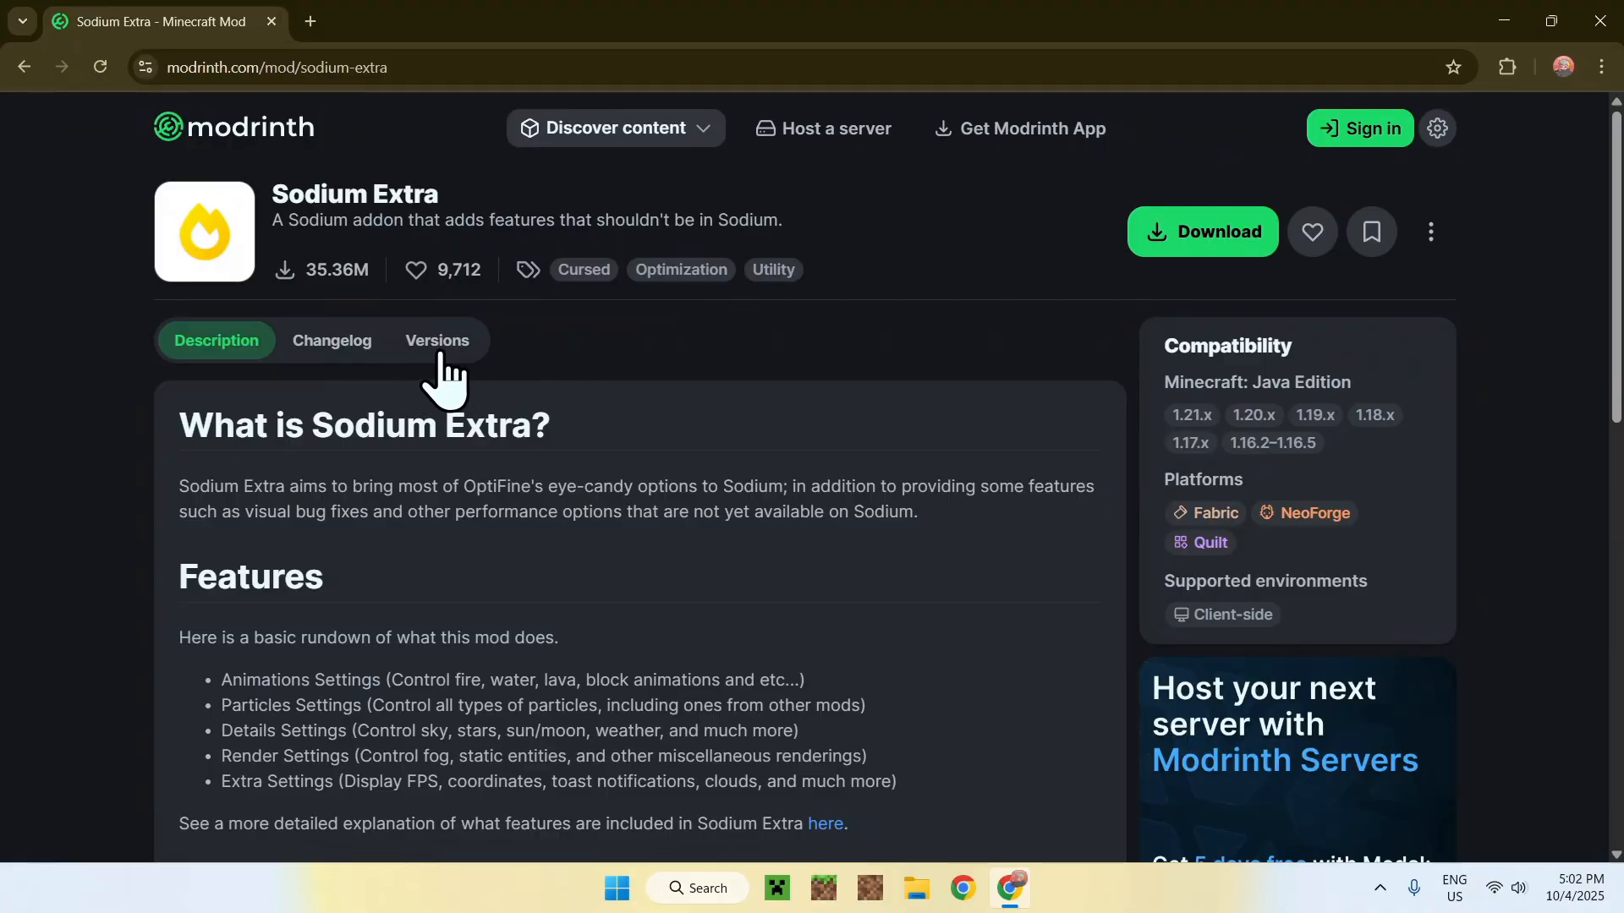
click(436, 340)
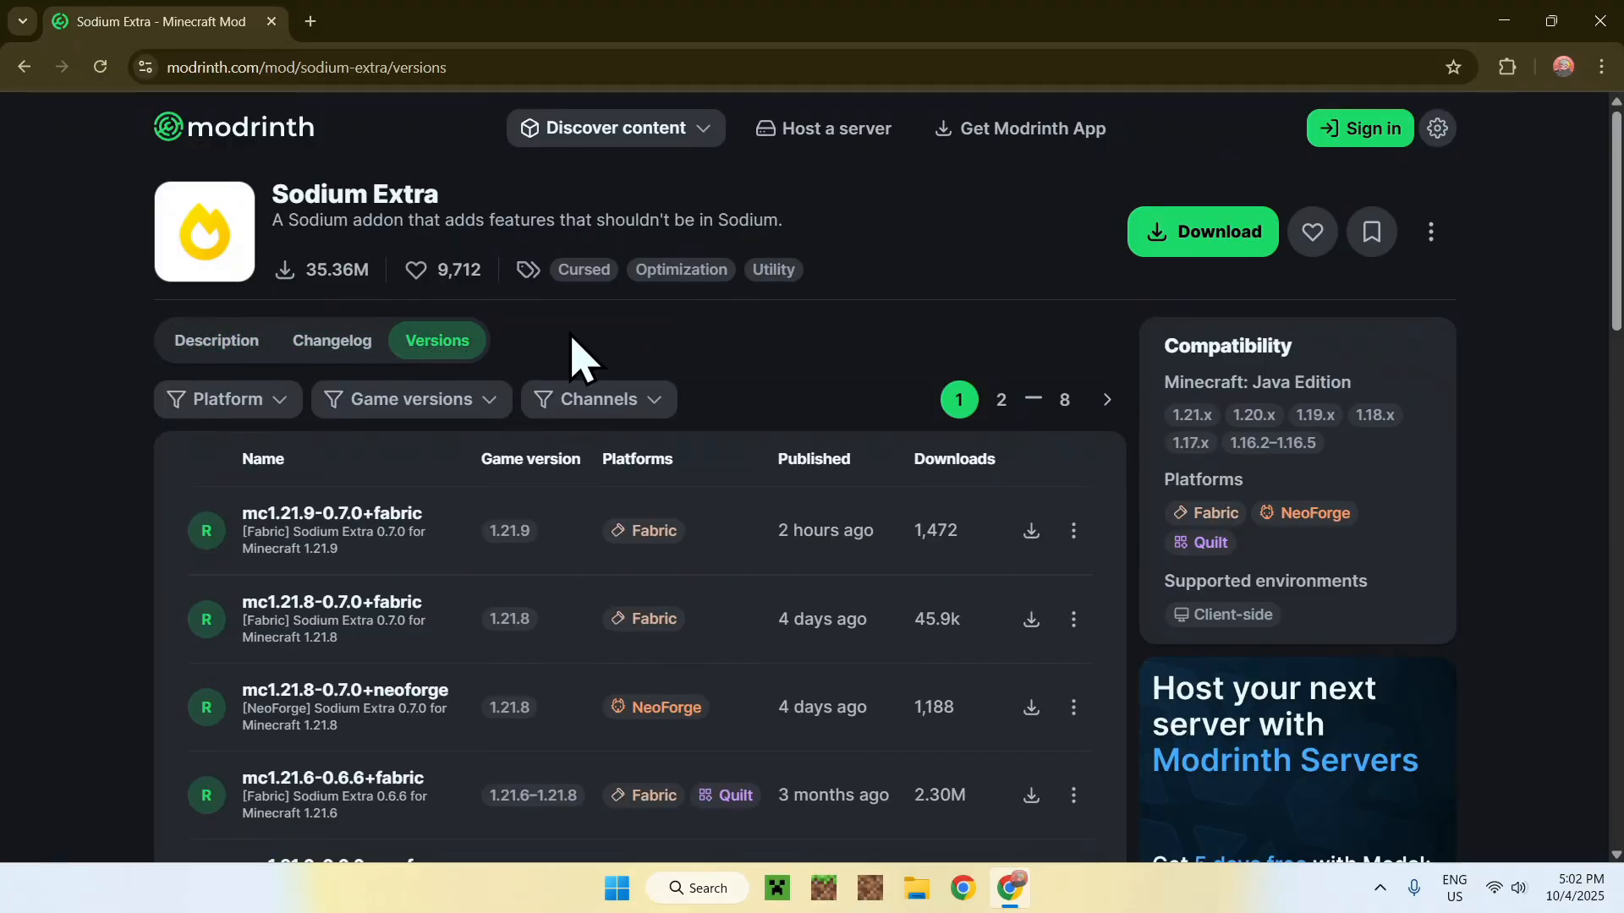
mouse_move(721, 392)
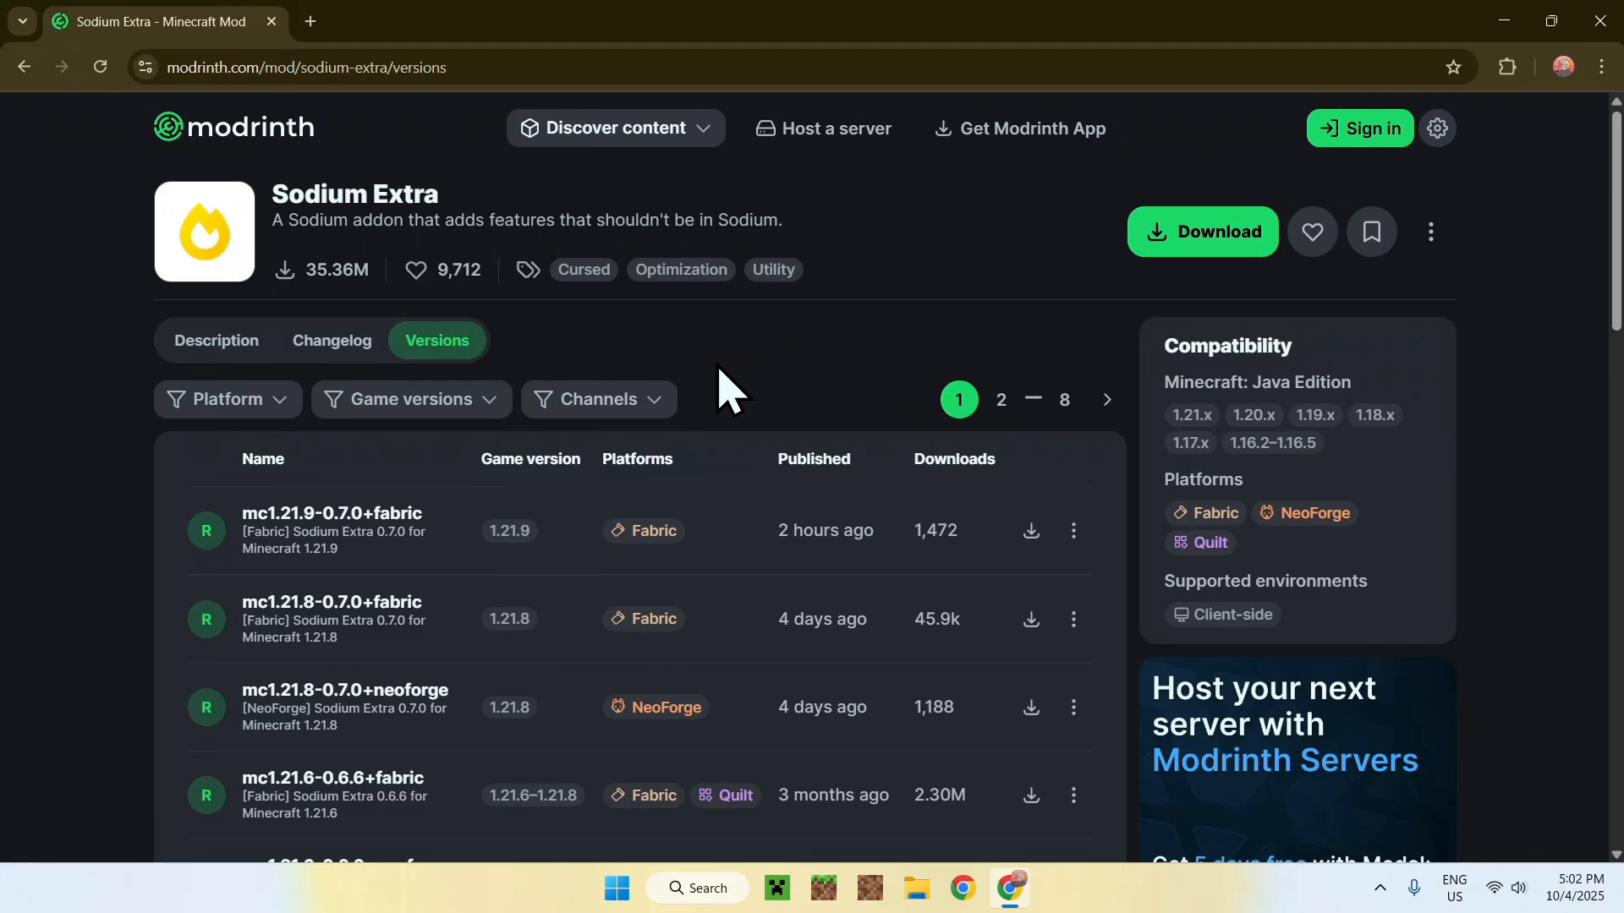
mouse_move(776, 355)
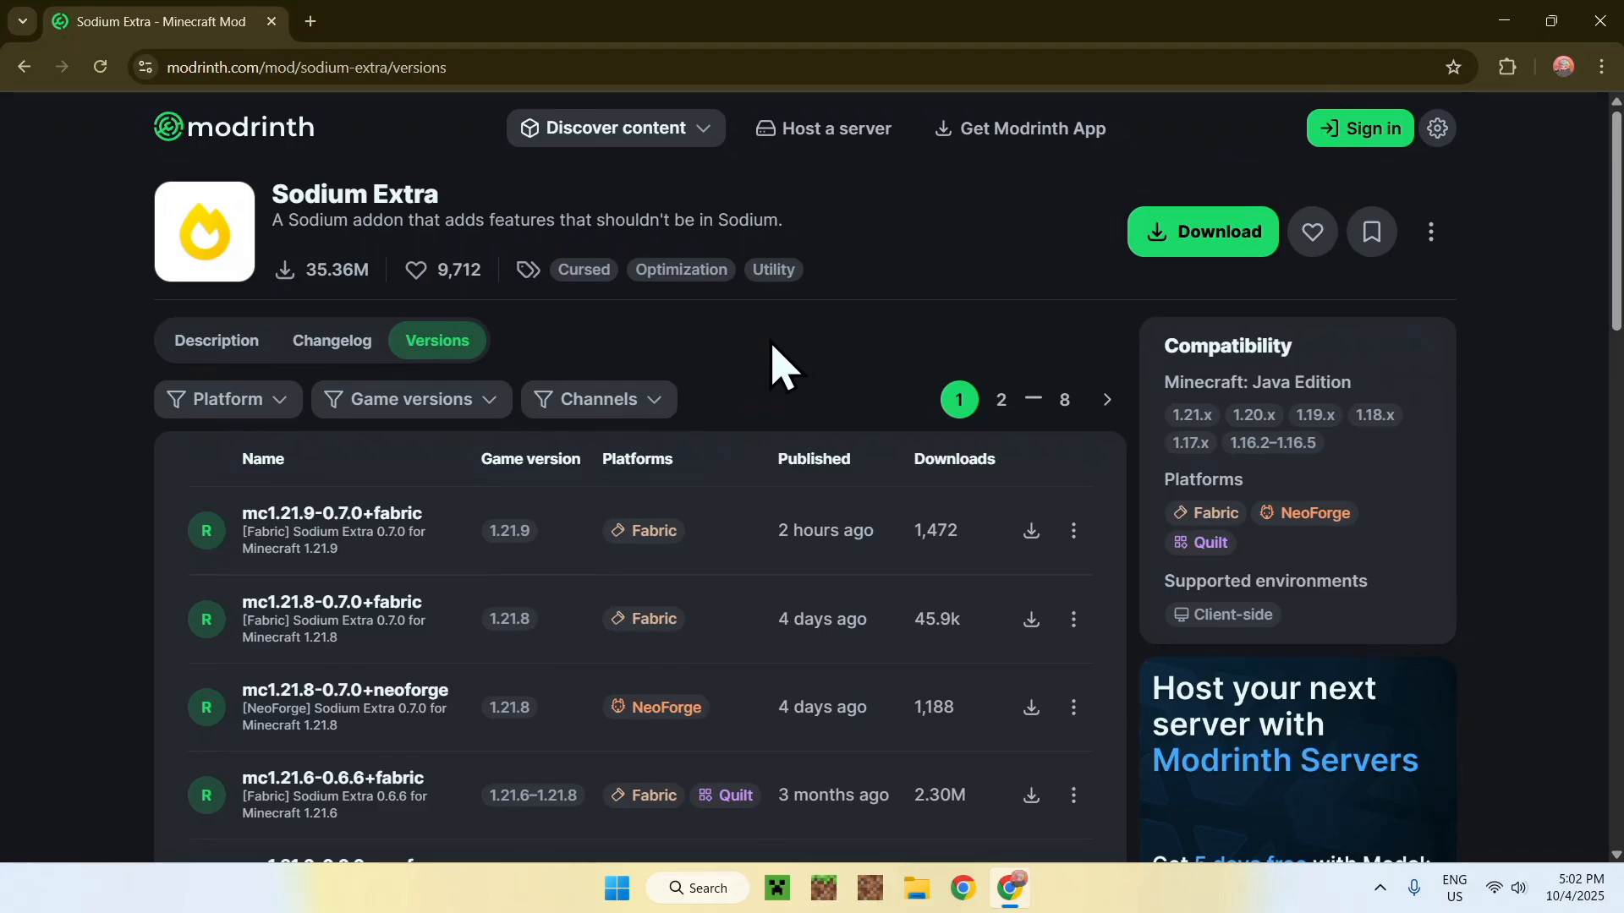
mouse_move(405, 423)
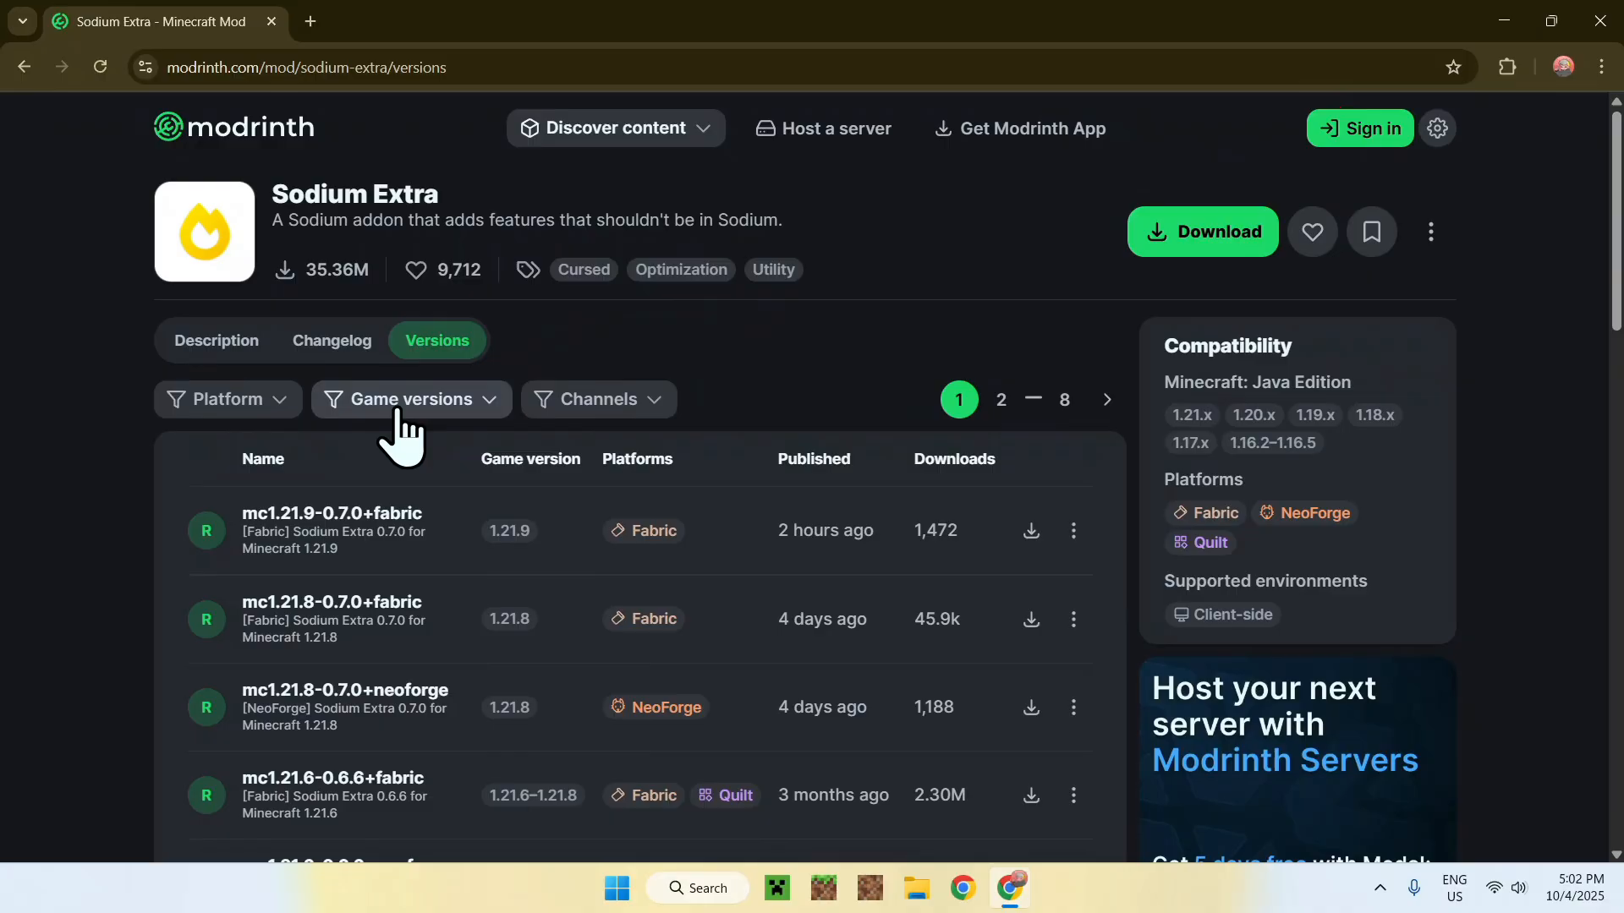
click(409, 399)
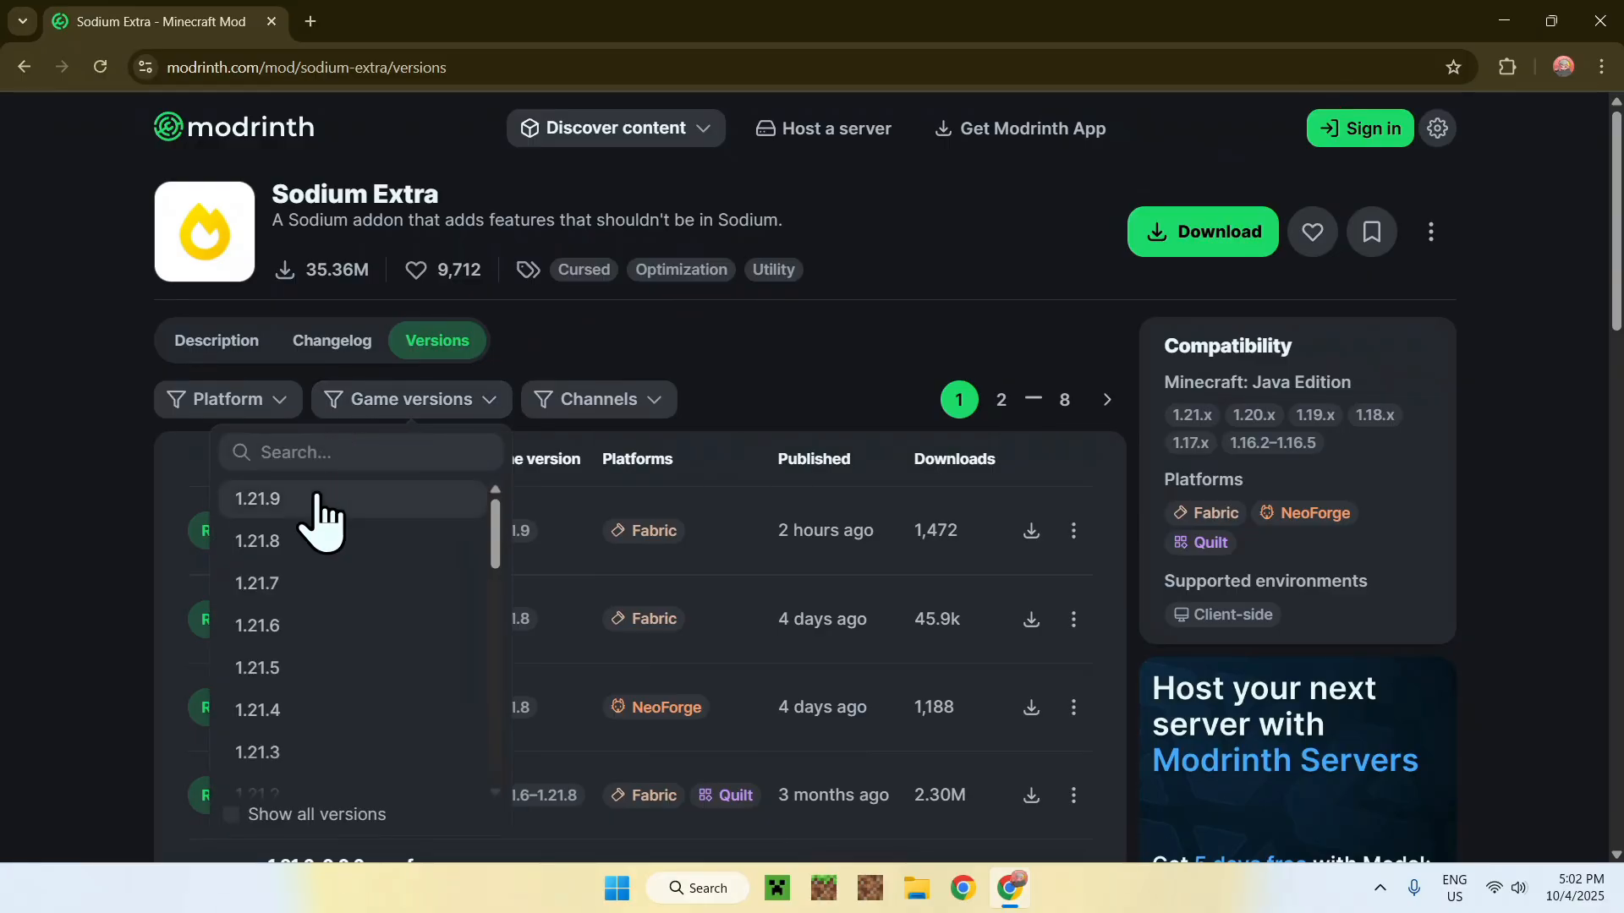
click(257, 499)
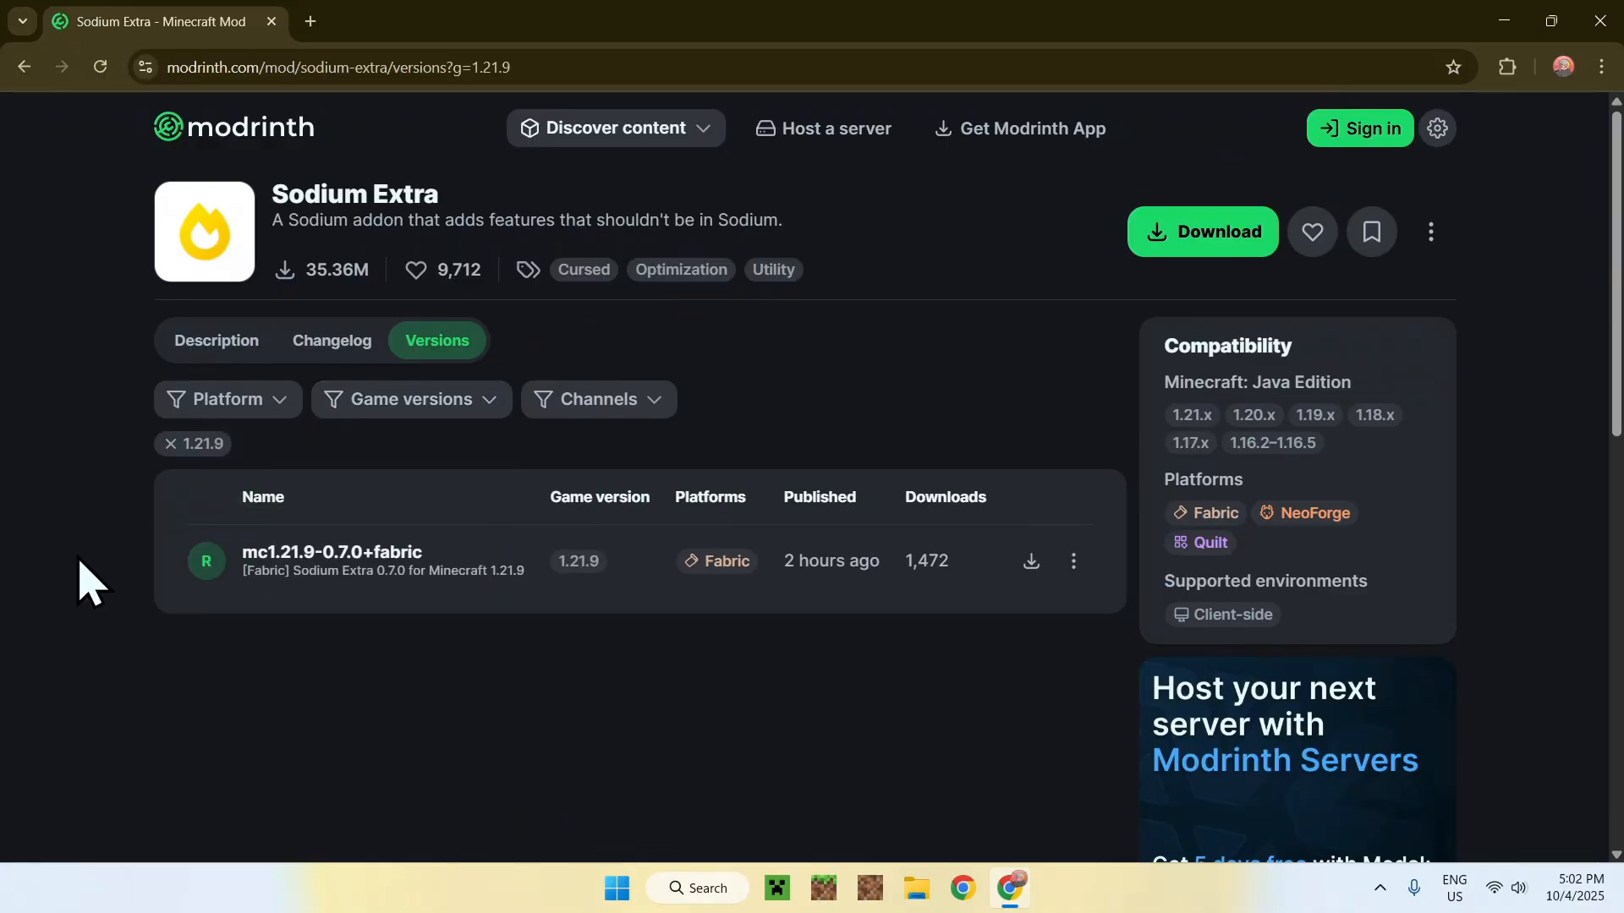
mouse_move(529, 655)
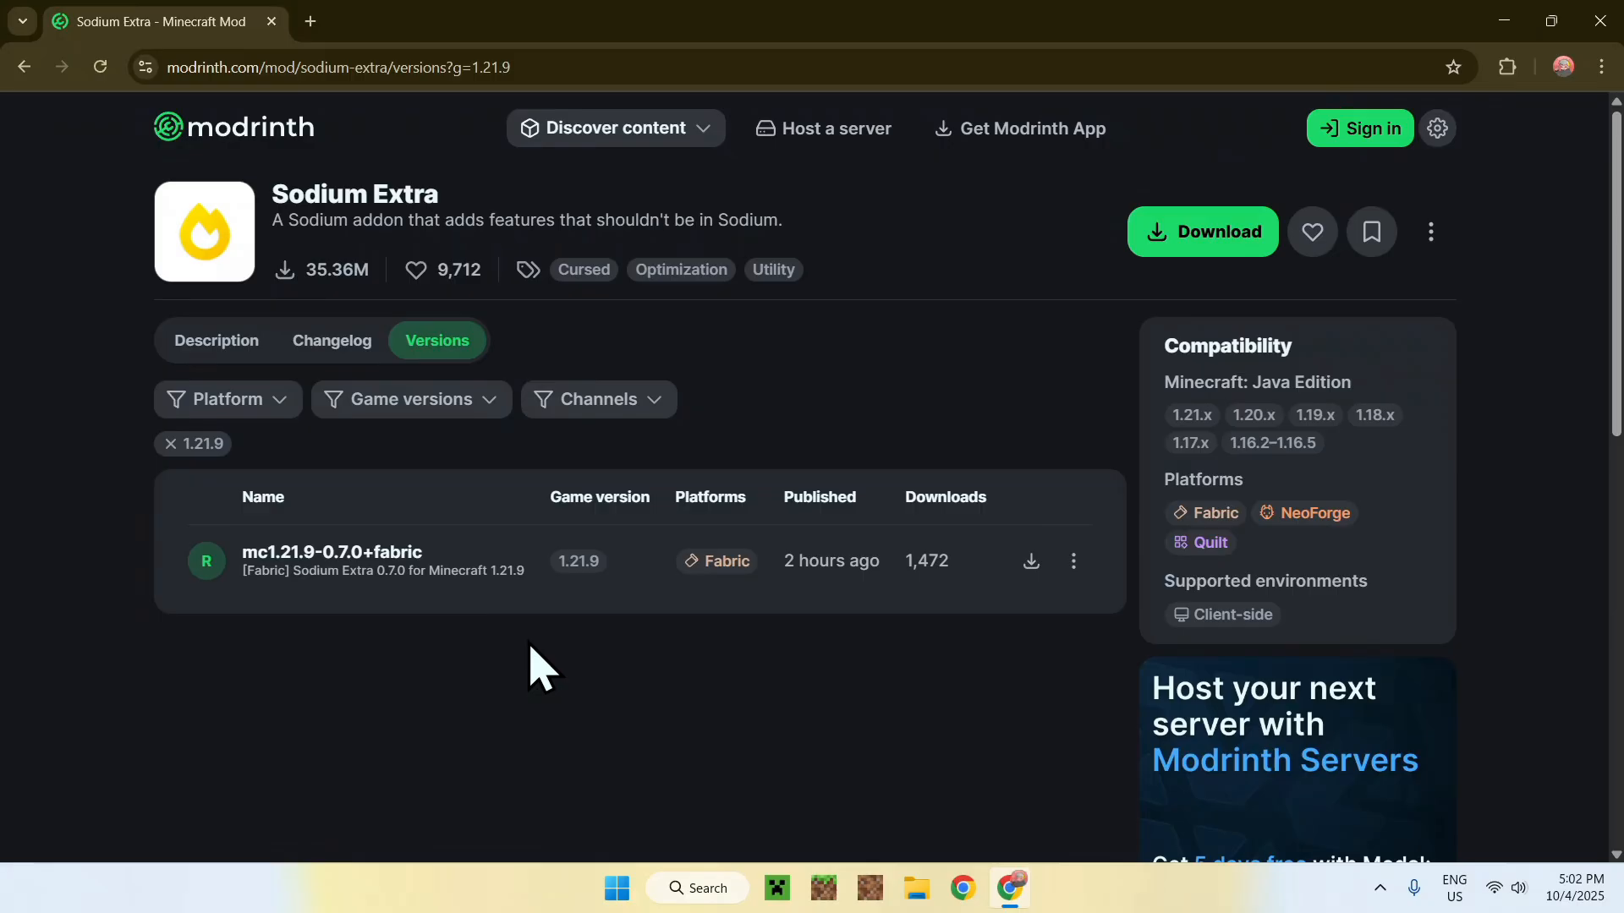
mouse_move(721, 658)
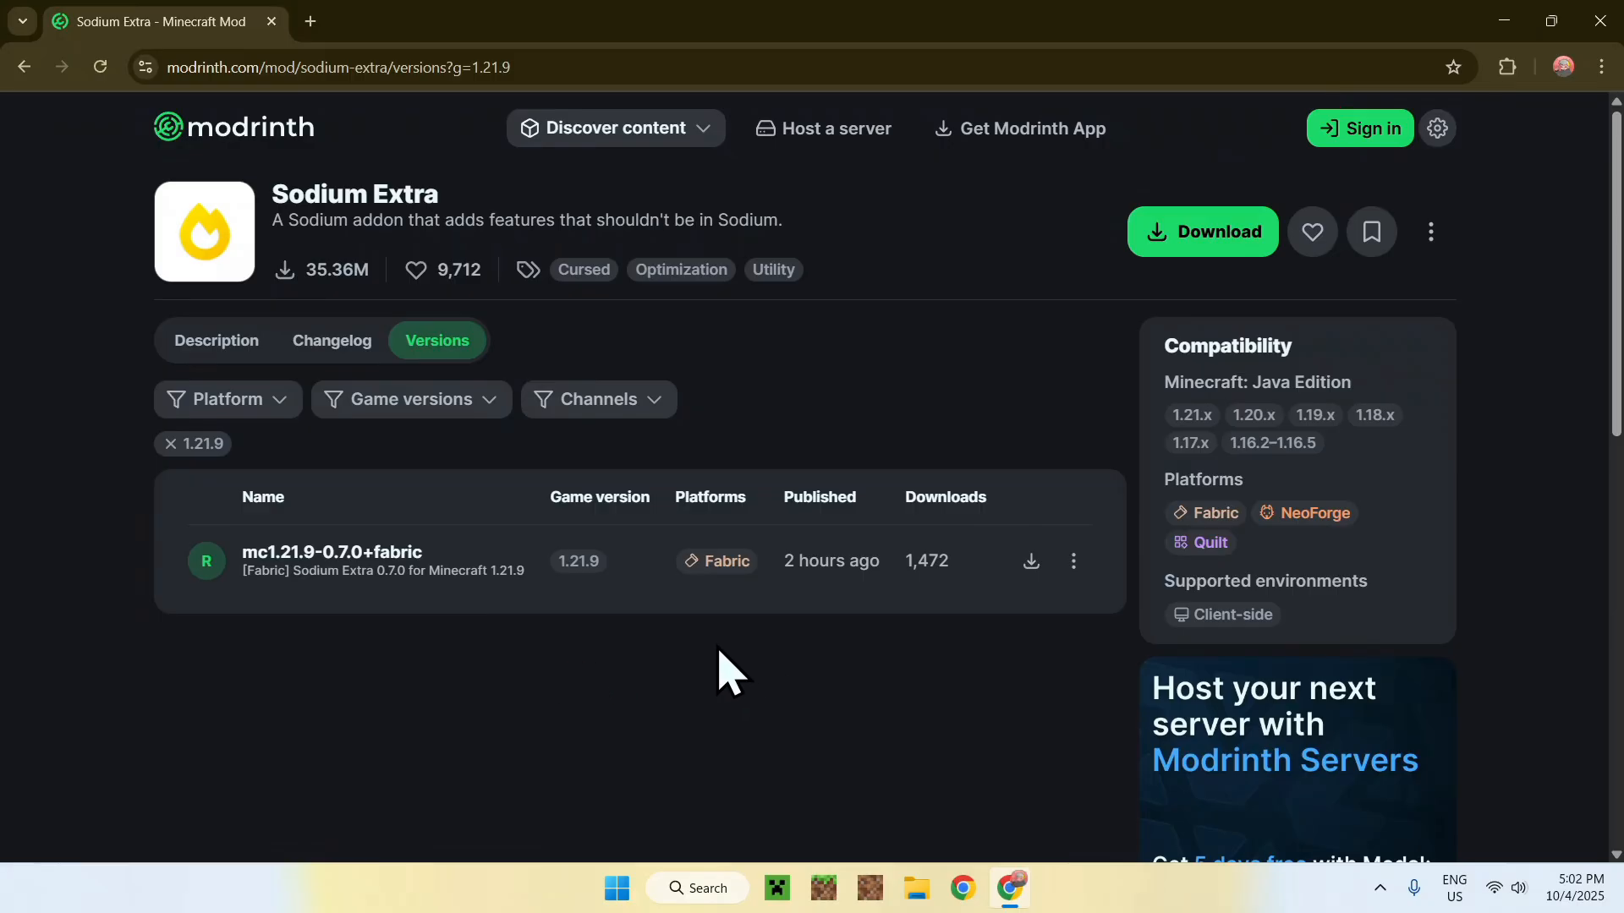
mouse_move(995, 619)
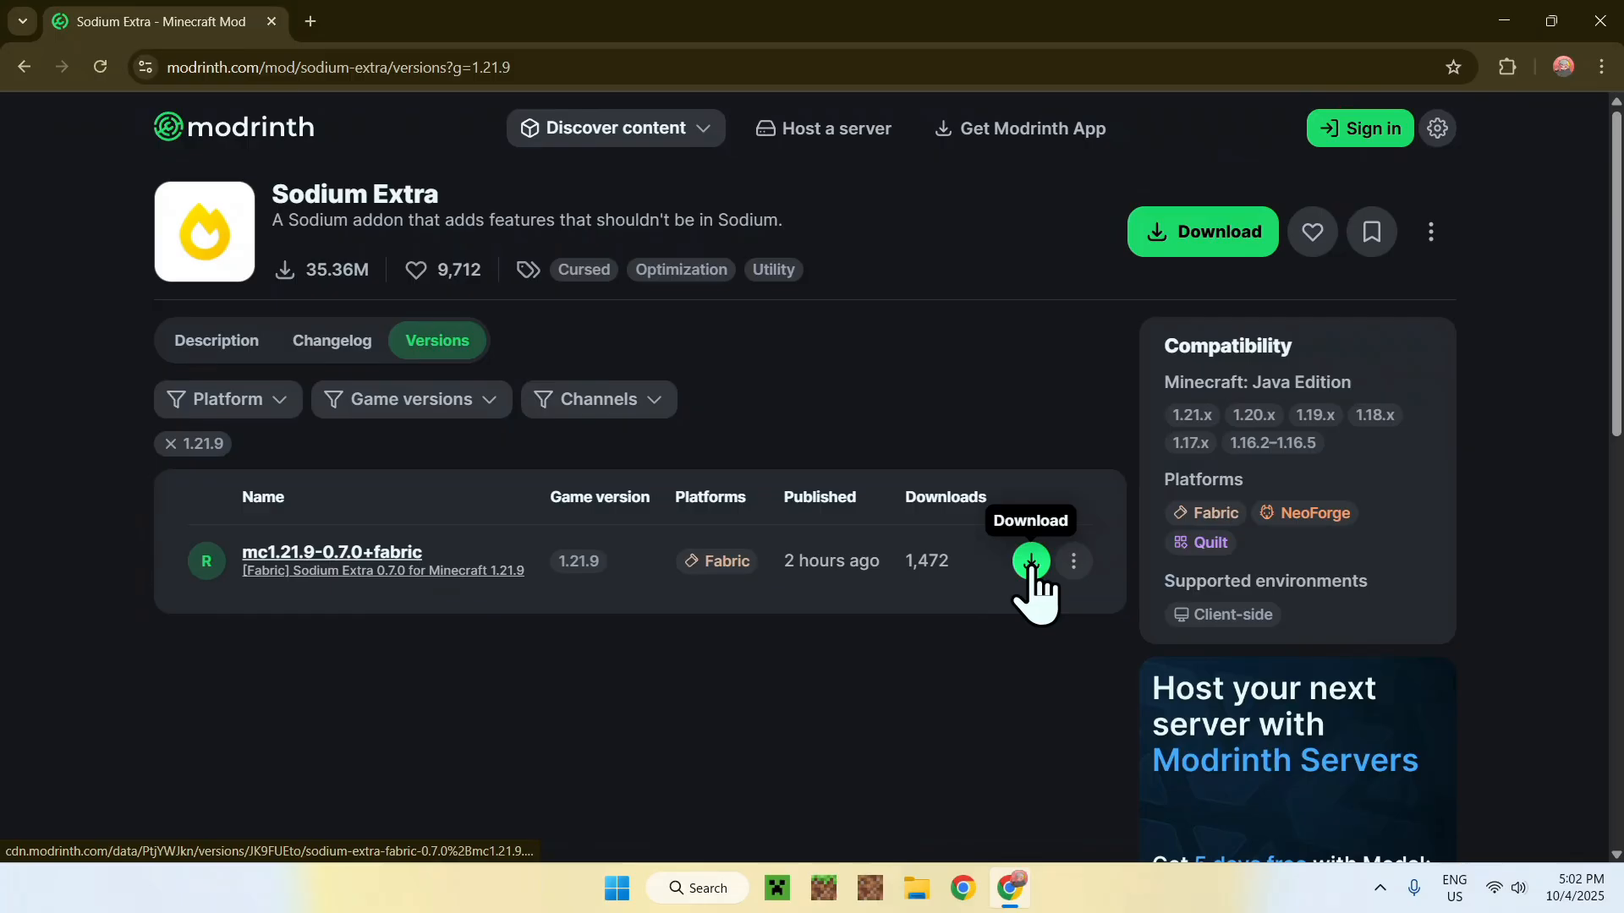
Download the Sodium Extra 0.7.0 Fabric jar for Minecraft 1.21.9
click(1032, 559)
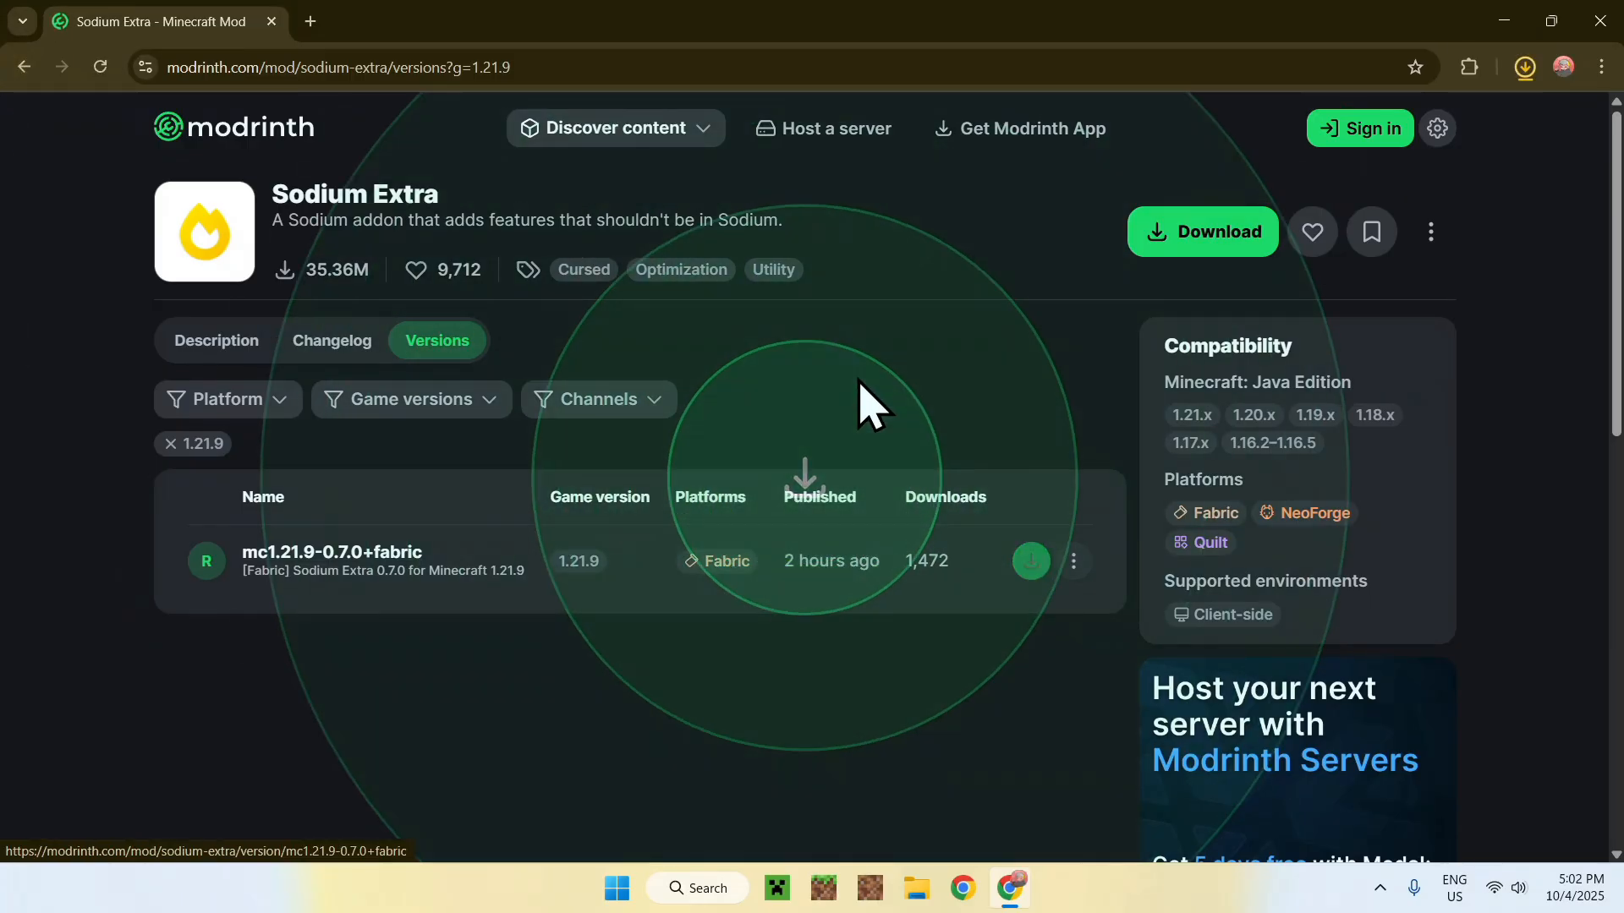
click(1032, 560)
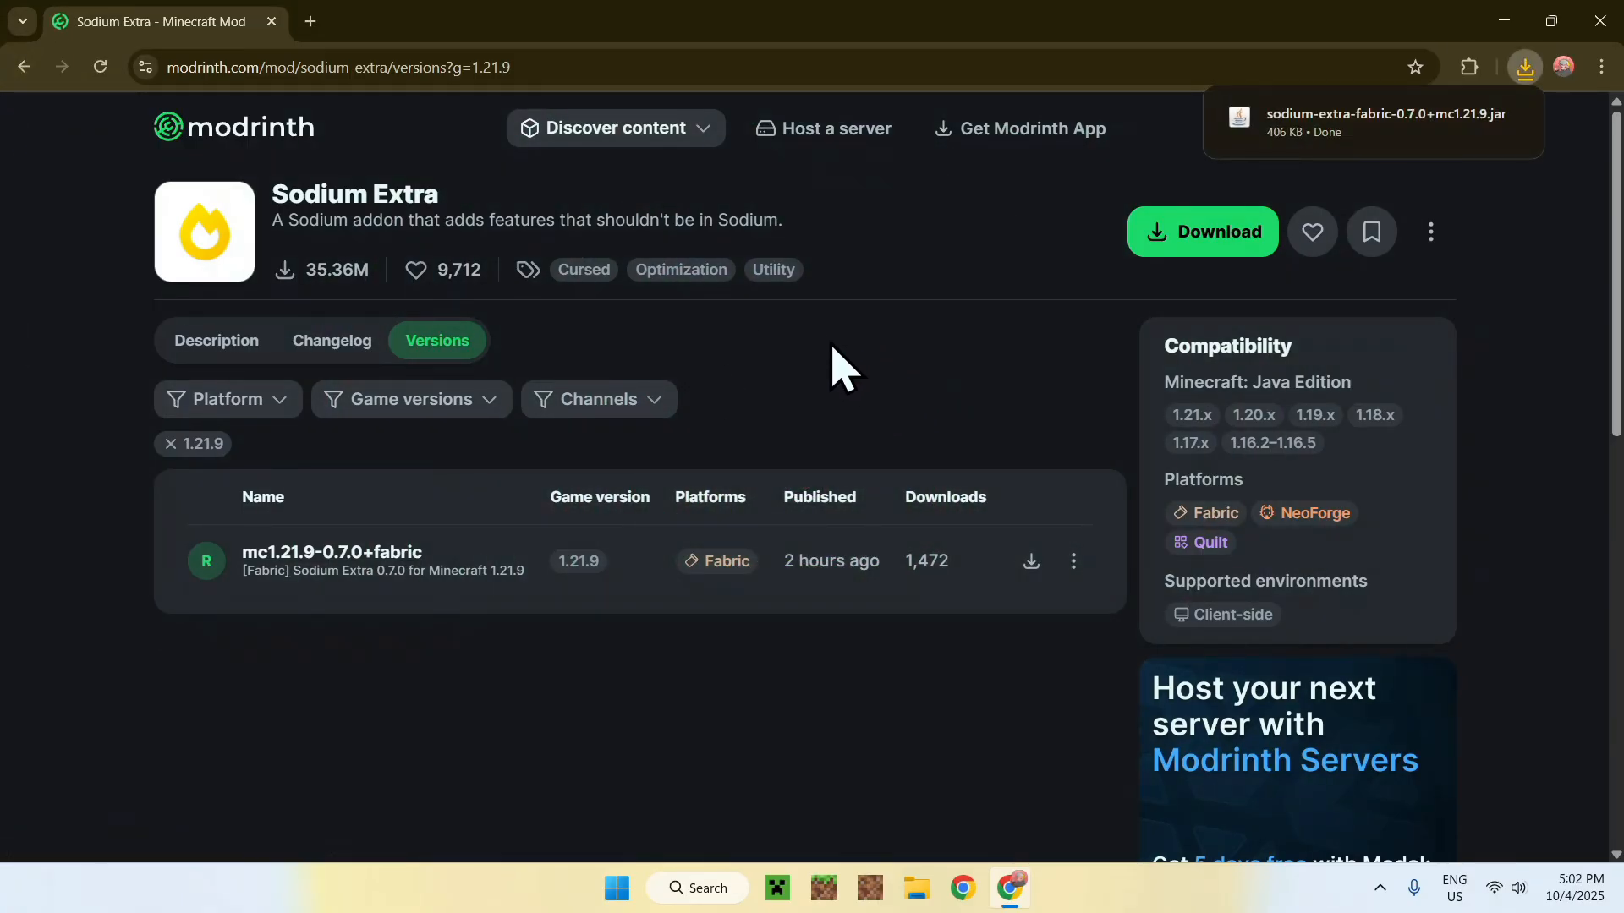
mouse_move(769, 367)
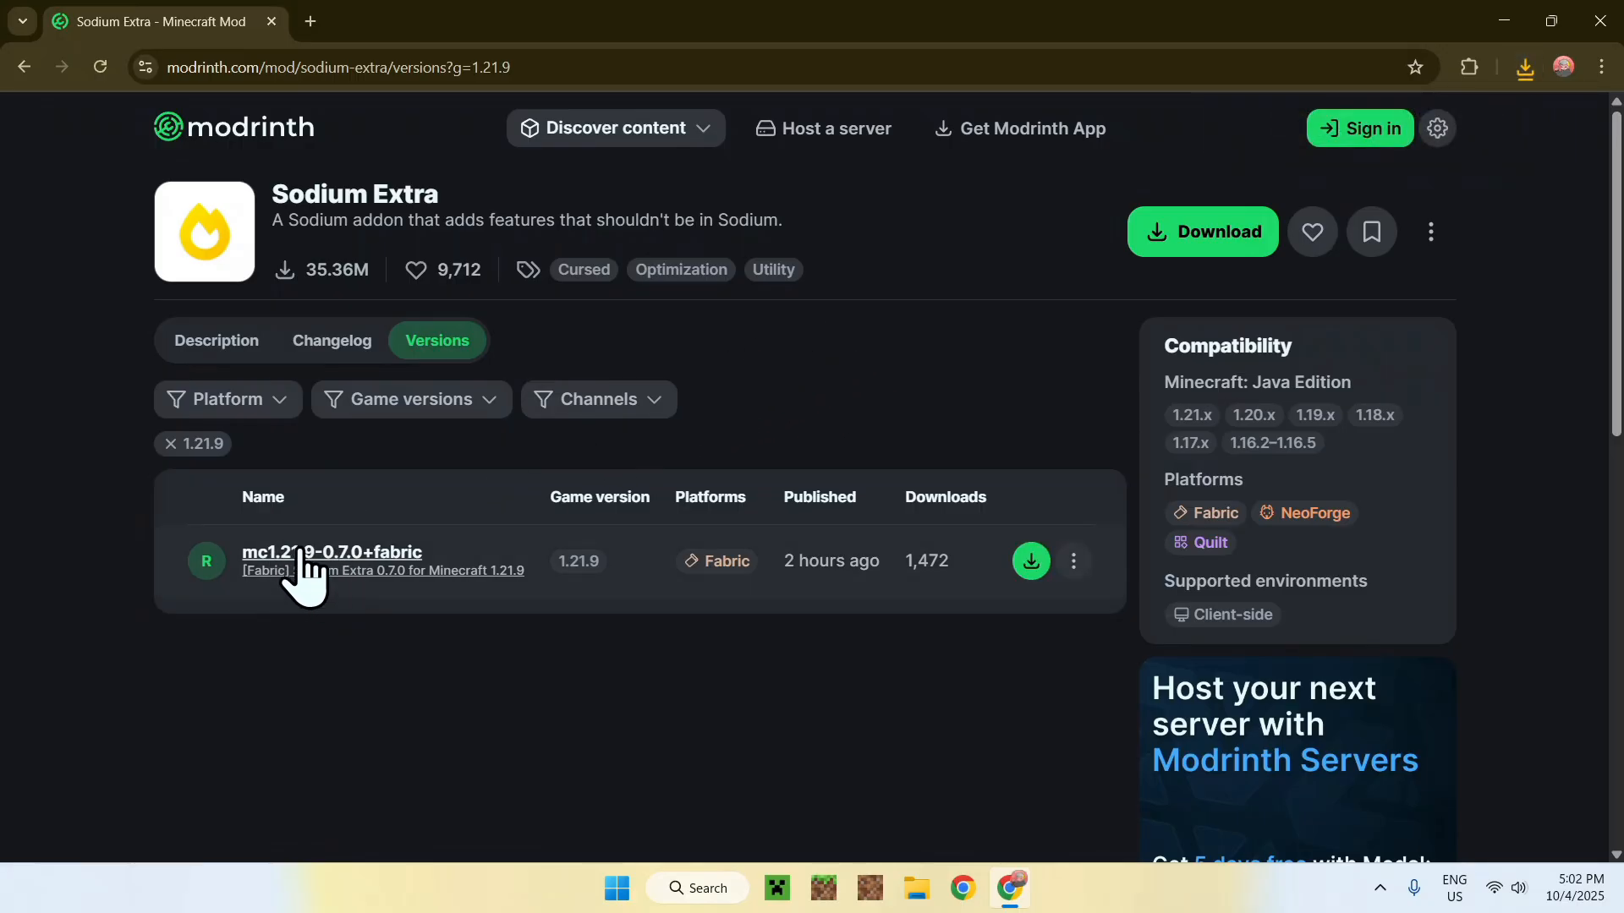
From the mc1.21.9-0.7.0+fabric version's Dependencies, follow the required Sodium link
click(331, 551)
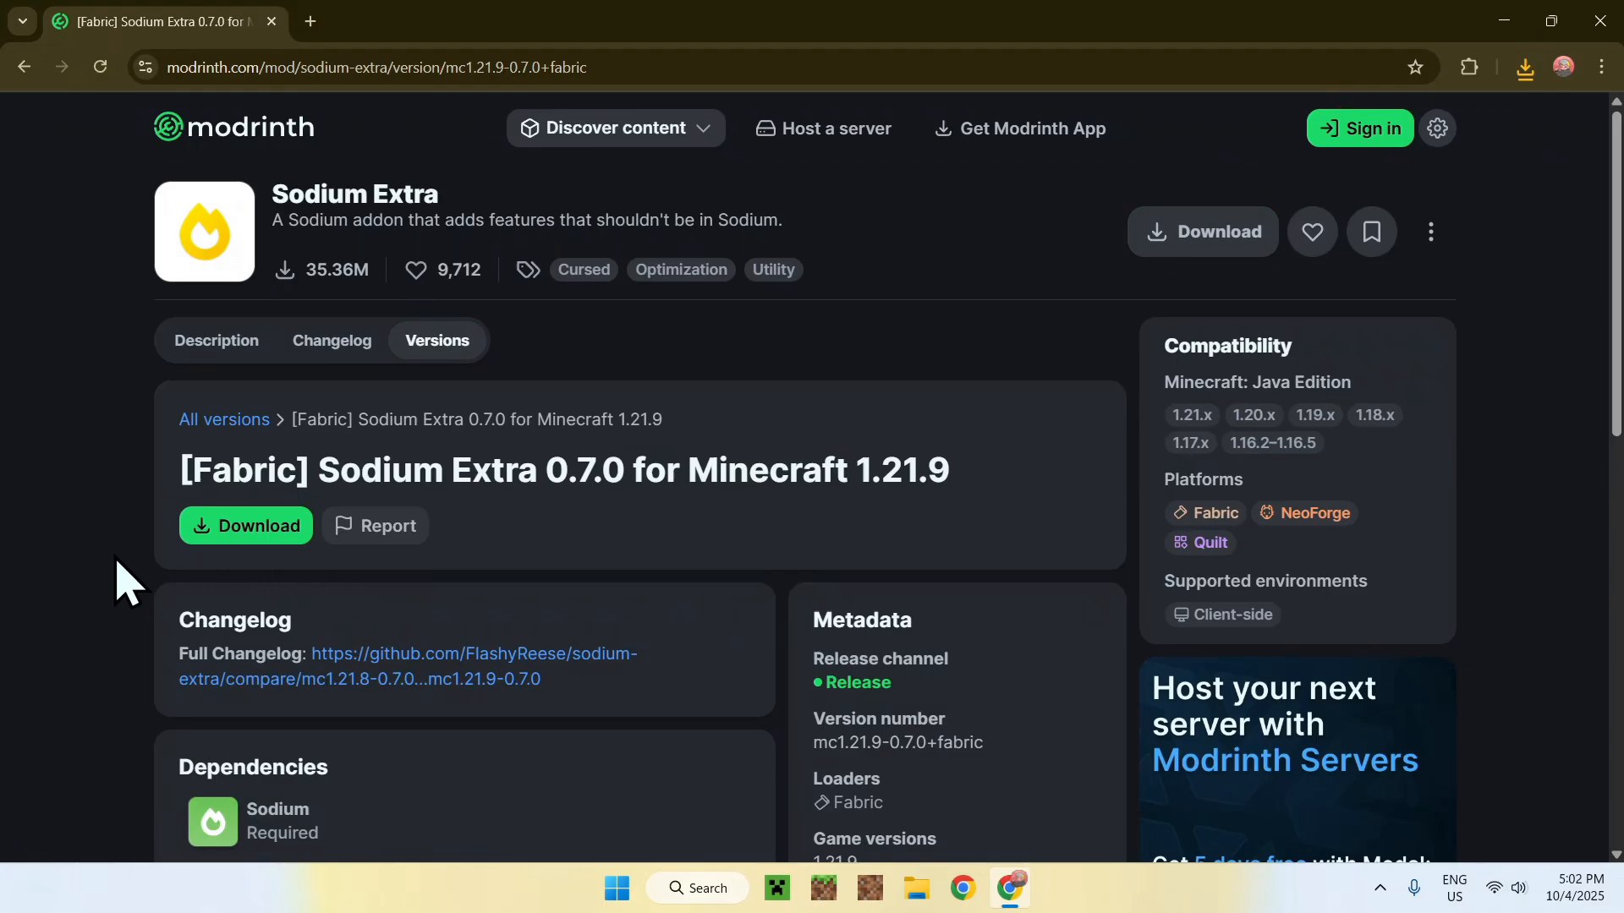
mouse_move(81, 565)
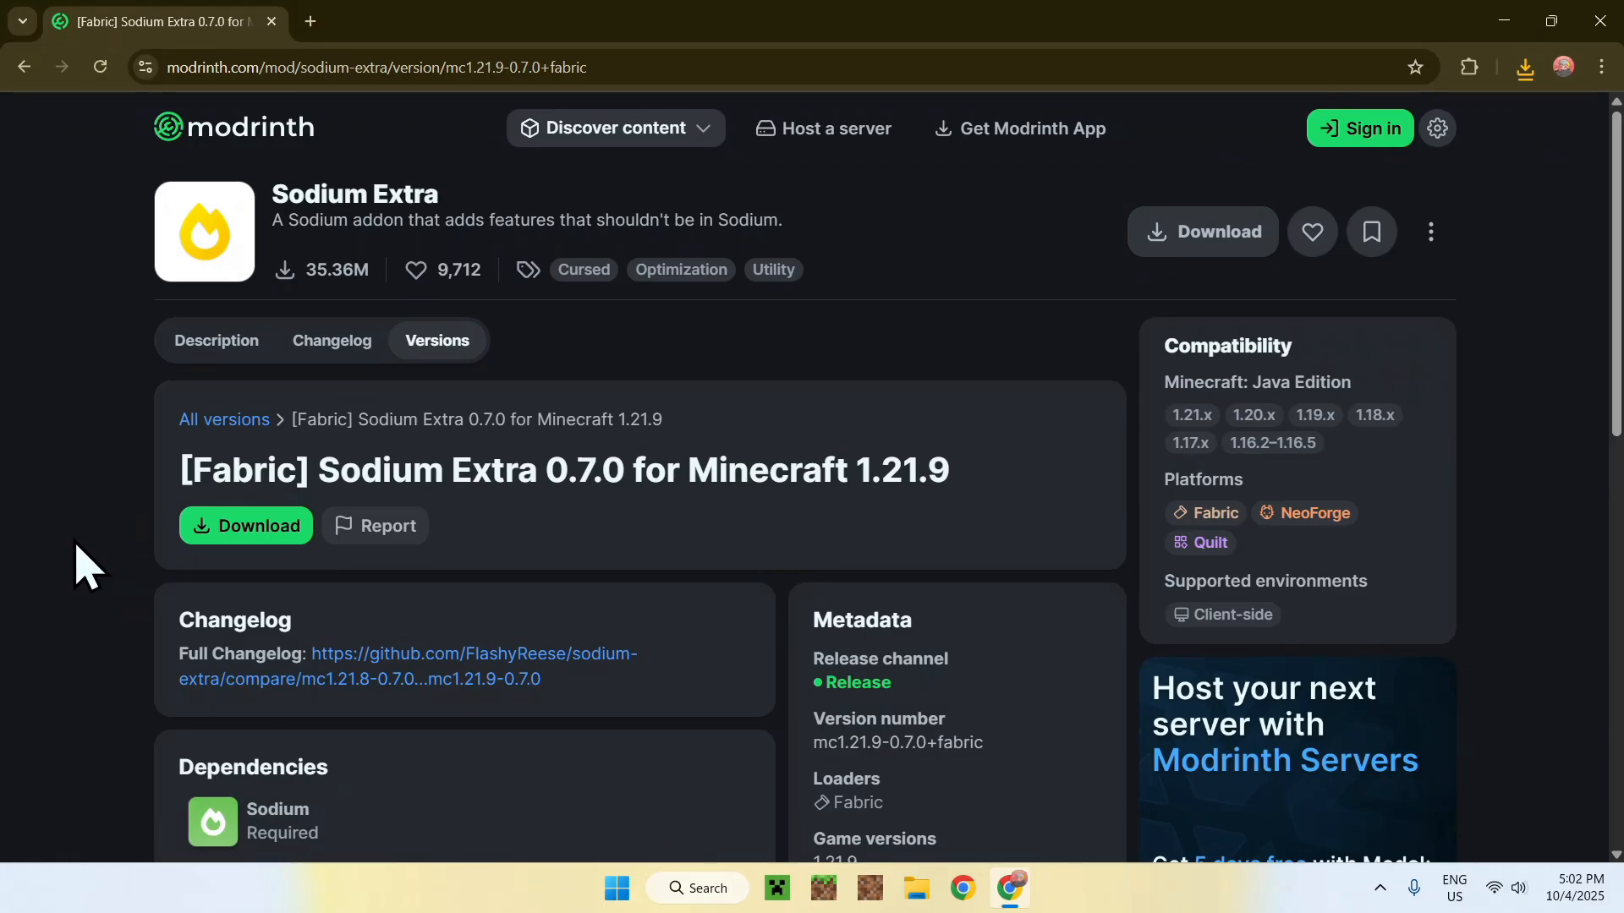
mouse_move(98, 494)
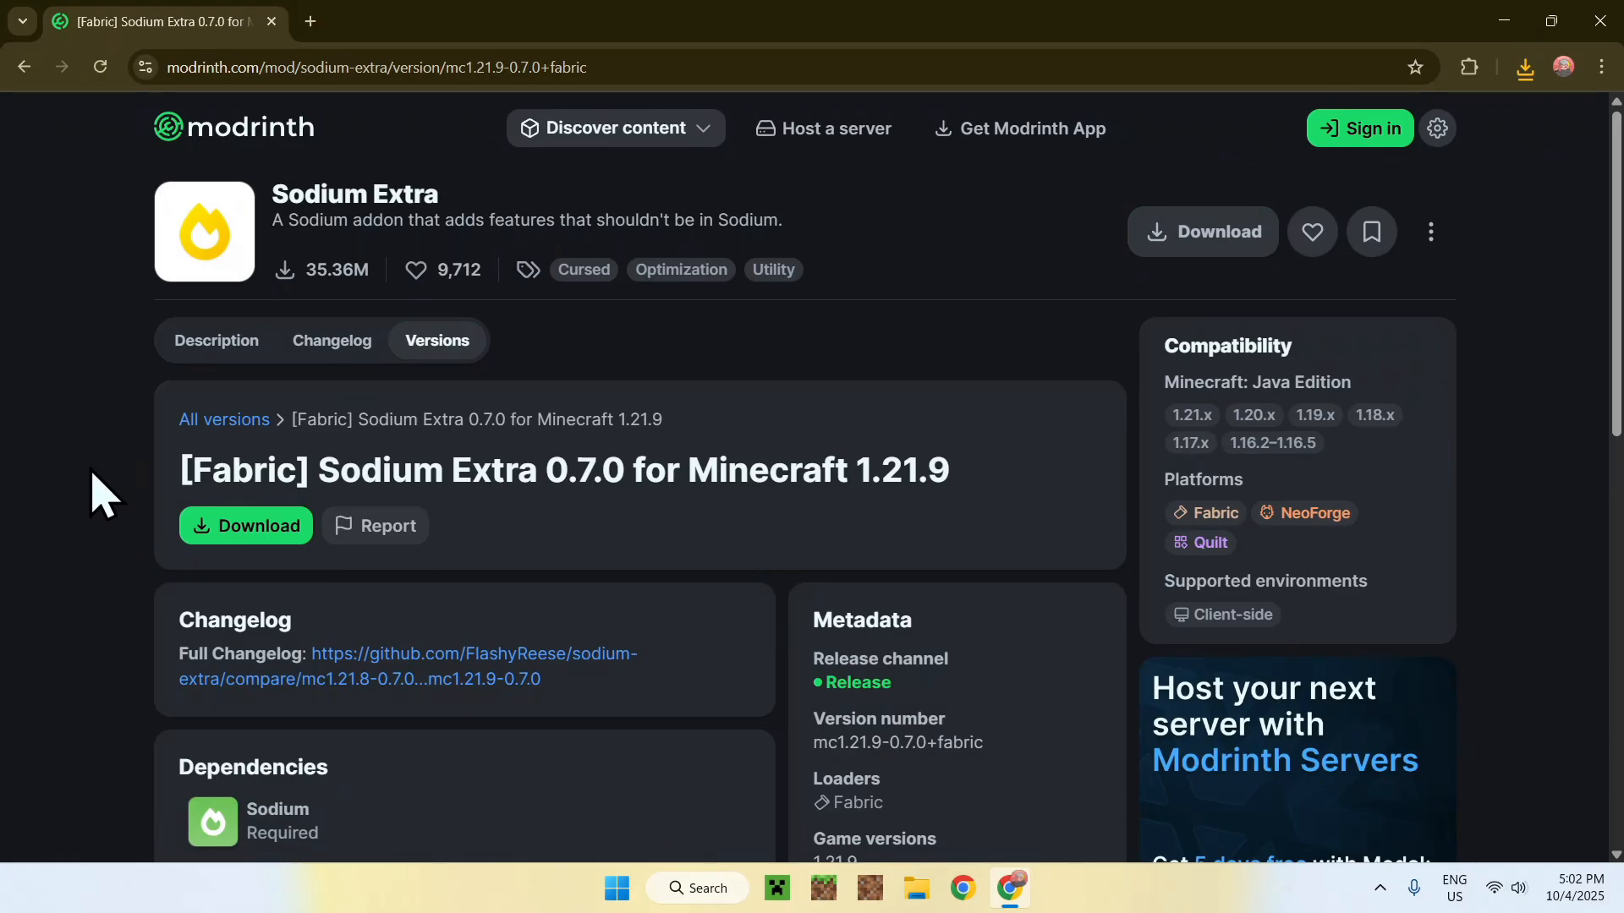
mouse_move(77, 331)
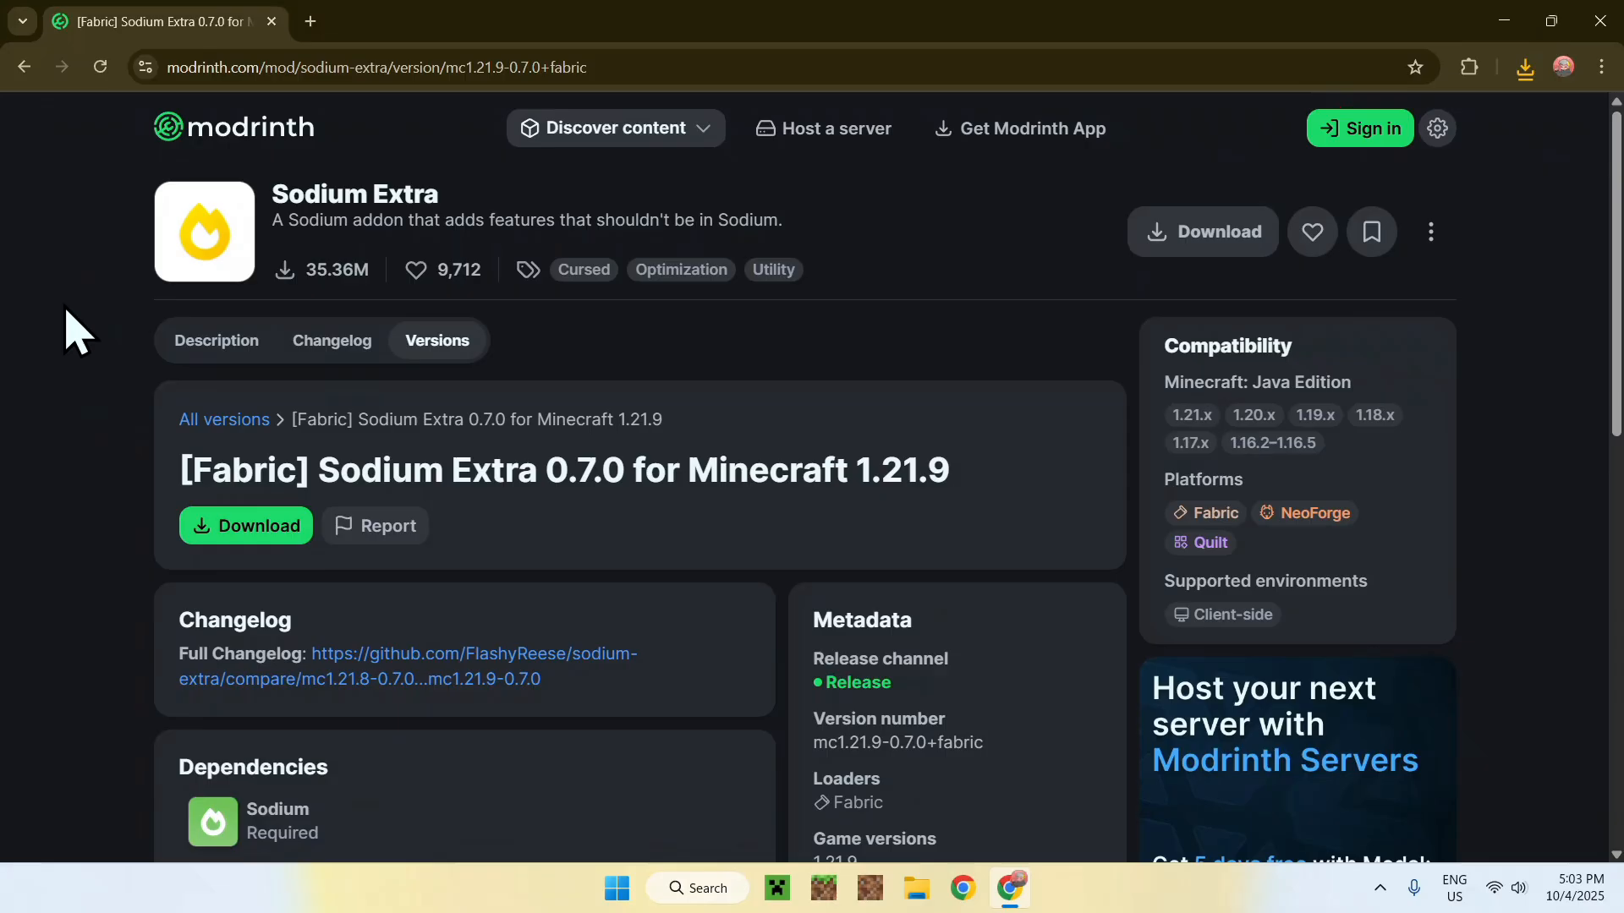
scroll(down, 3)
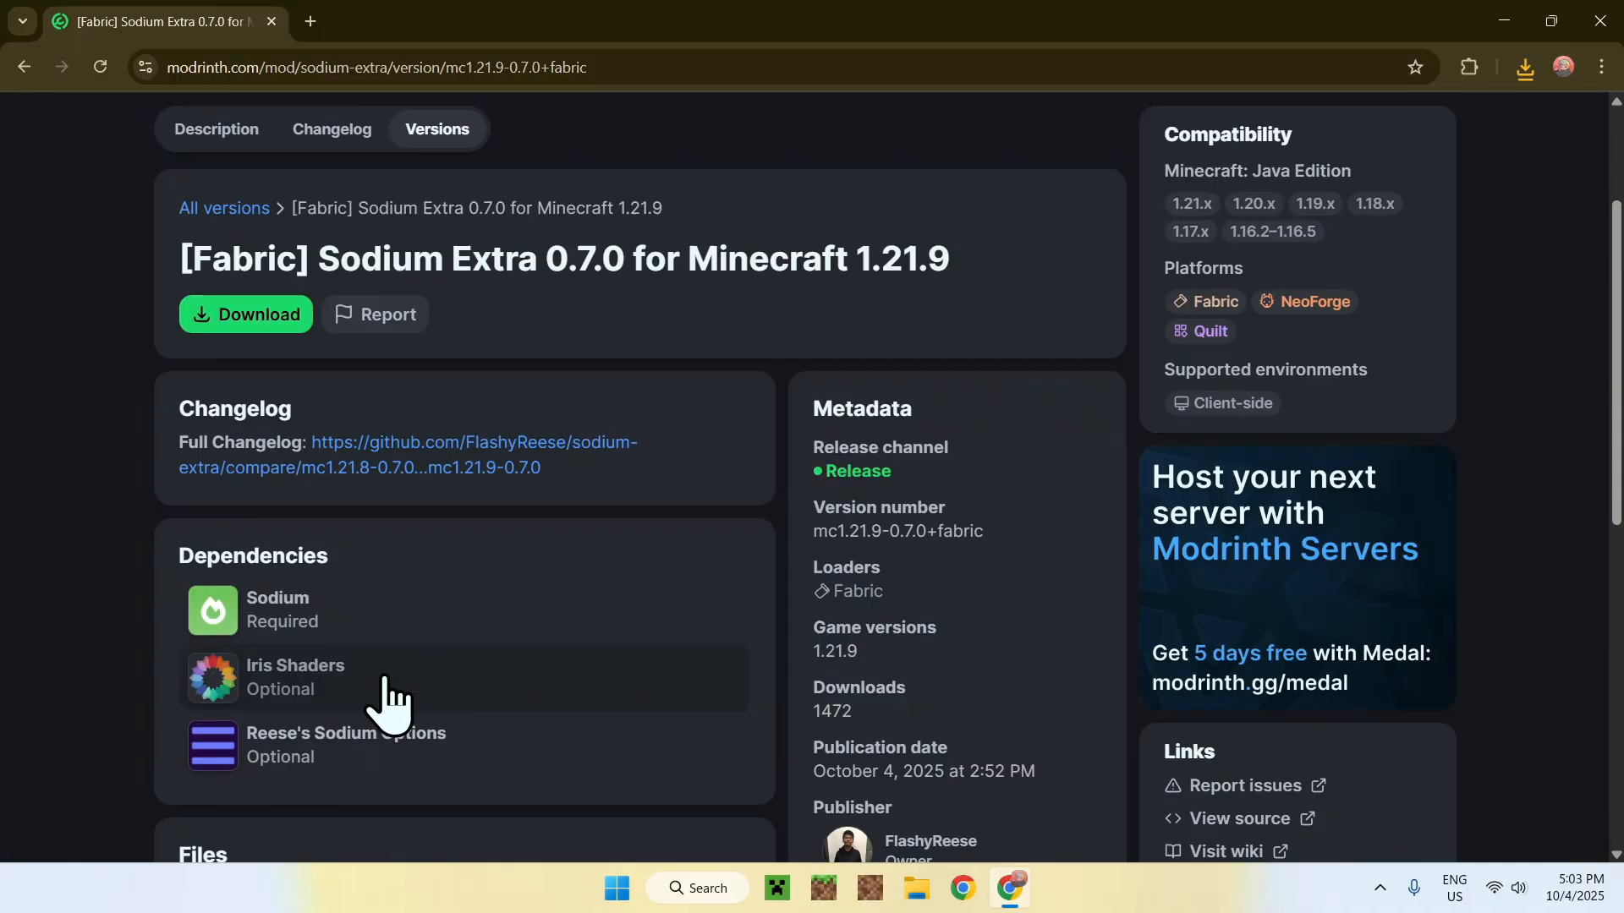
mouse_move(488, 761)
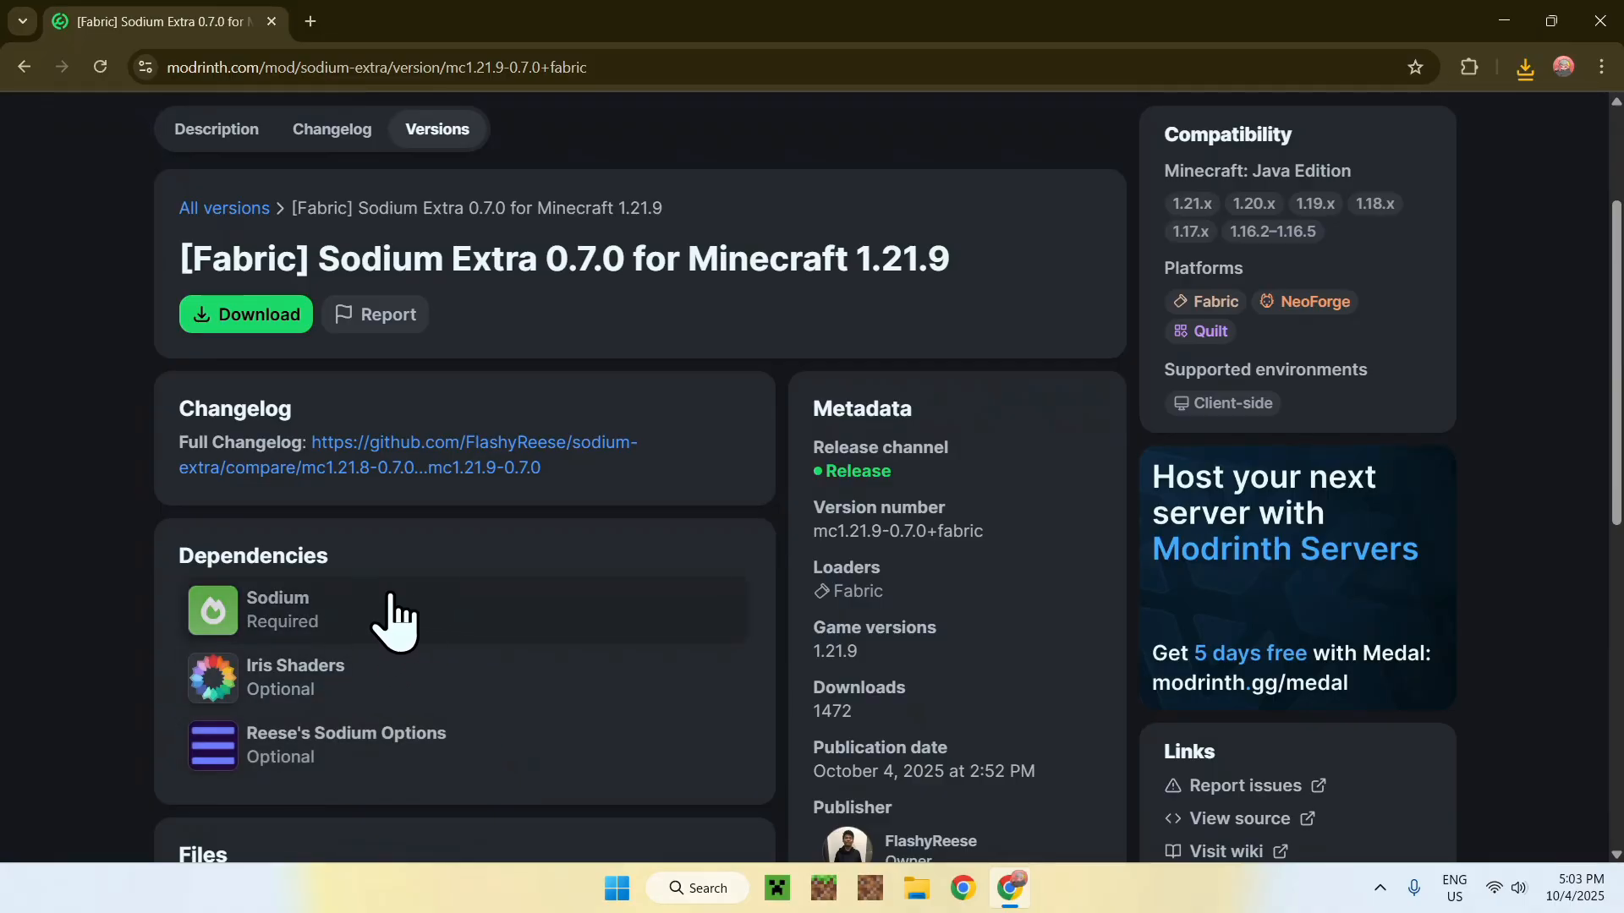
mouse_move(382, 649)
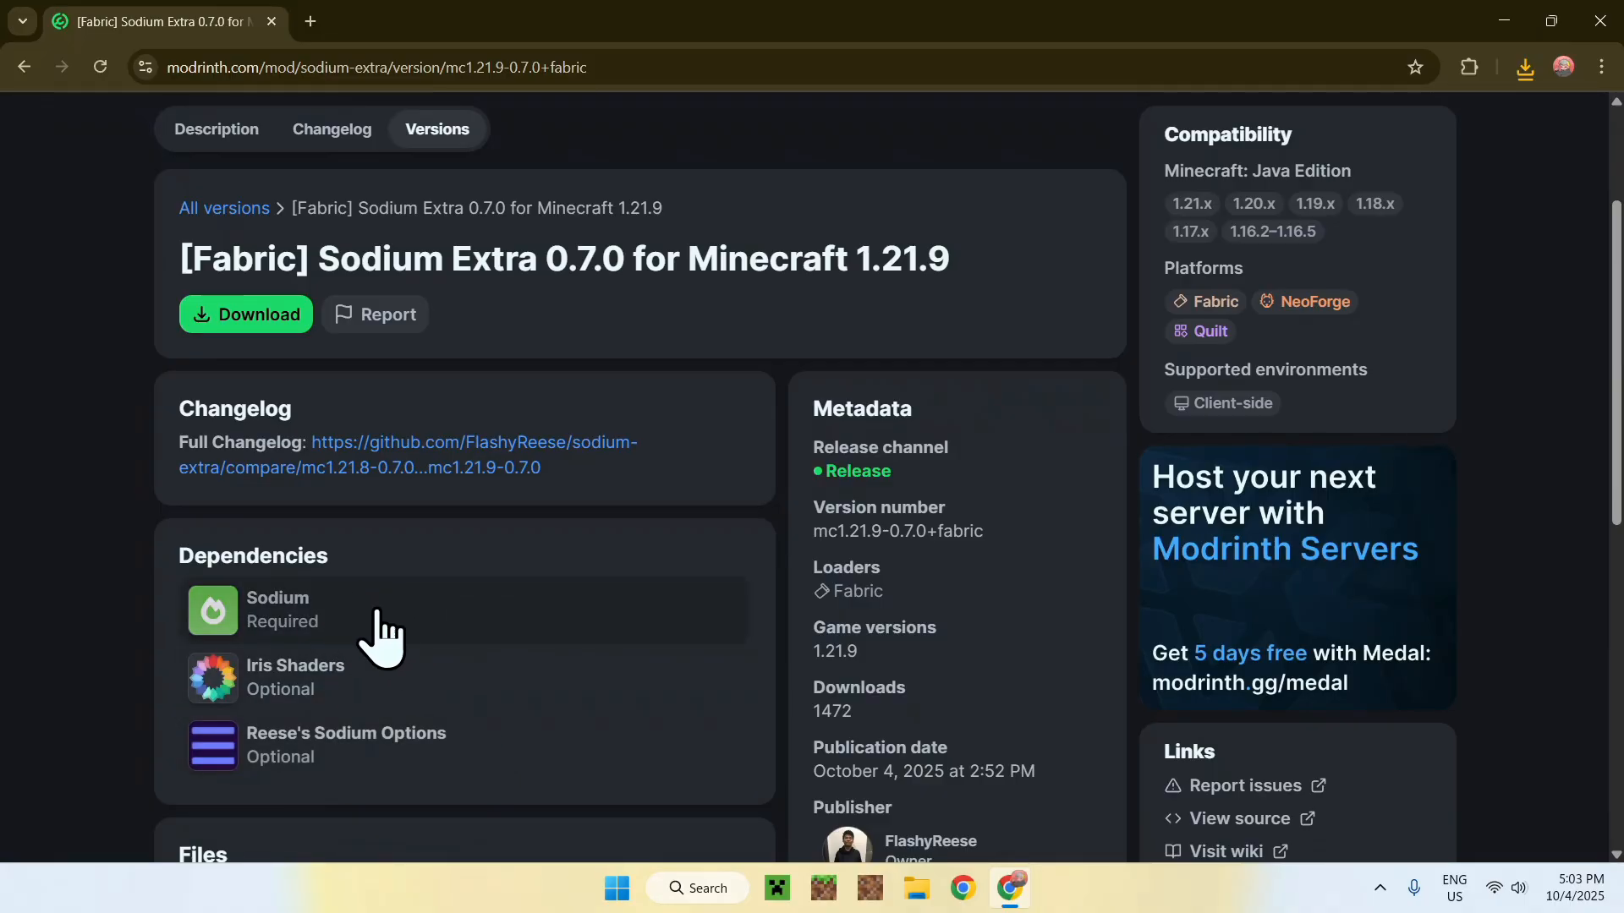
click(277, 609)
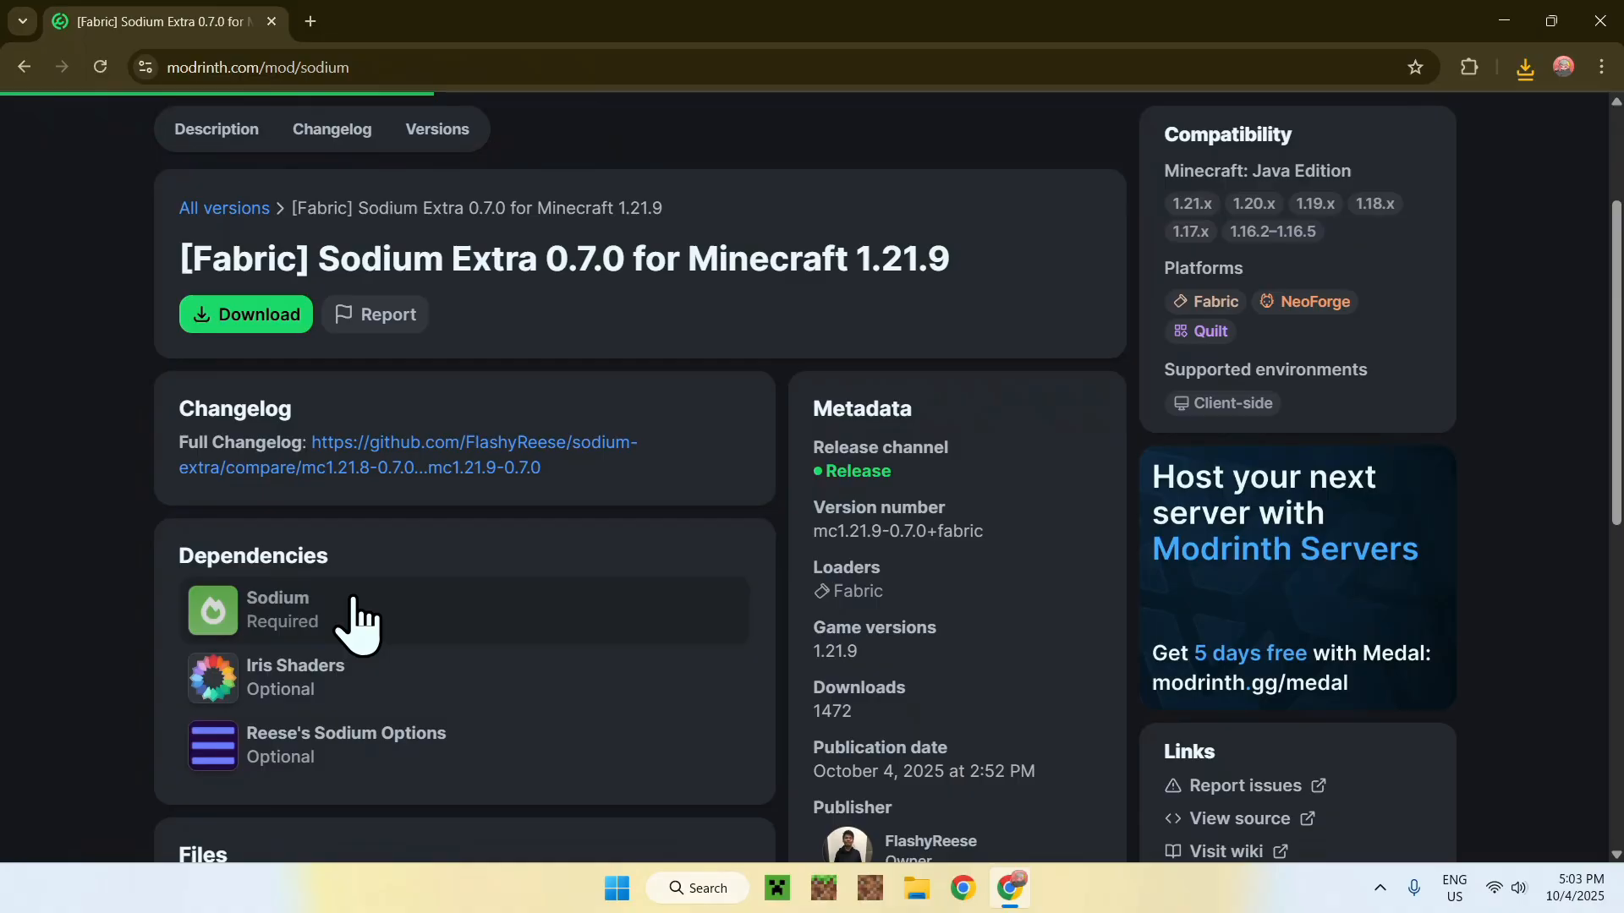
Filter Sodium's Versions list to Minecraft 1.21.9, leaving the 0.7.0 Fabric release
click(277, 609)
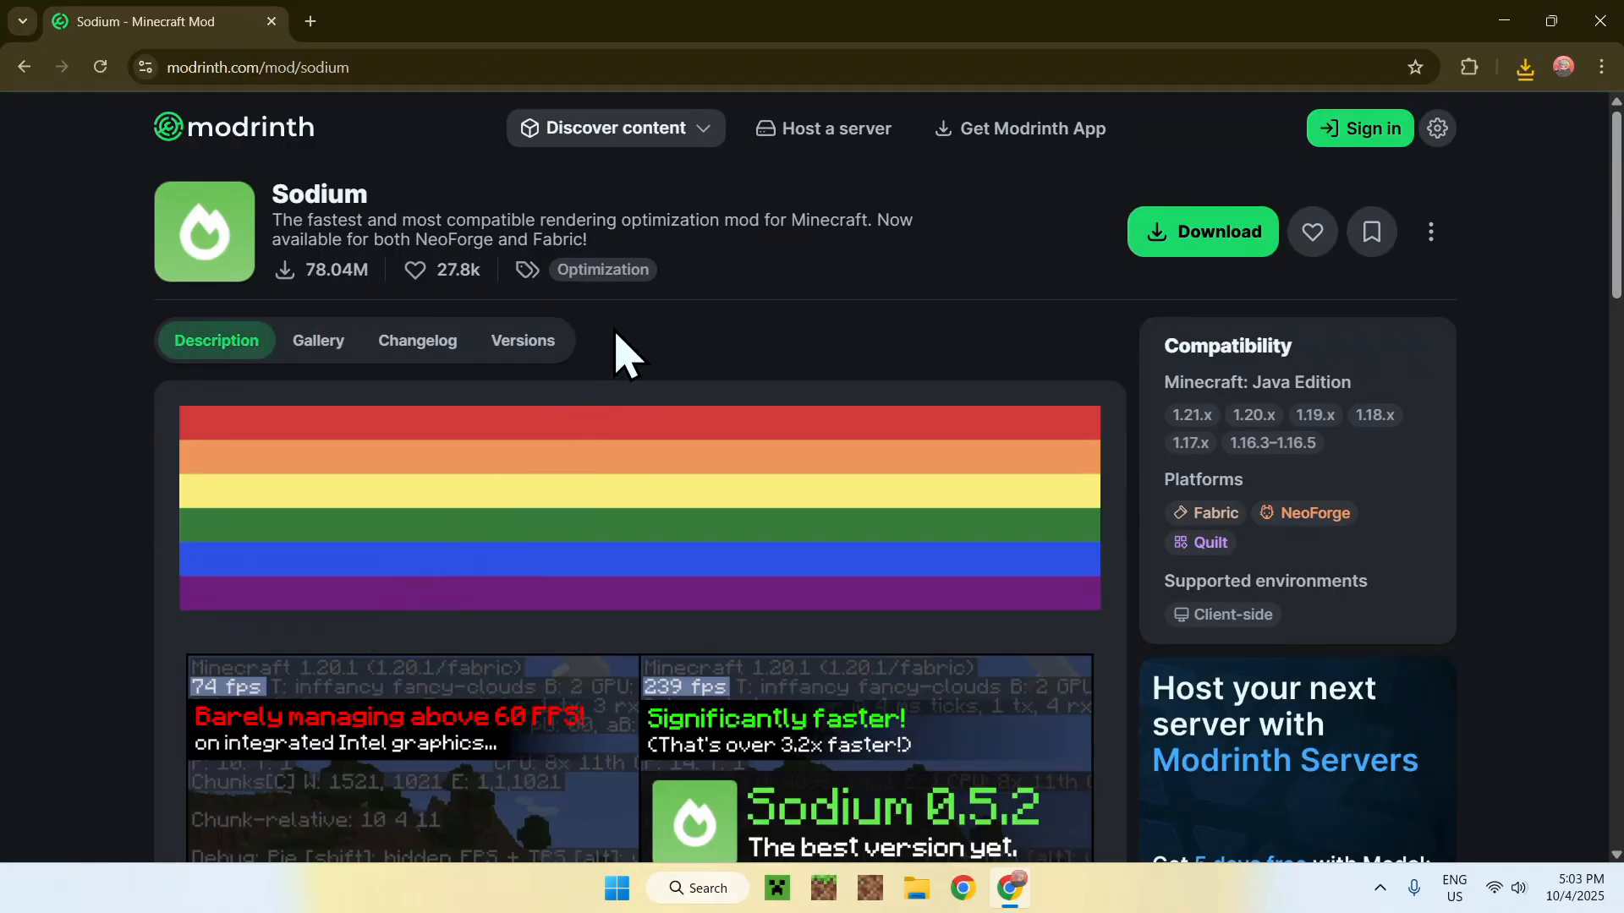
mouse_move(609, 350)
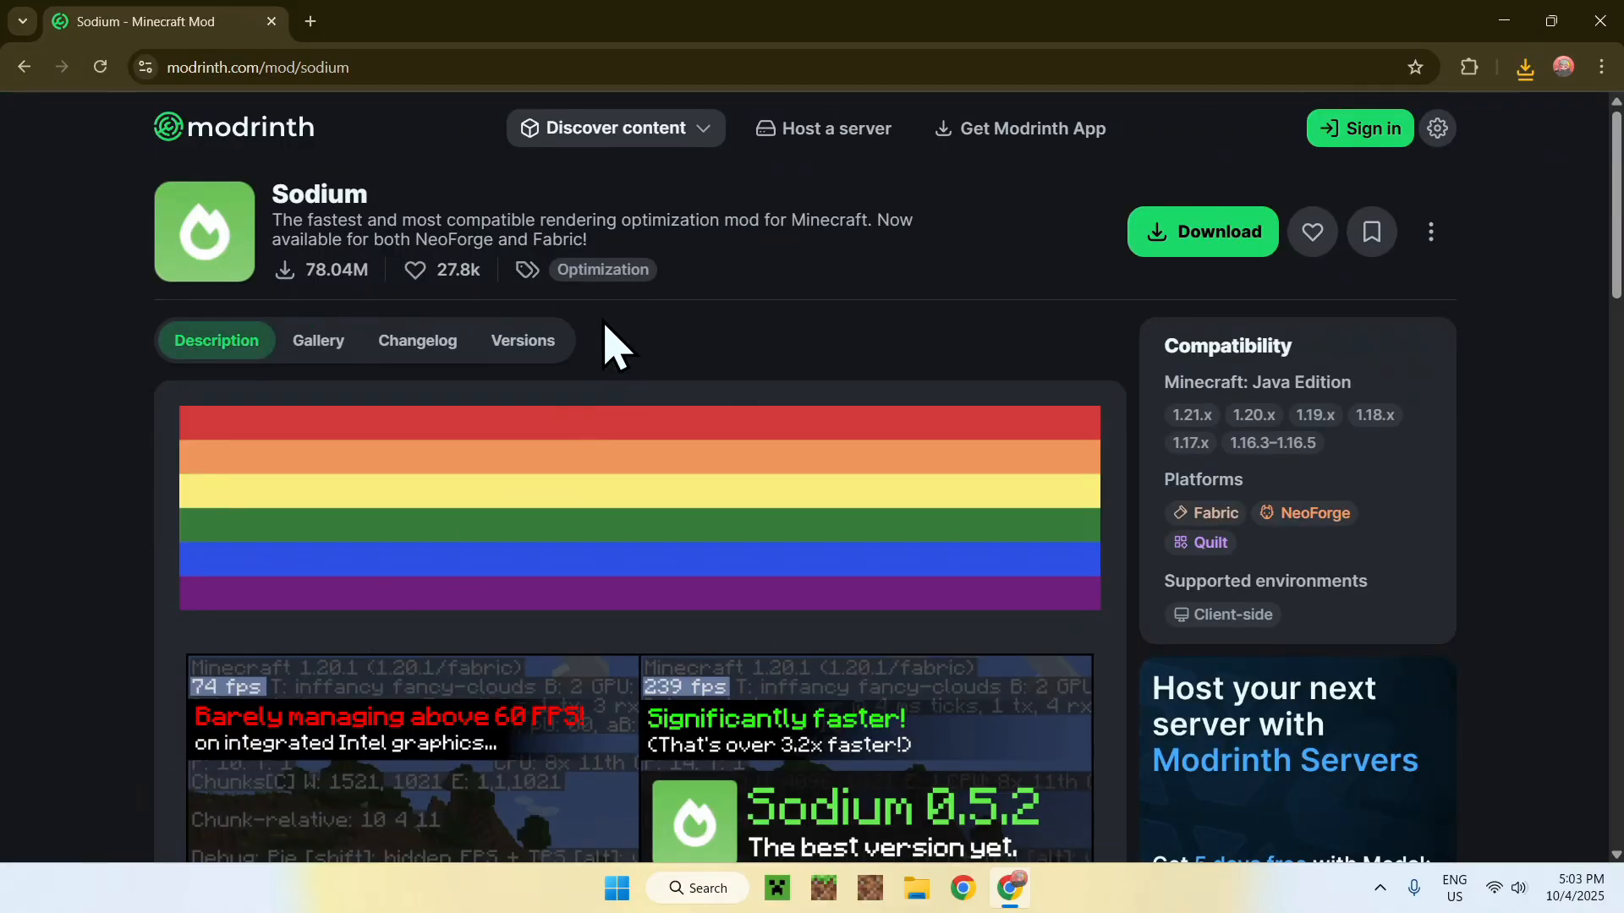
click(522, 340)
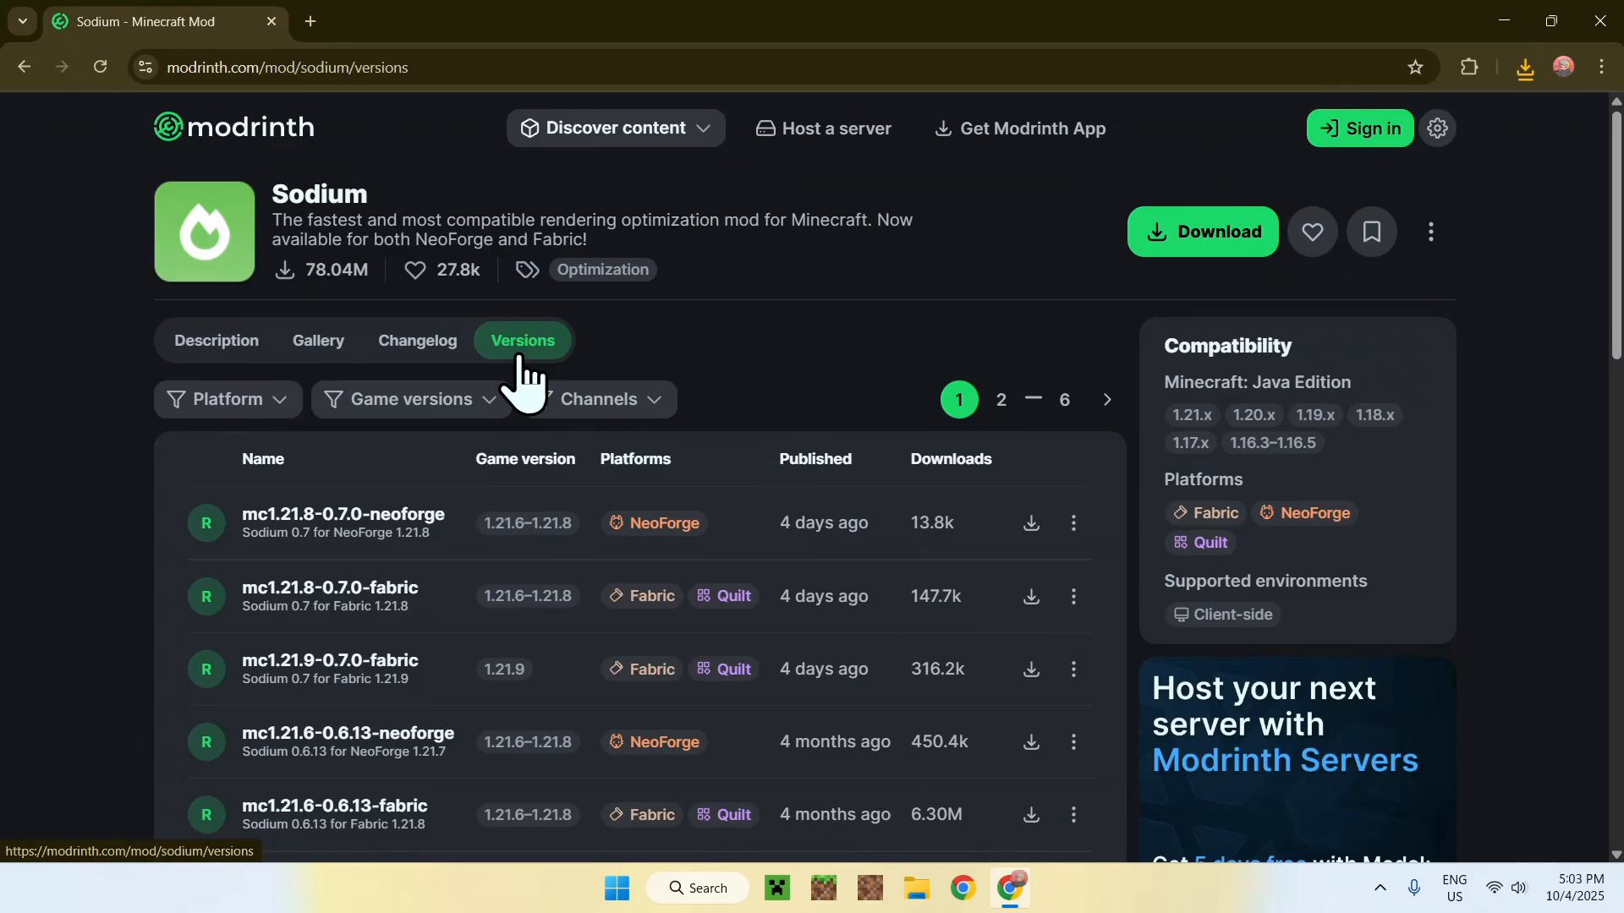
mouse_move(663, 337)
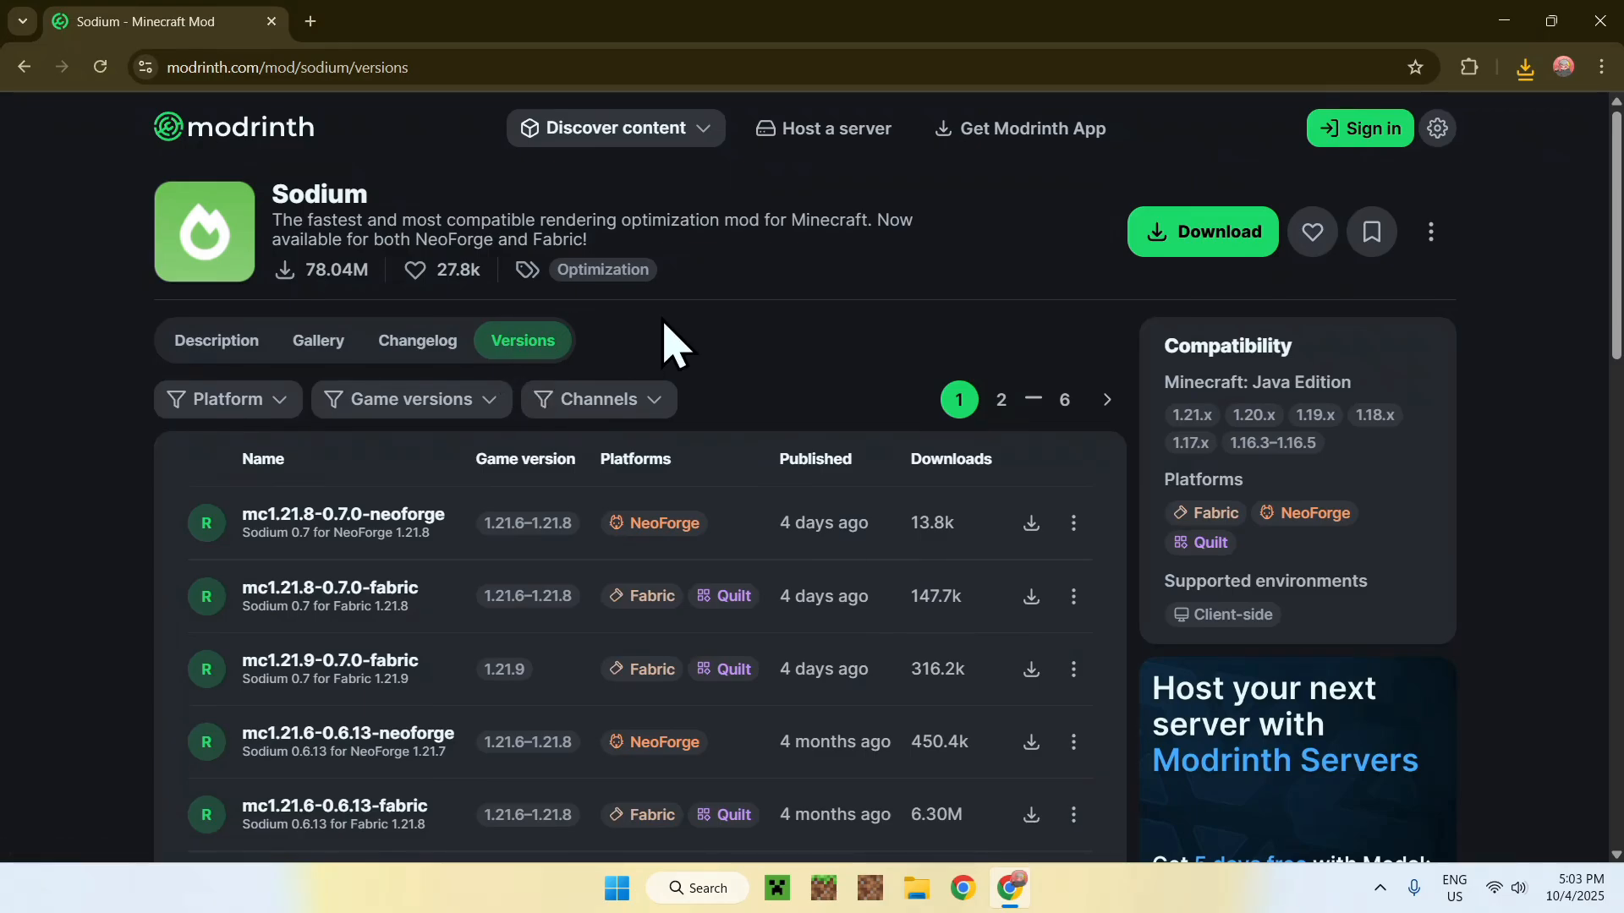
click(410, 399)
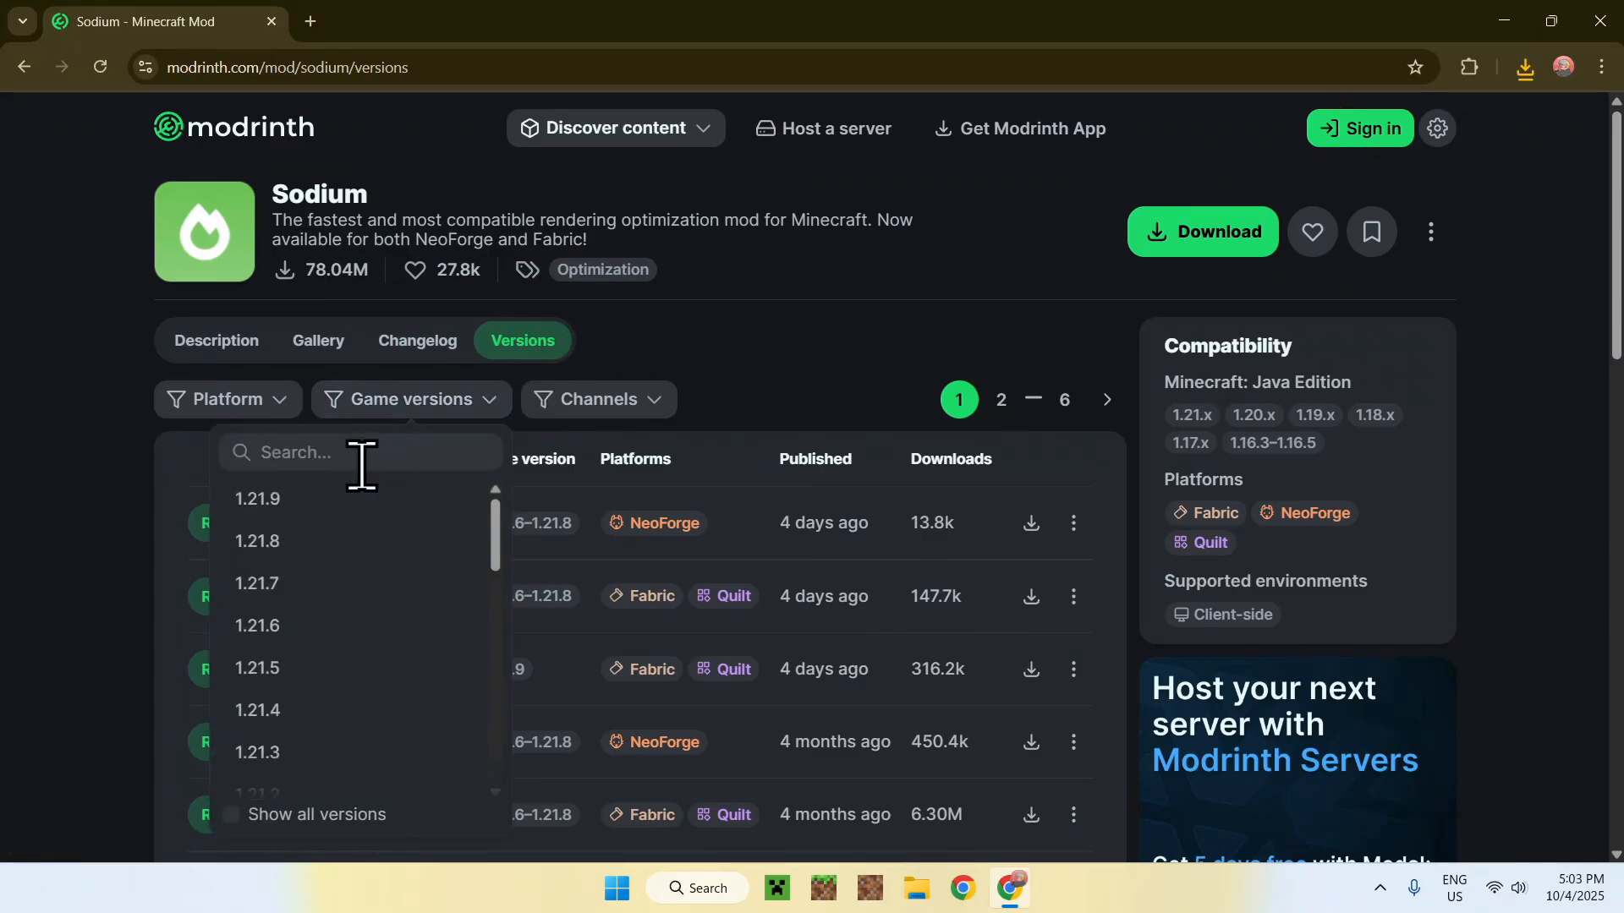
click(257, 499)
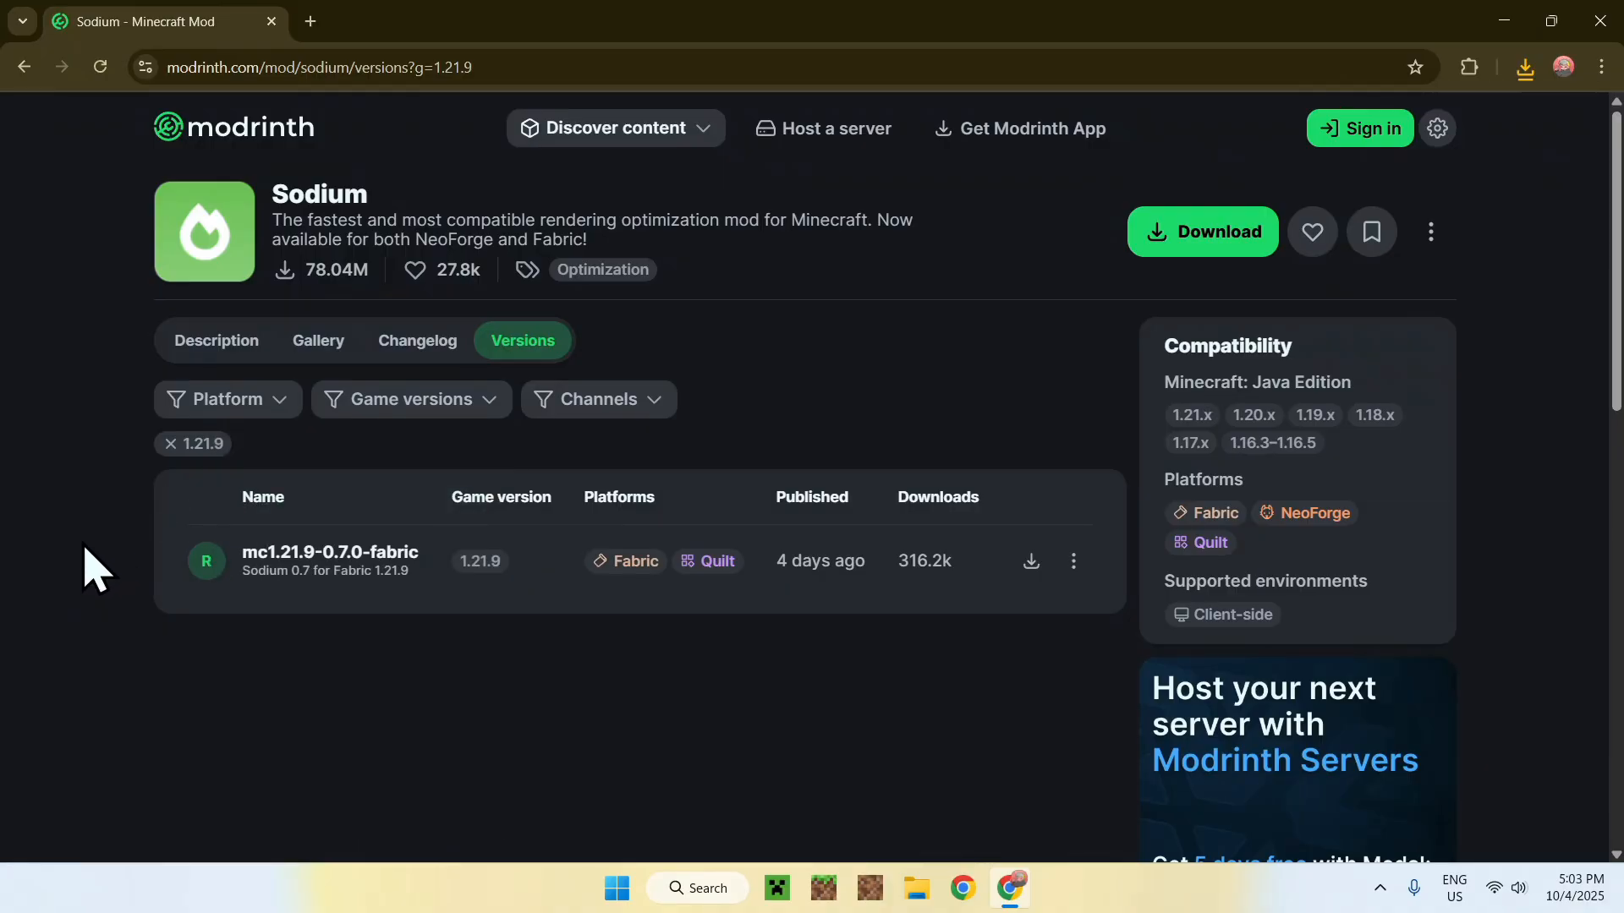
mouse_move(652, 675)
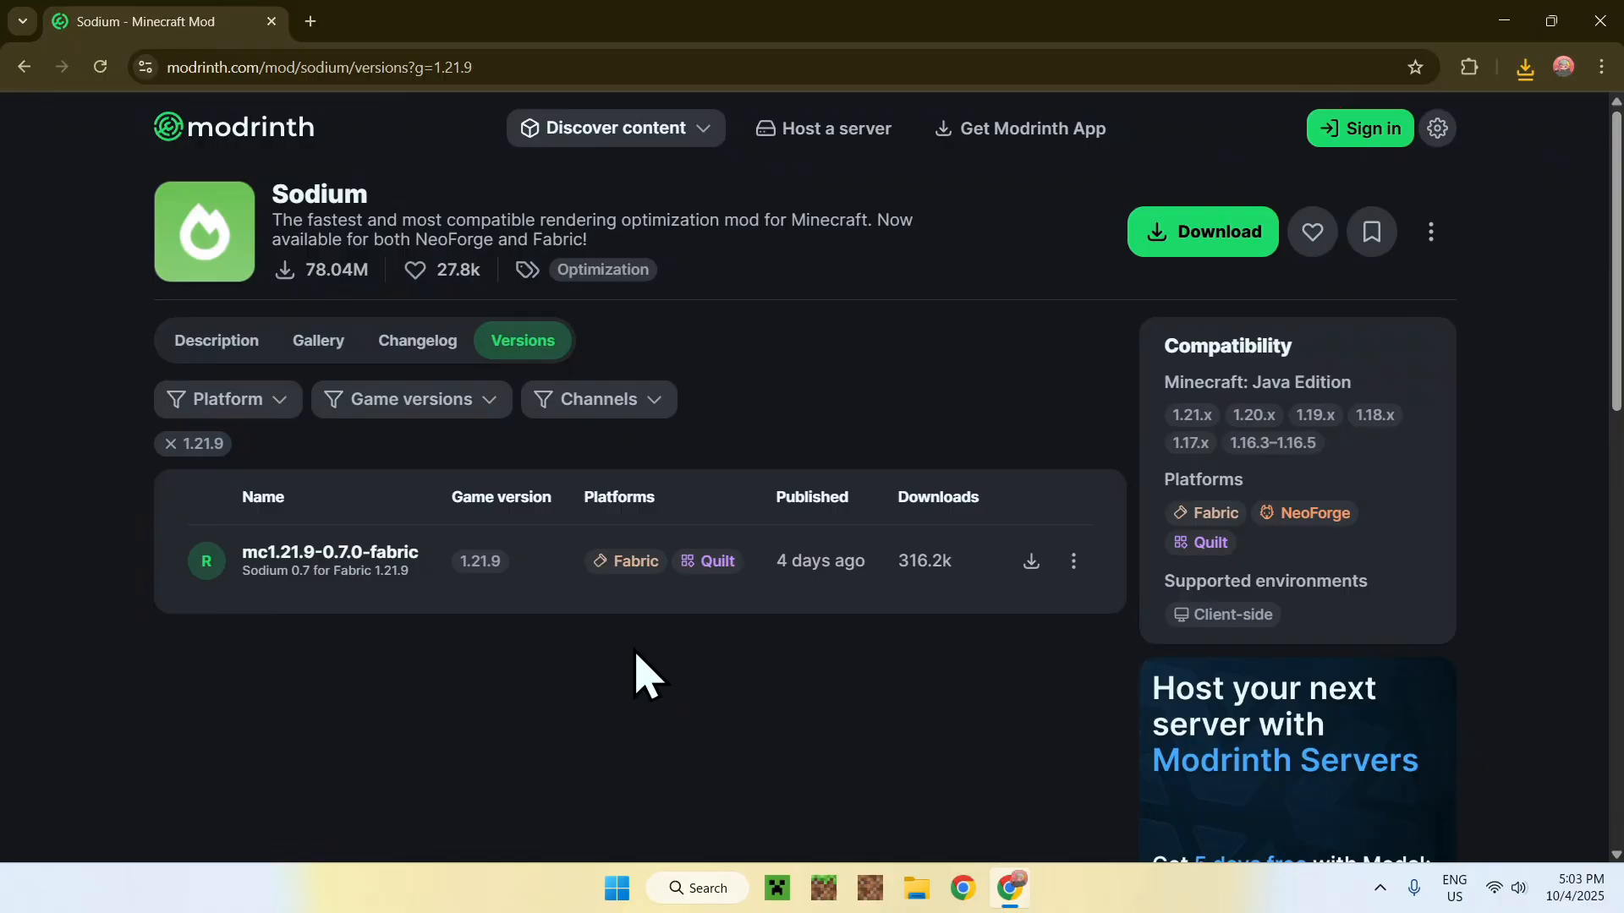
mouse_move(984, 624)
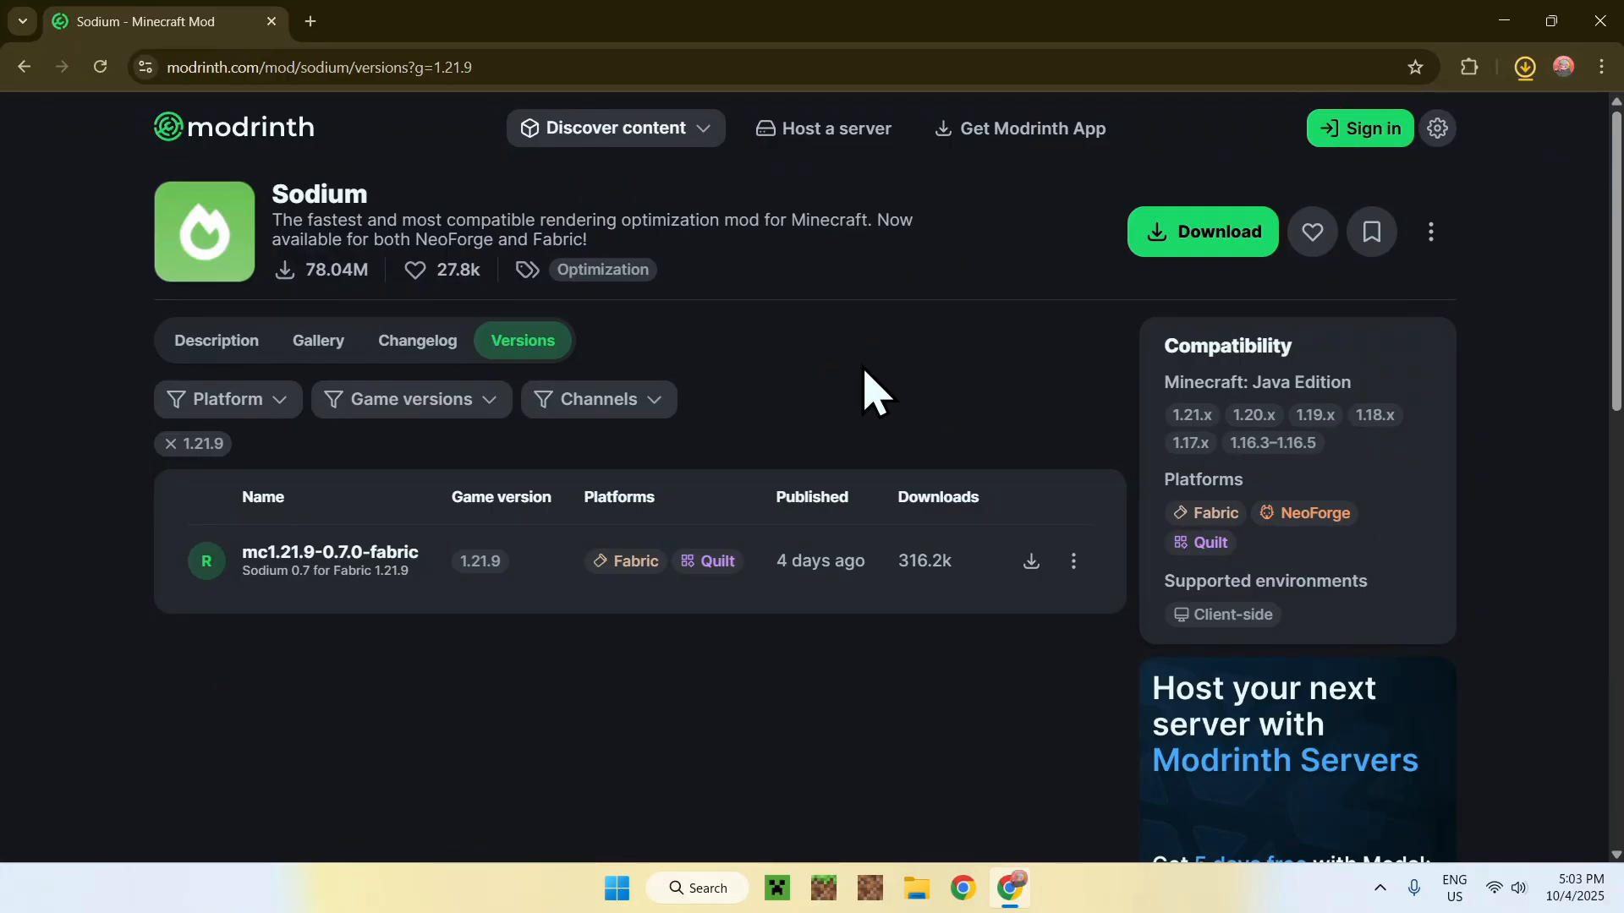
Show the browser downloads confirming both Sodium and Sodium Extra 0.7.0 jars
click(1526, 68)
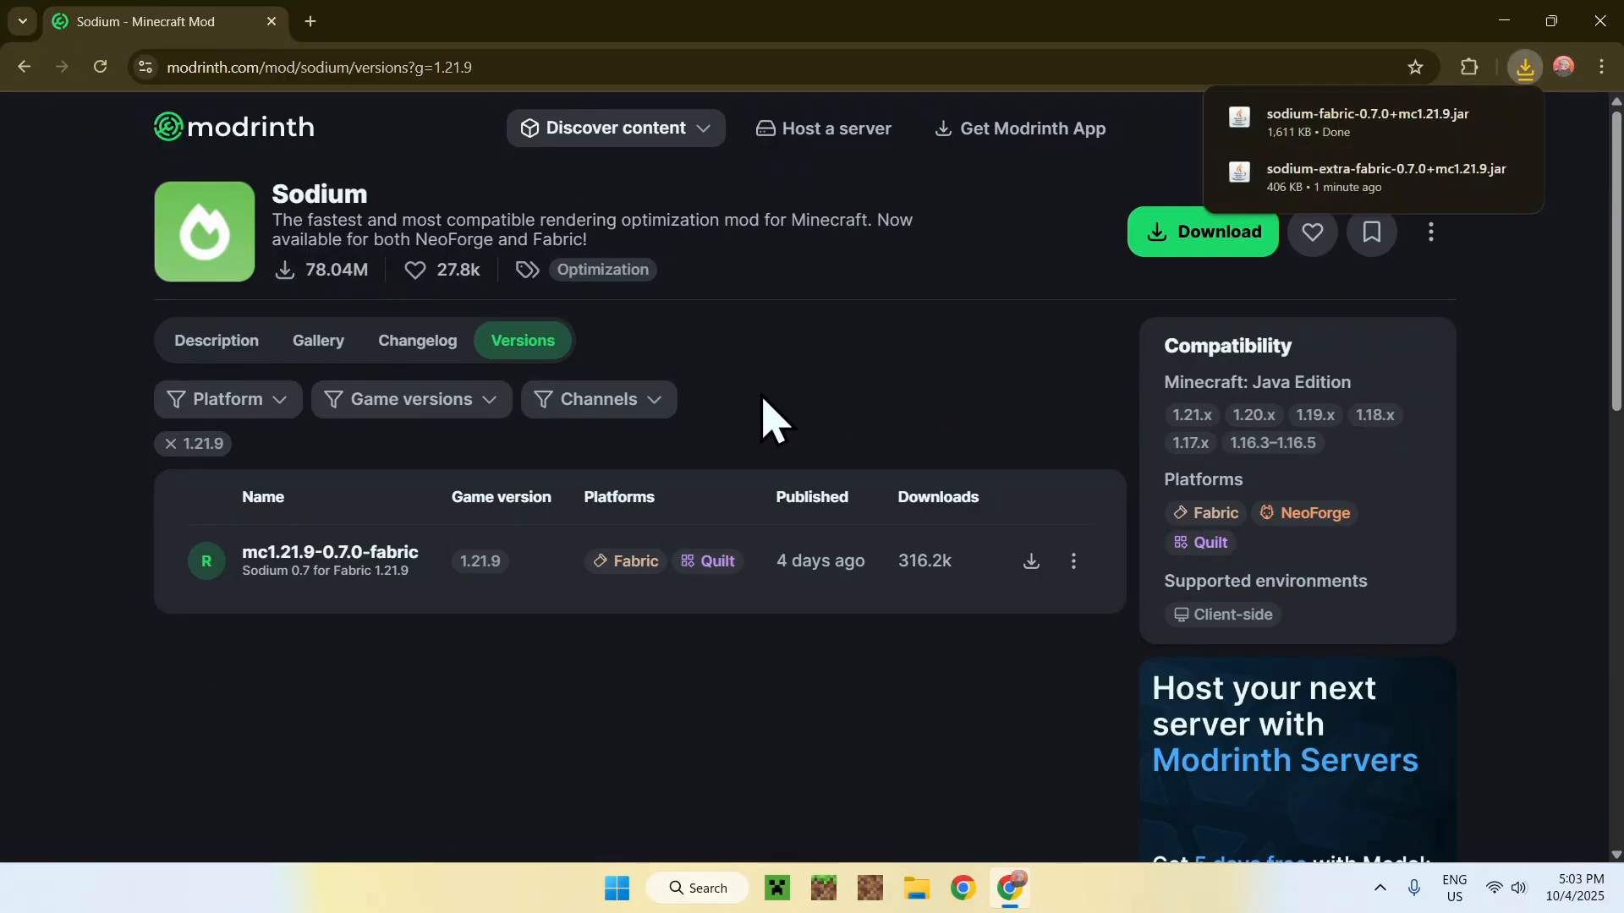
mouse_move(788, 393)
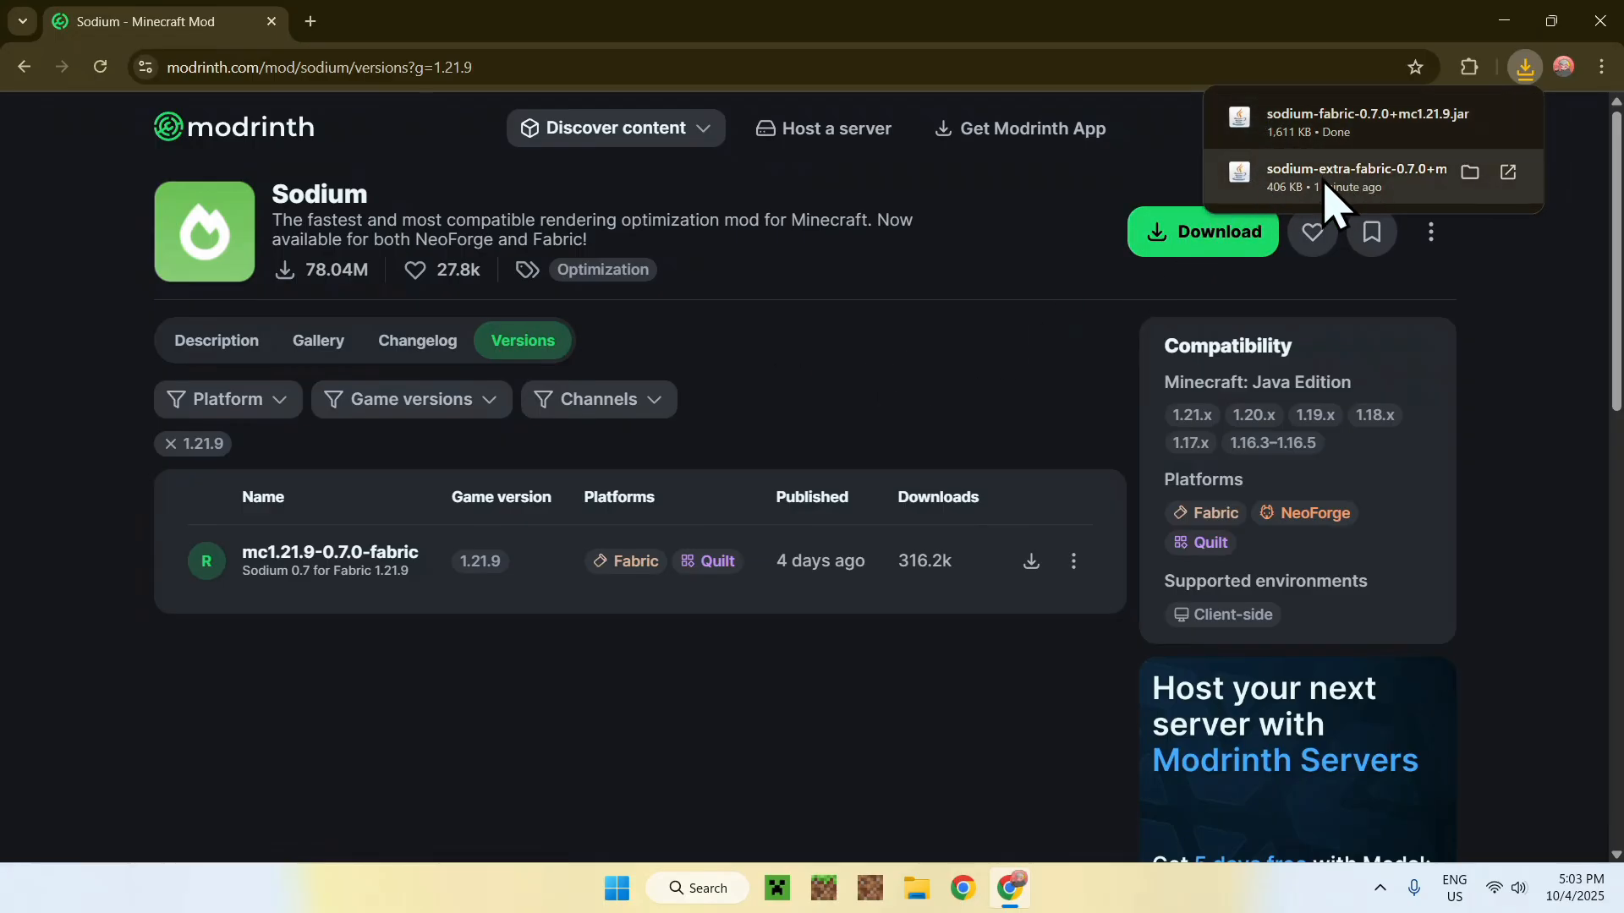
mouse_move(783, 335)
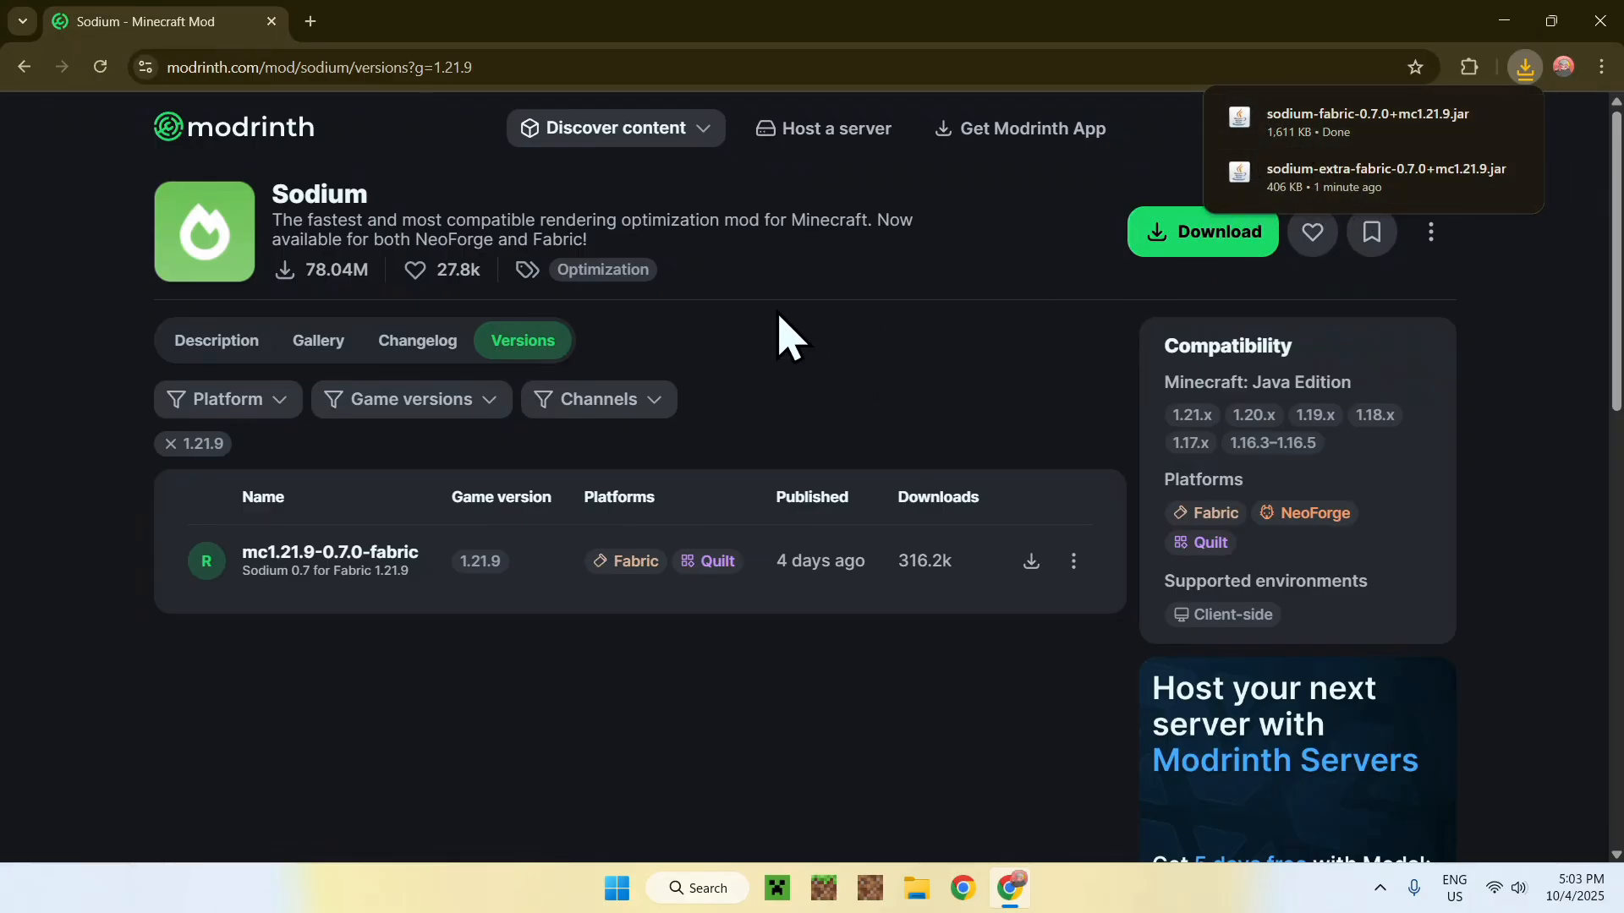
mouse_move(798, 407)
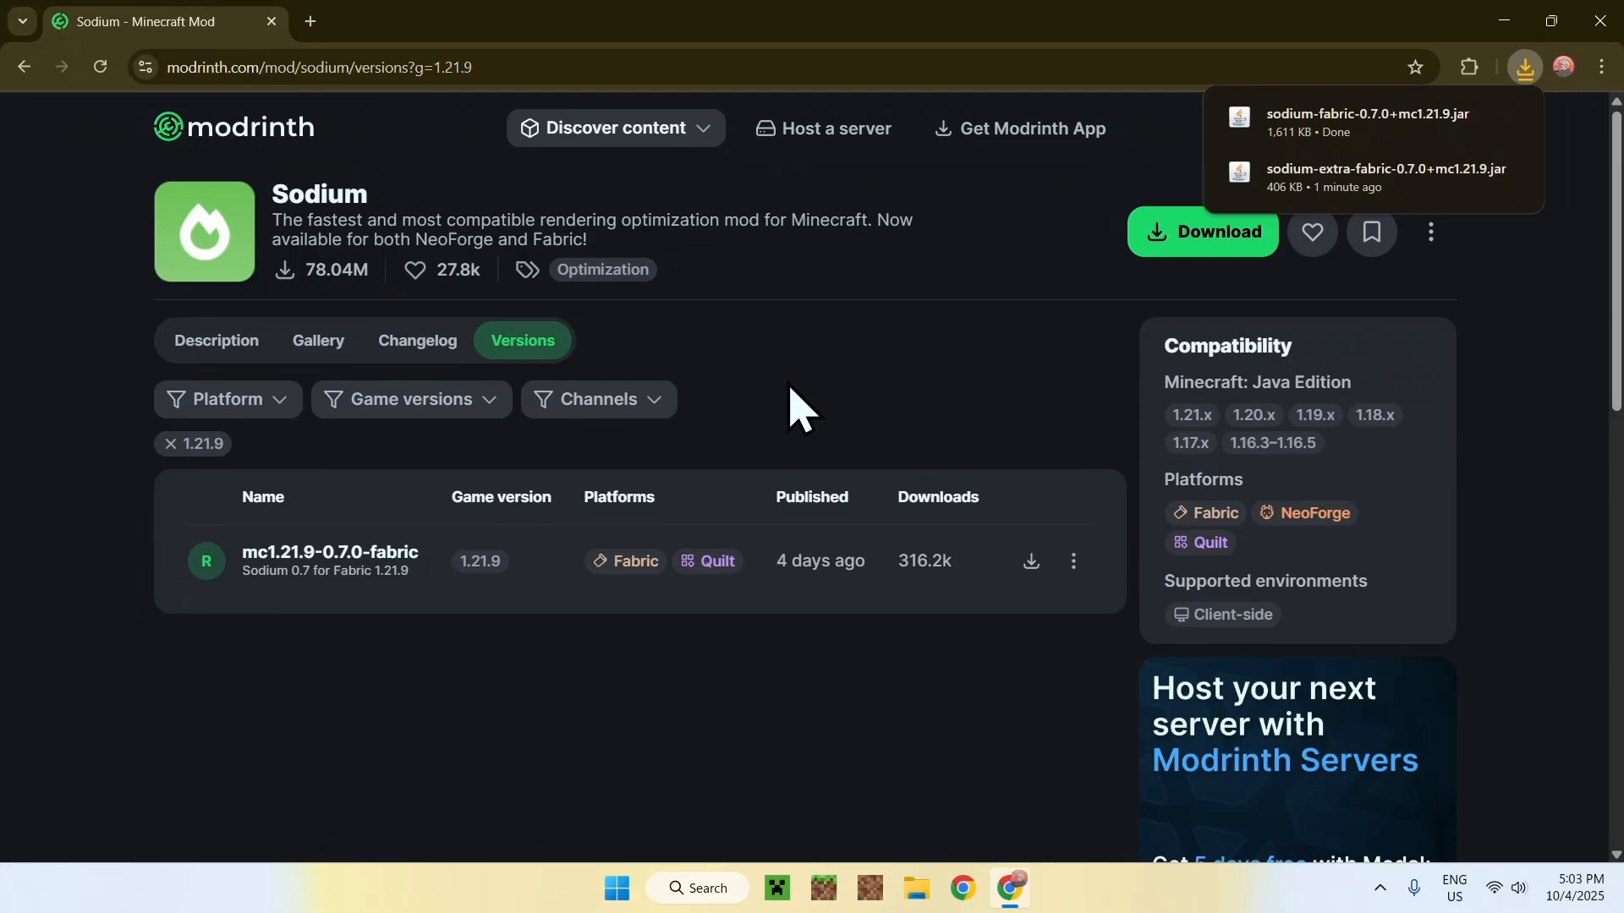
mouse_move(674, 619)
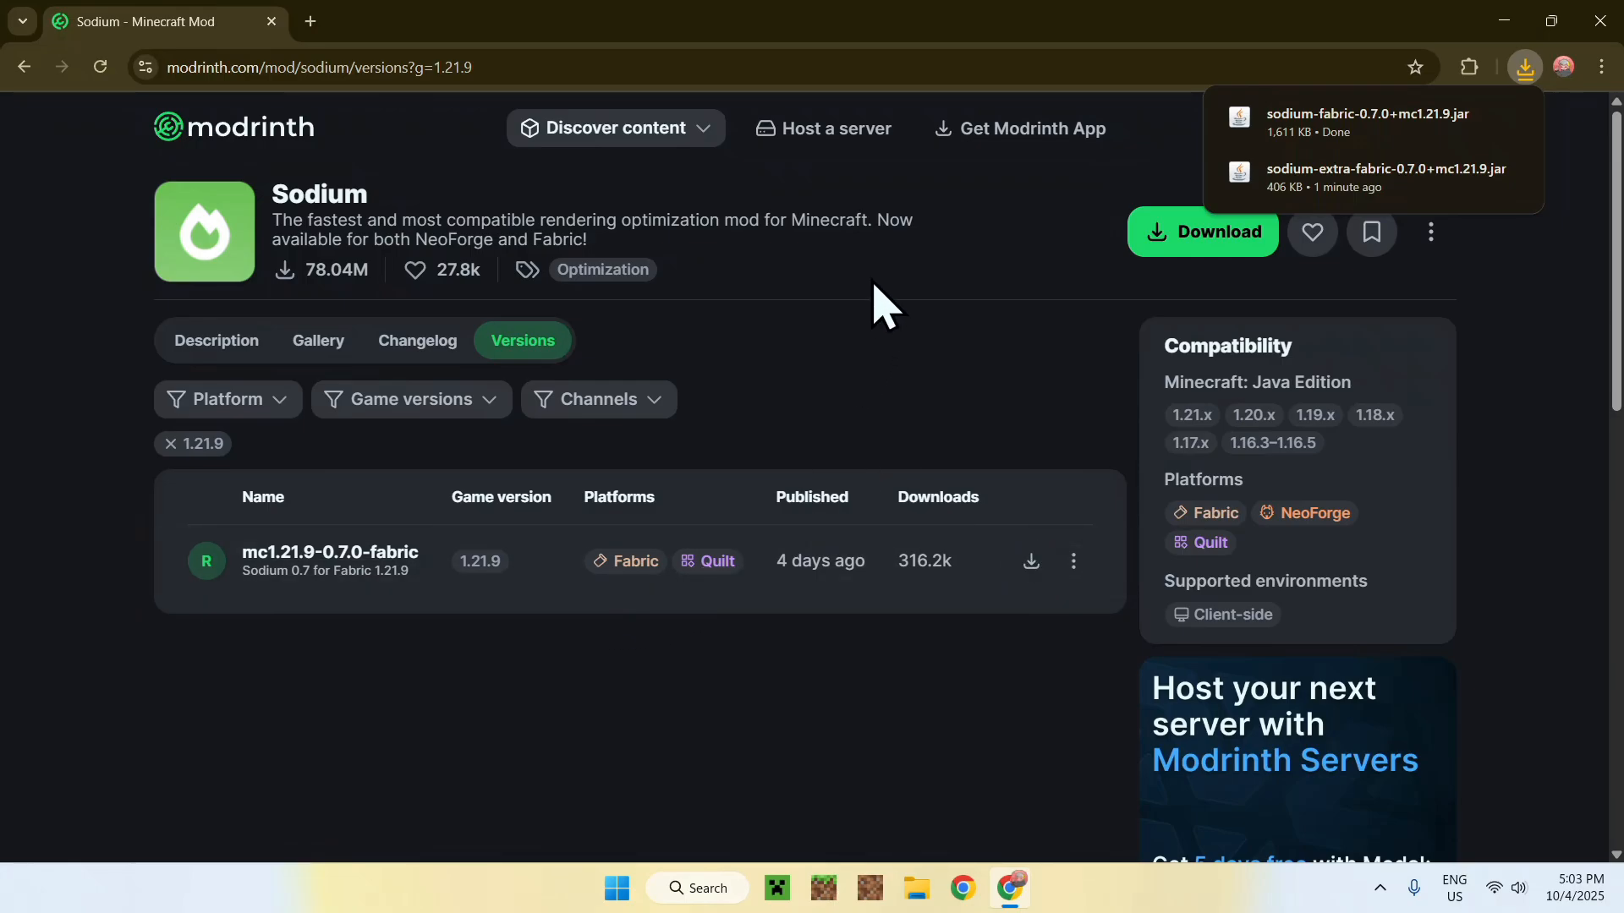
Search for Fabric in a new tab and download fabric-installer-1.1.0.exe for Windows from fabricmc.net
click(313, 22)
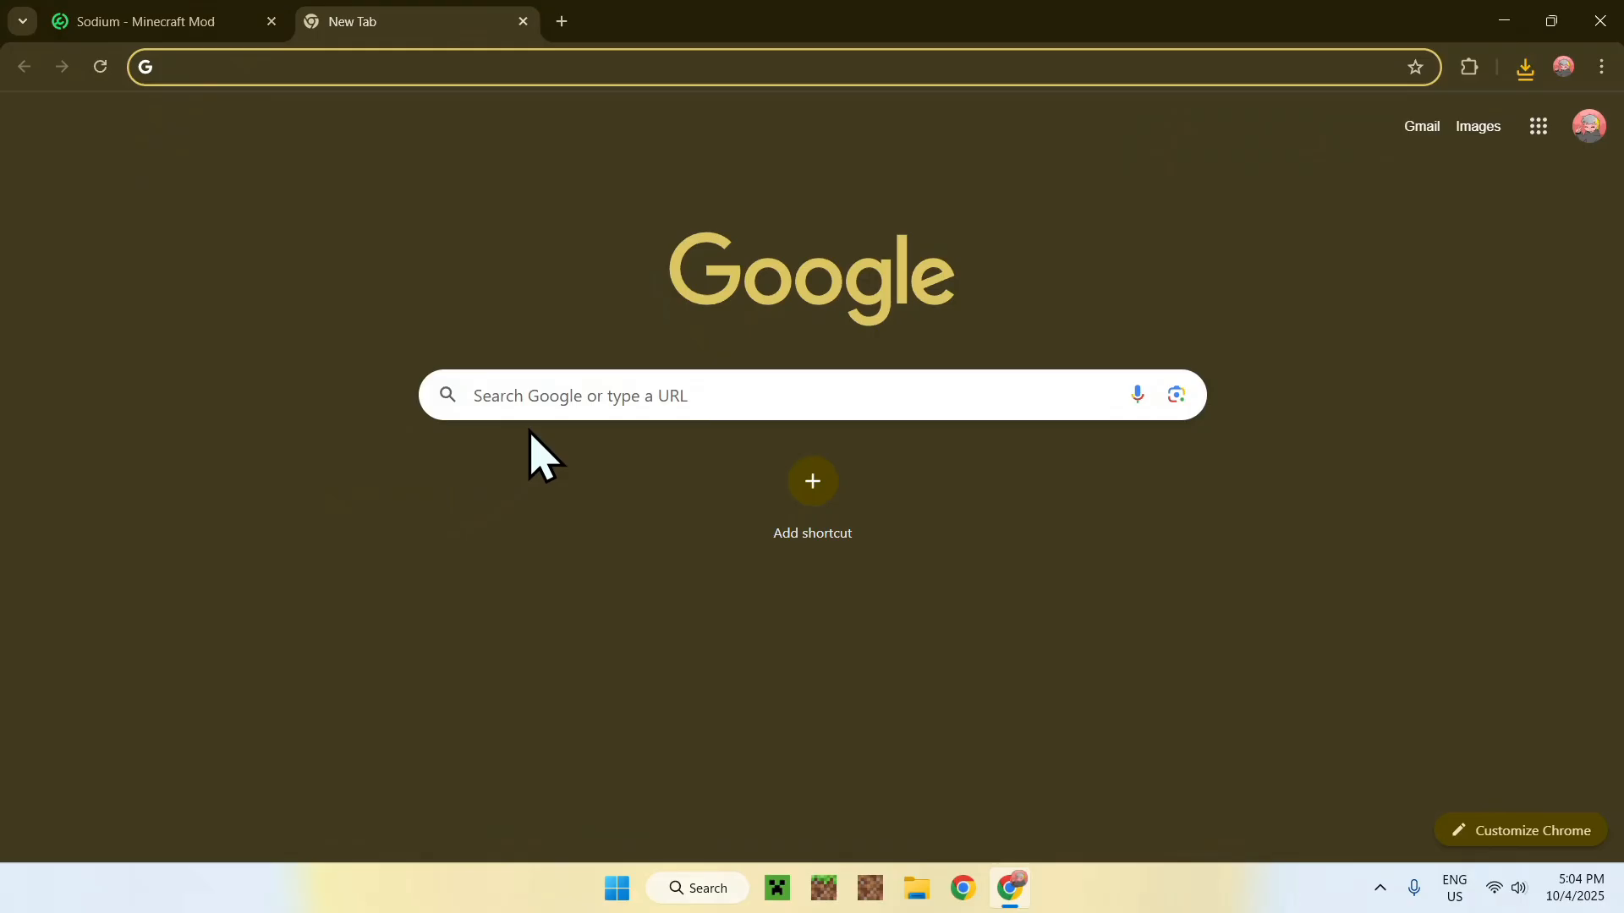
click(592, 396)
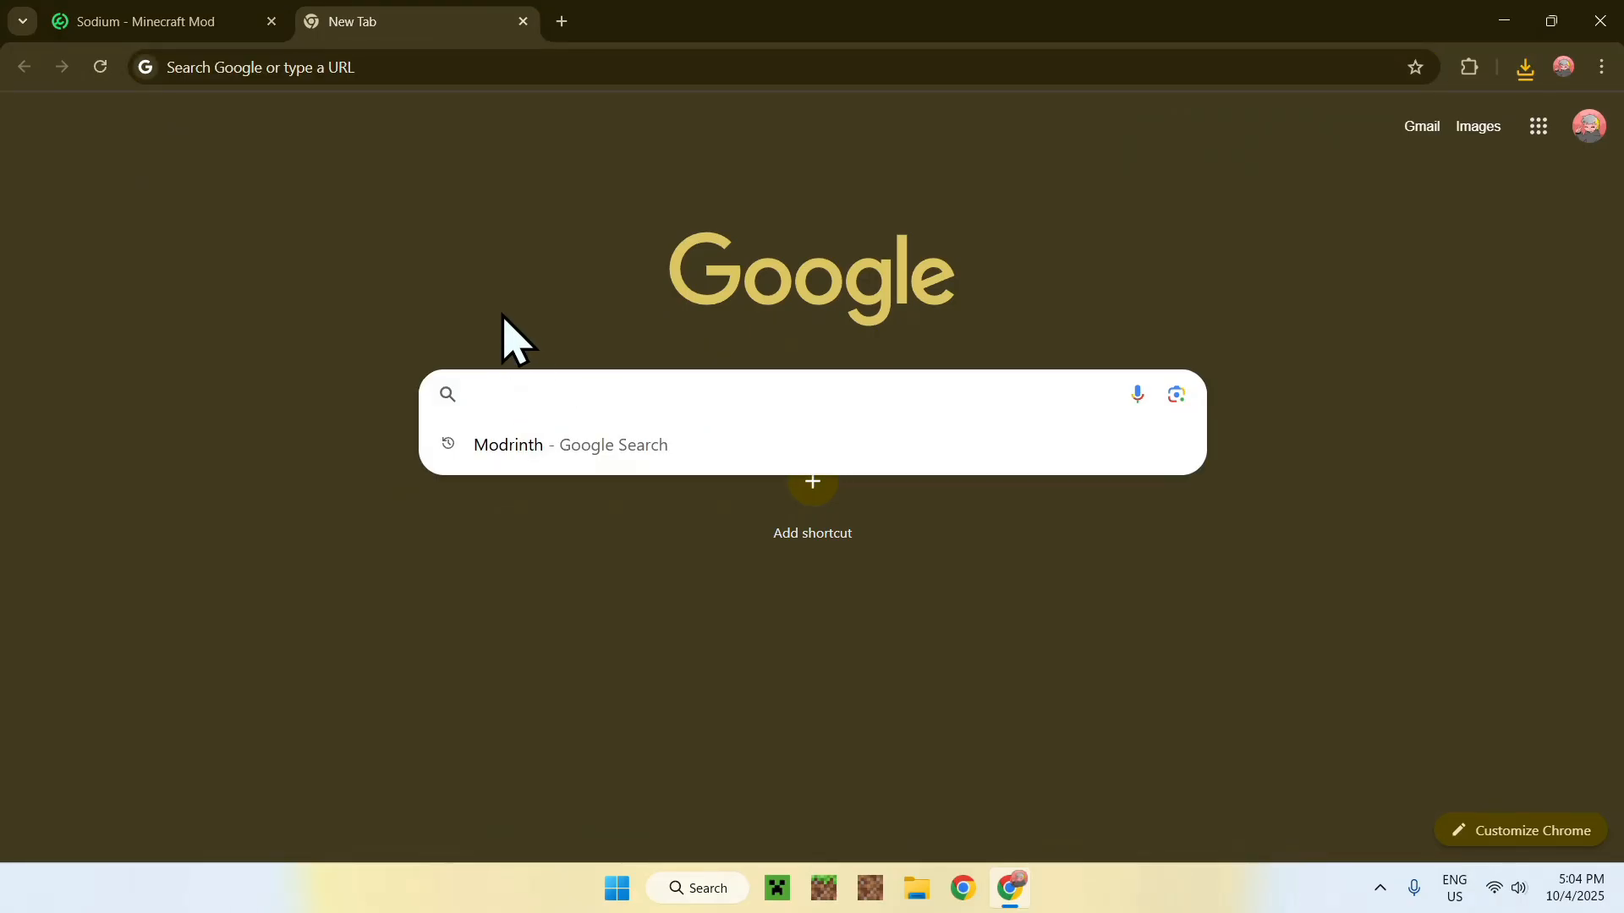
text(Fabric Min)
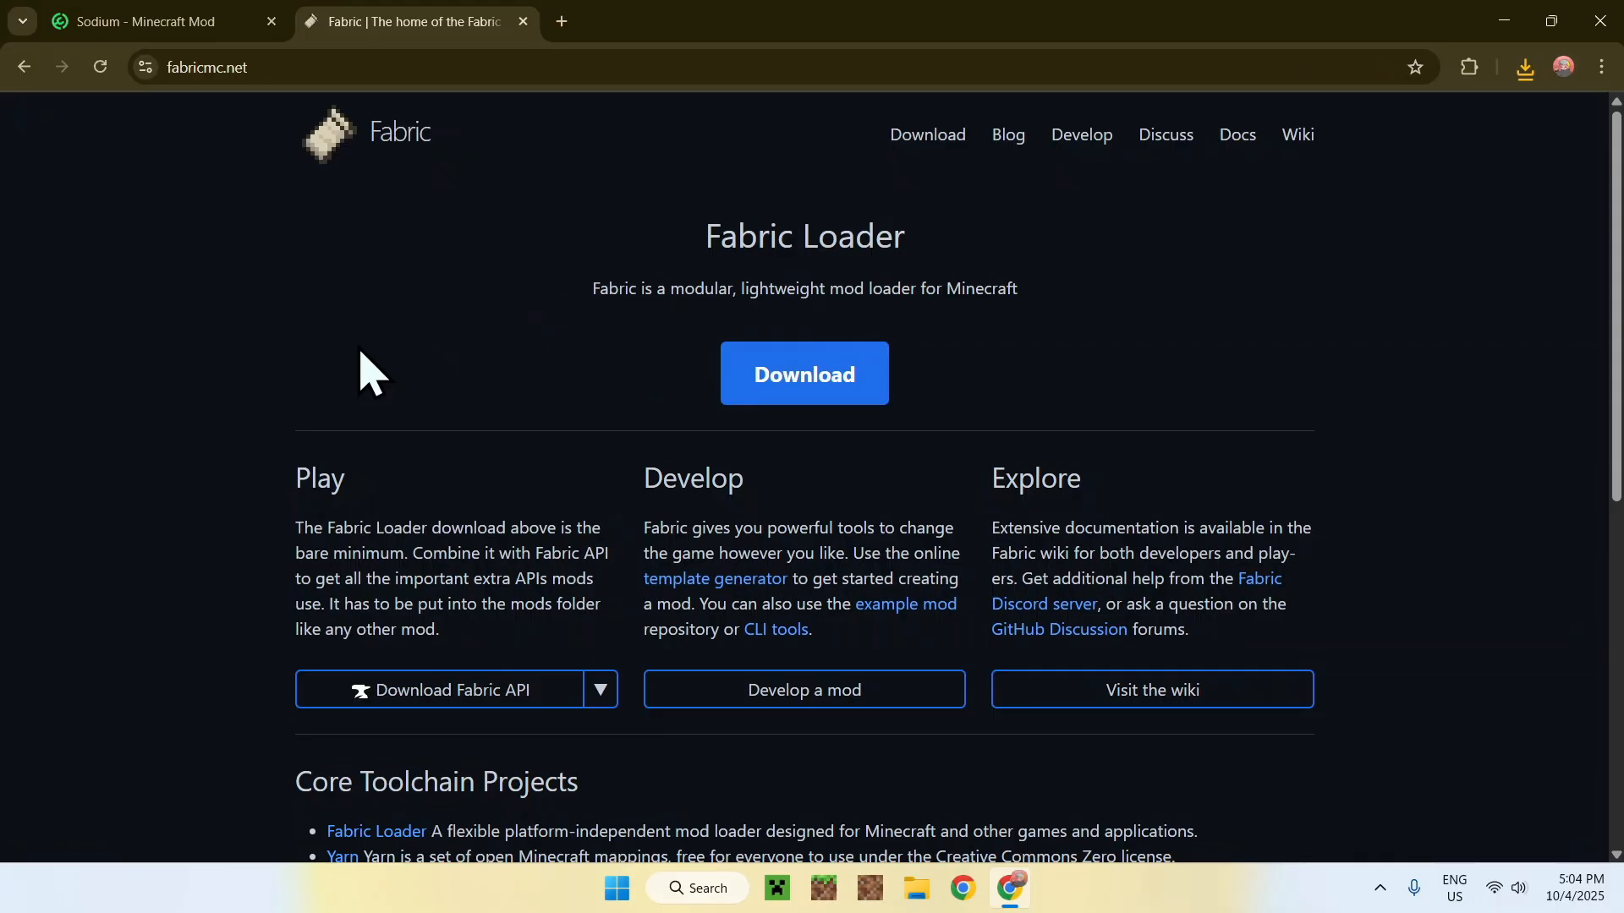
mouse_move(849, 460)
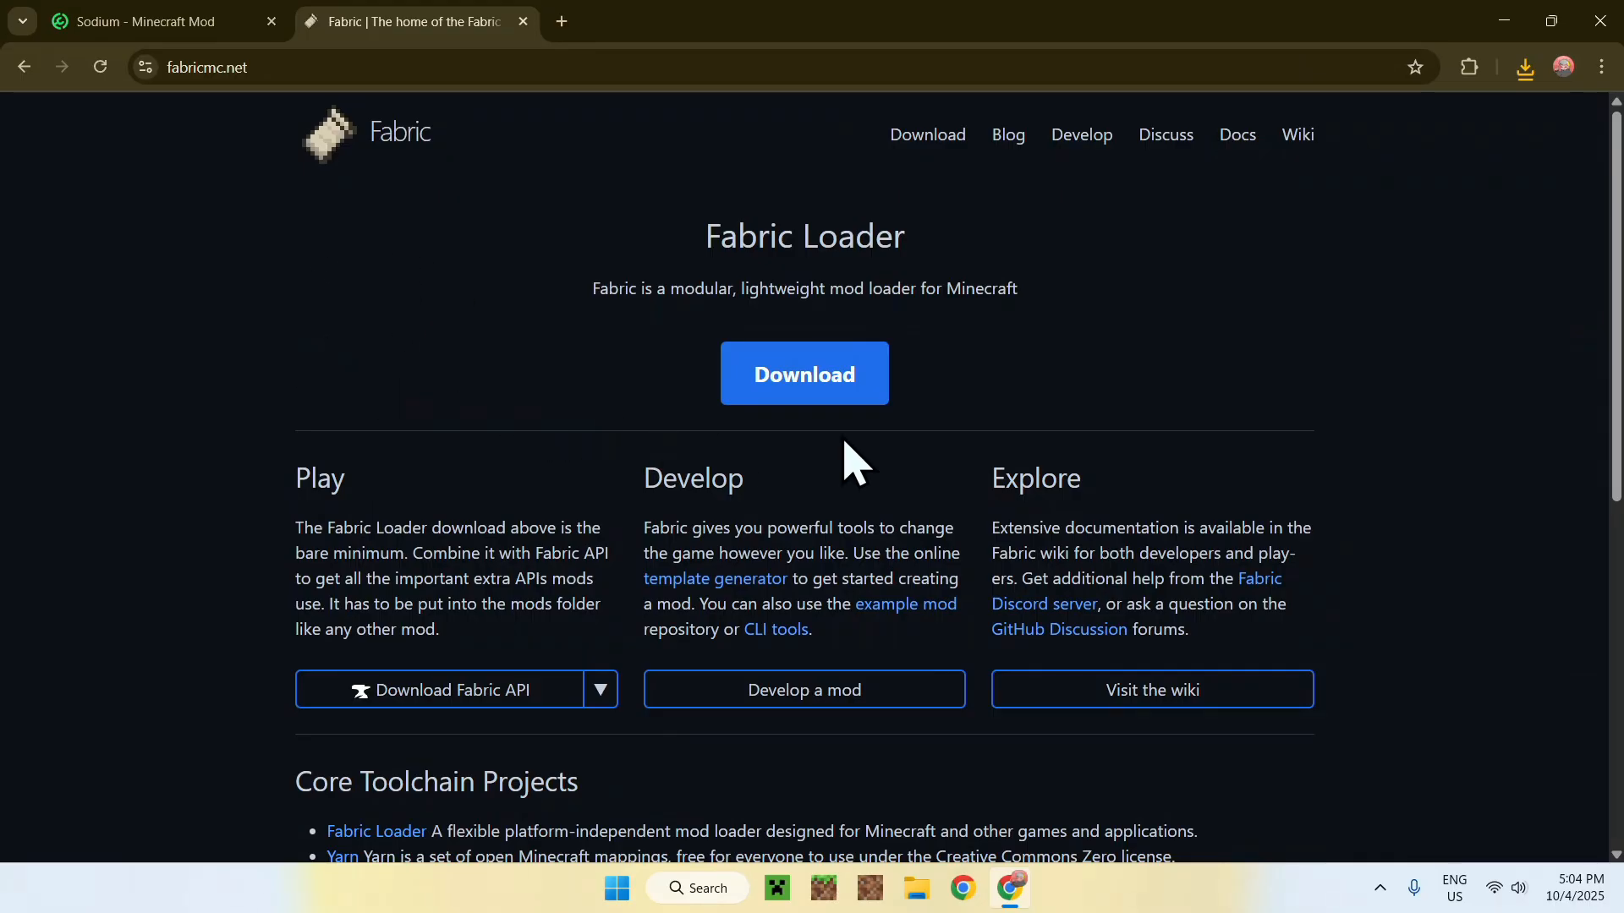
click(805, 372)
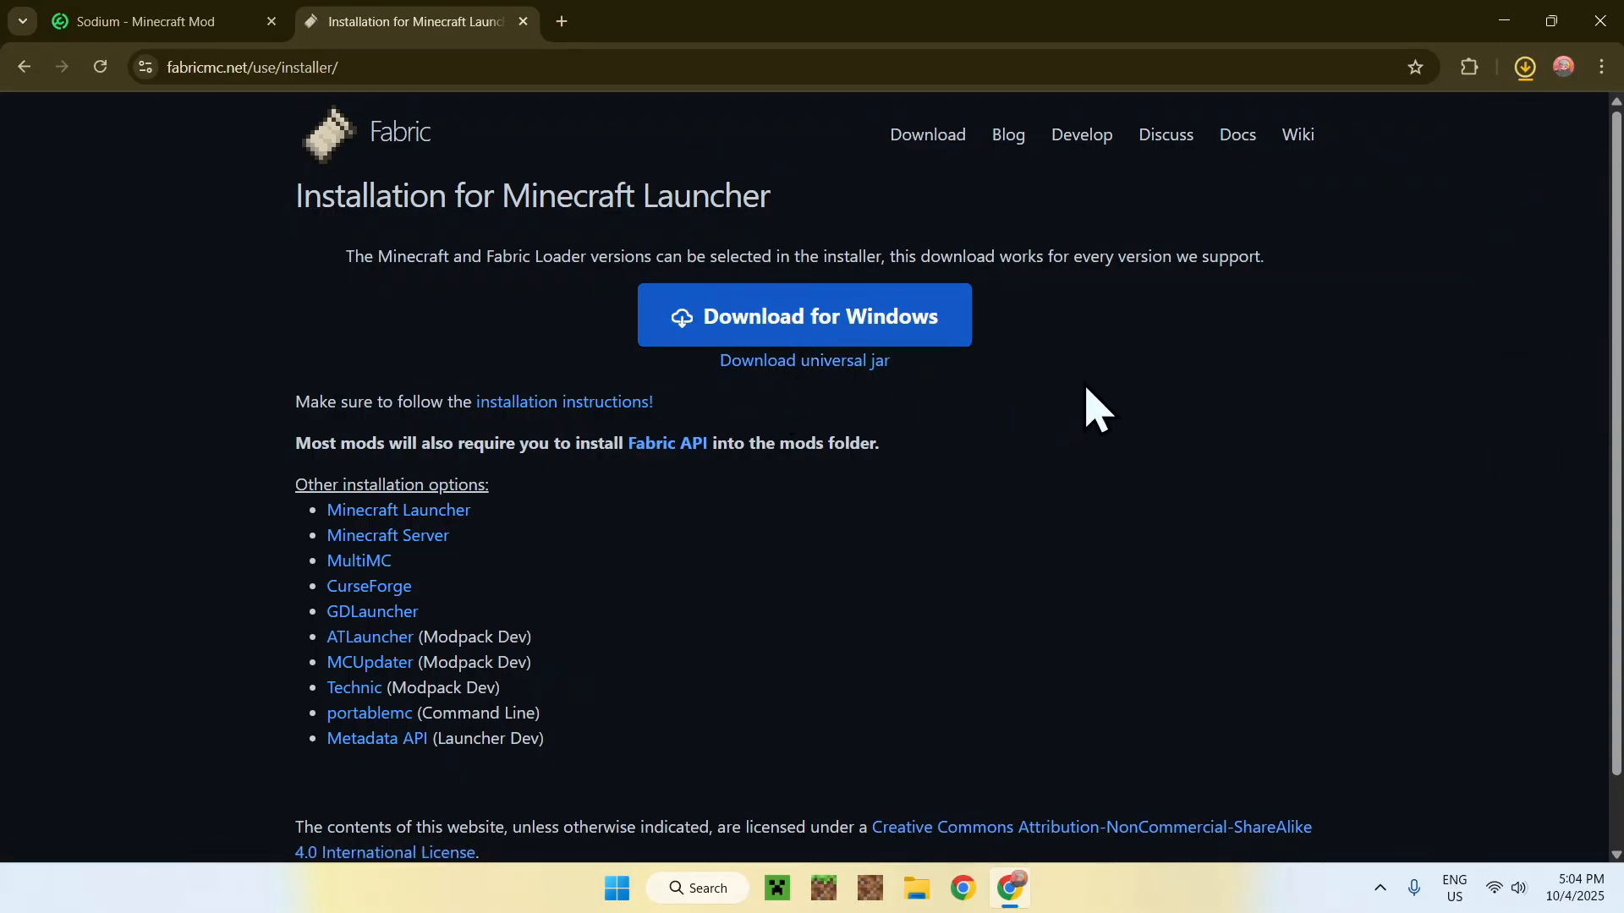
click(1526, 68)
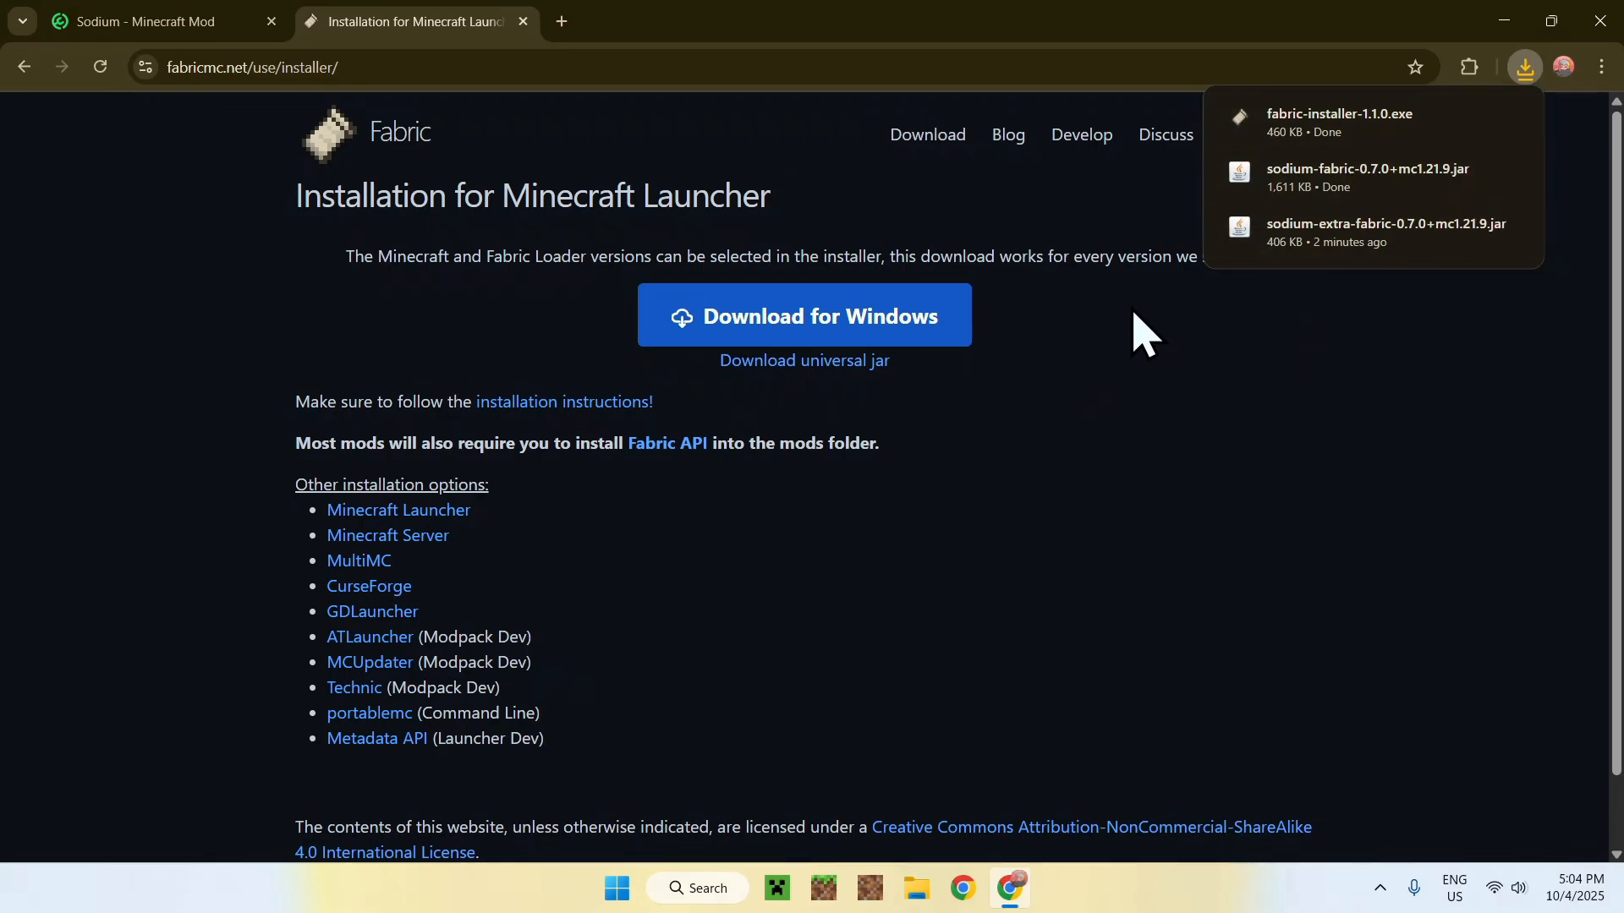
mouse_move(1177, 386)
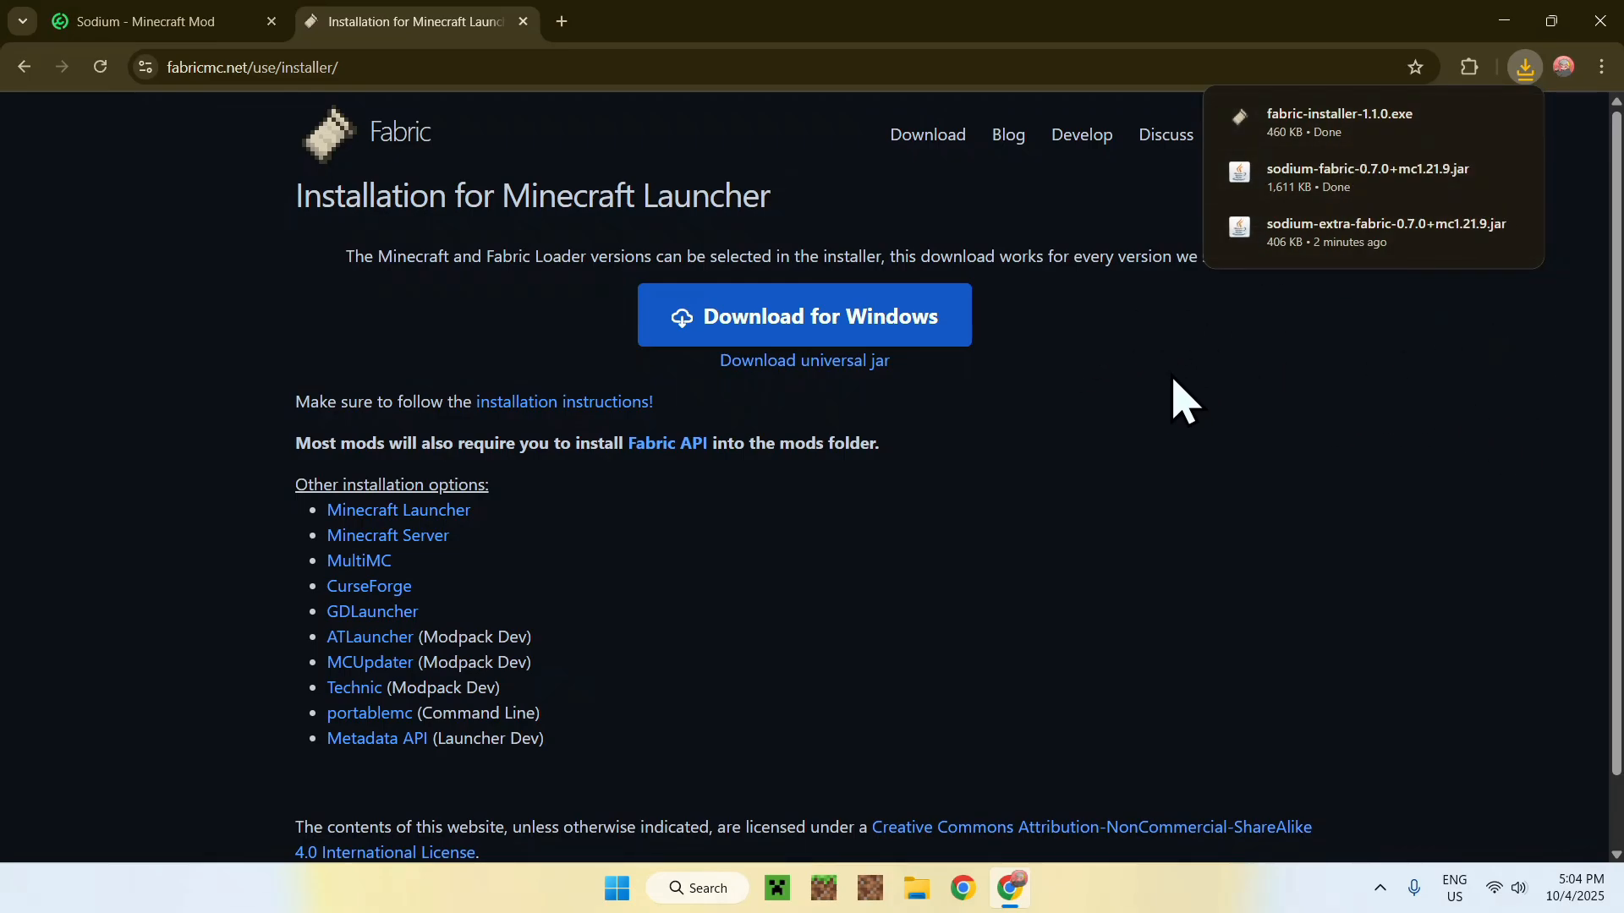
mouse_move(1584, 110)
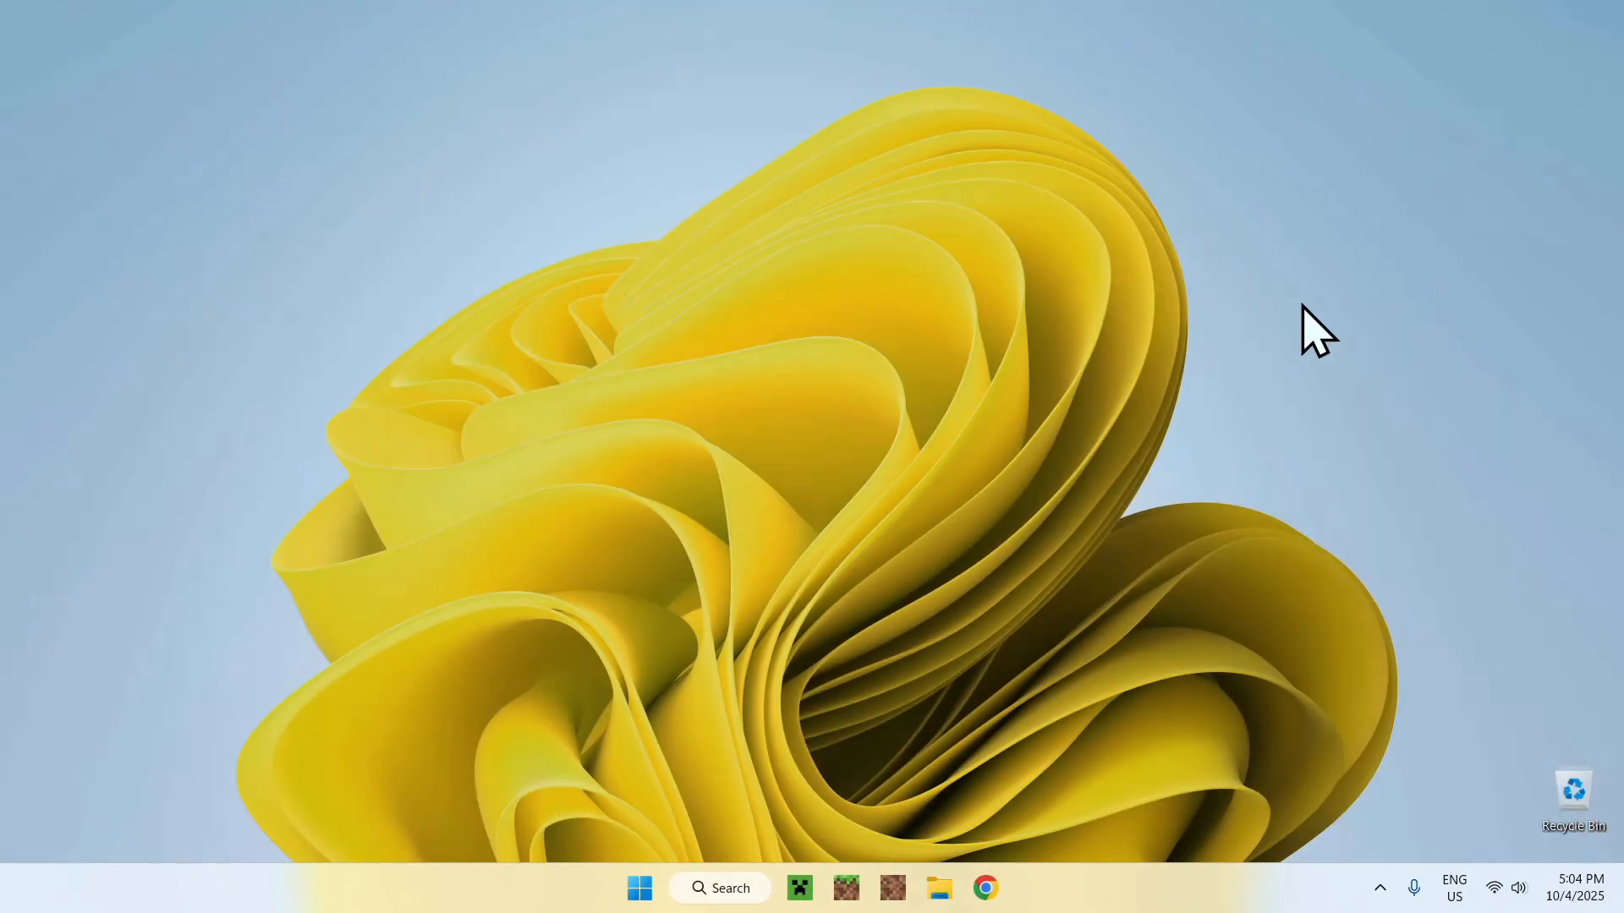
mouse_move(951, 856)
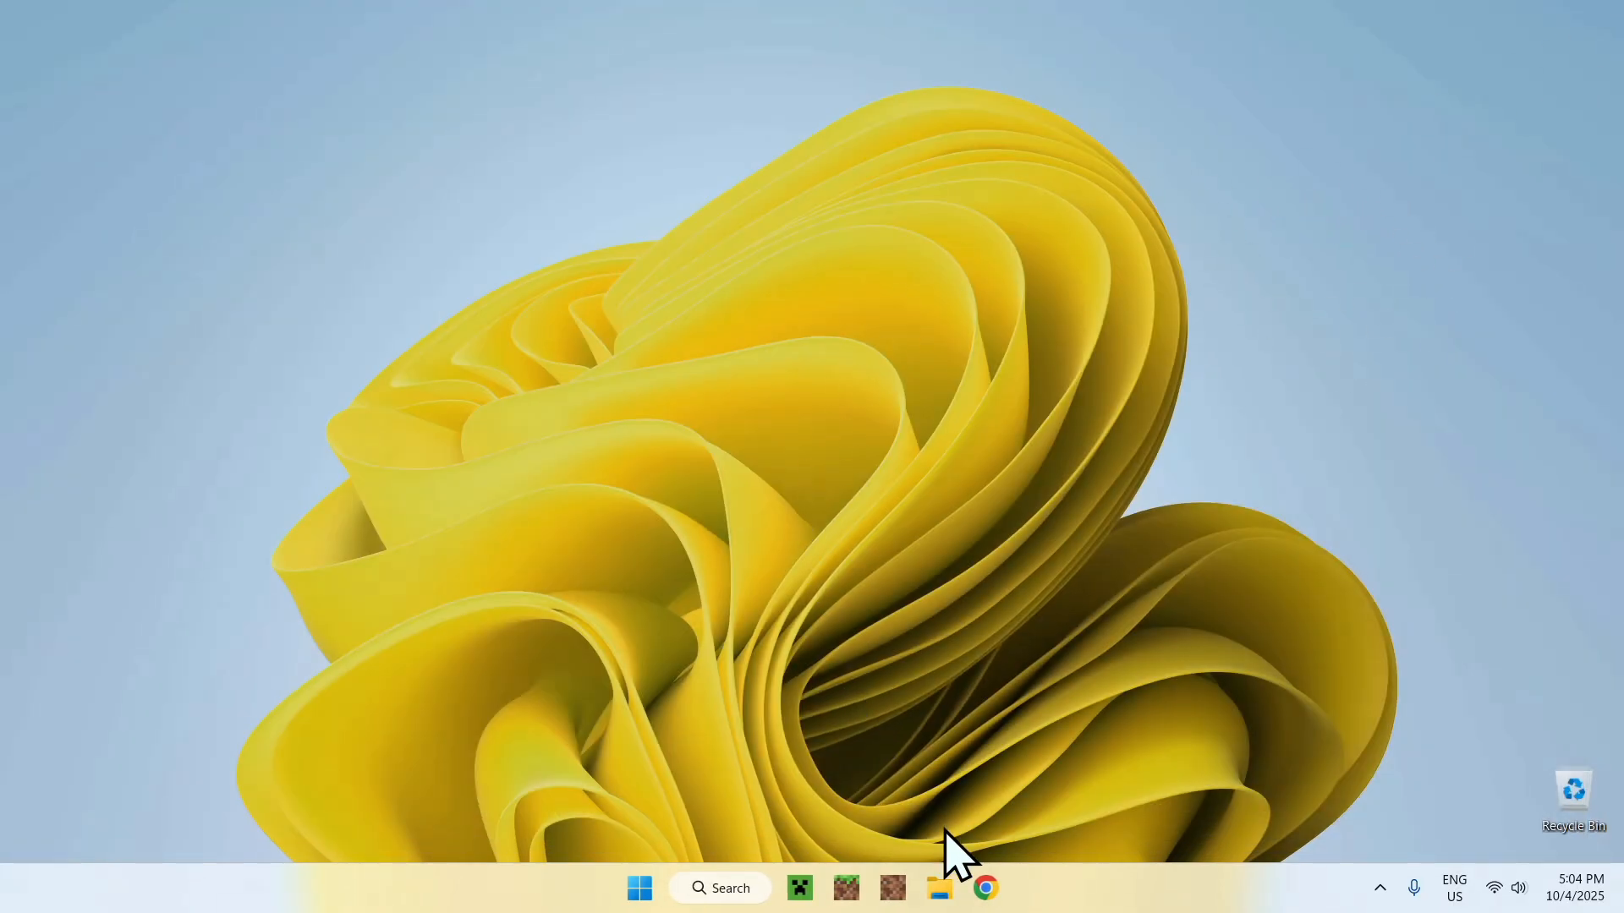
Show the Downloads folder in File Explorer with the Fabric installer and both Sodium jars
click(938, 888)
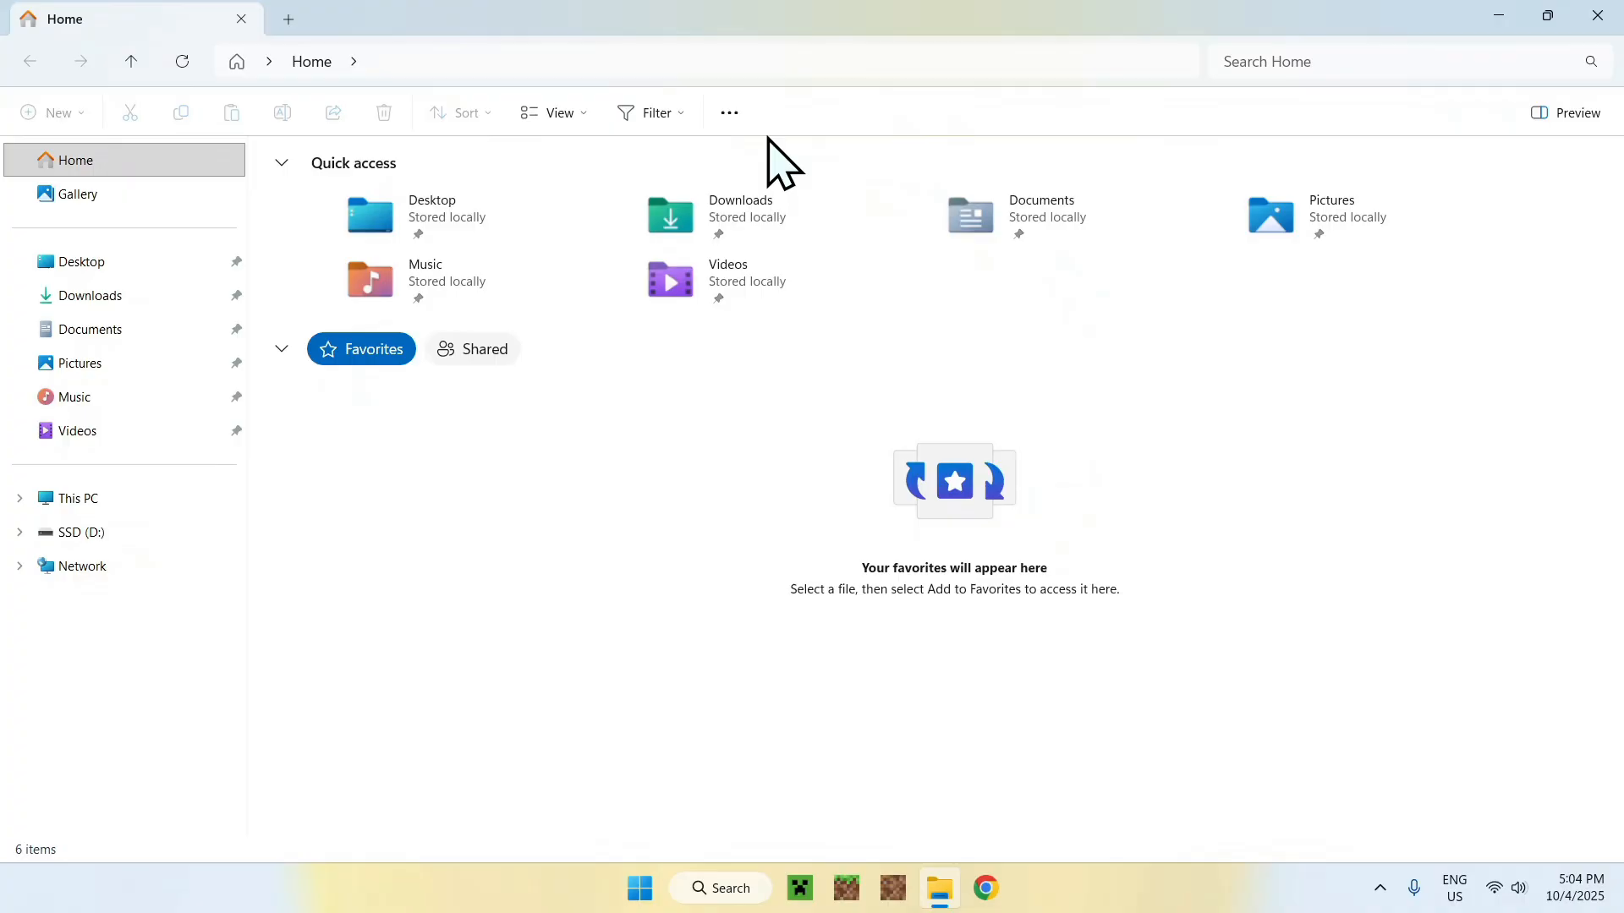
click(90, 295)
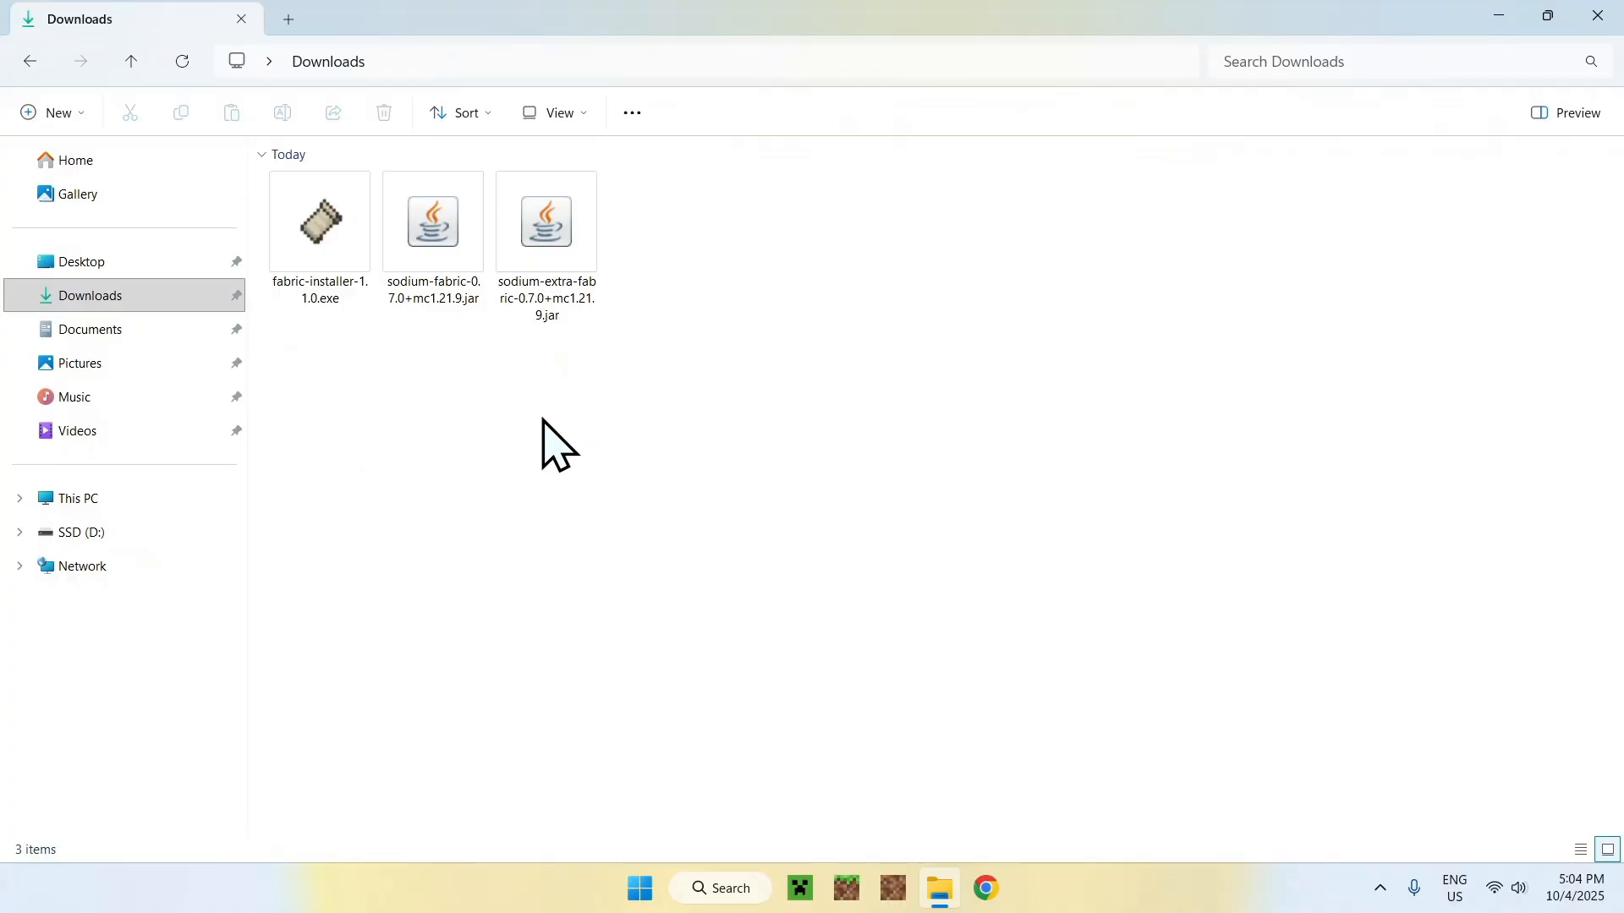
drag(559, 445, 316, 372)
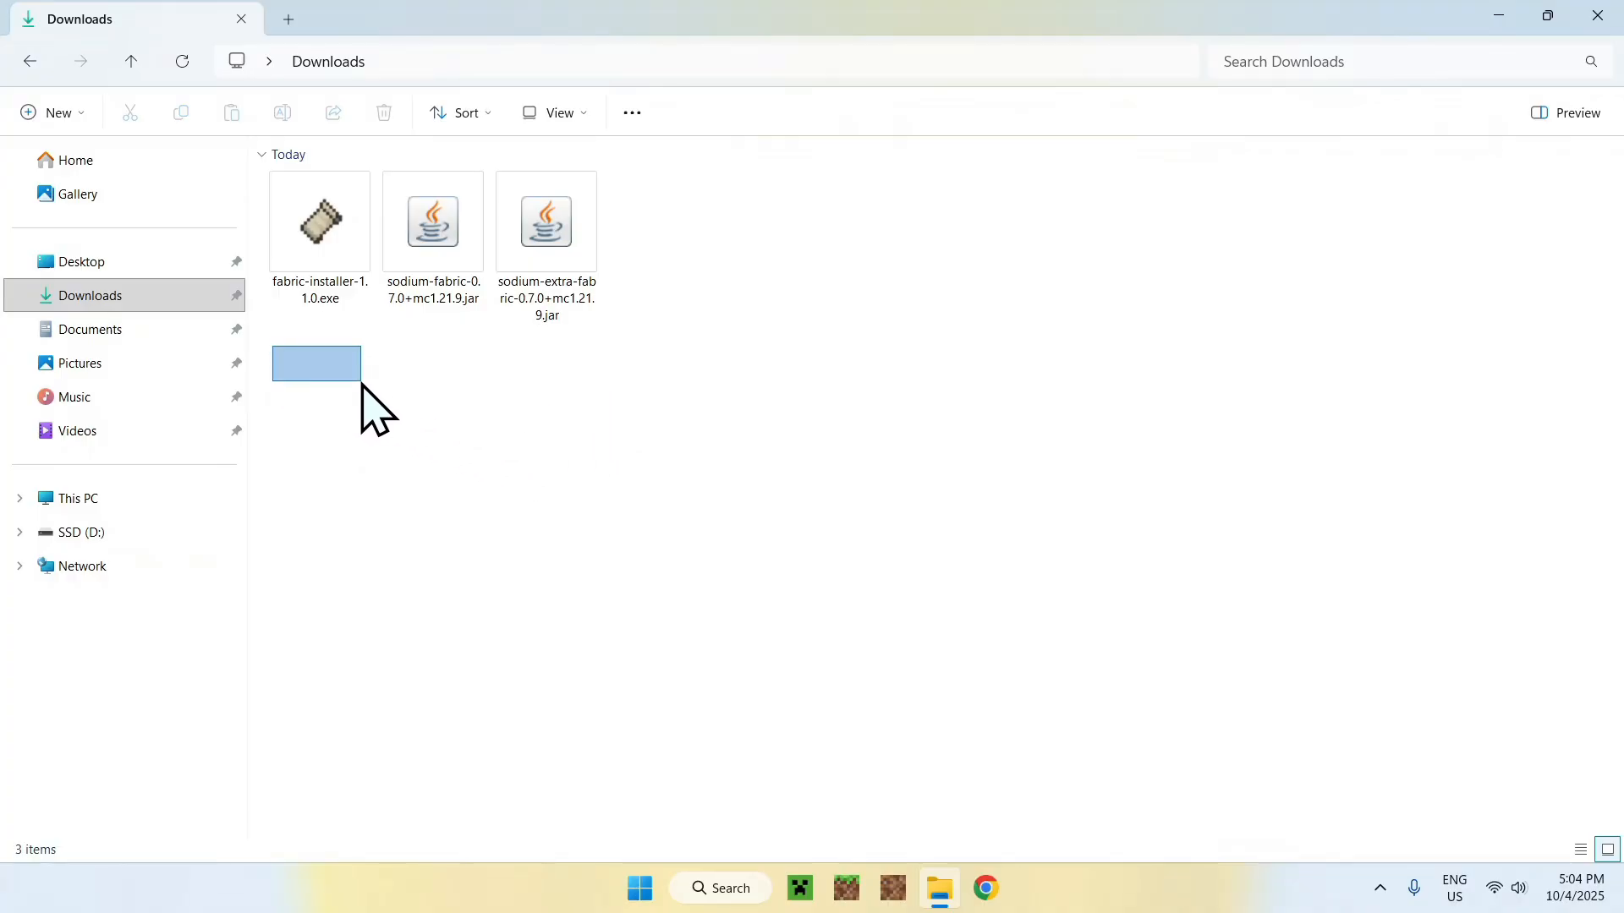
Run fabric-installer-1.1.0.exe, install Loader 0.17.2 for Minecraft 1.21.9, and close it when Done
double_click(318, 222)
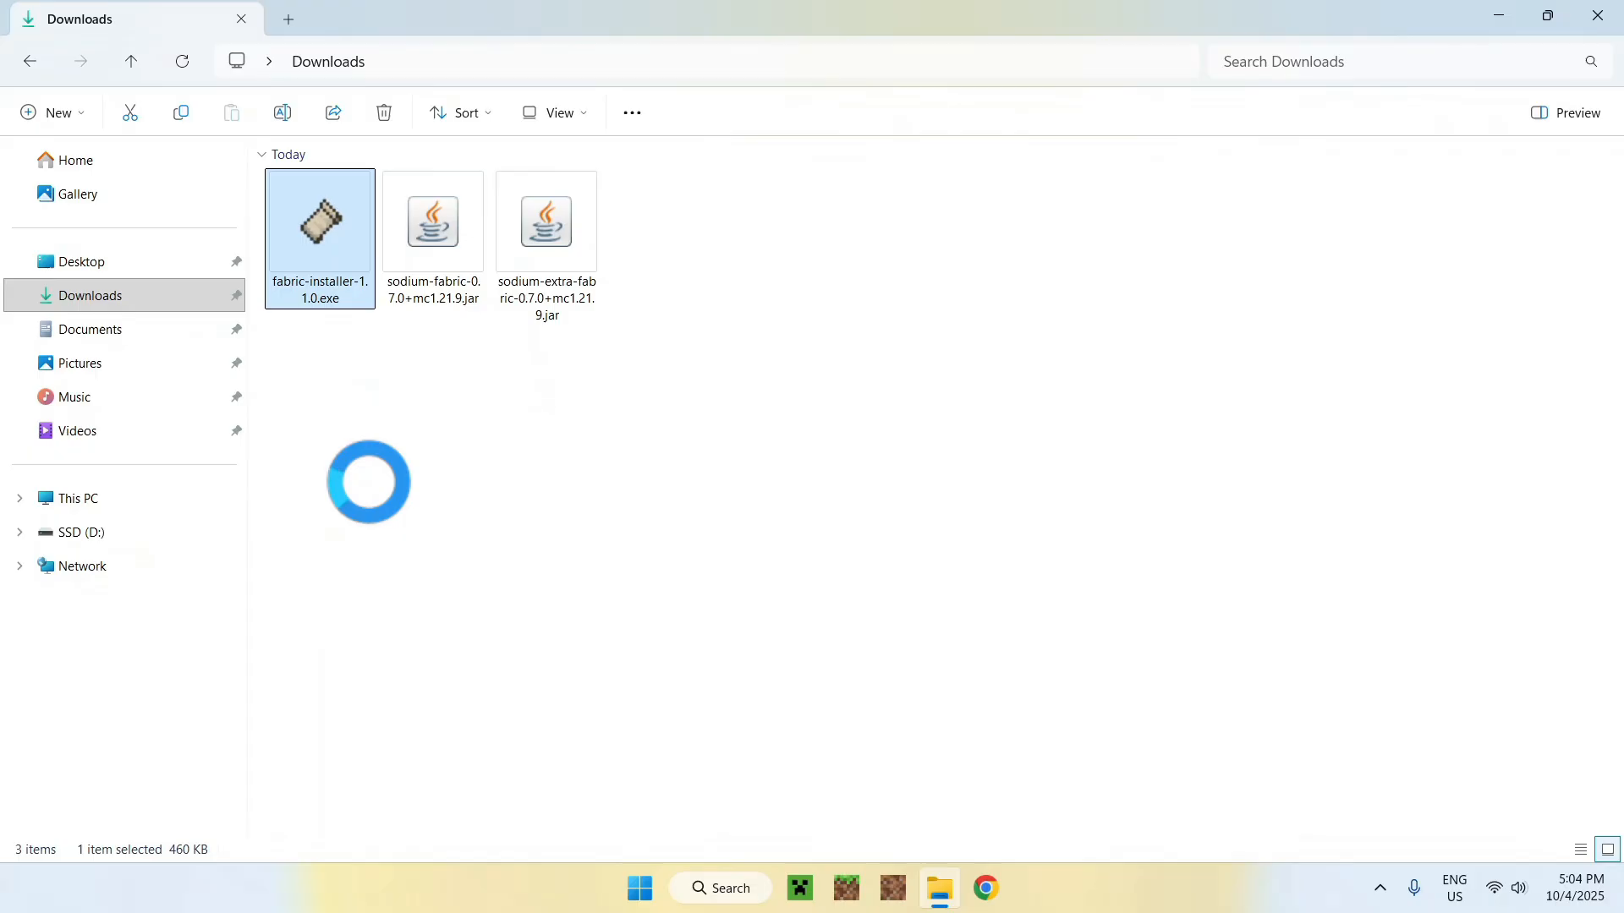
double_click(318, 221)
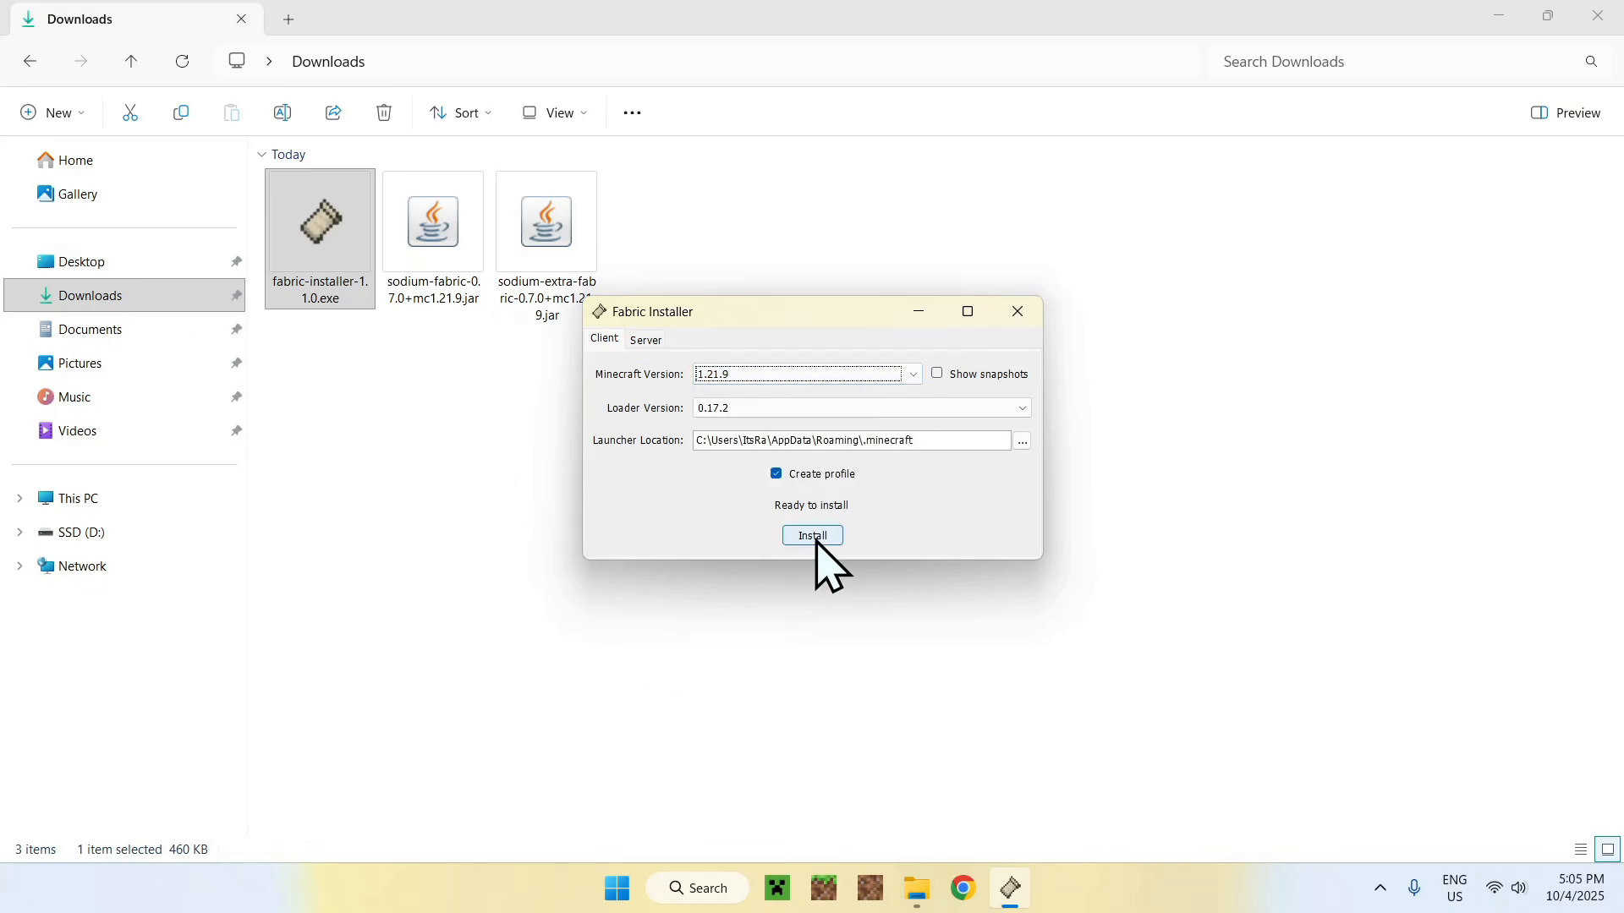
click(812, 536)
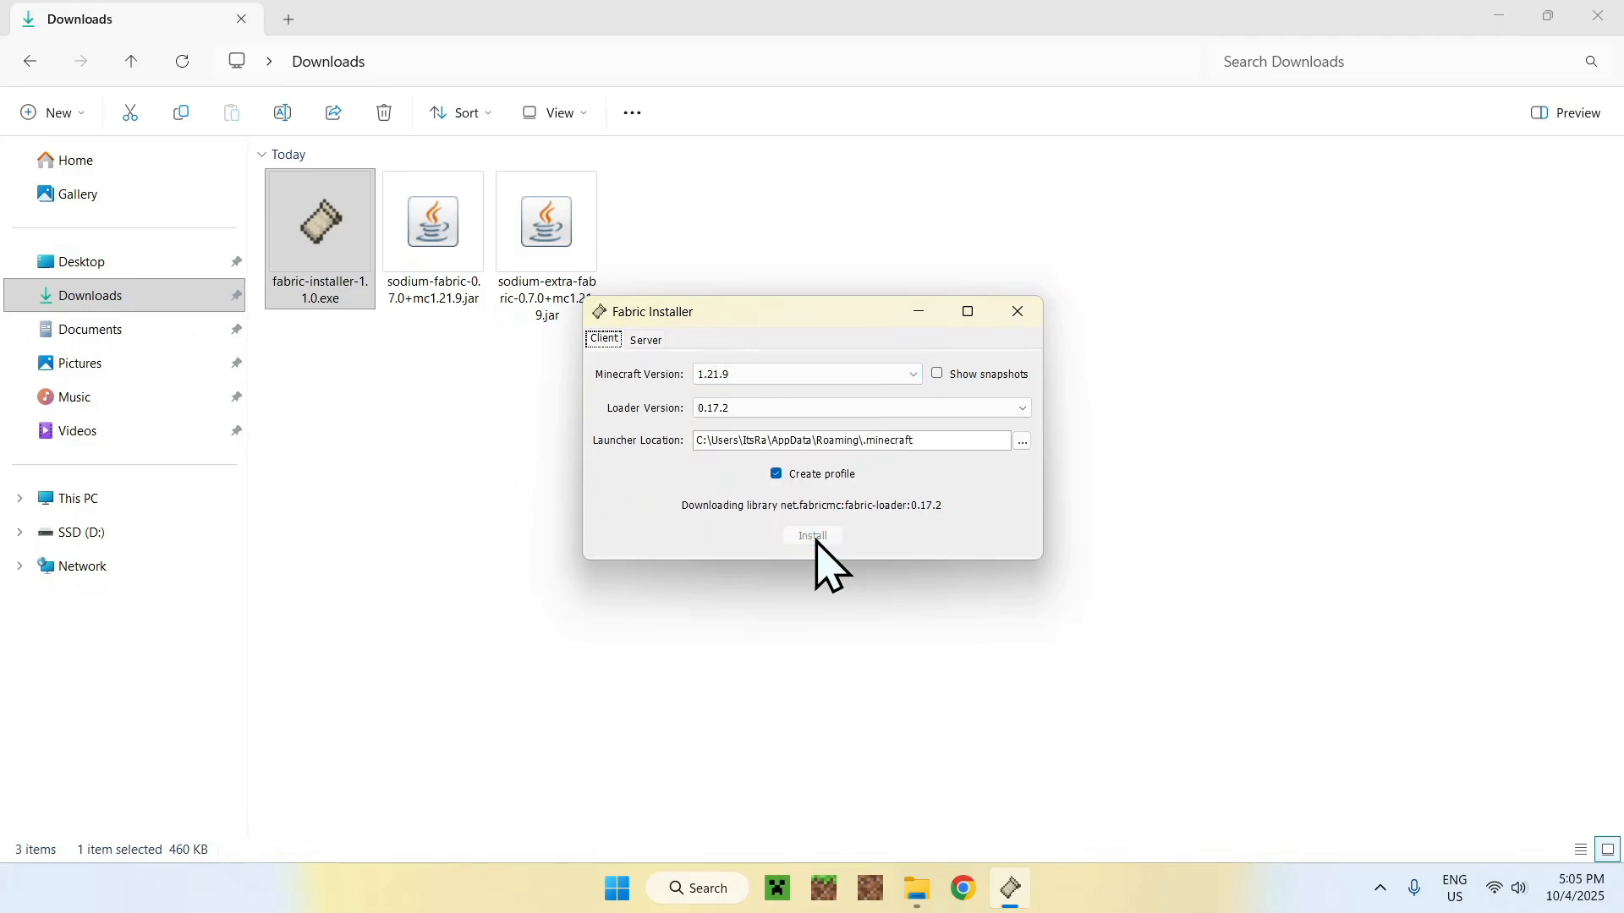
mouse_move(757, 604)
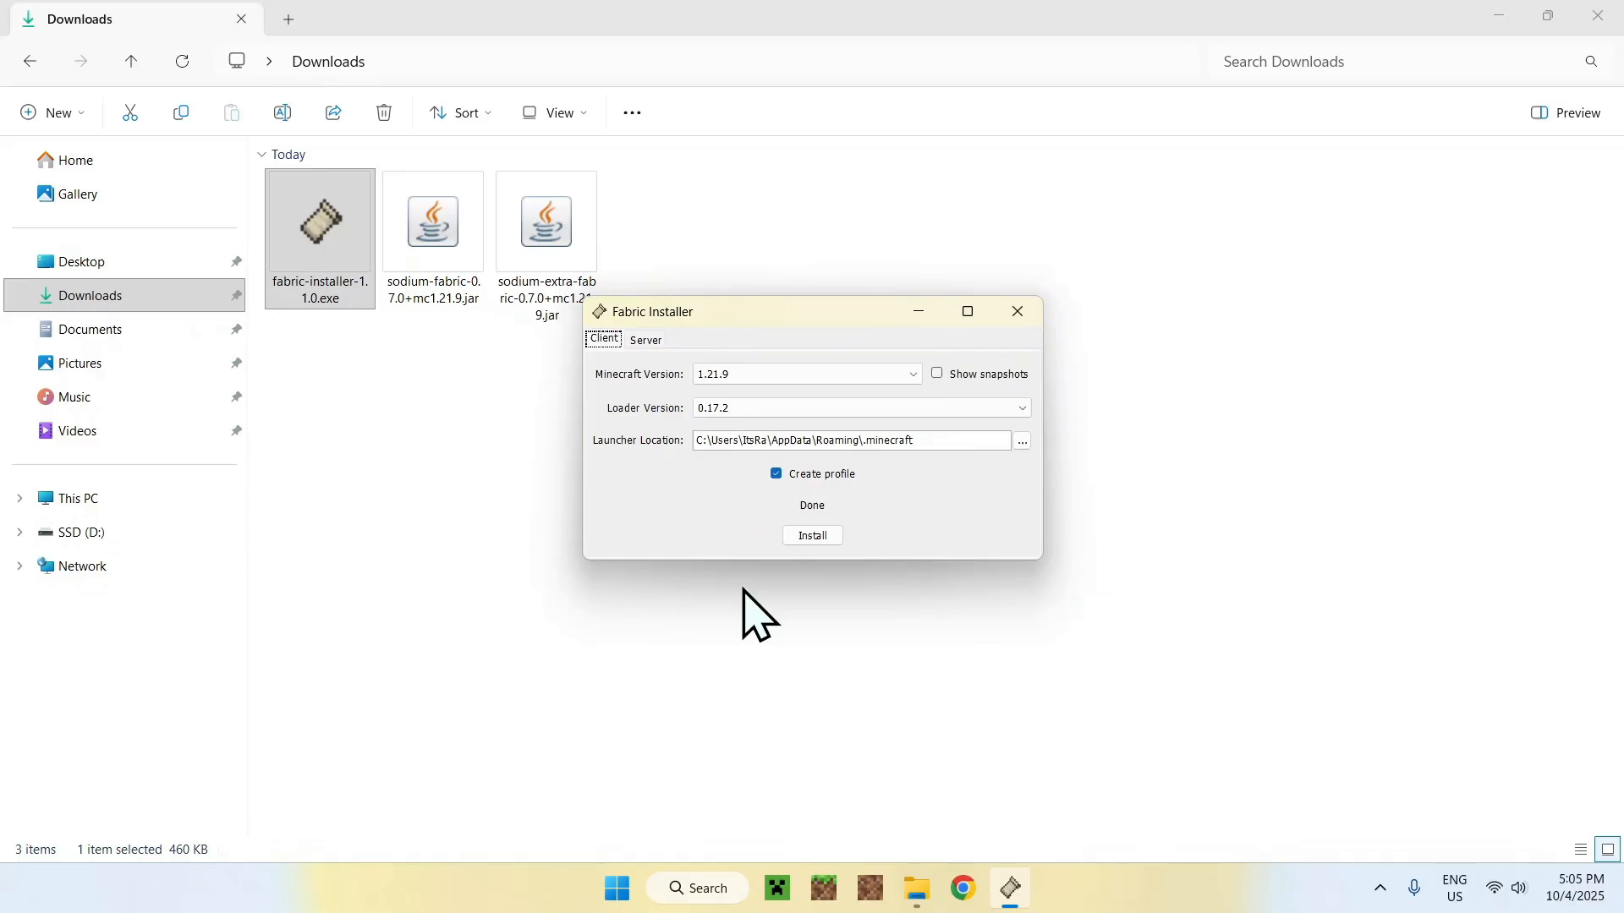
click(1017, 311)
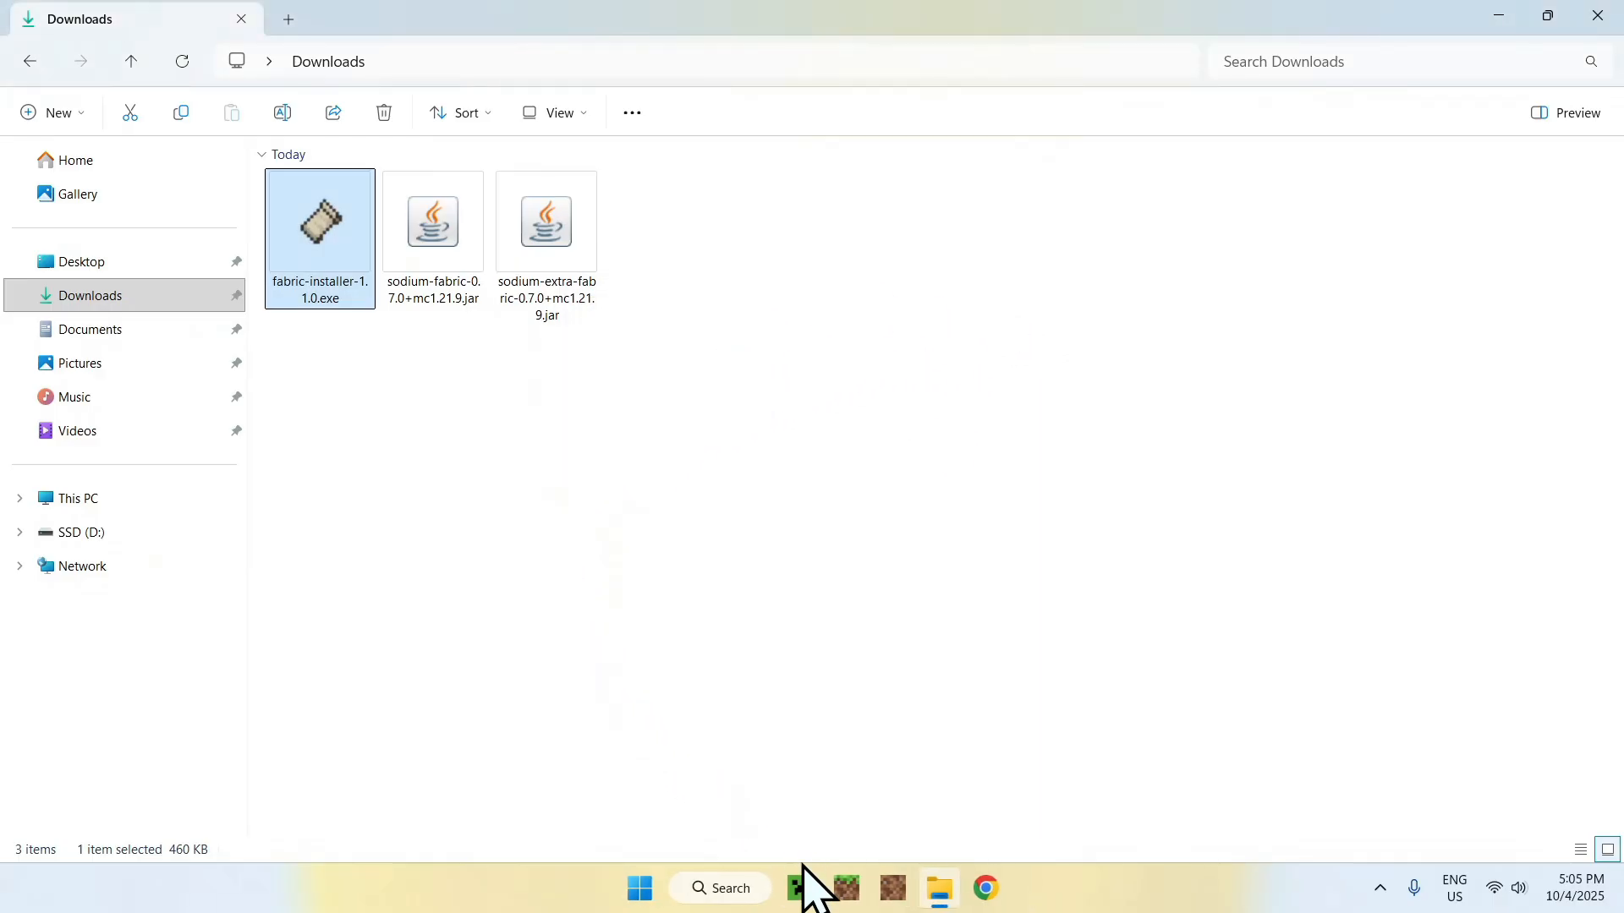
From the launcher's Installations list, reveal the fabric-loader-1.21.9 game directory in File Explorer
click(800, 888)
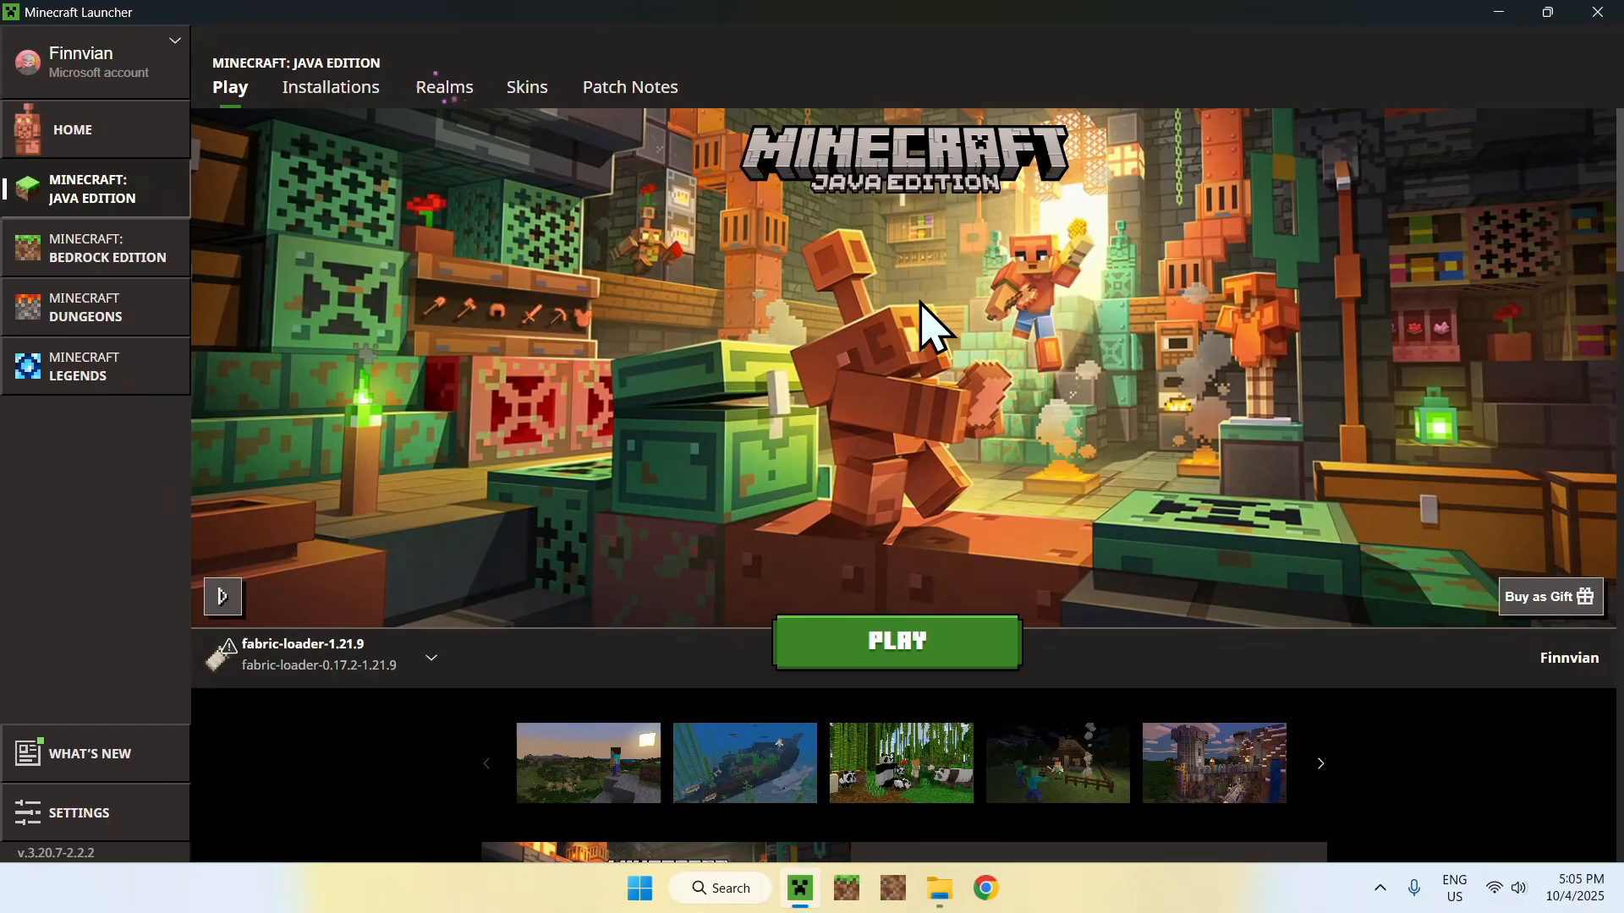
mouse_move(386, 575)
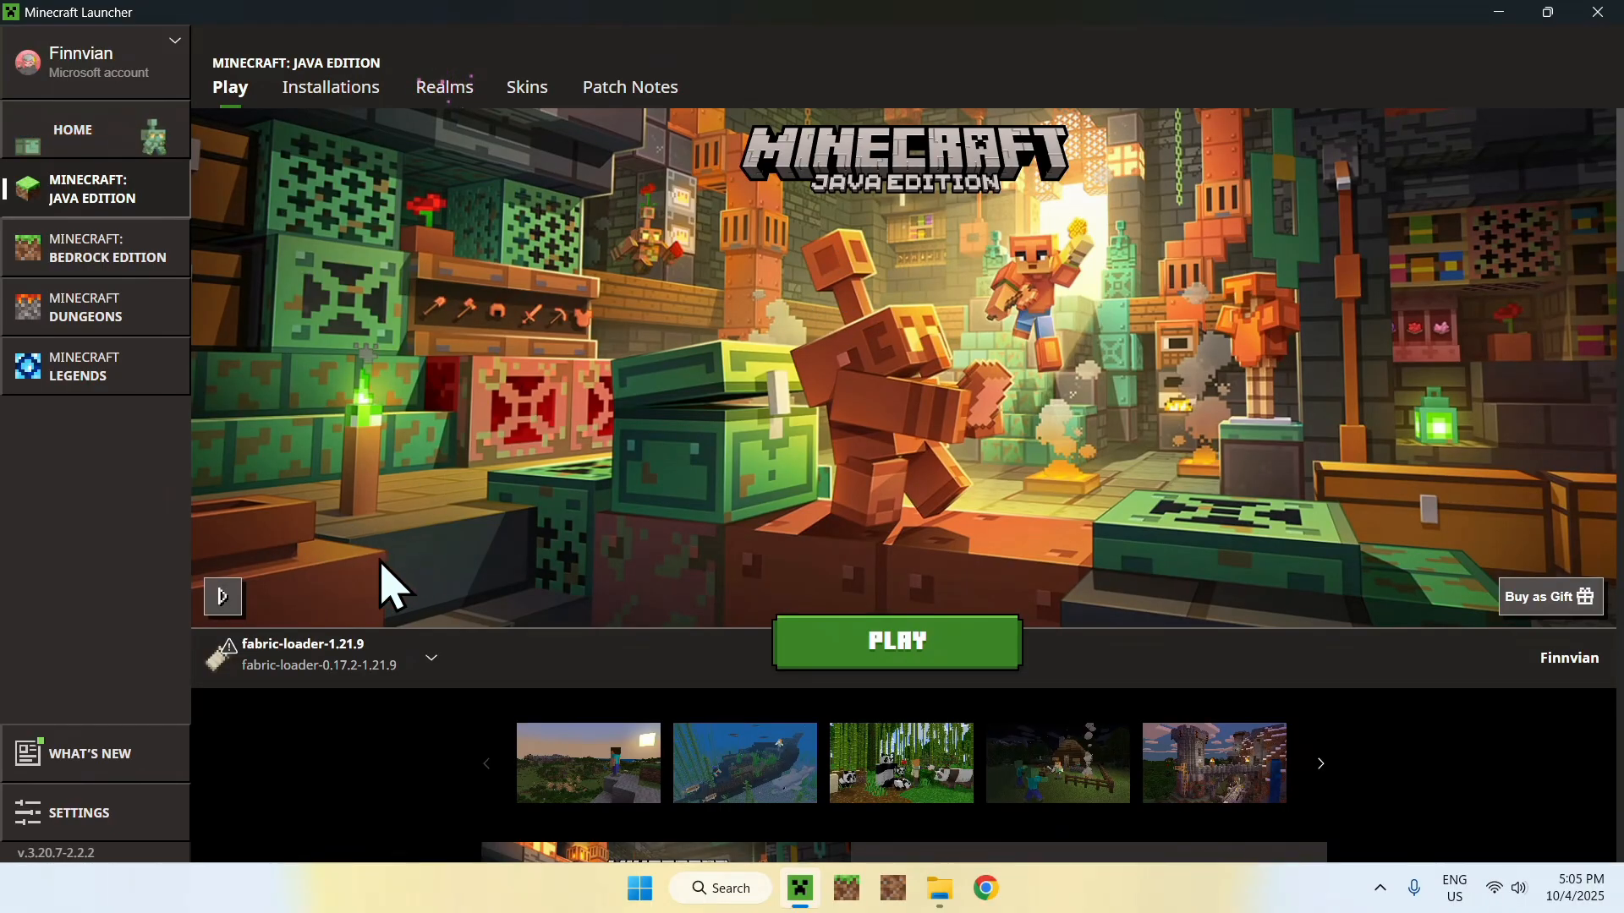
mouse_move(370, 494)
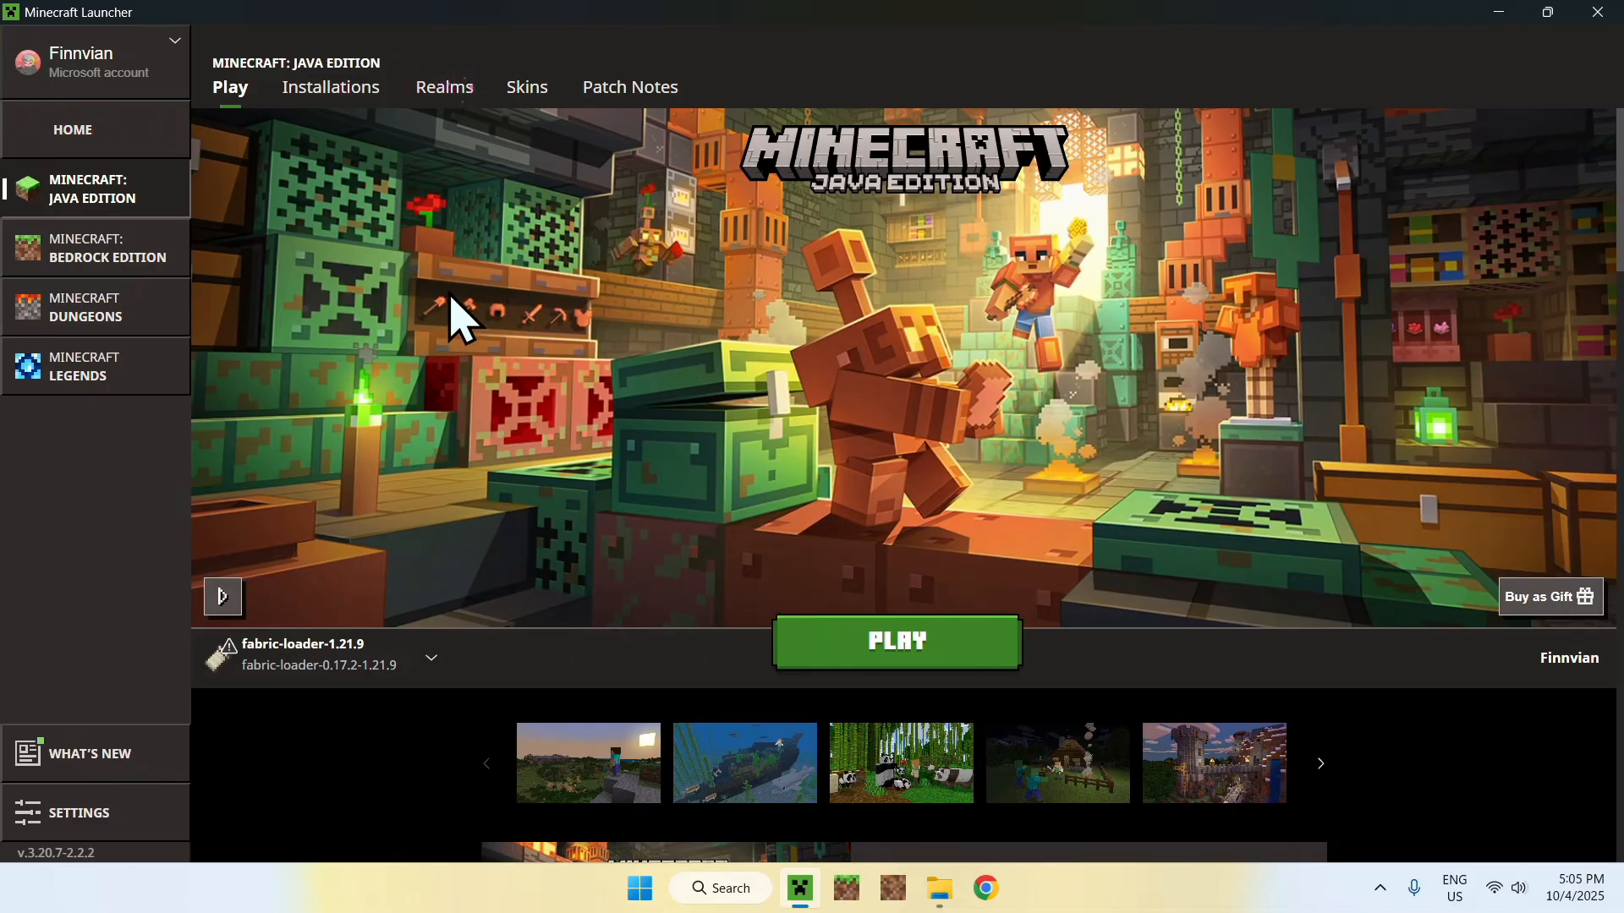
mouse_move(321, 152)
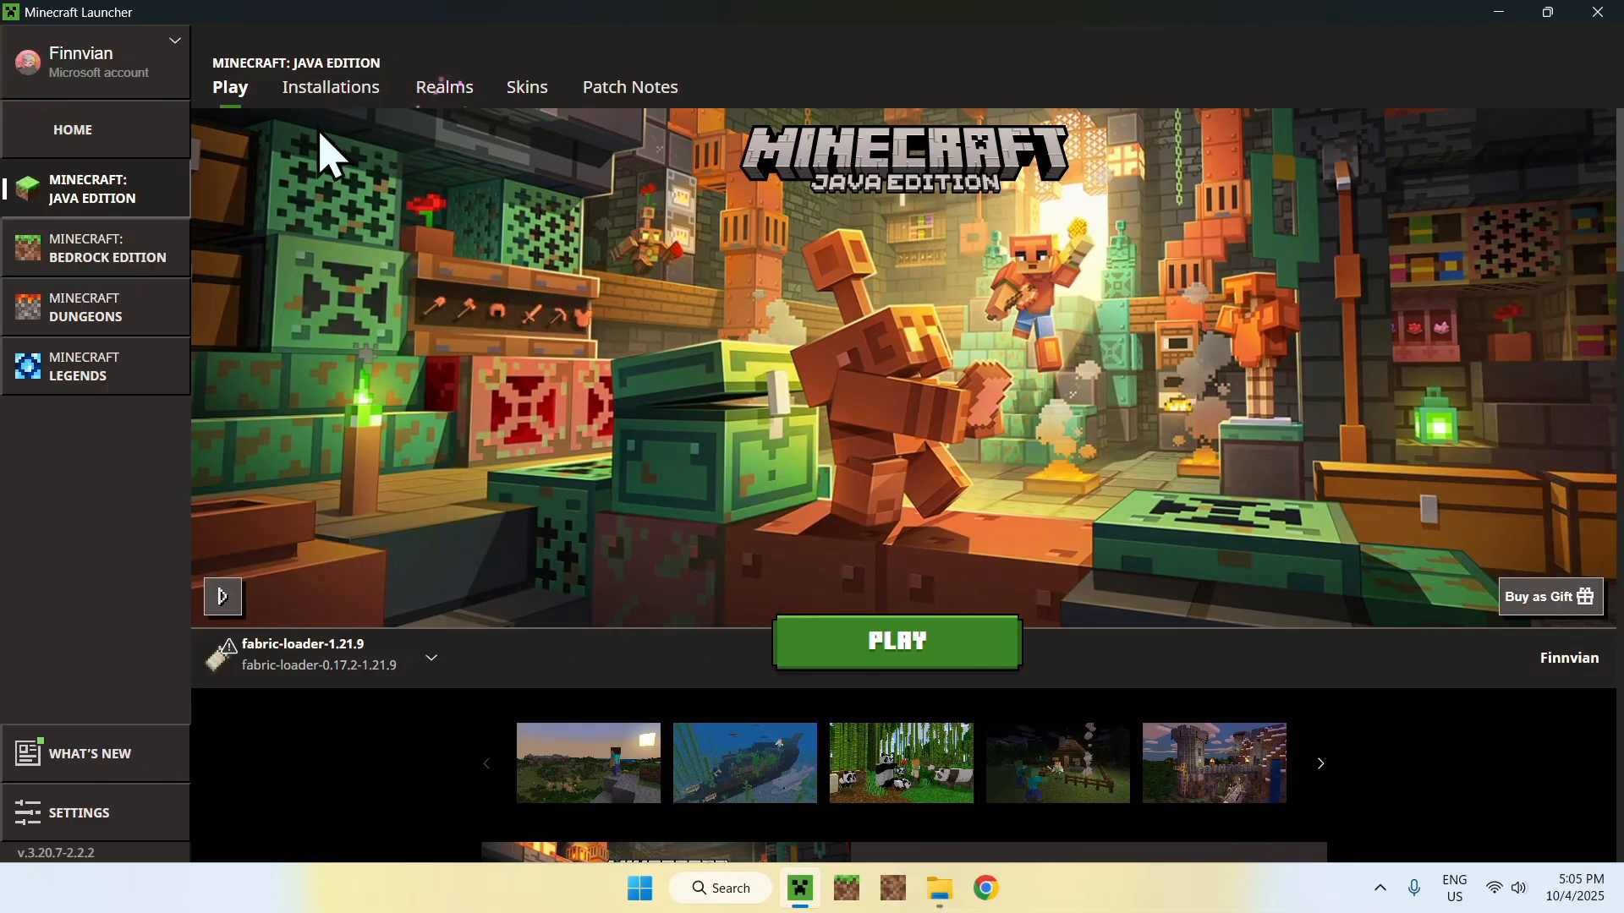
click(331, 88)
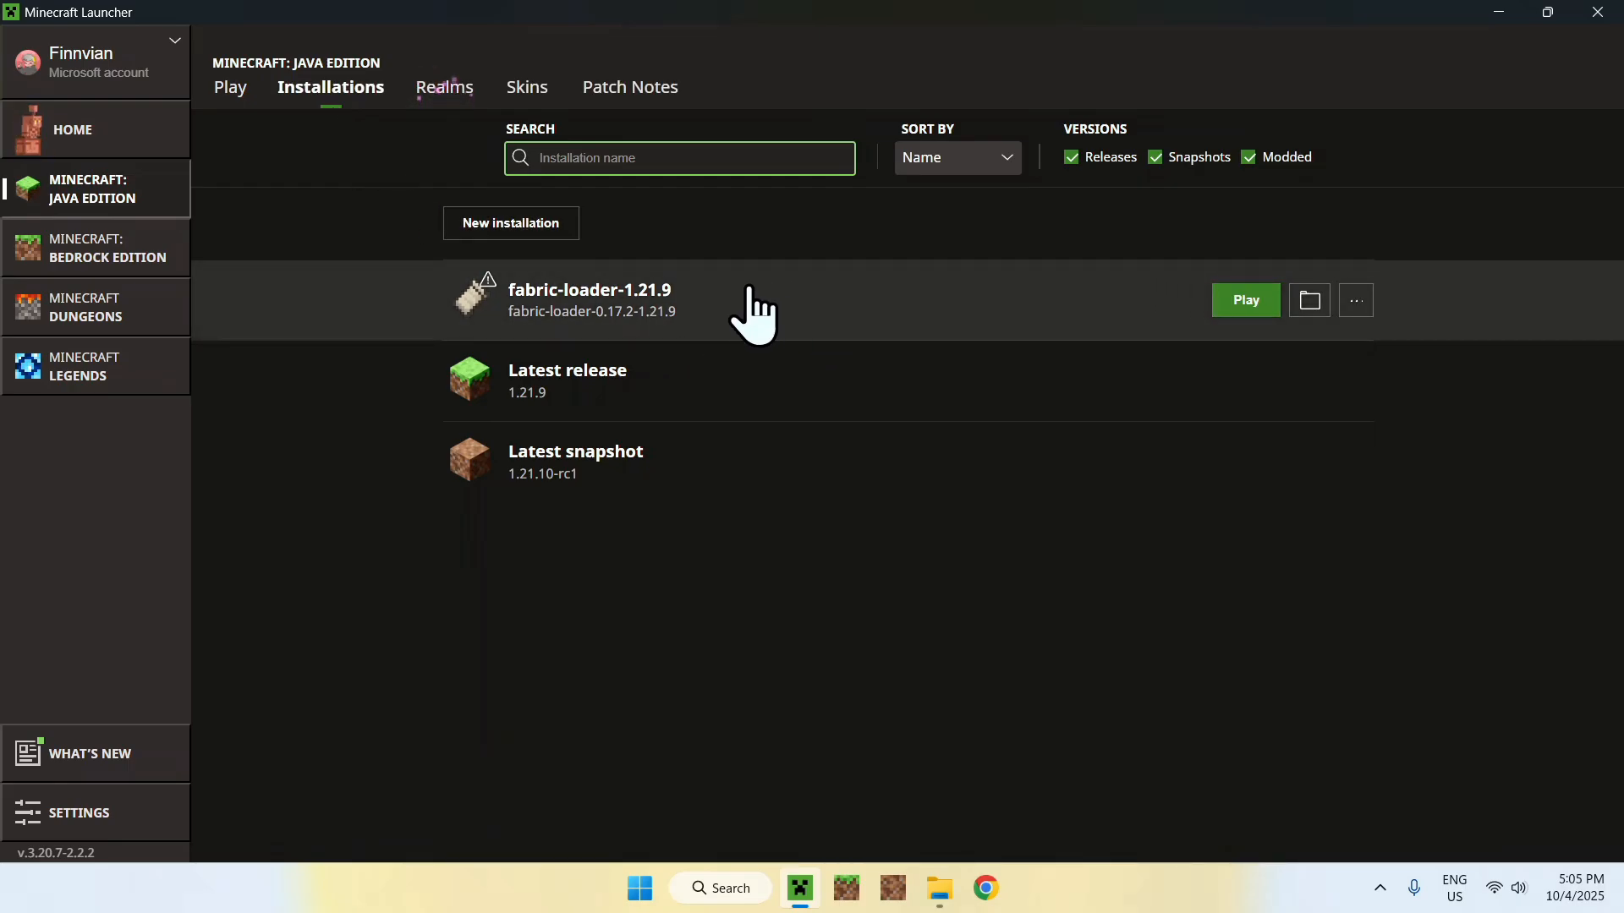
mouse_move(1309, 301)
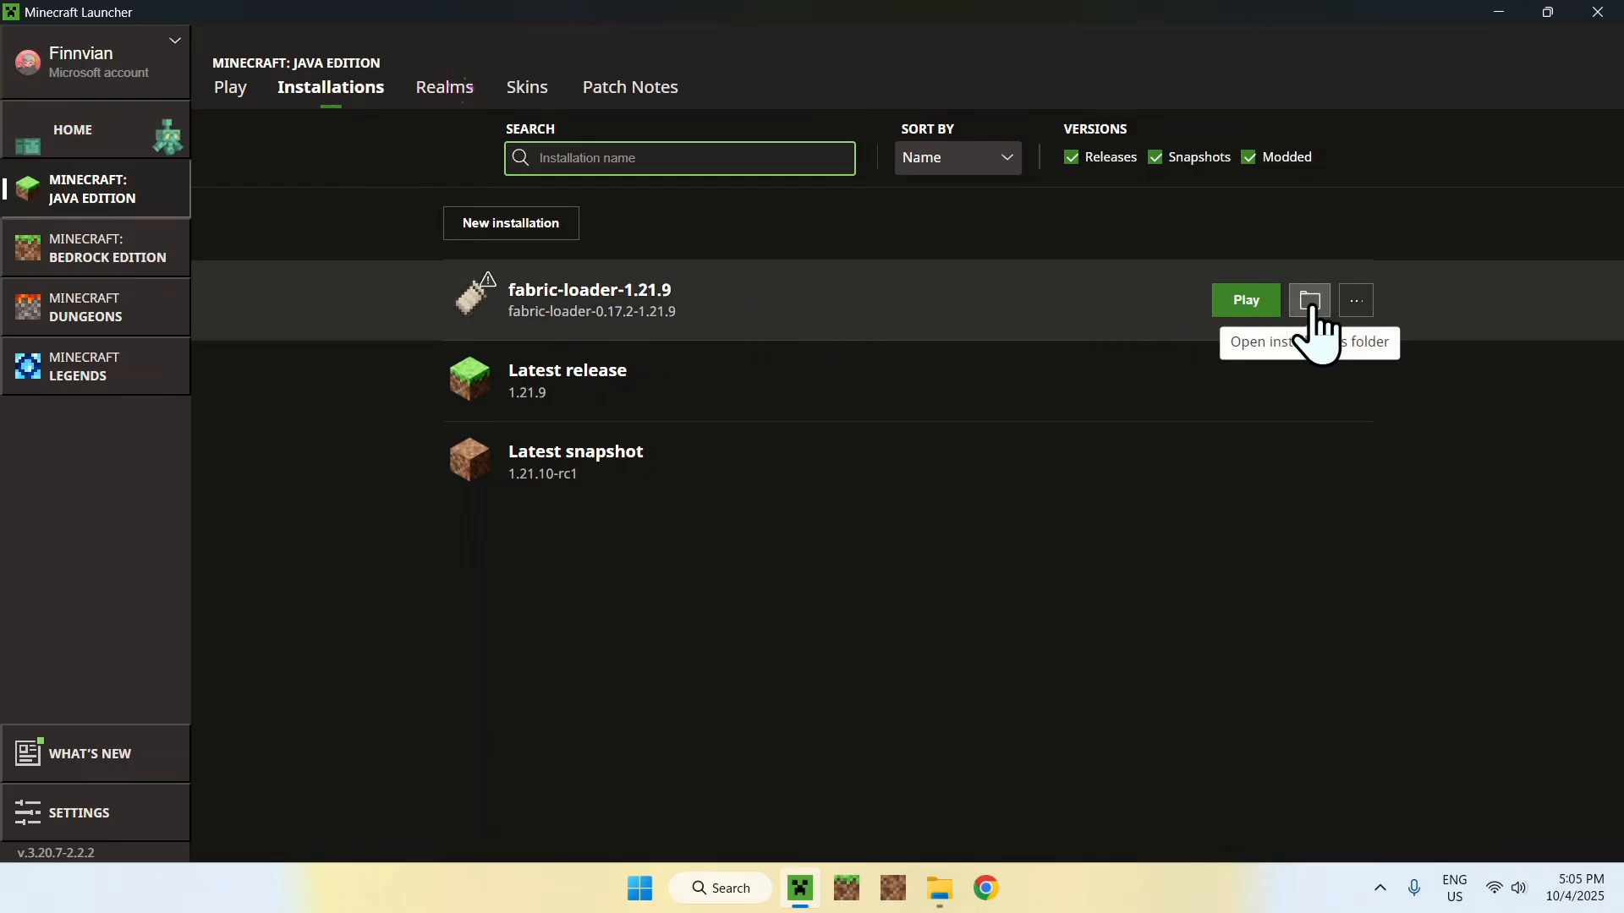
click(1309, 301)
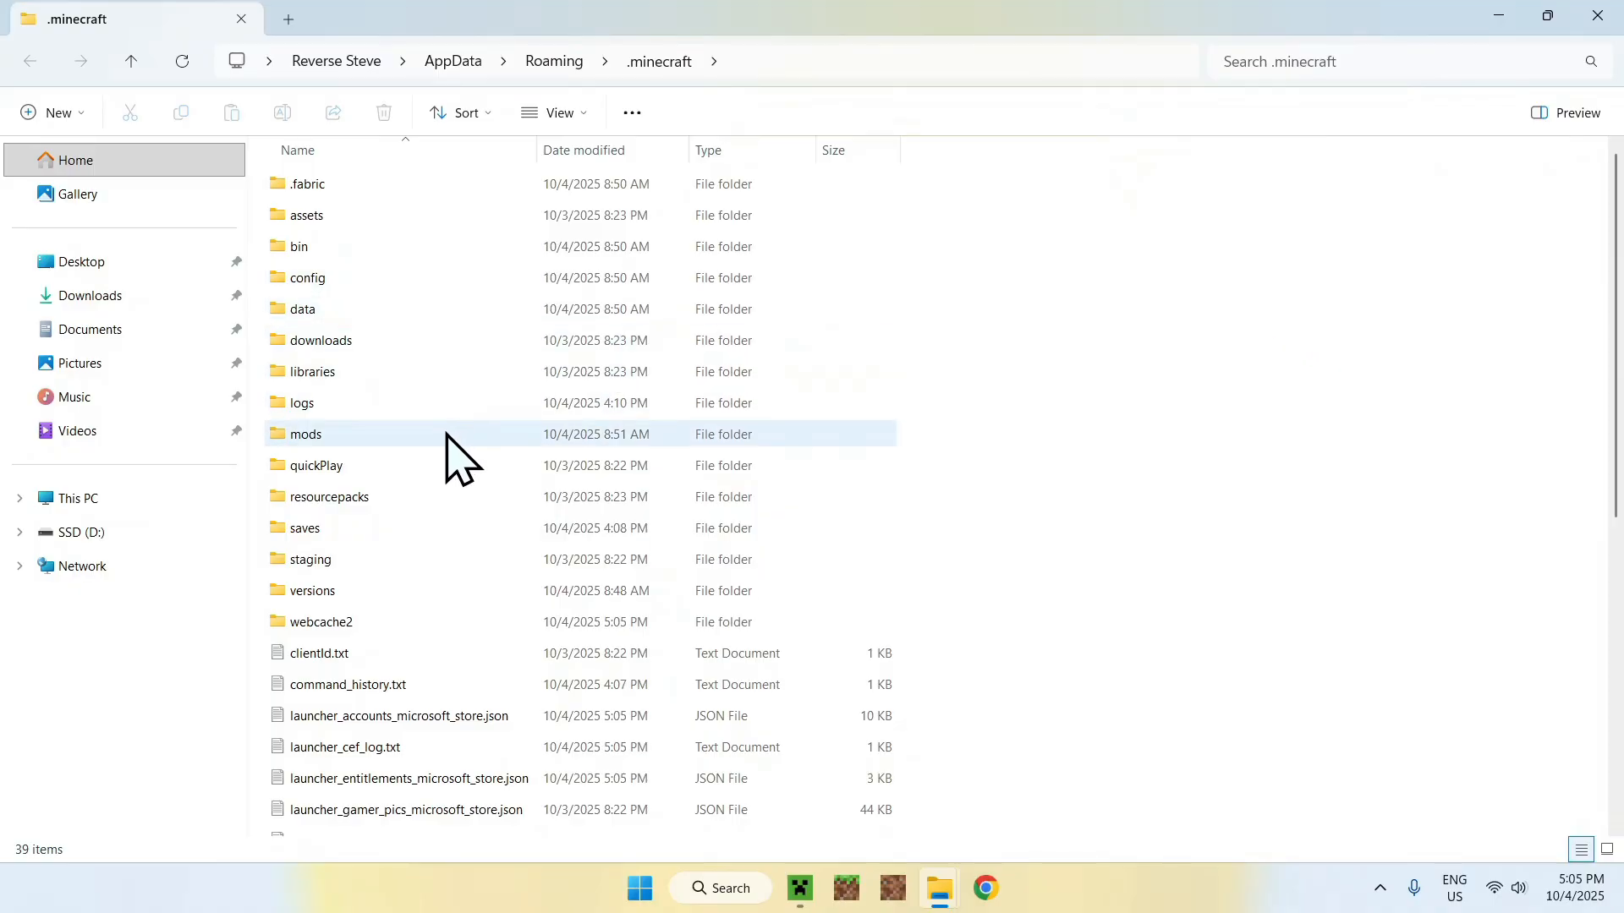
Enter the mods folder and bring the downloaded Sodium jars over from Downloads
click(308, 433)
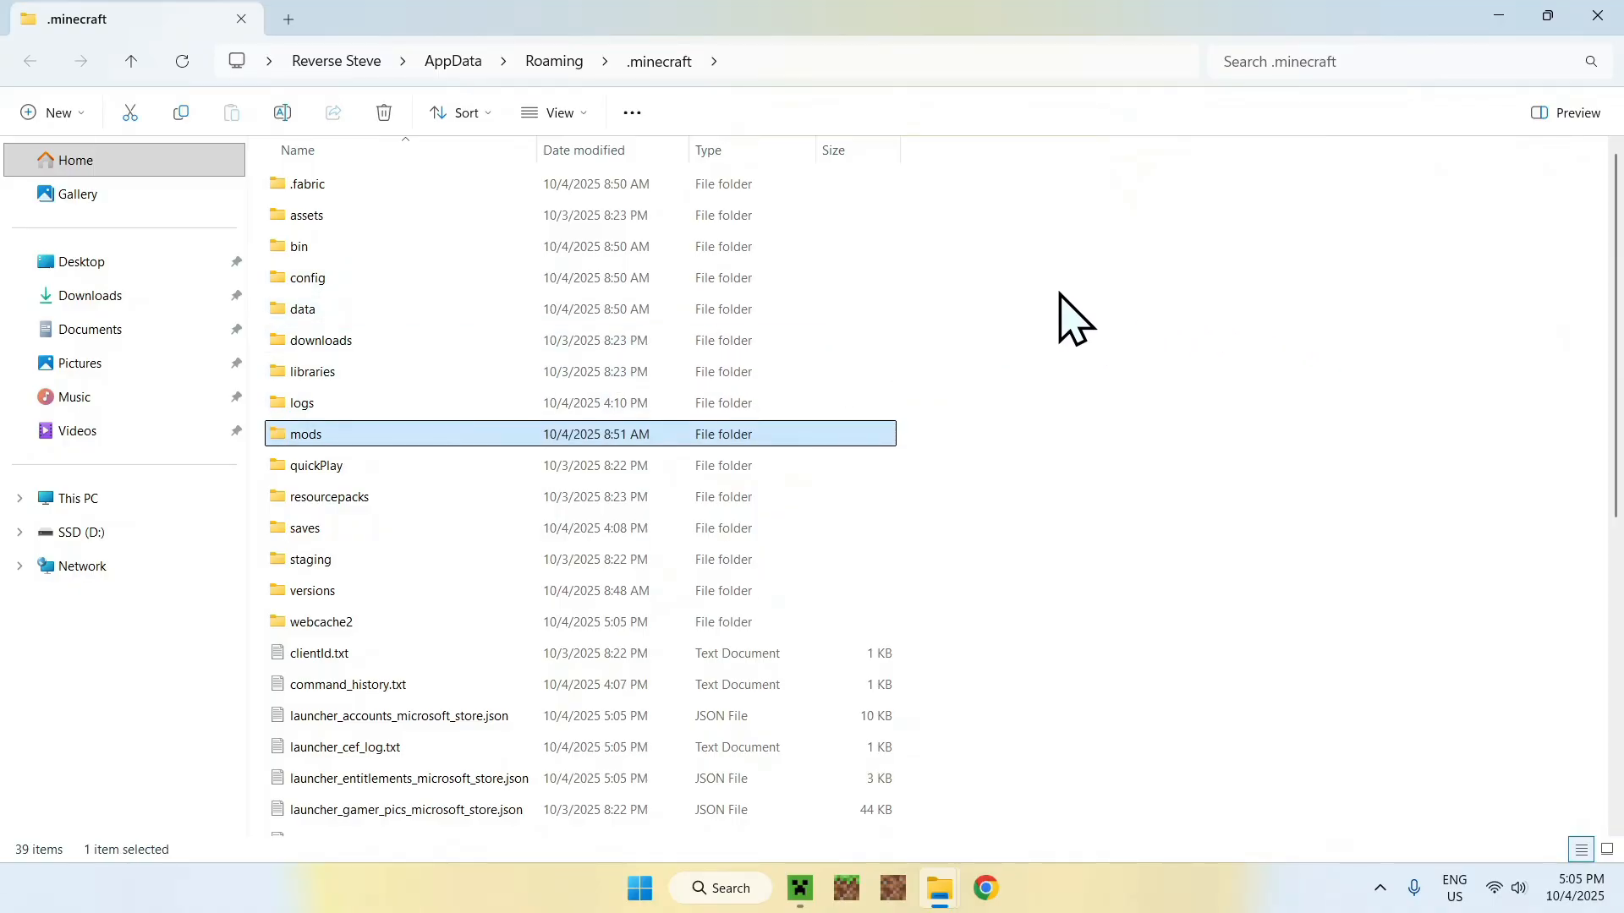
double_click(308, 433)
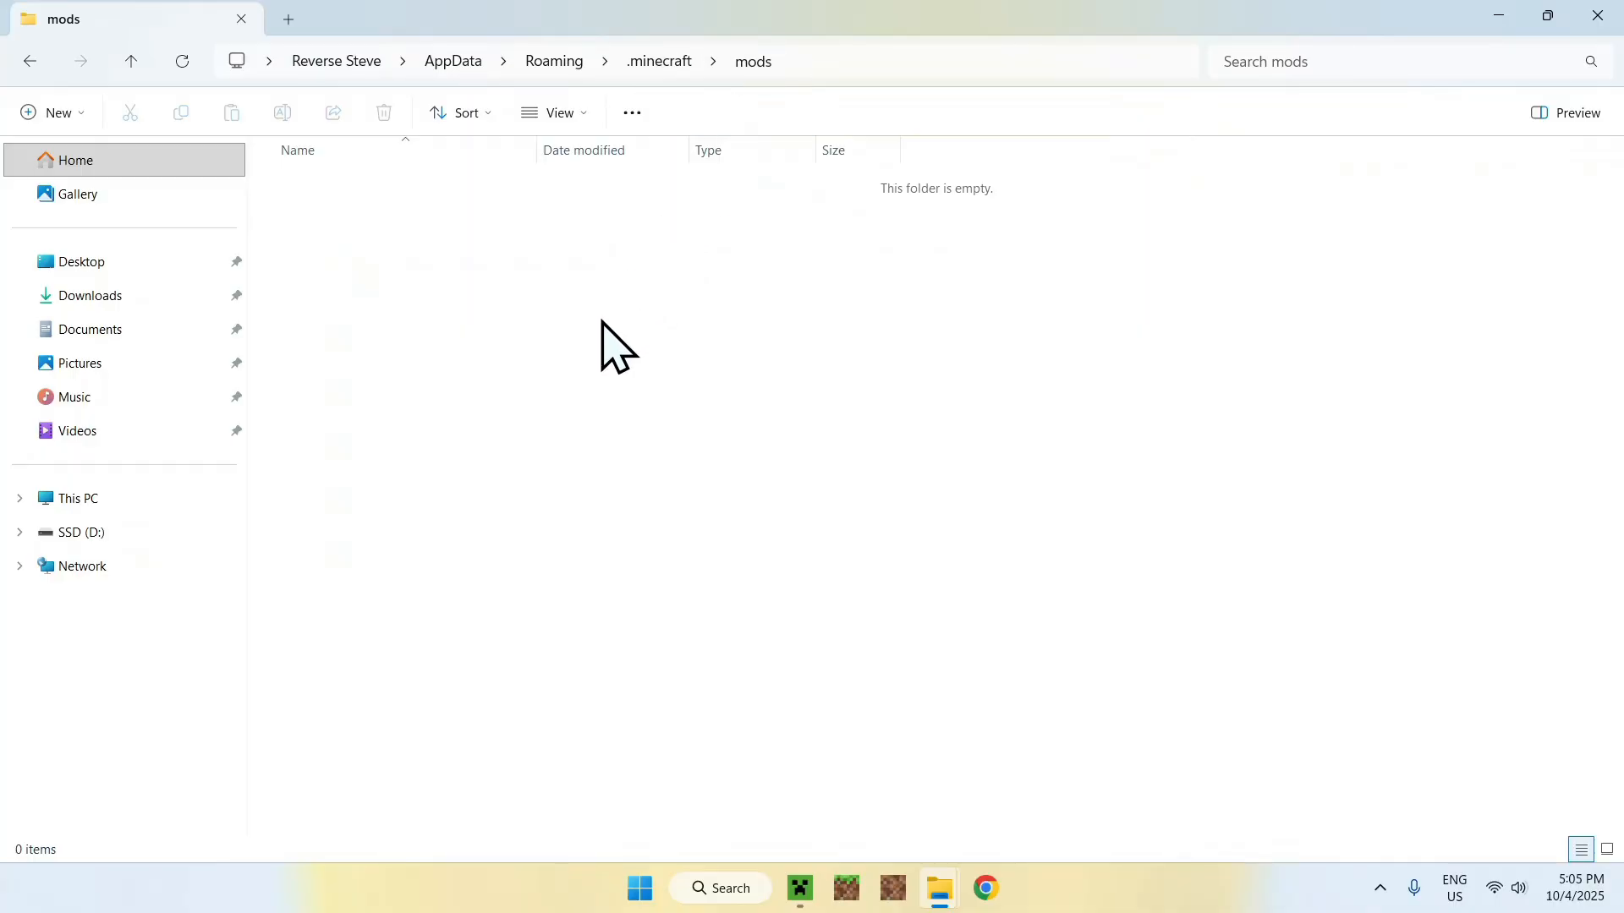
mouse_move(149, 306)
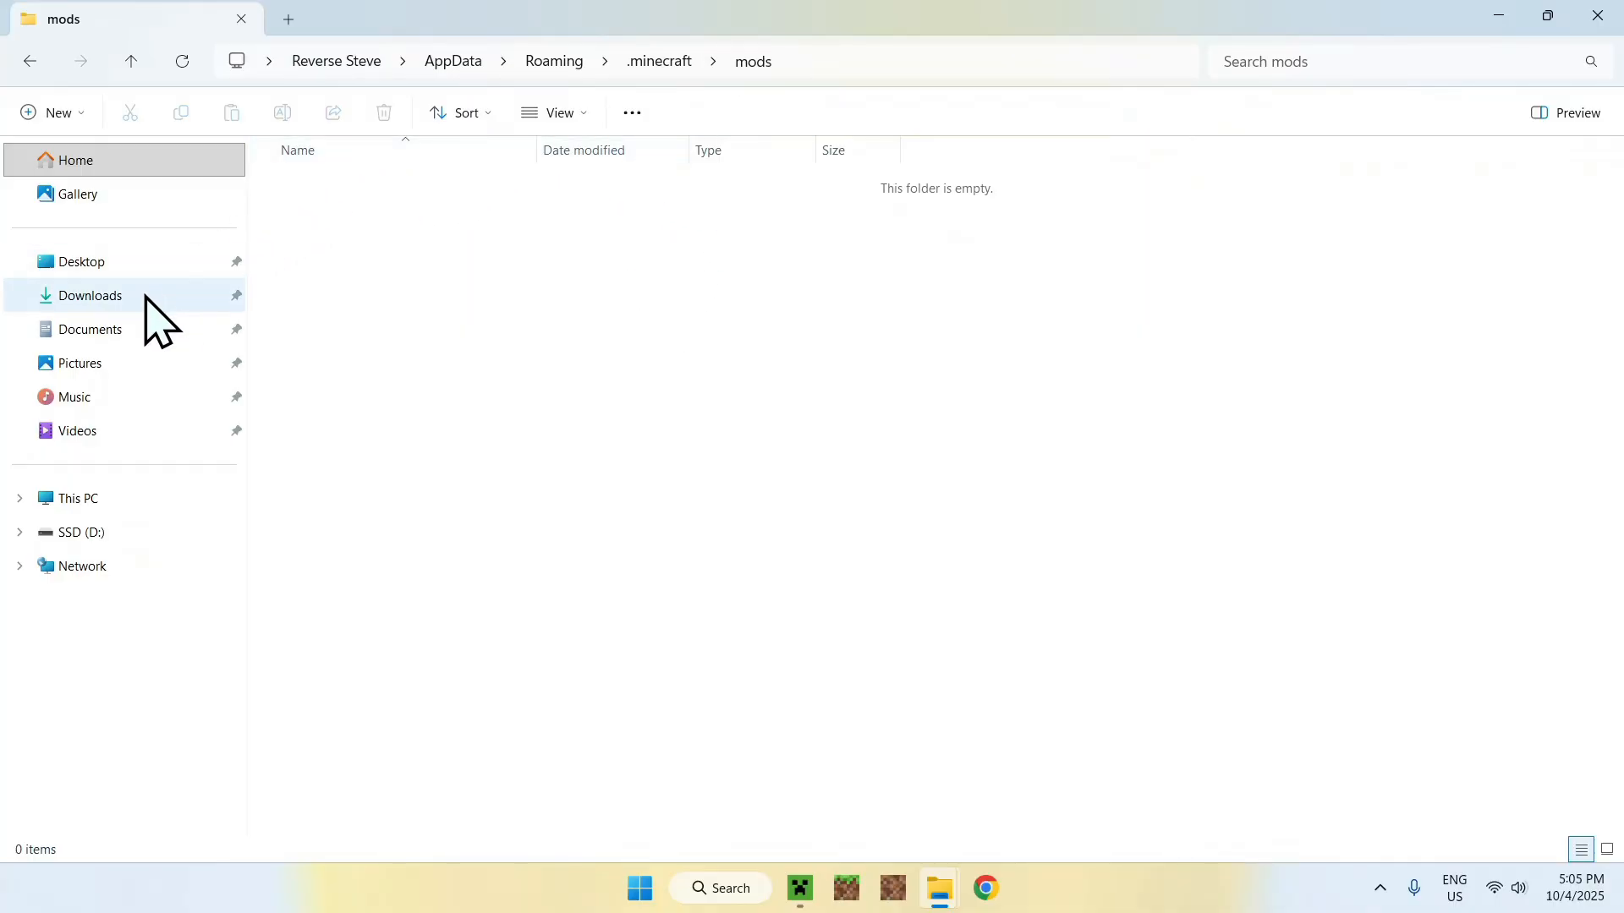
click(88, 294)
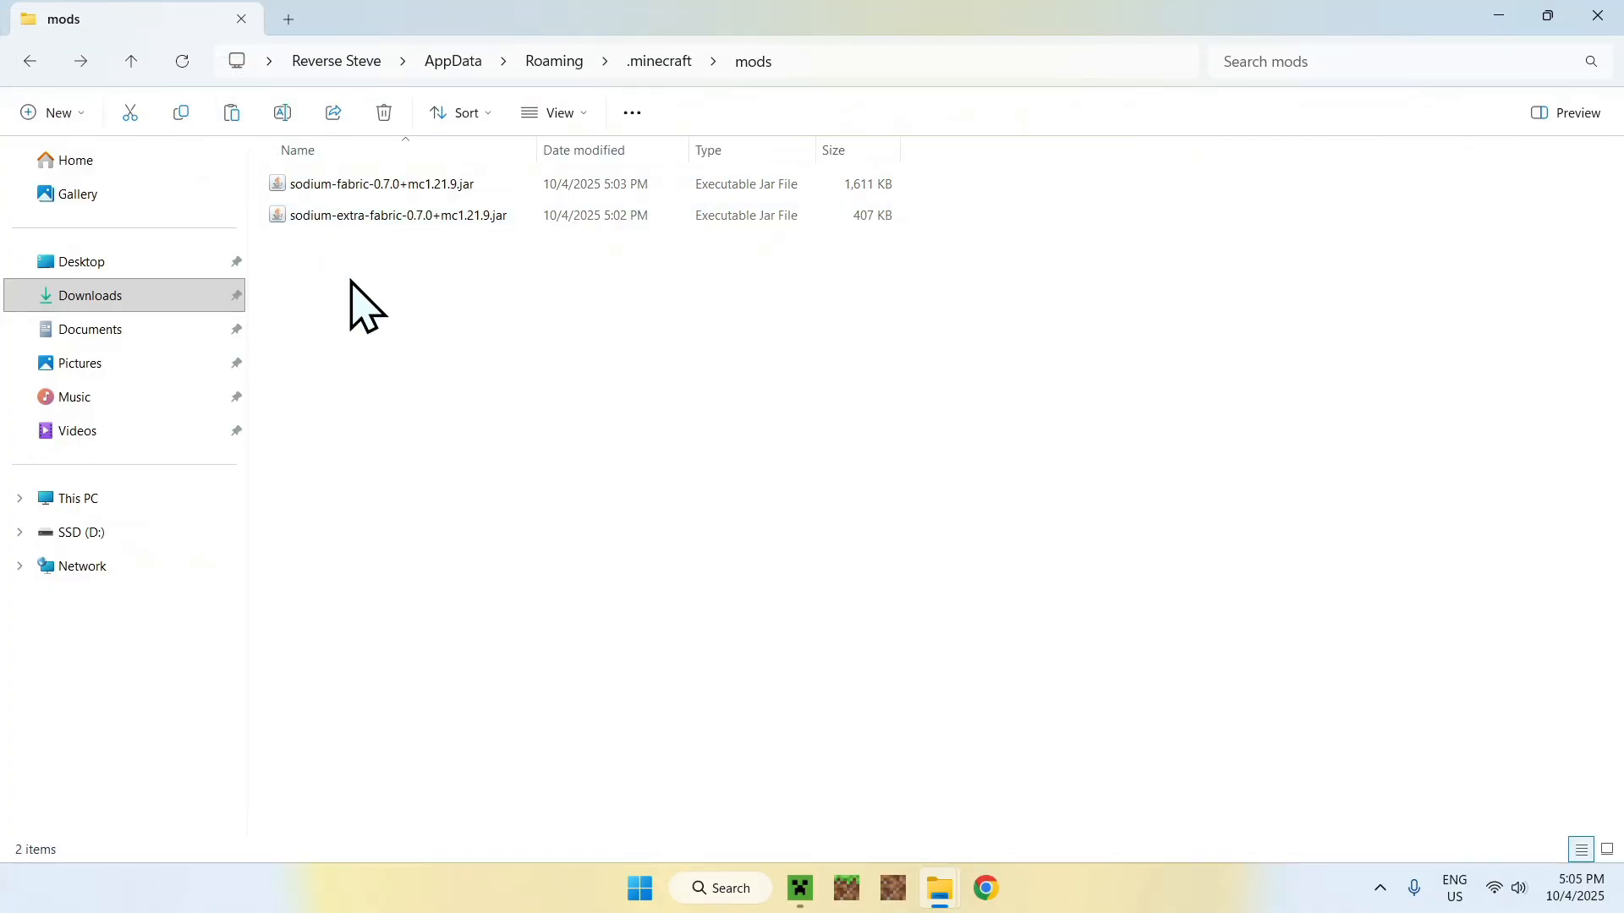
mouse_move(327, 298)
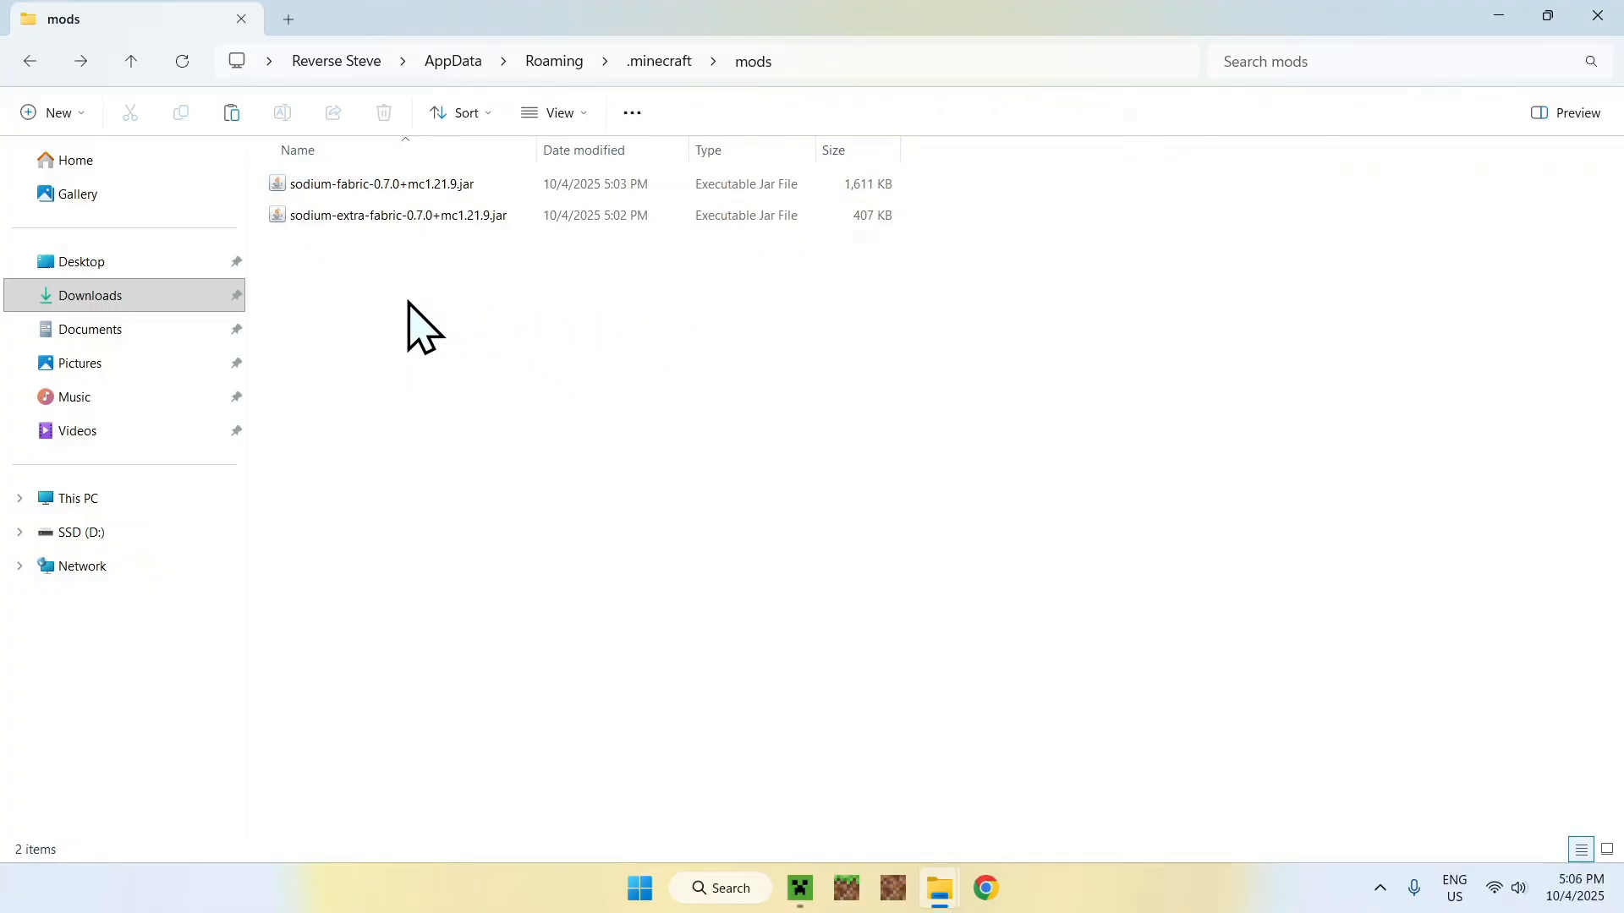
Launch fabric-loader-1.21.9 from the Play screen to reach the Fabric (Modded) title screen
click(800, 888)
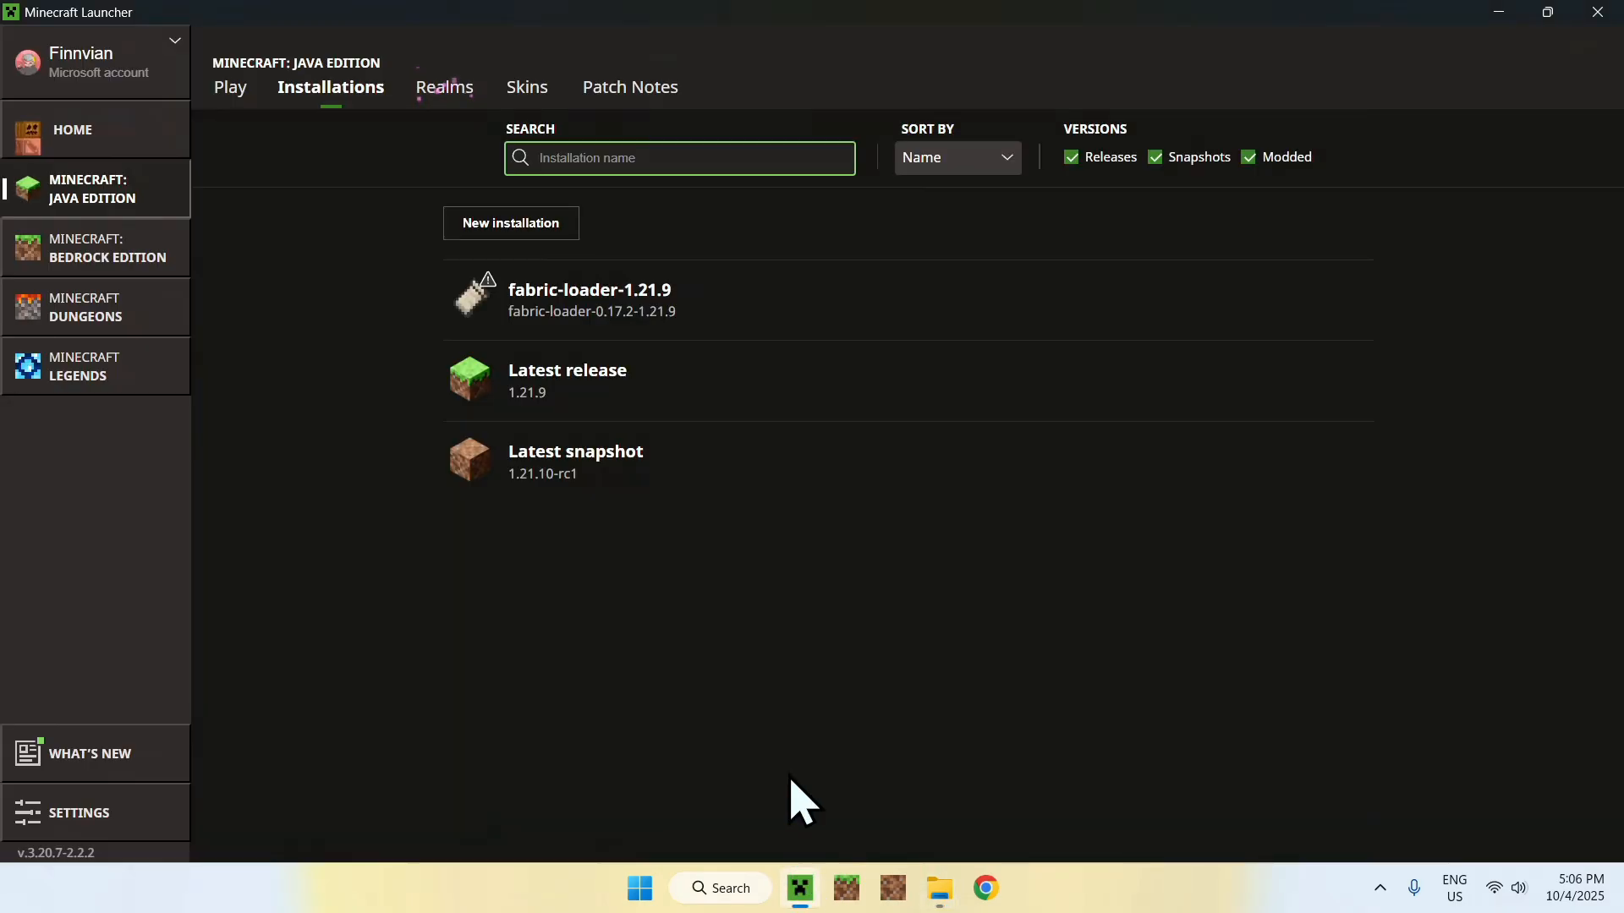
click(230, 88)
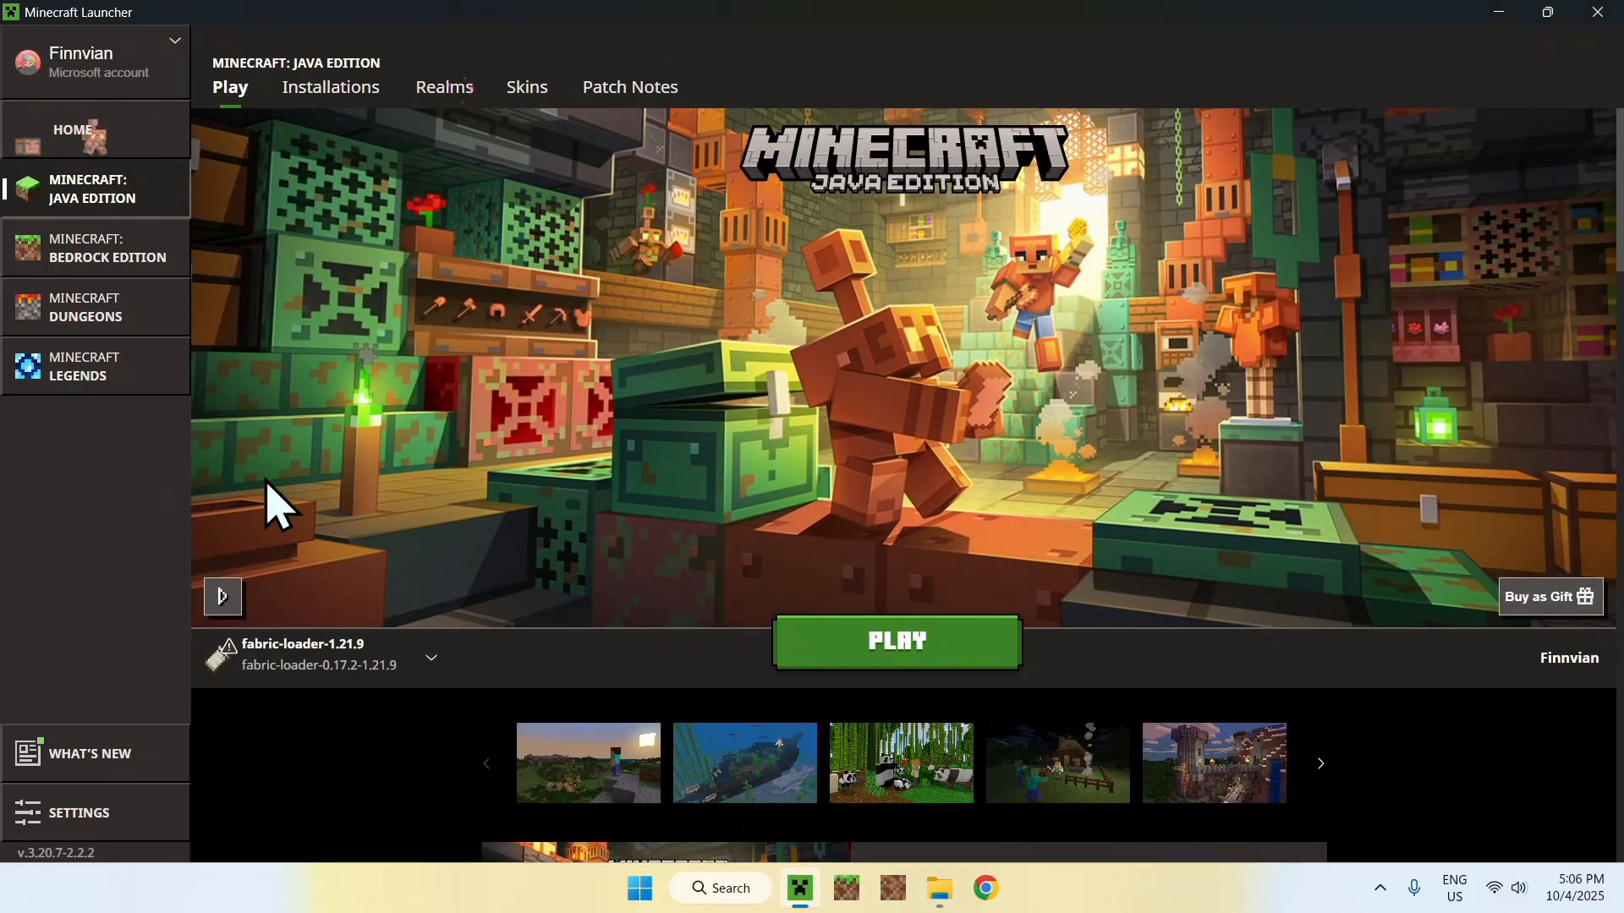
mouse_move(551, 619)
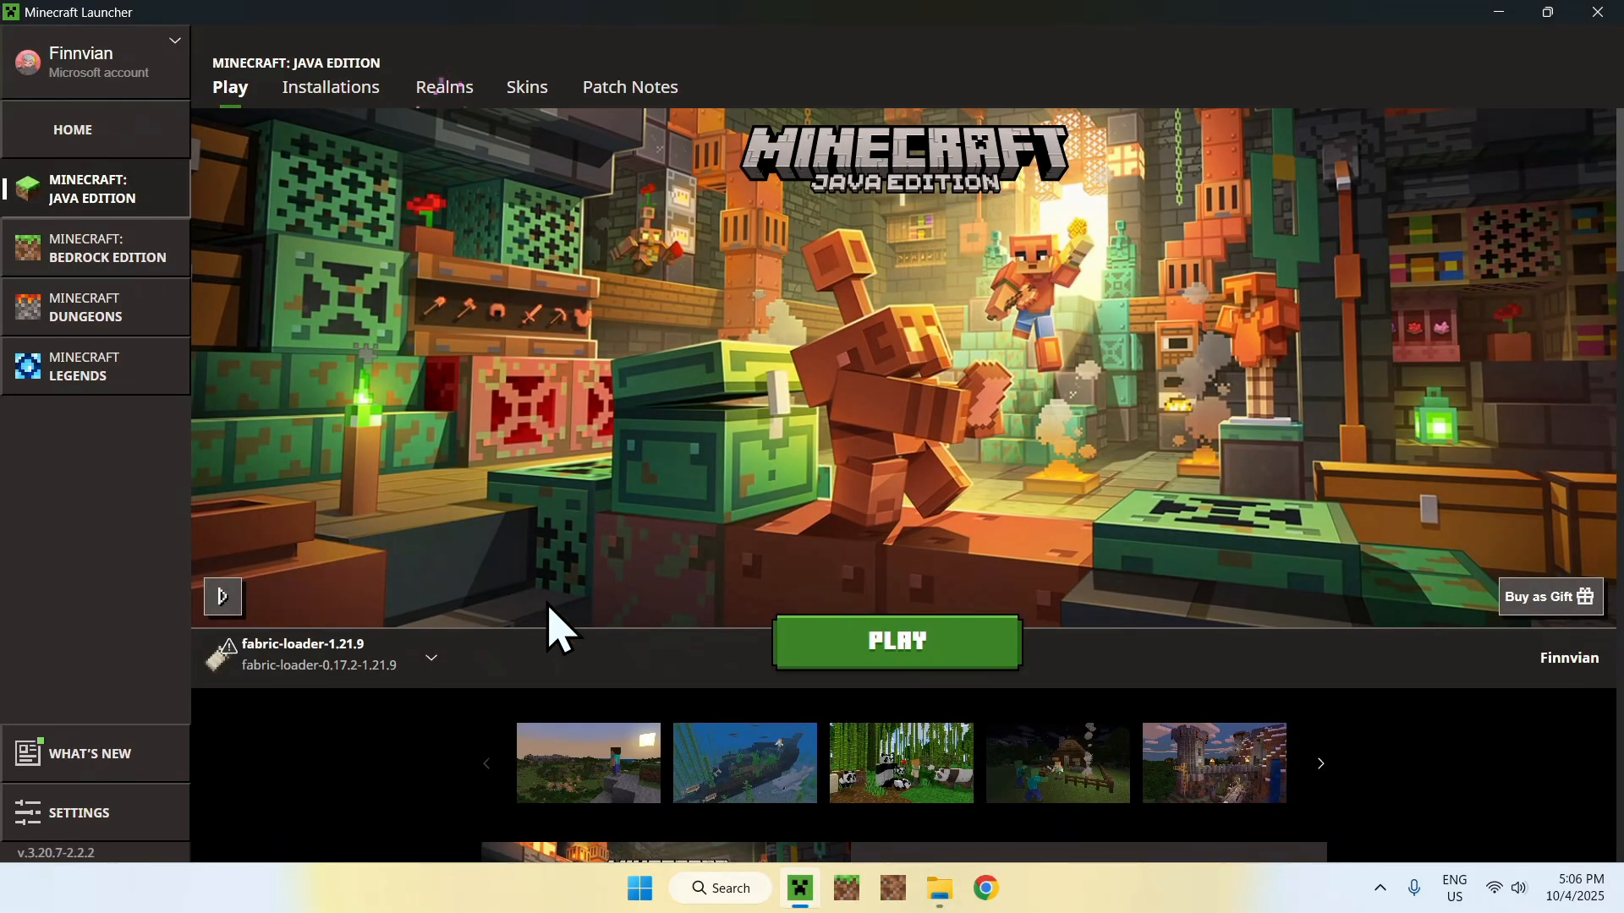
click(897, 641)
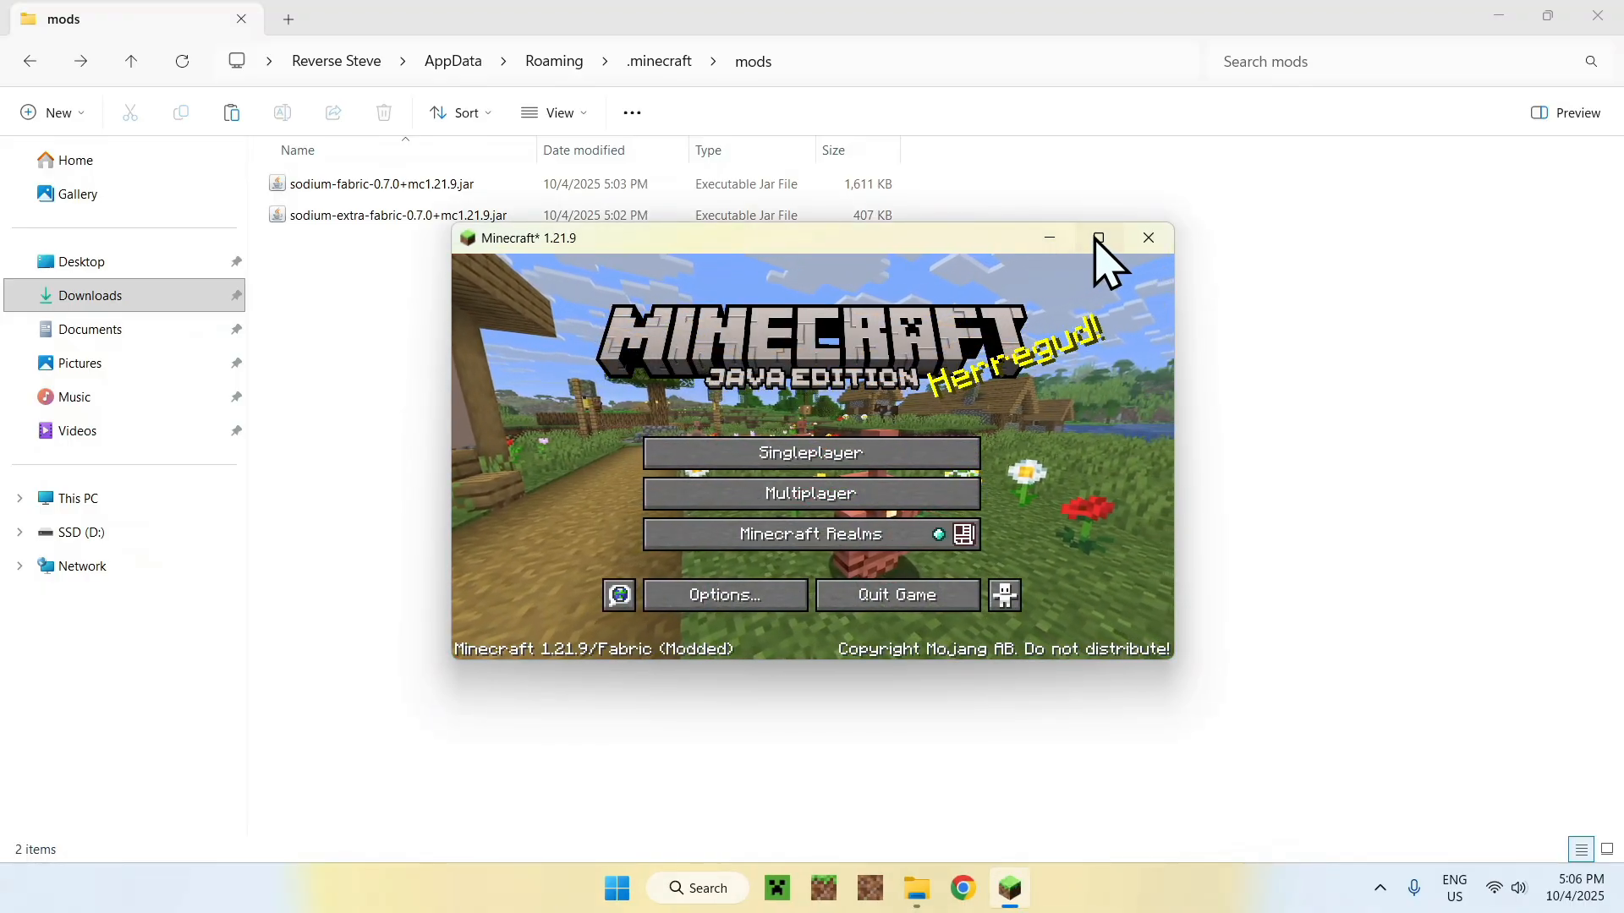
Maximize the game, enter a singleplayer world, flash the F3 debug overlay, then pause
click(1100, 237)
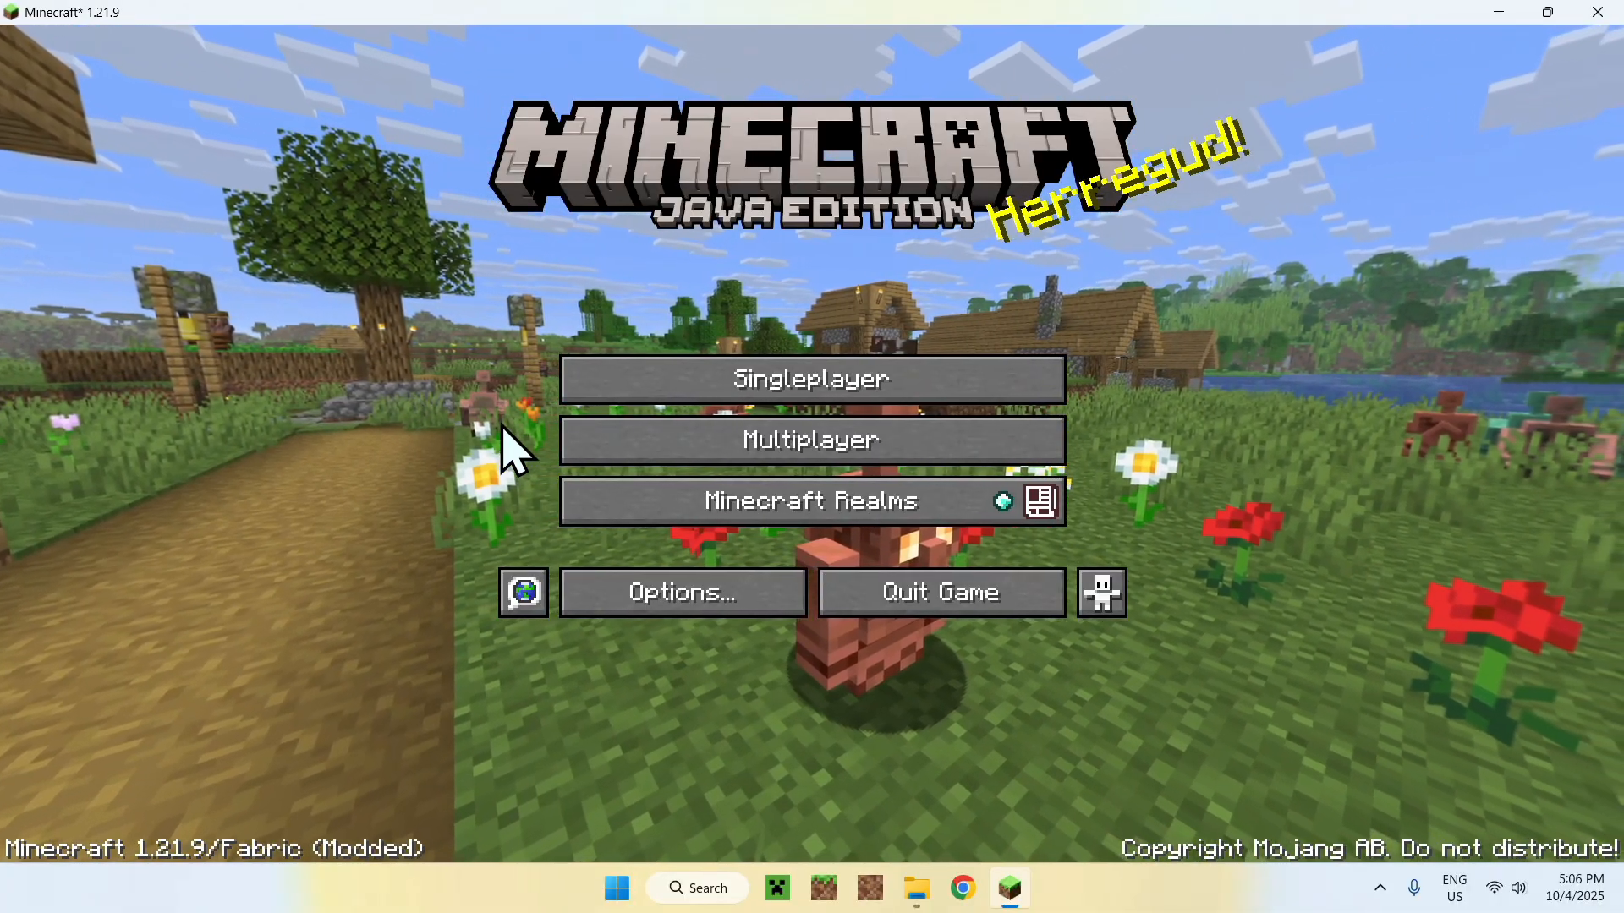
click(811, 379)
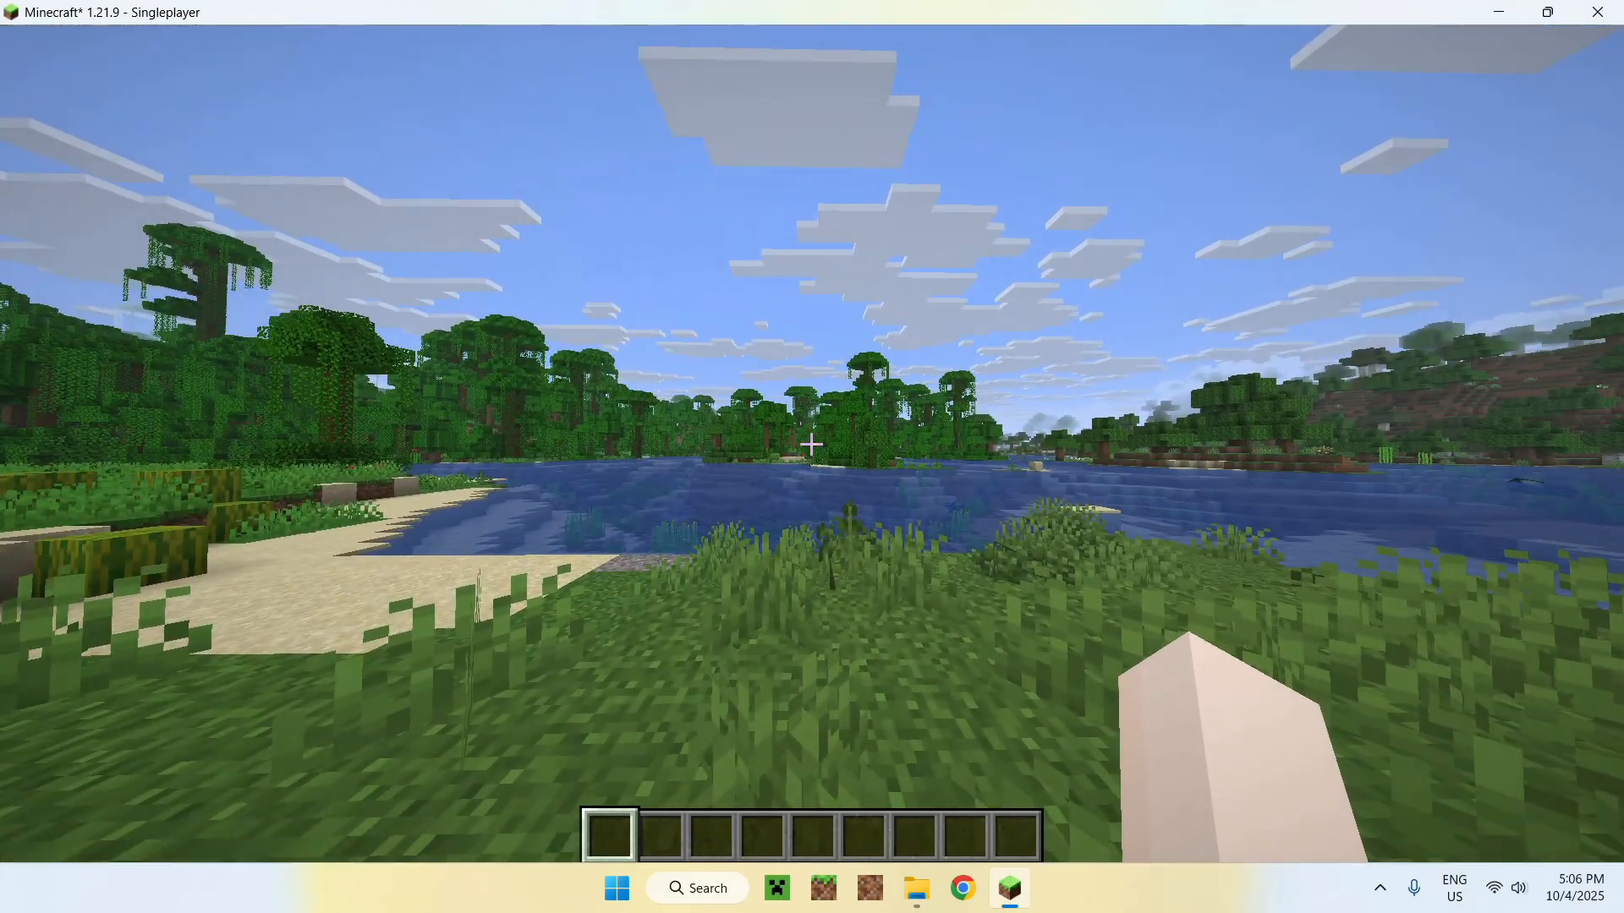
key(F3)
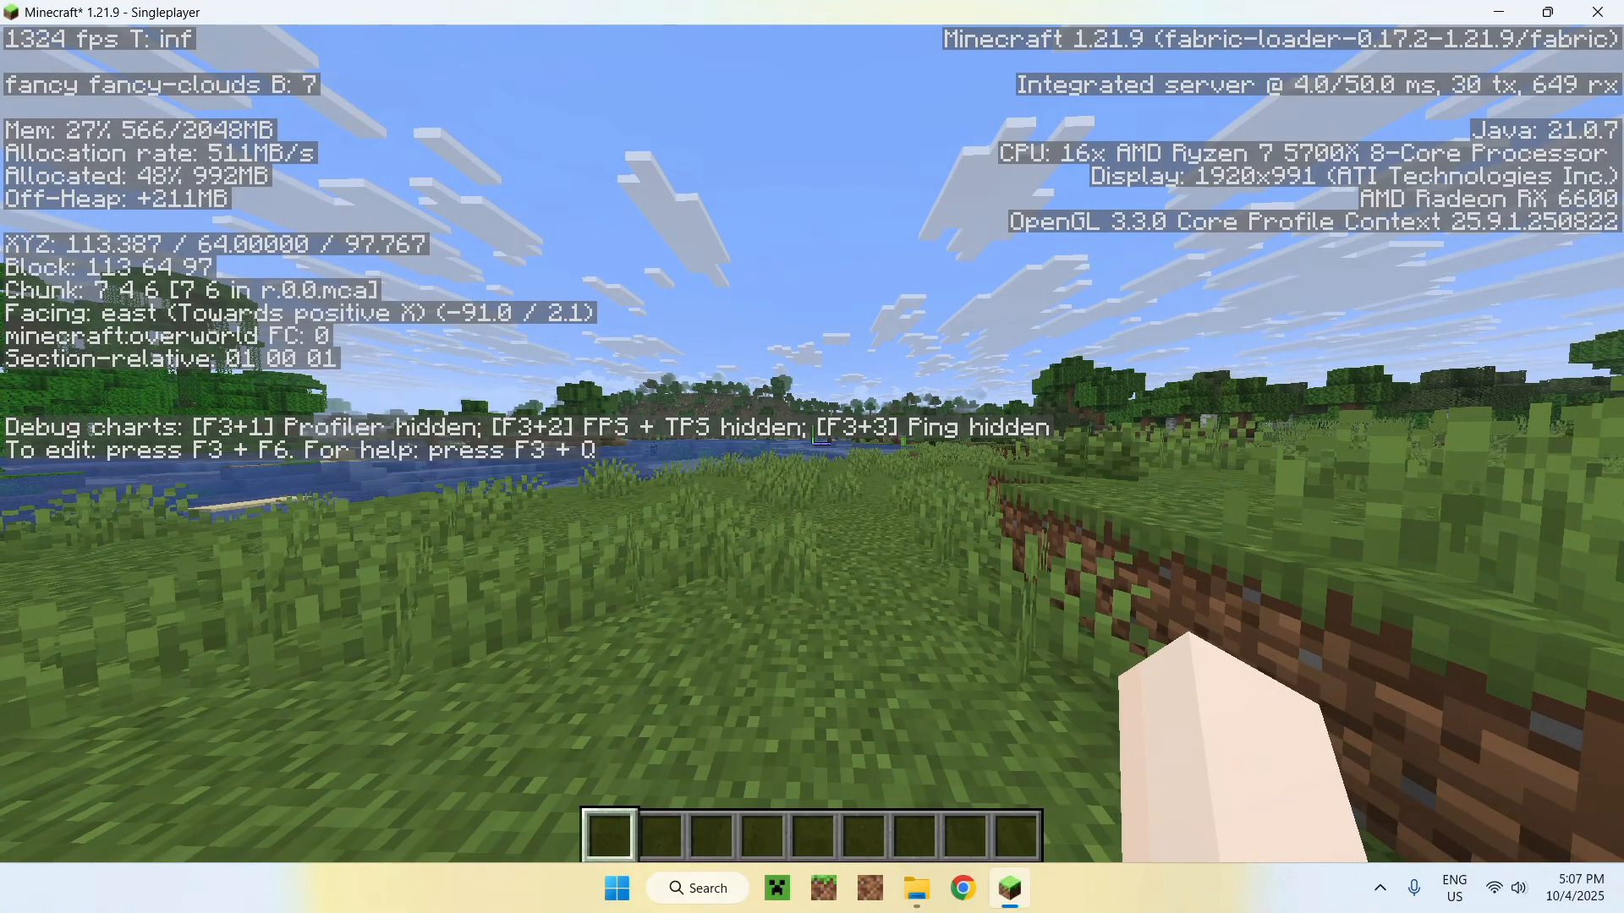
key(F3)
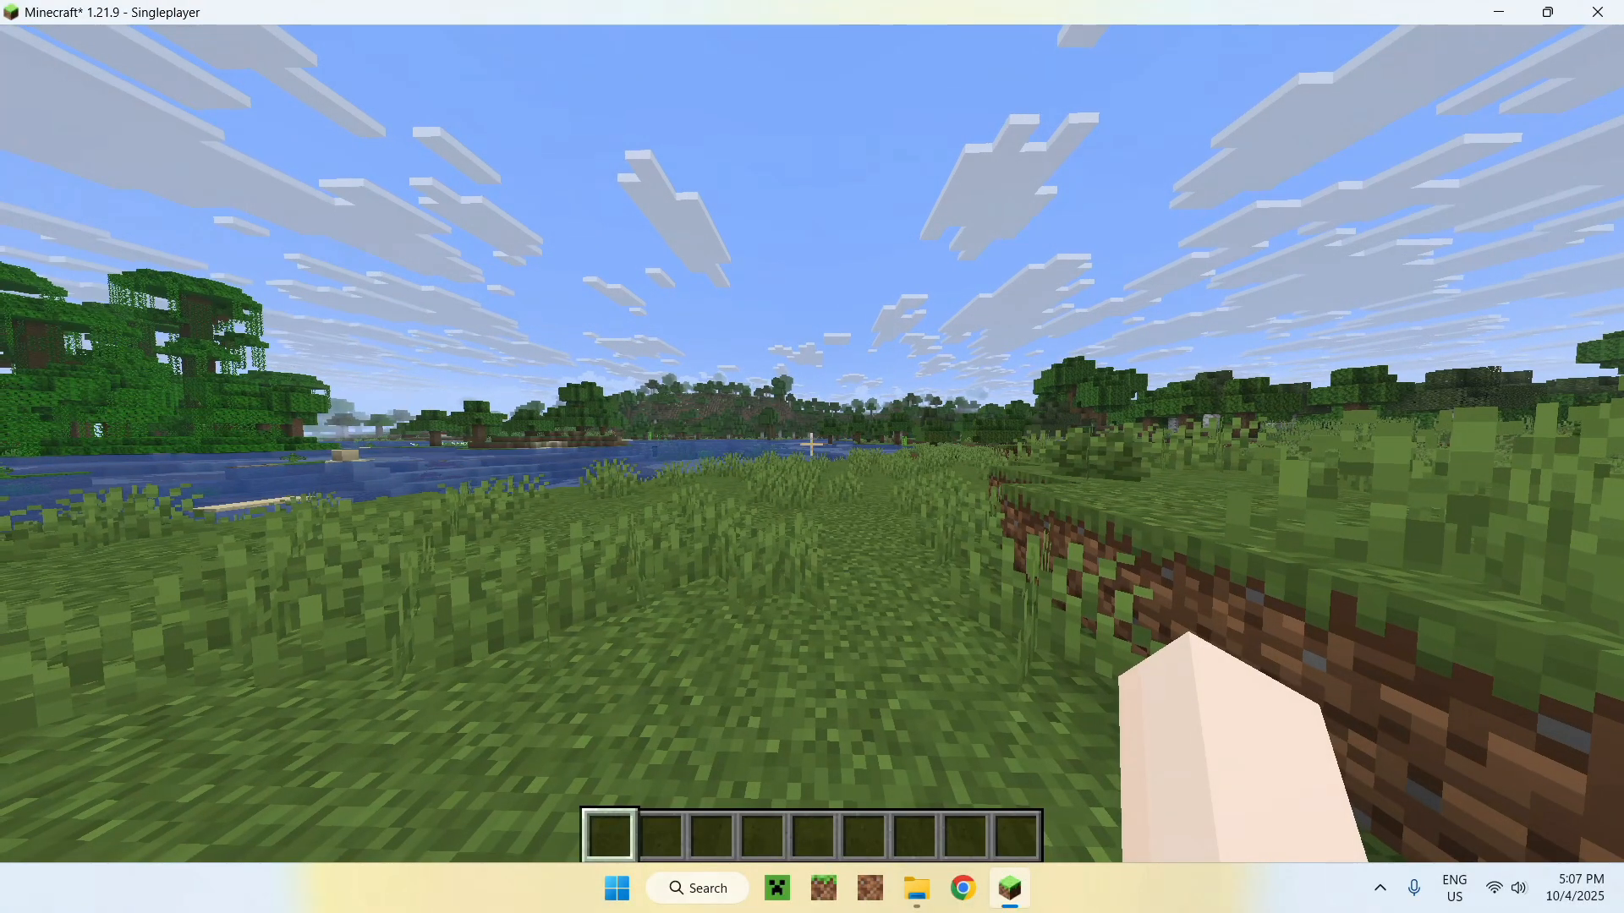
key(Escape)
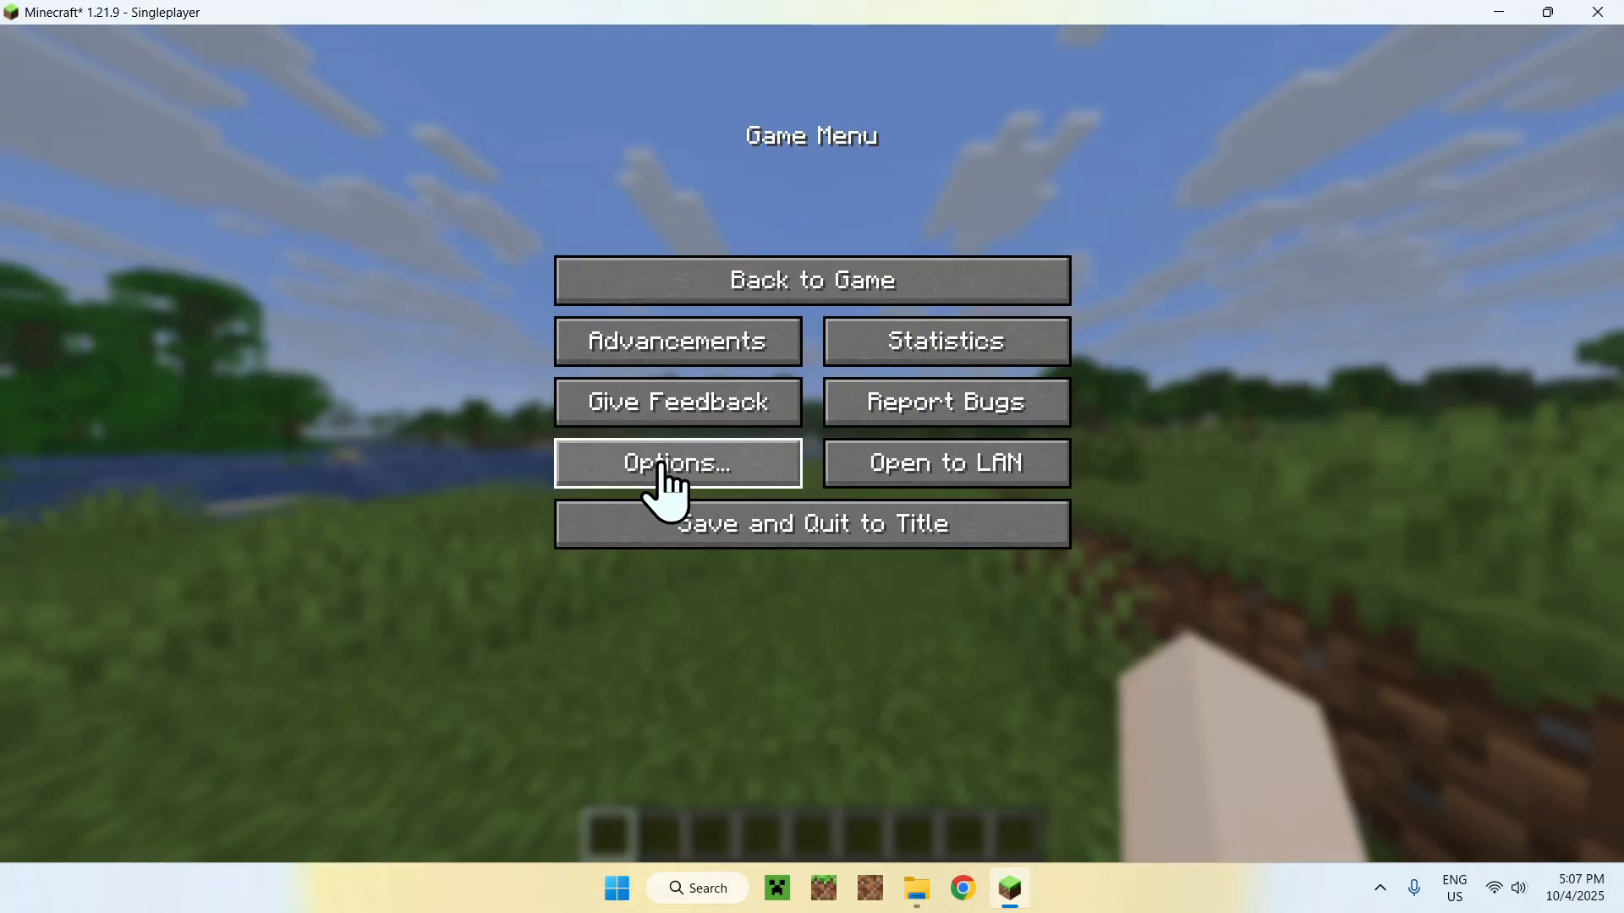
Browse the Sodium Extra pages — Animations, Extras, Details, Render — and finish on General
click(677, 461)
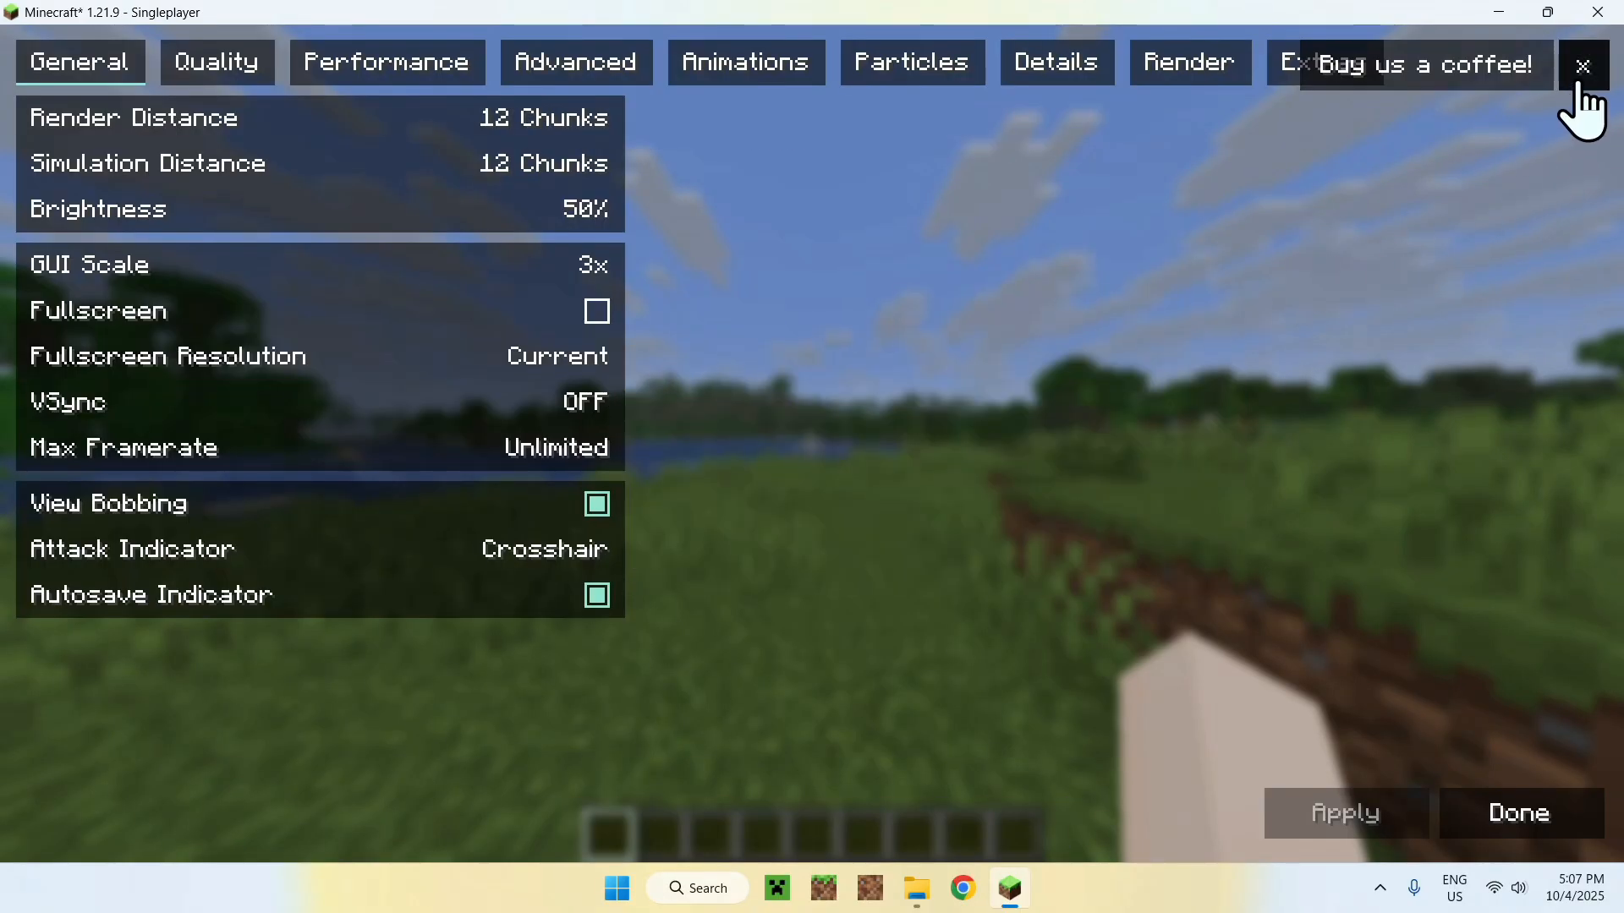
mouse_move(539, 139)
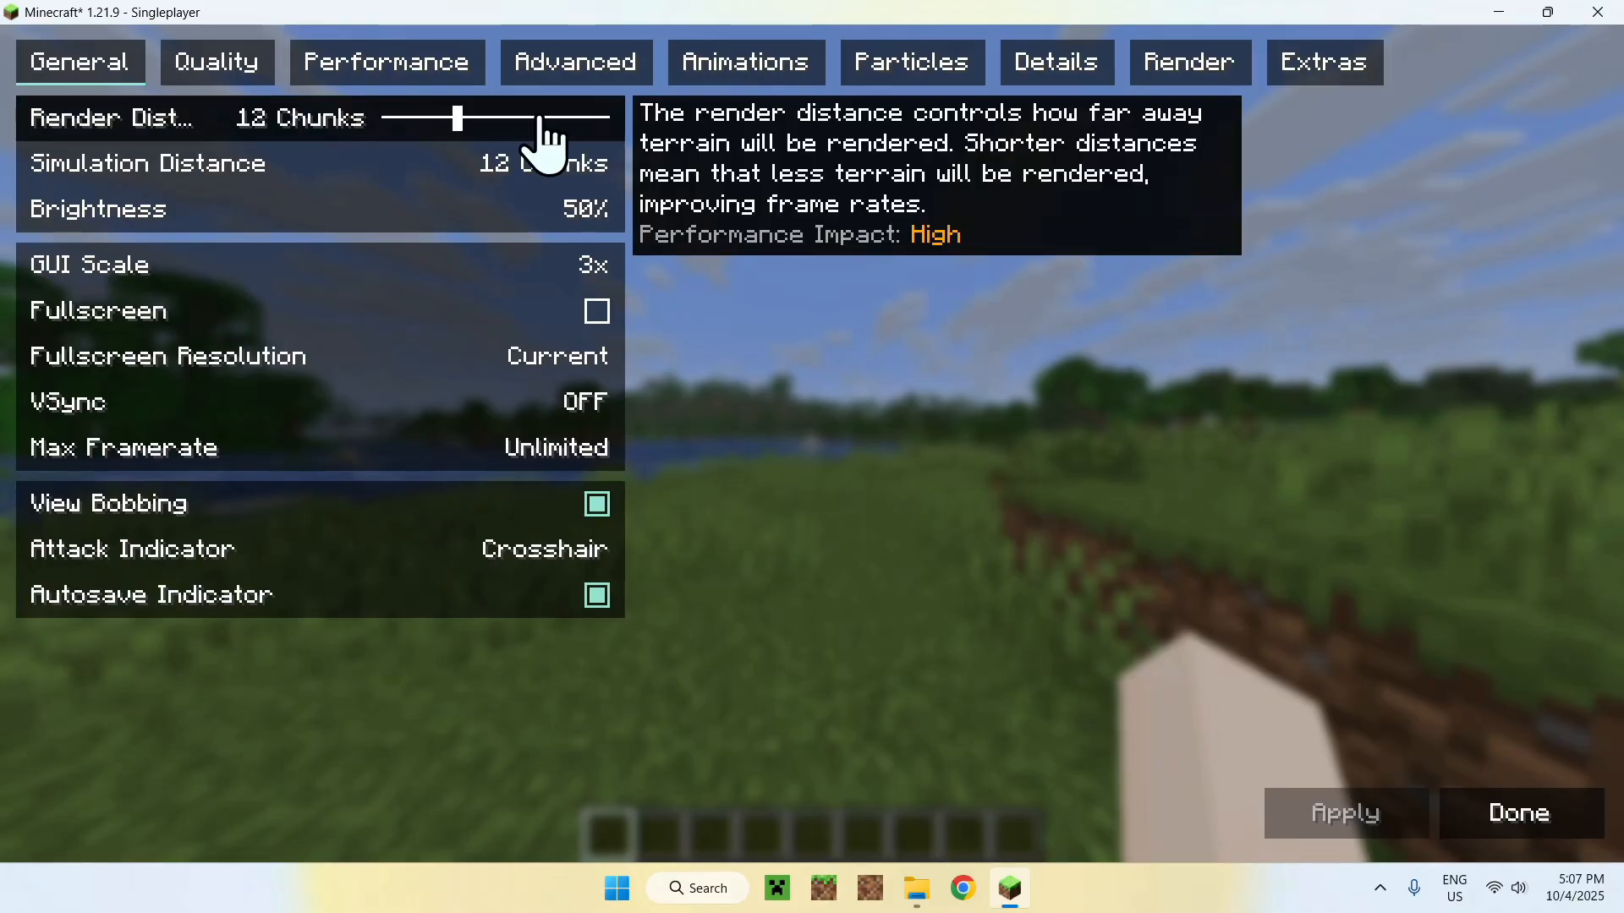
click(746, 61)
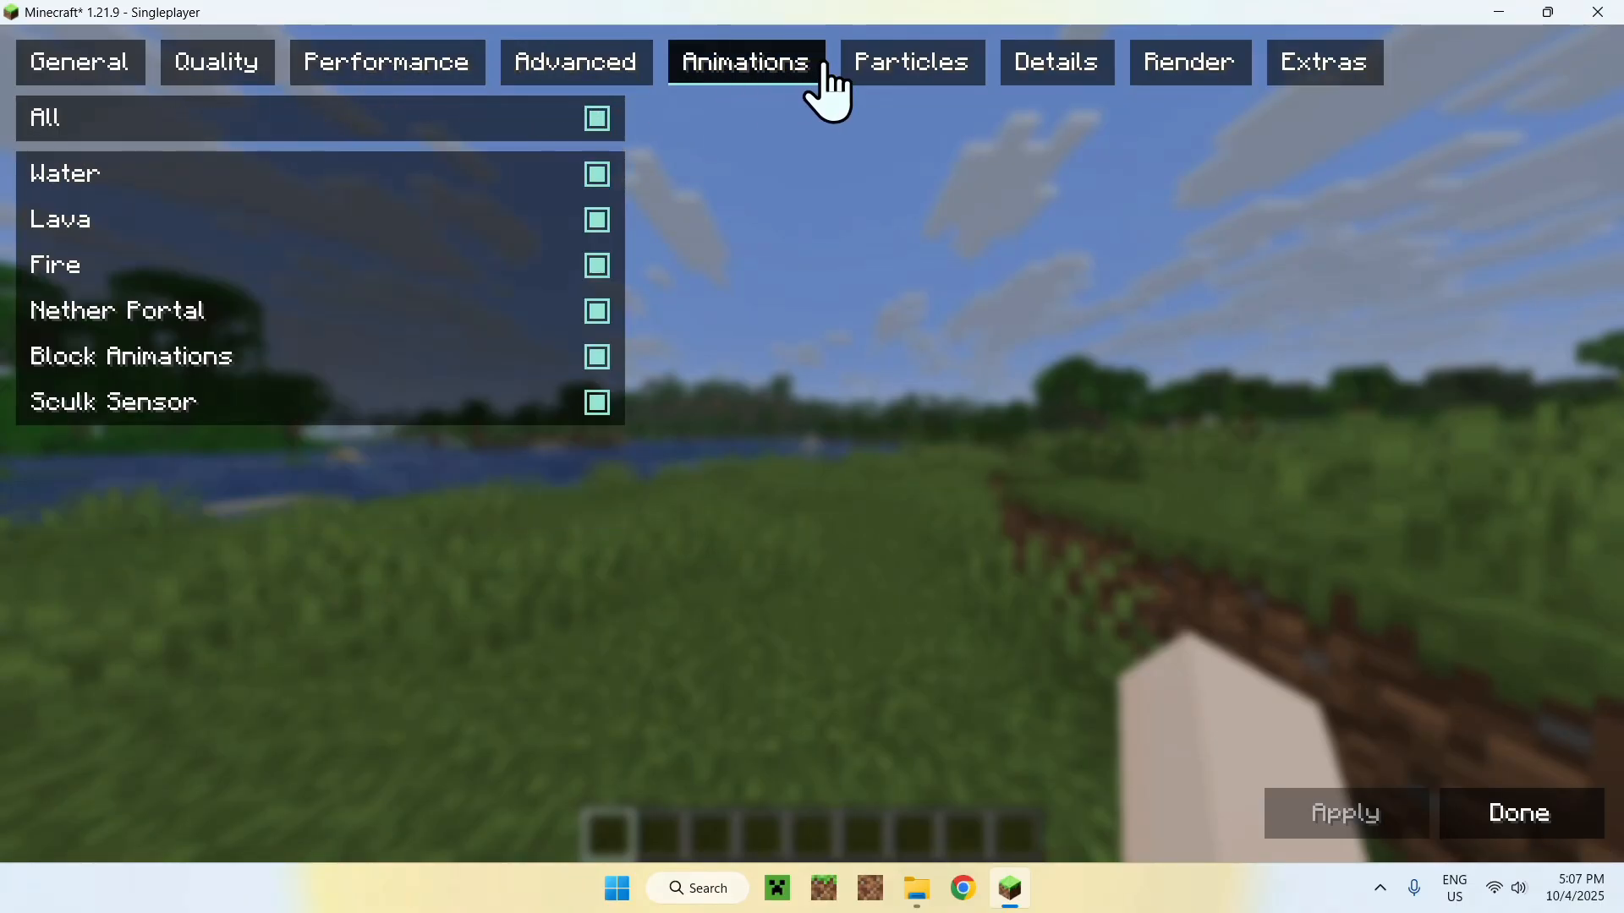
click(1326, 61)
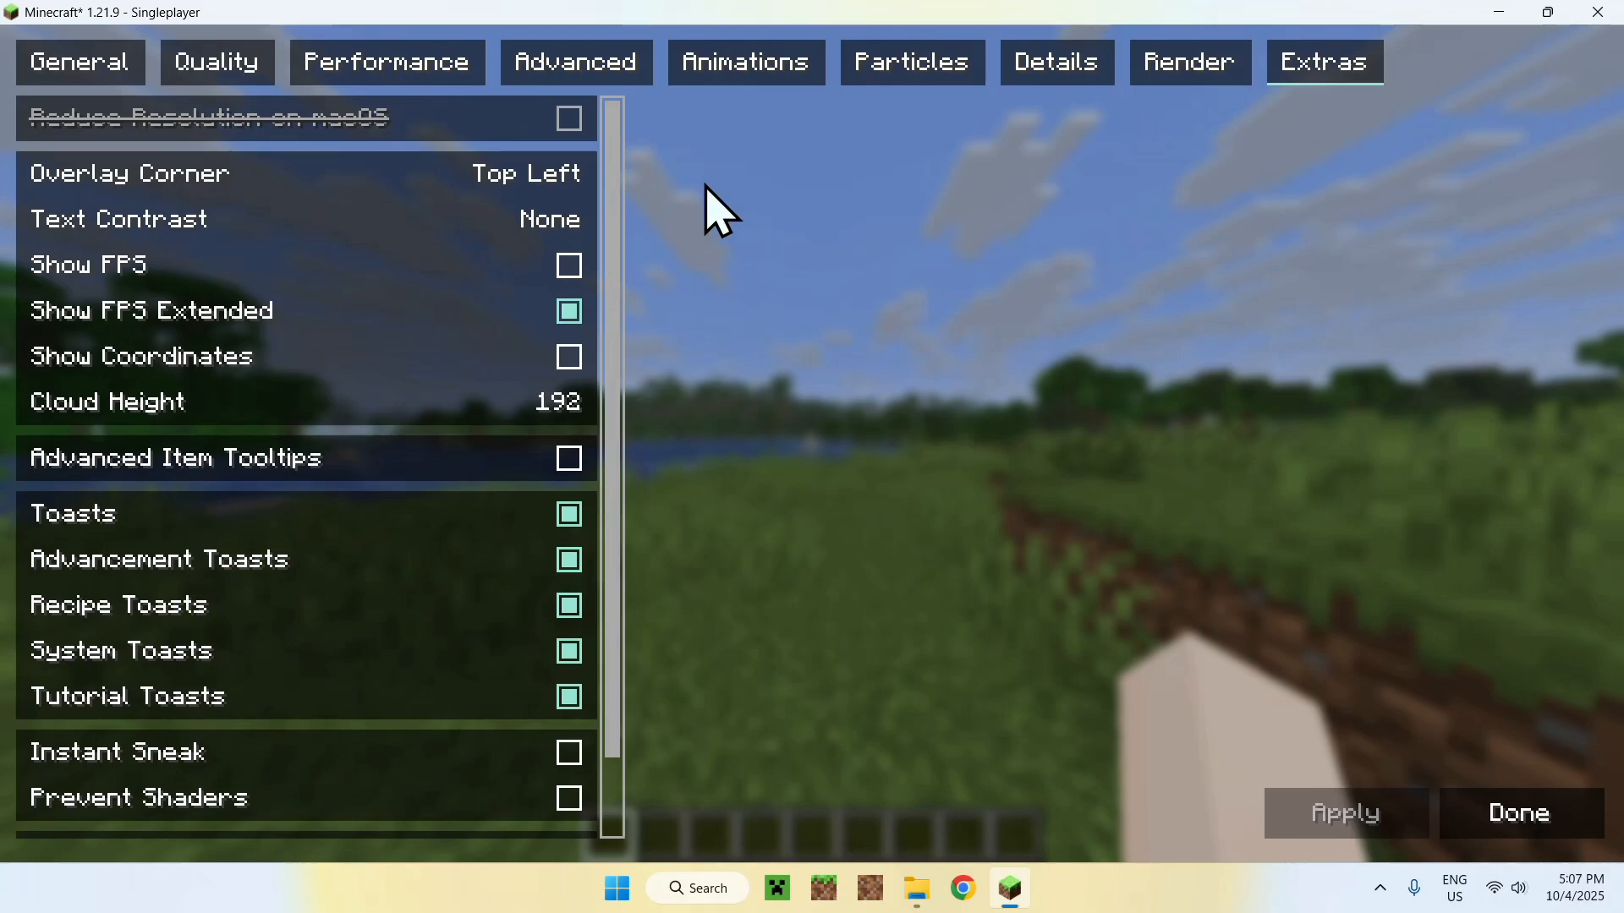
mouse_move(210, 127)
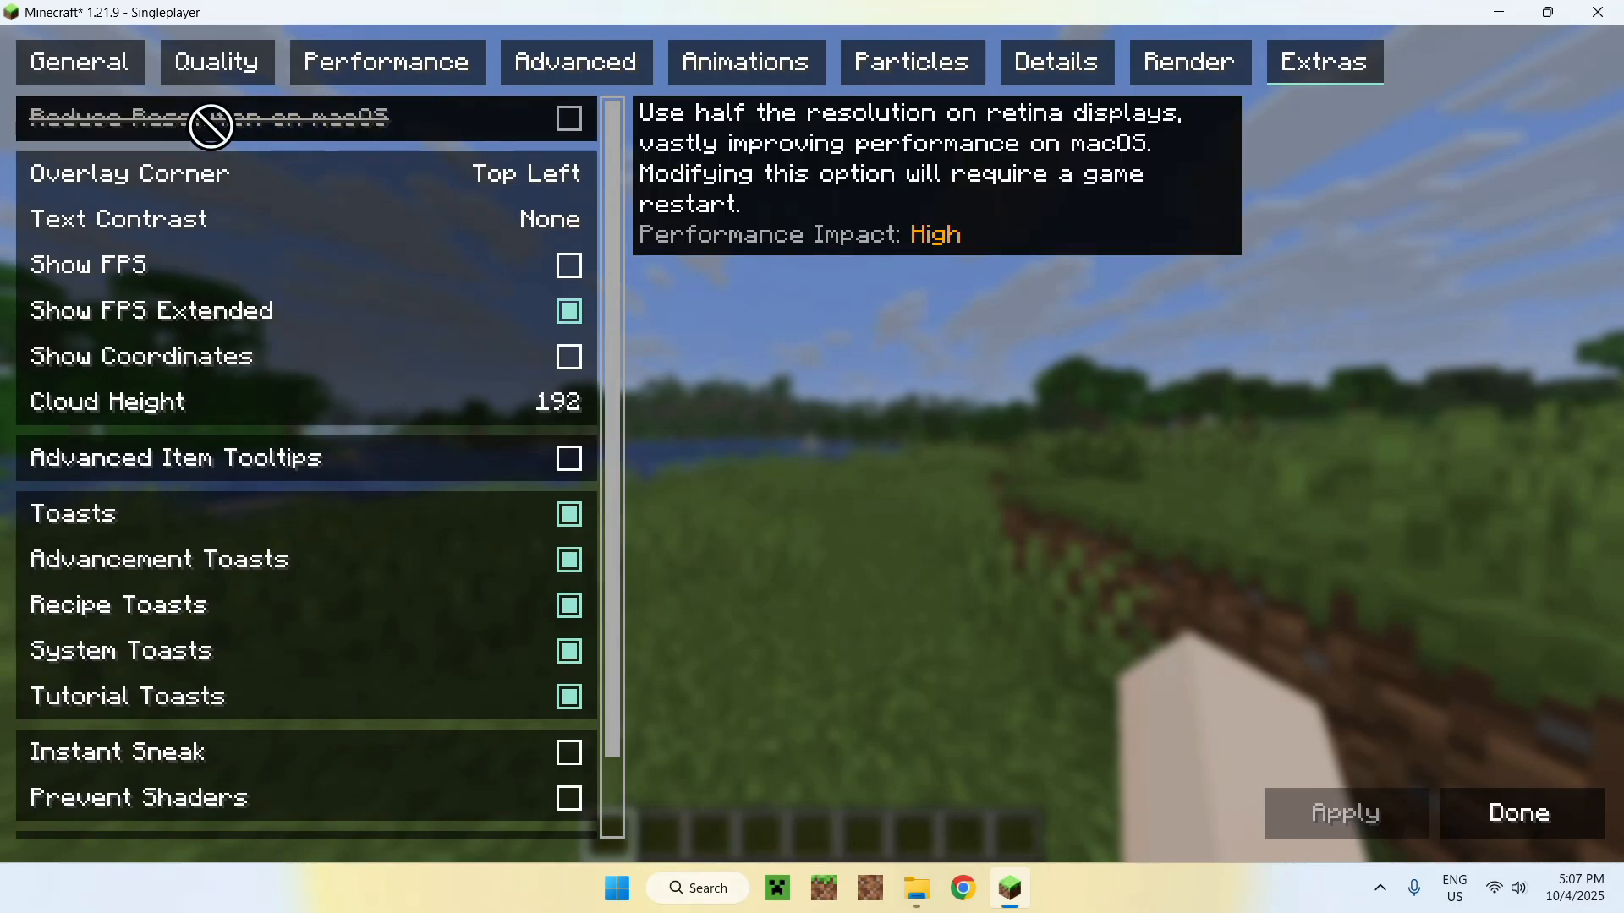
mouse_move(517, 123)
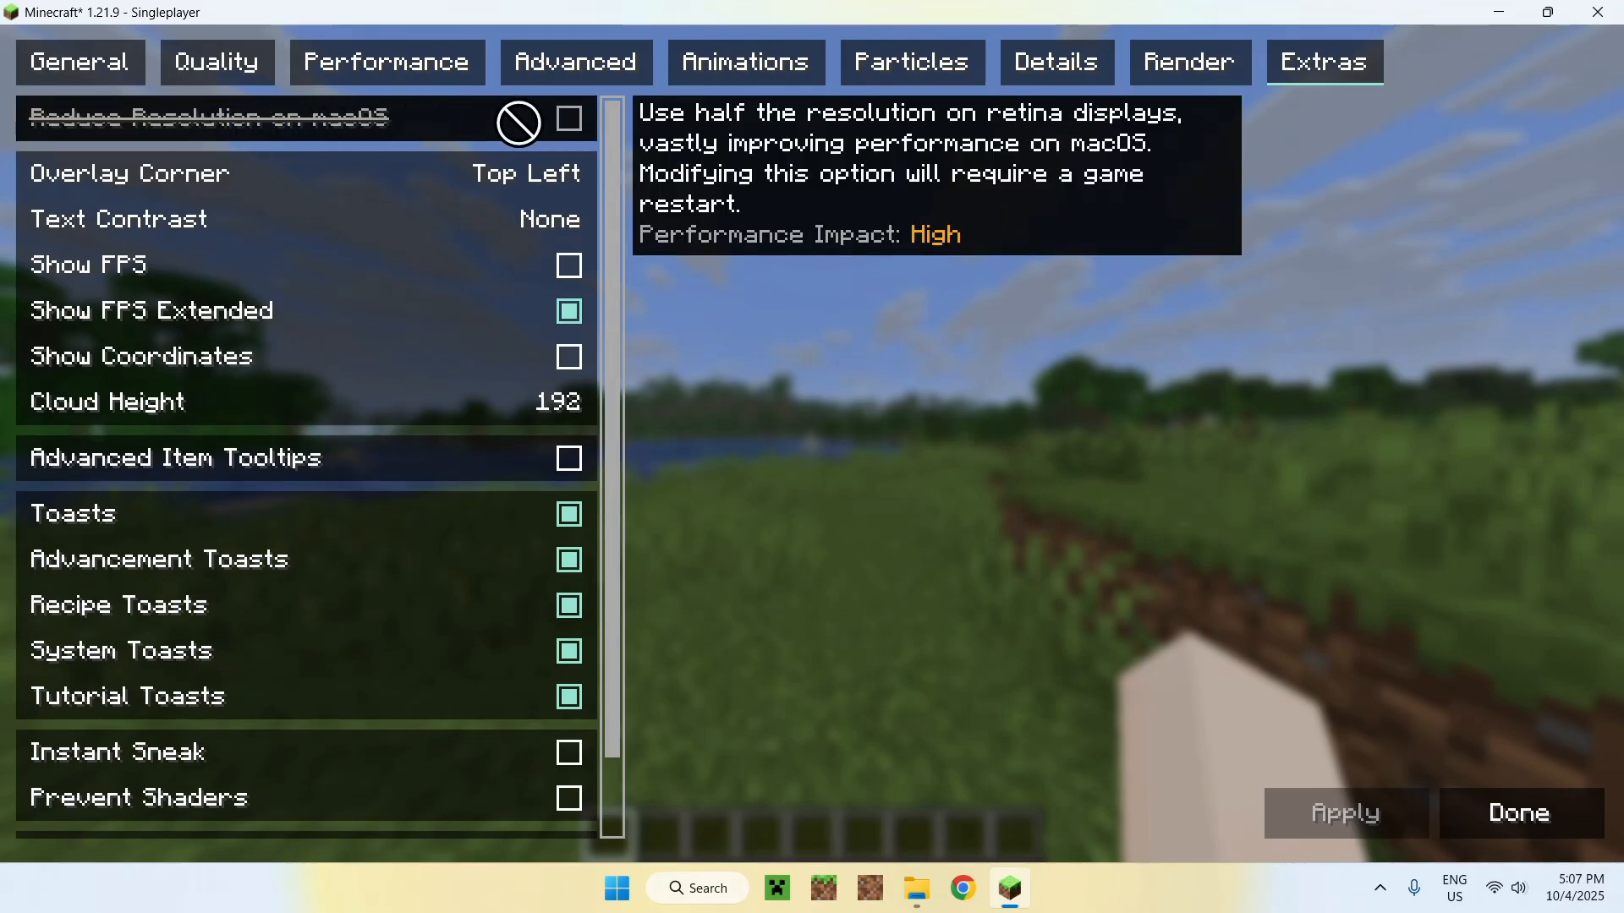
mouse_move(680, 127)
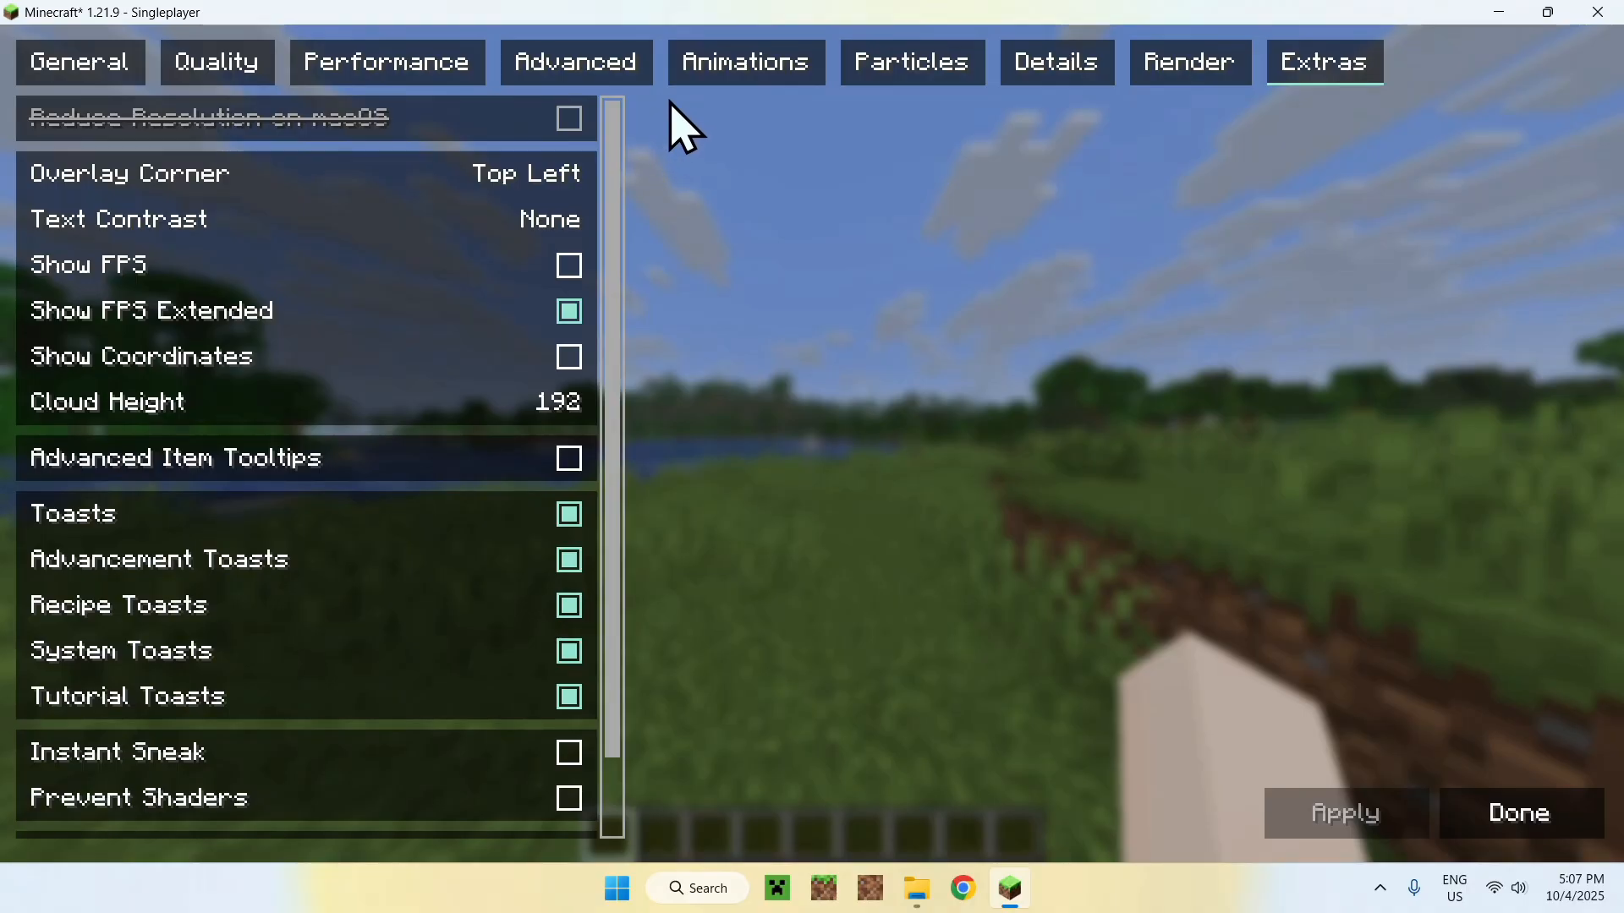
mouse_move(658, 155)
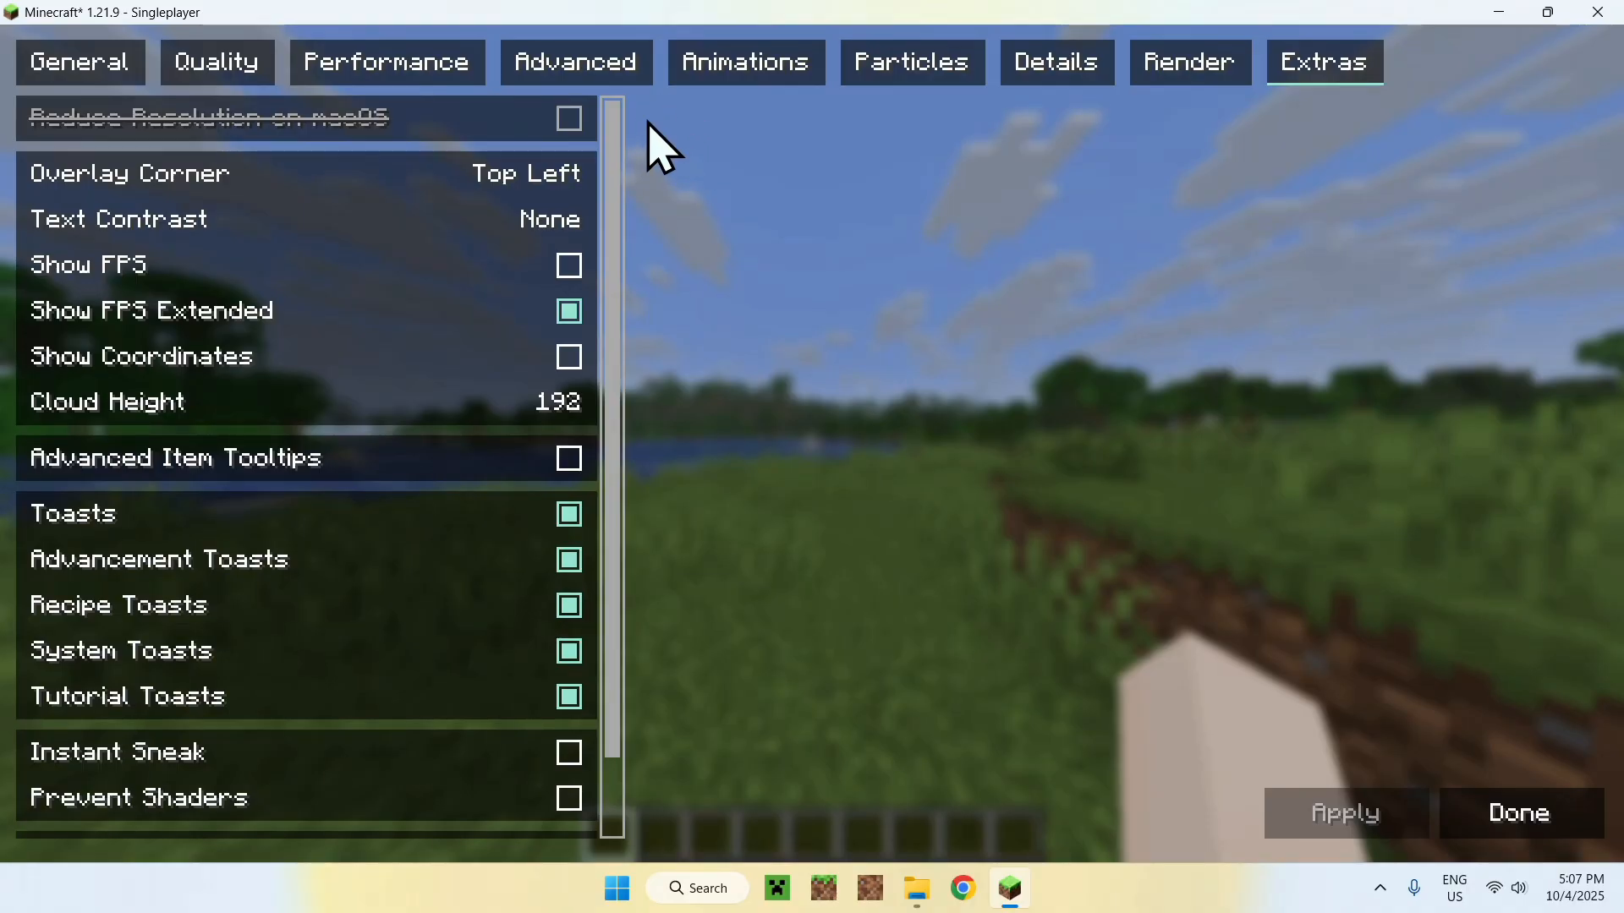
mouse_move(682, 135)
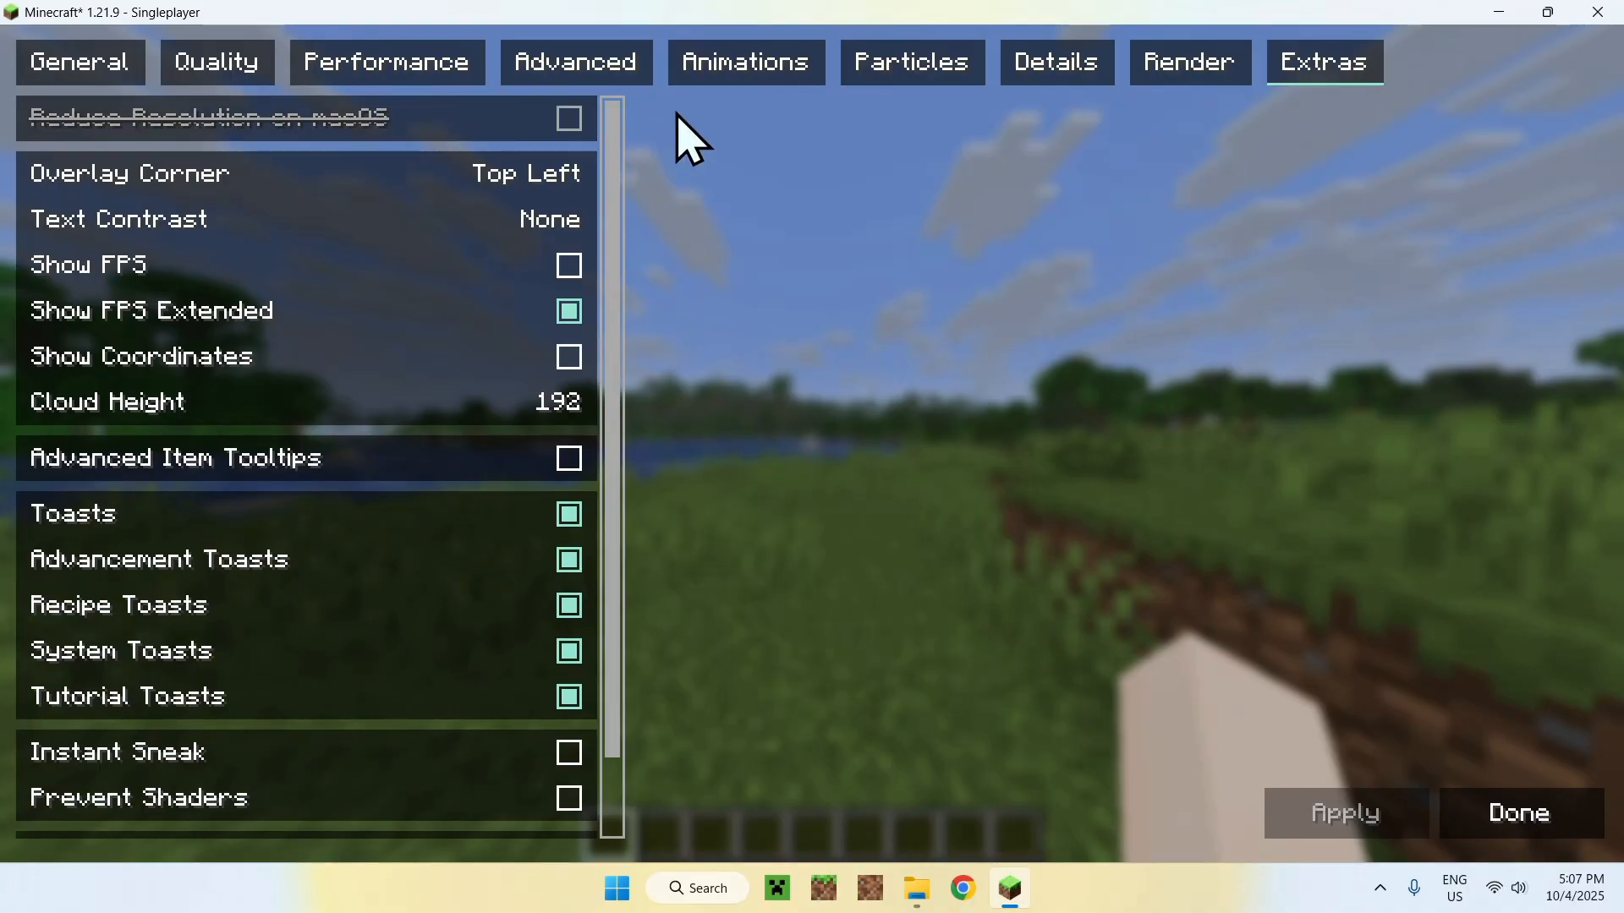
mouse_move(372, 112)
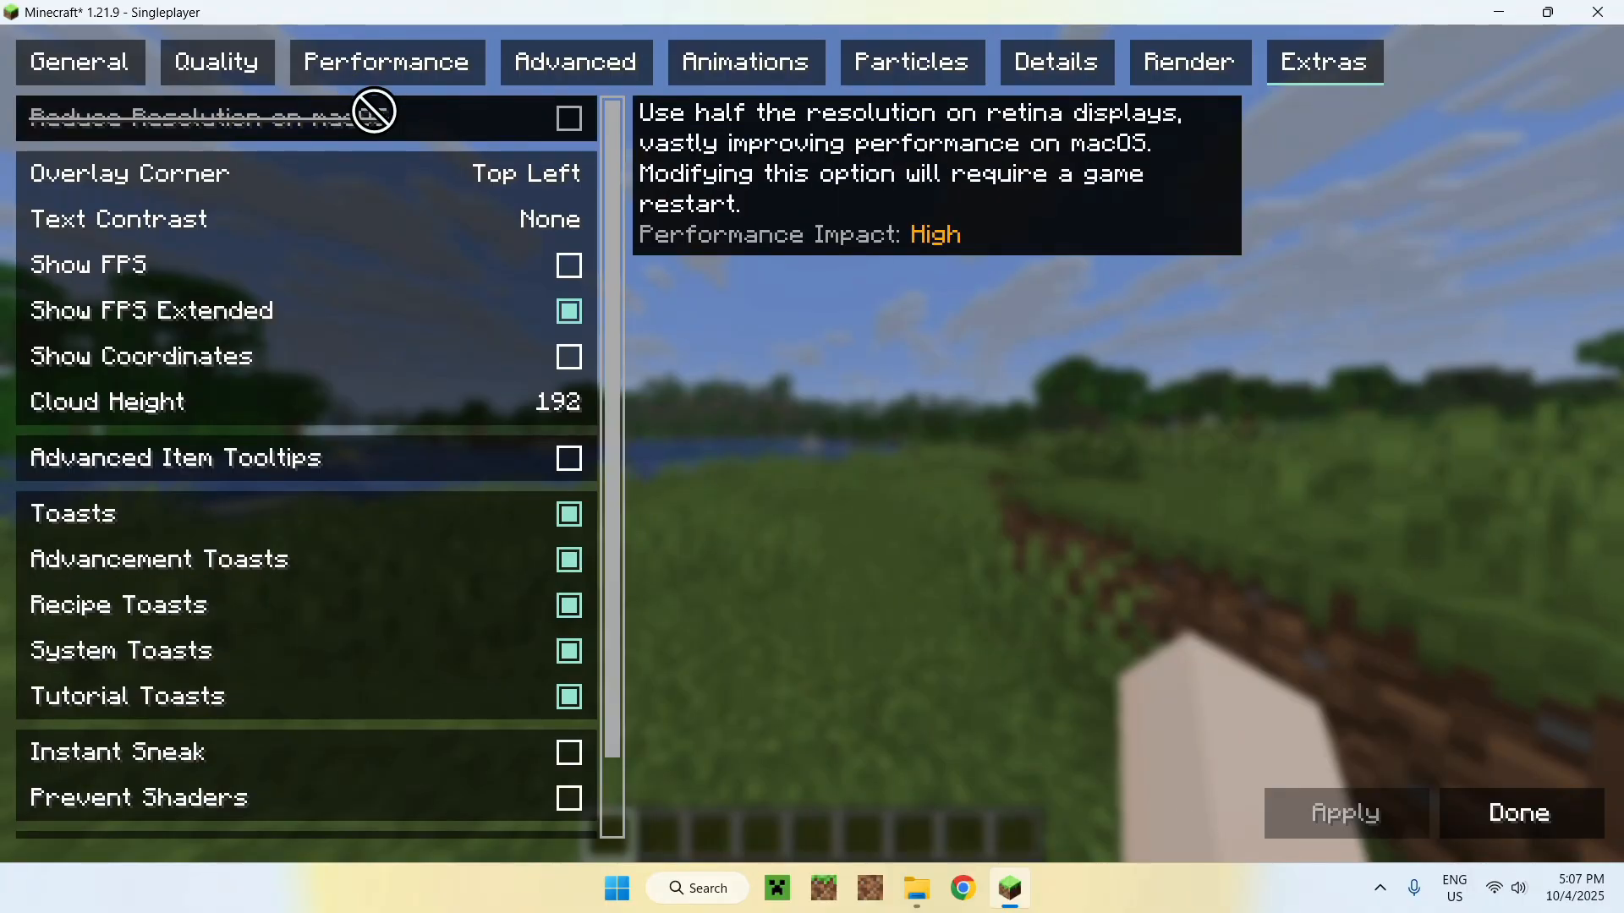
mouse_move(321, 110)
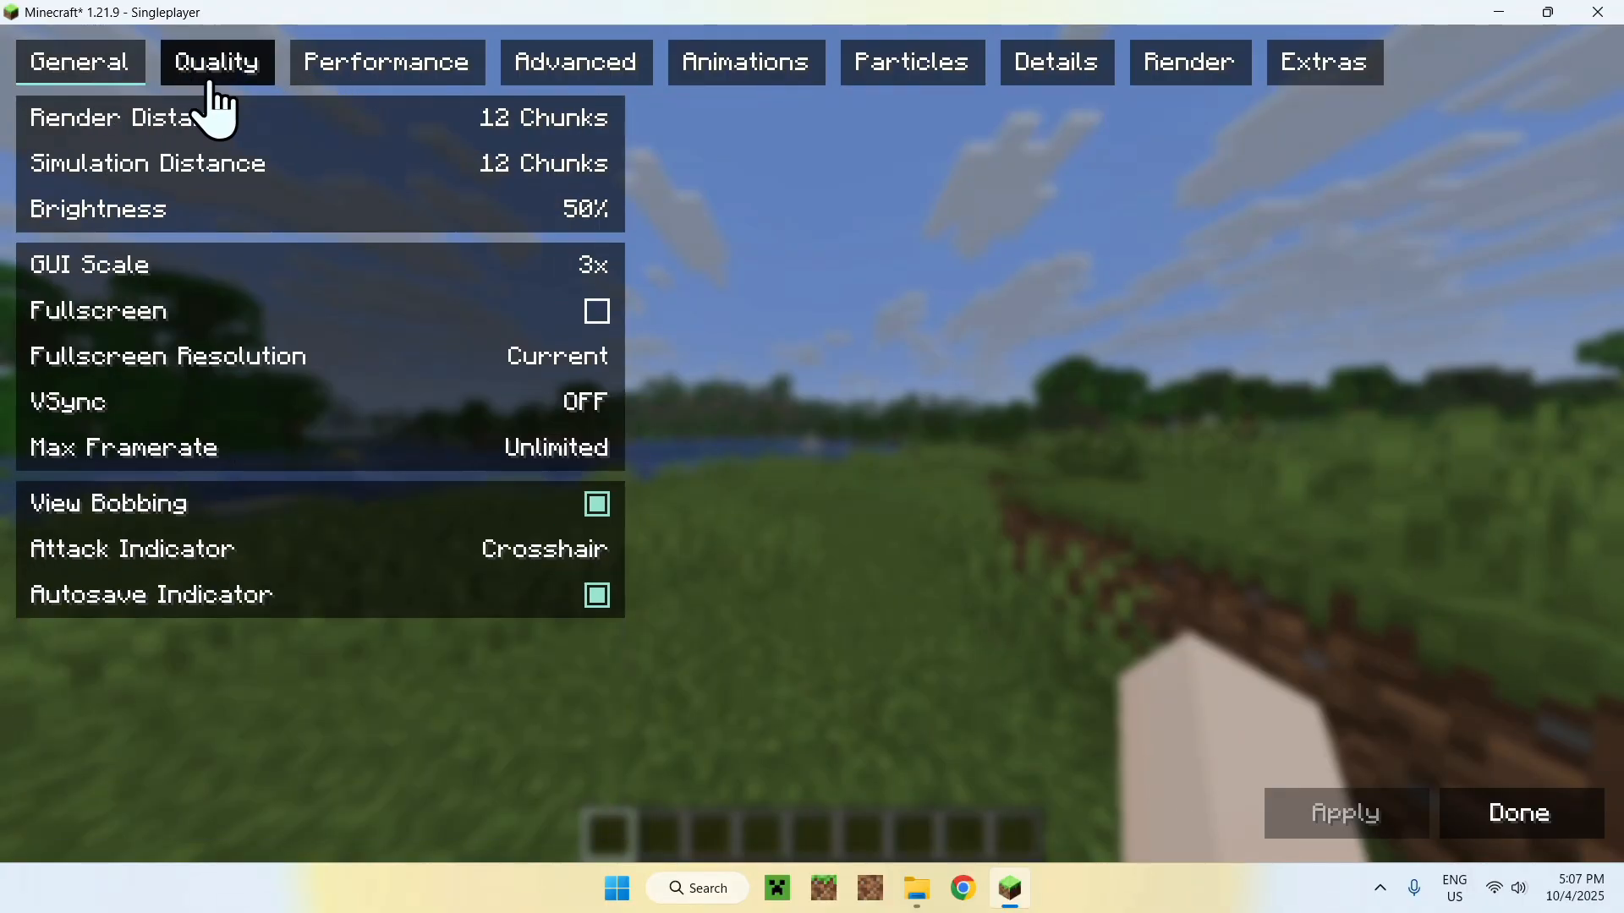
click(577, 61)
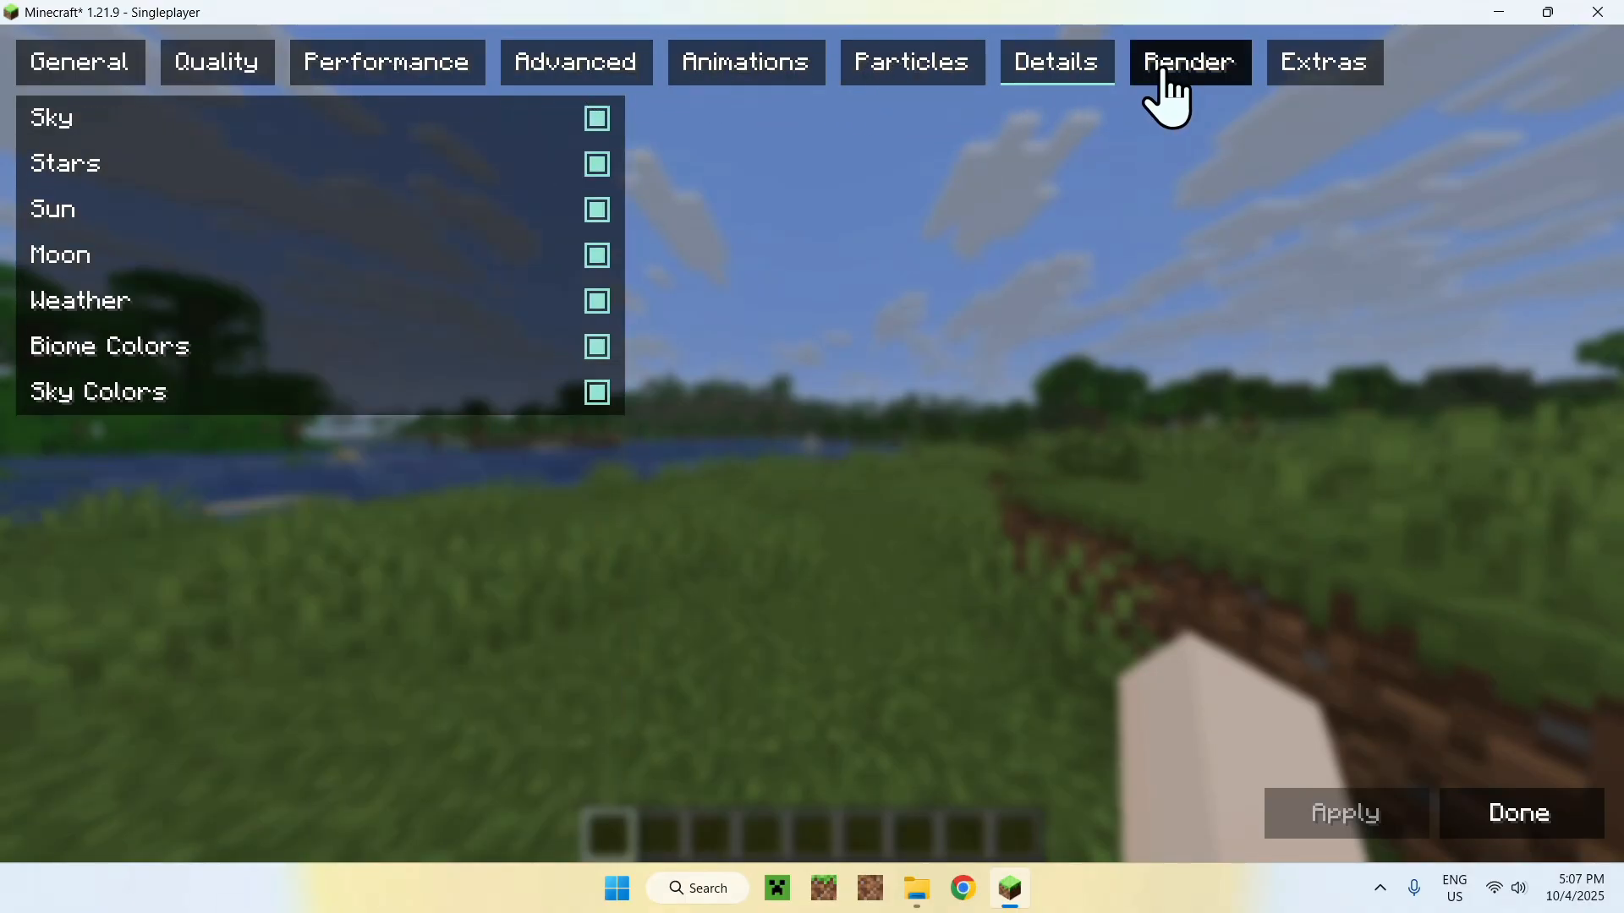
click(1184, 61)
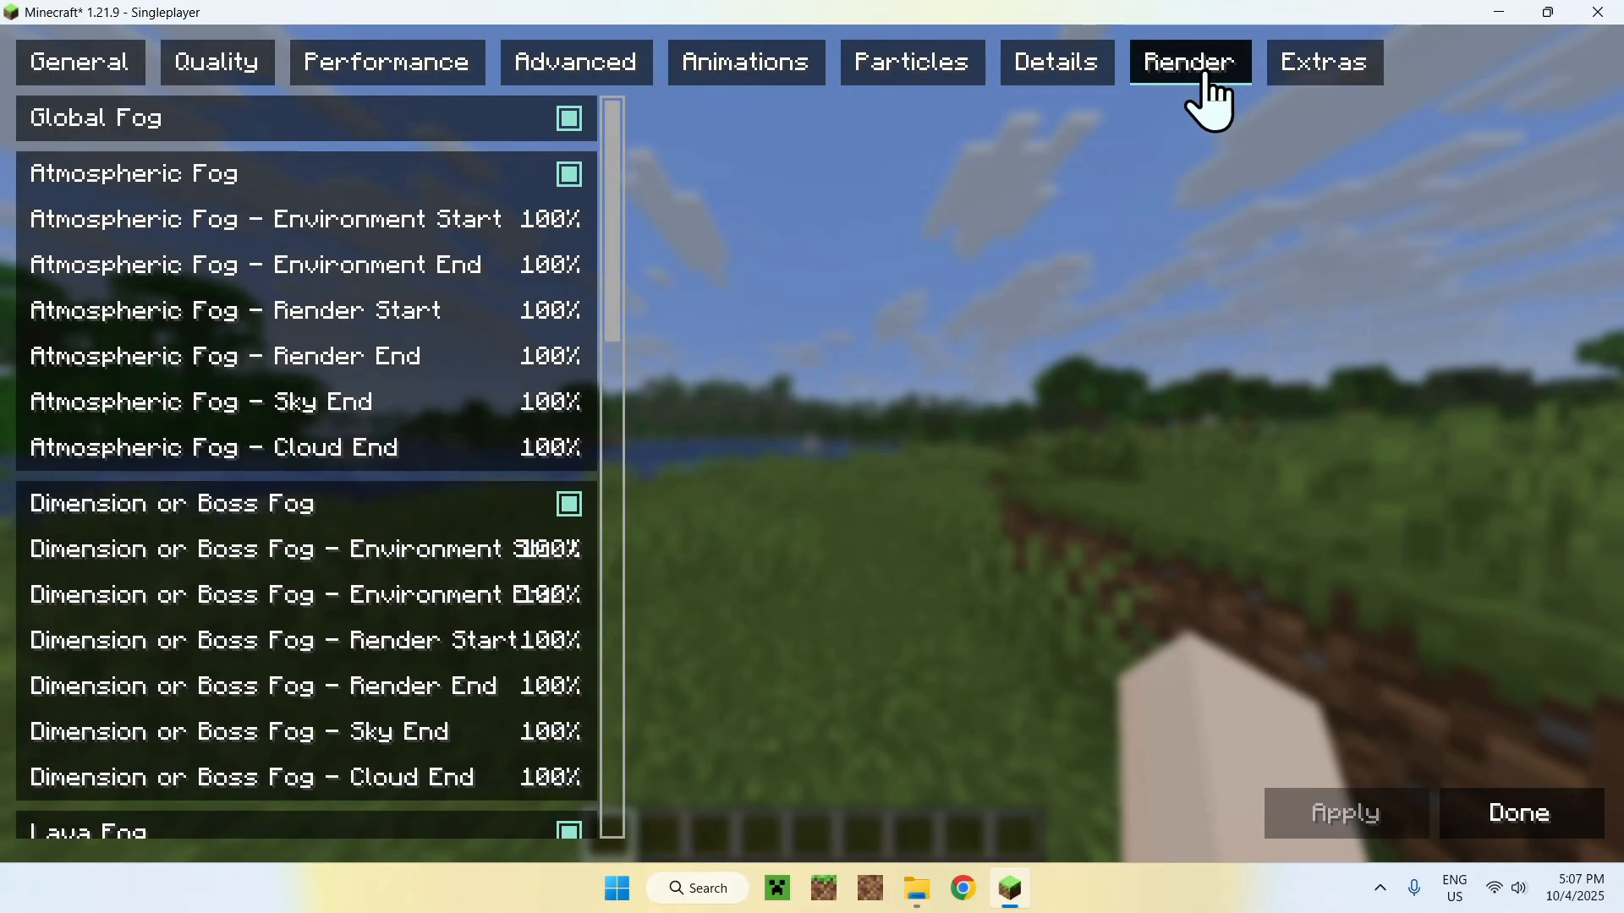
mouse_move(217, 61)
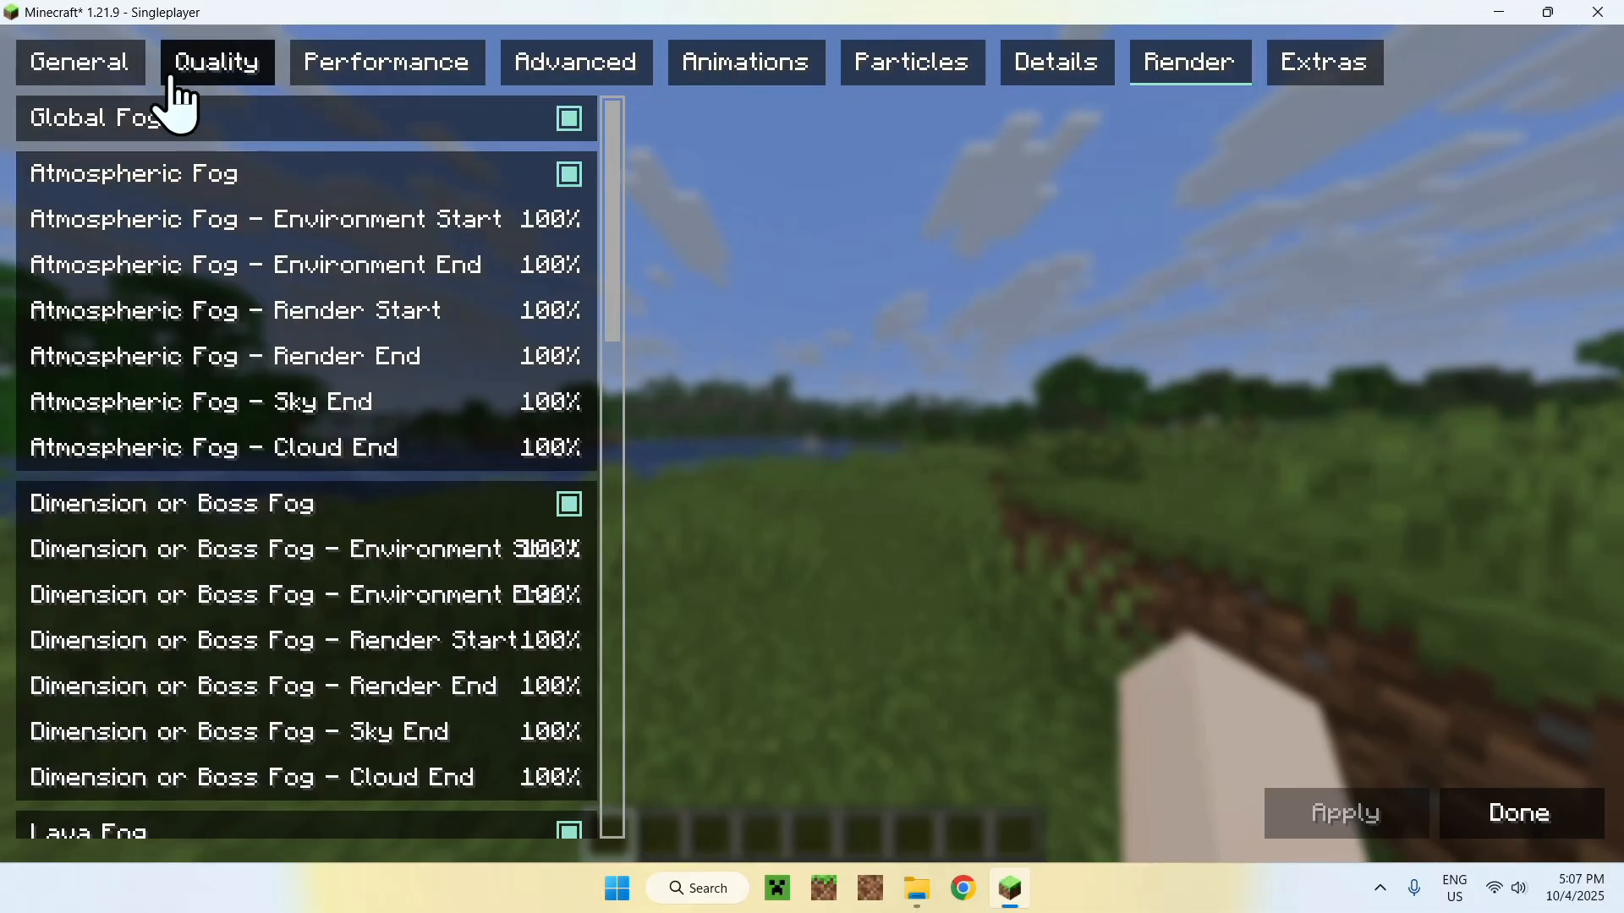
click(78, 61)
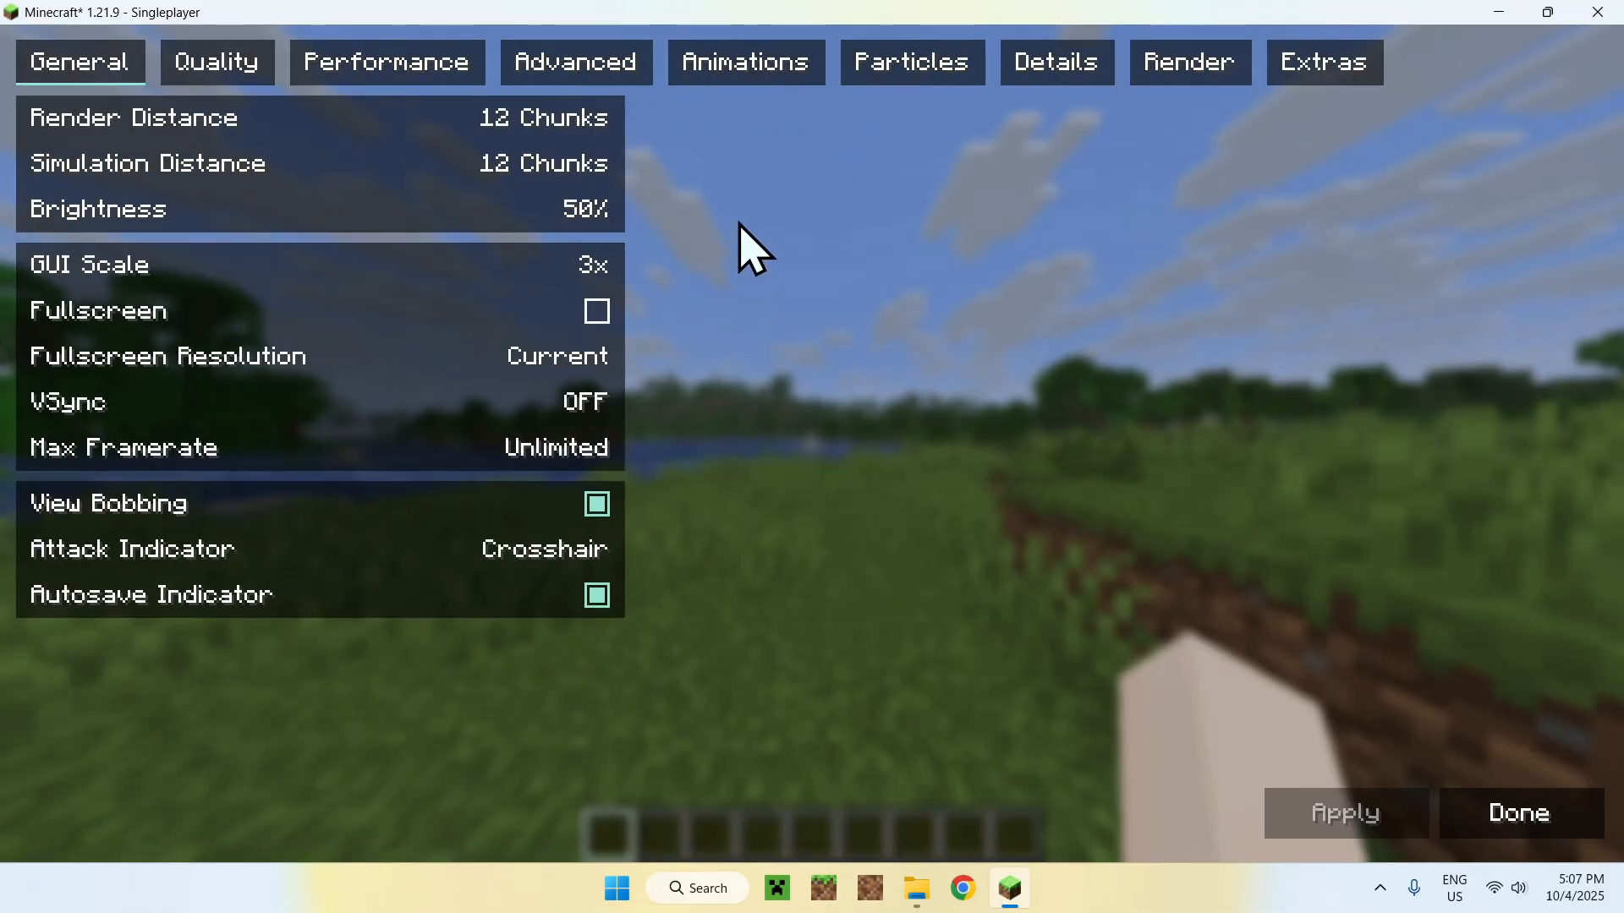
mouse_move(839, 294)
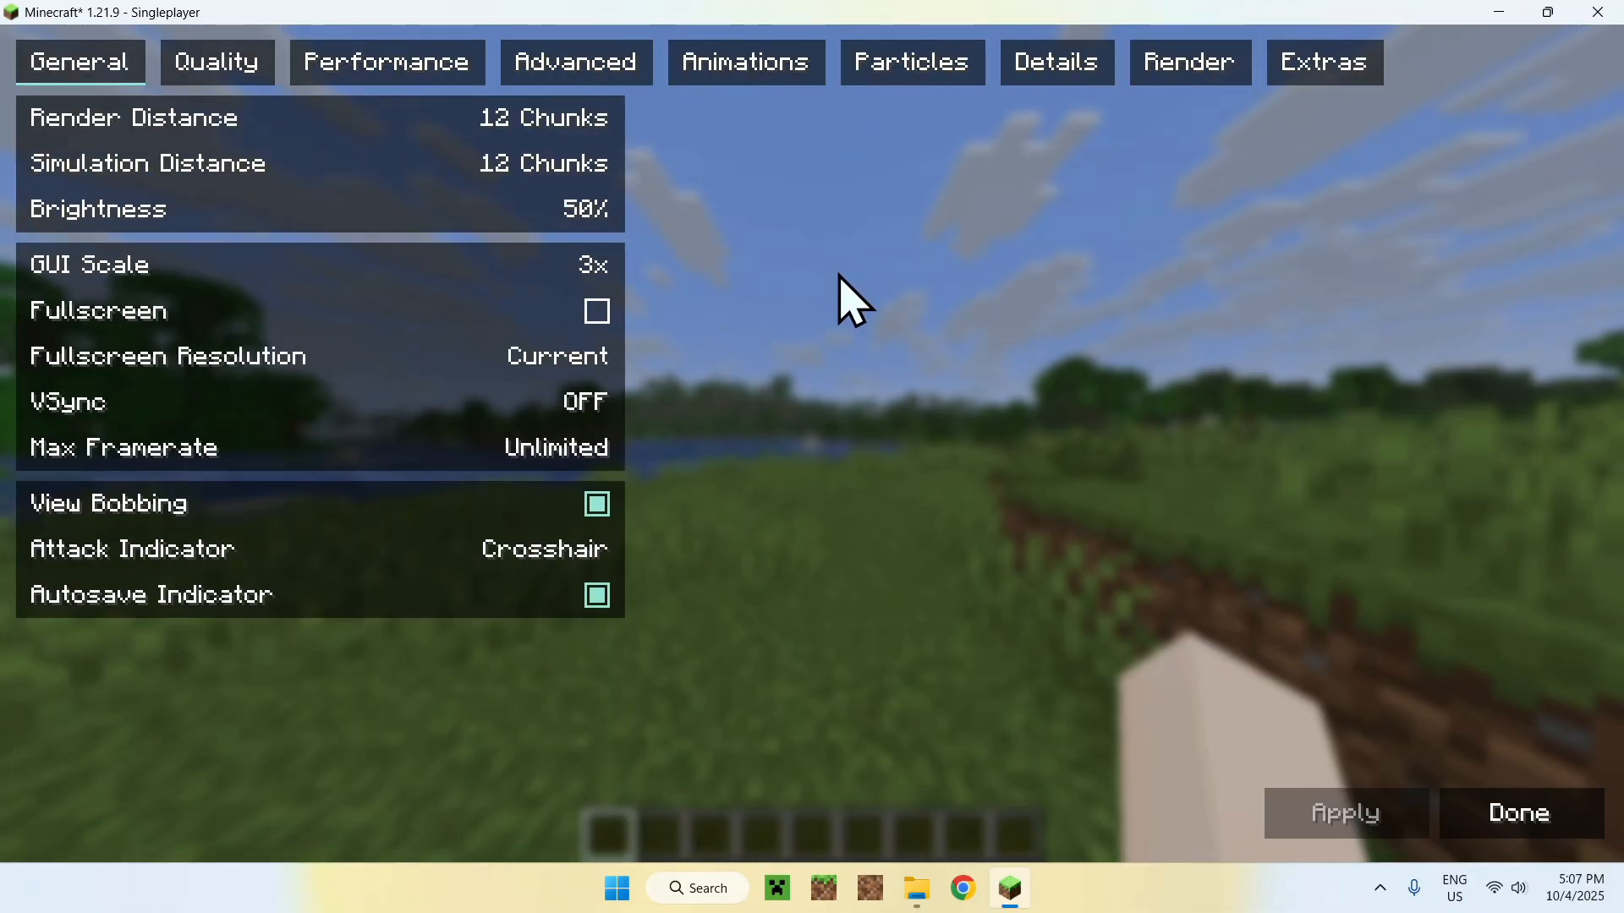
Leave the video settings with Done and resume playing
click(1518, 812)
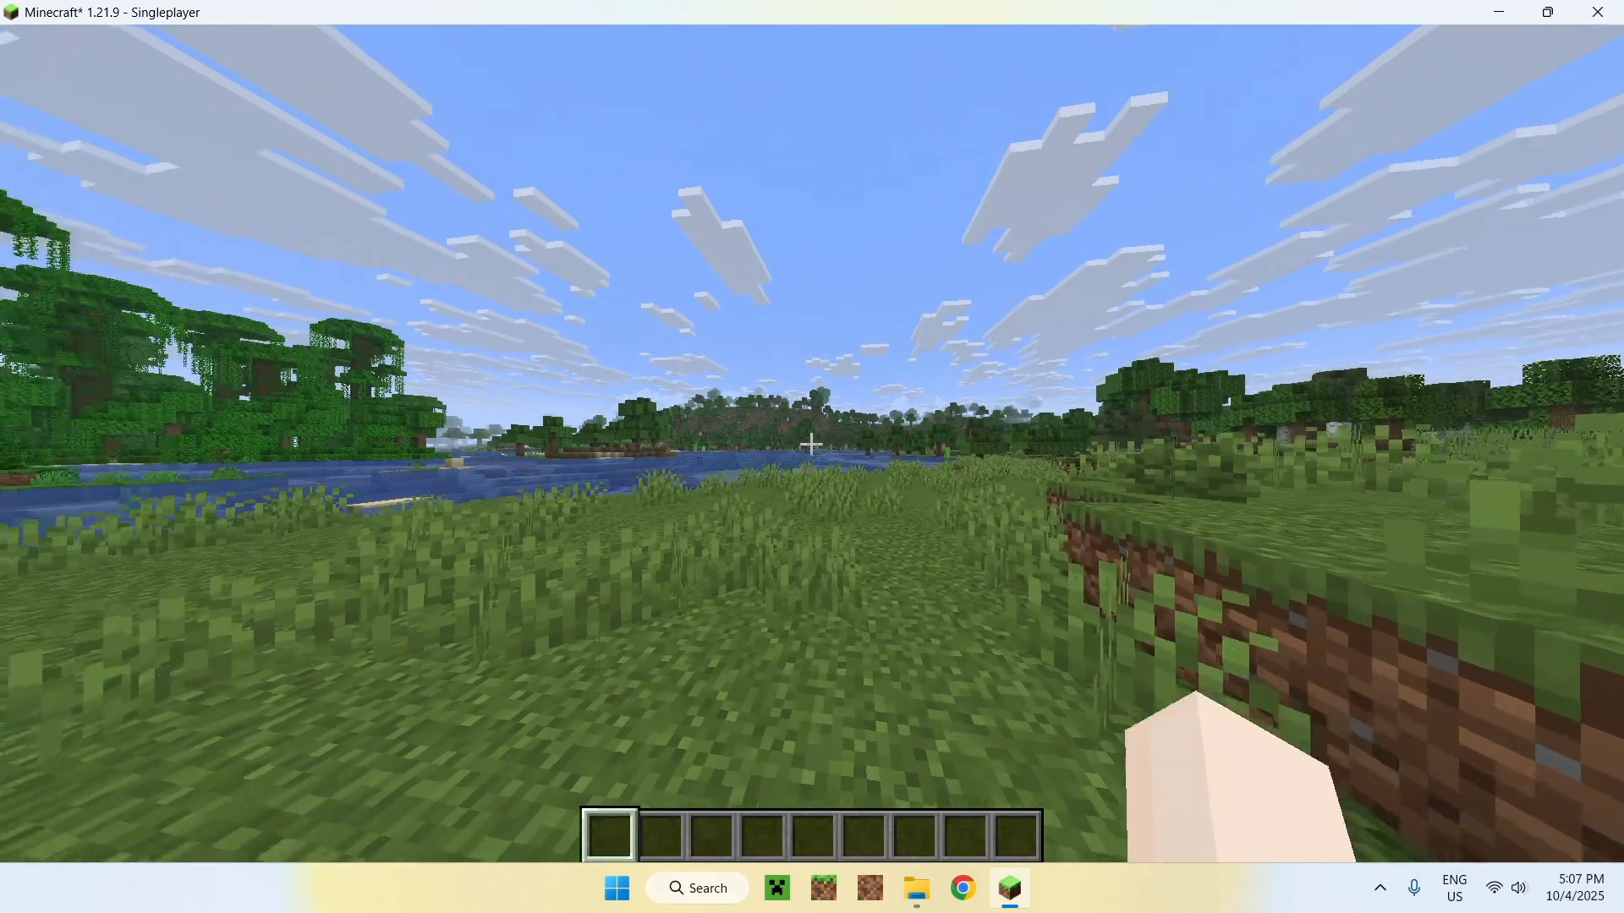
mouse_move(812, 449)
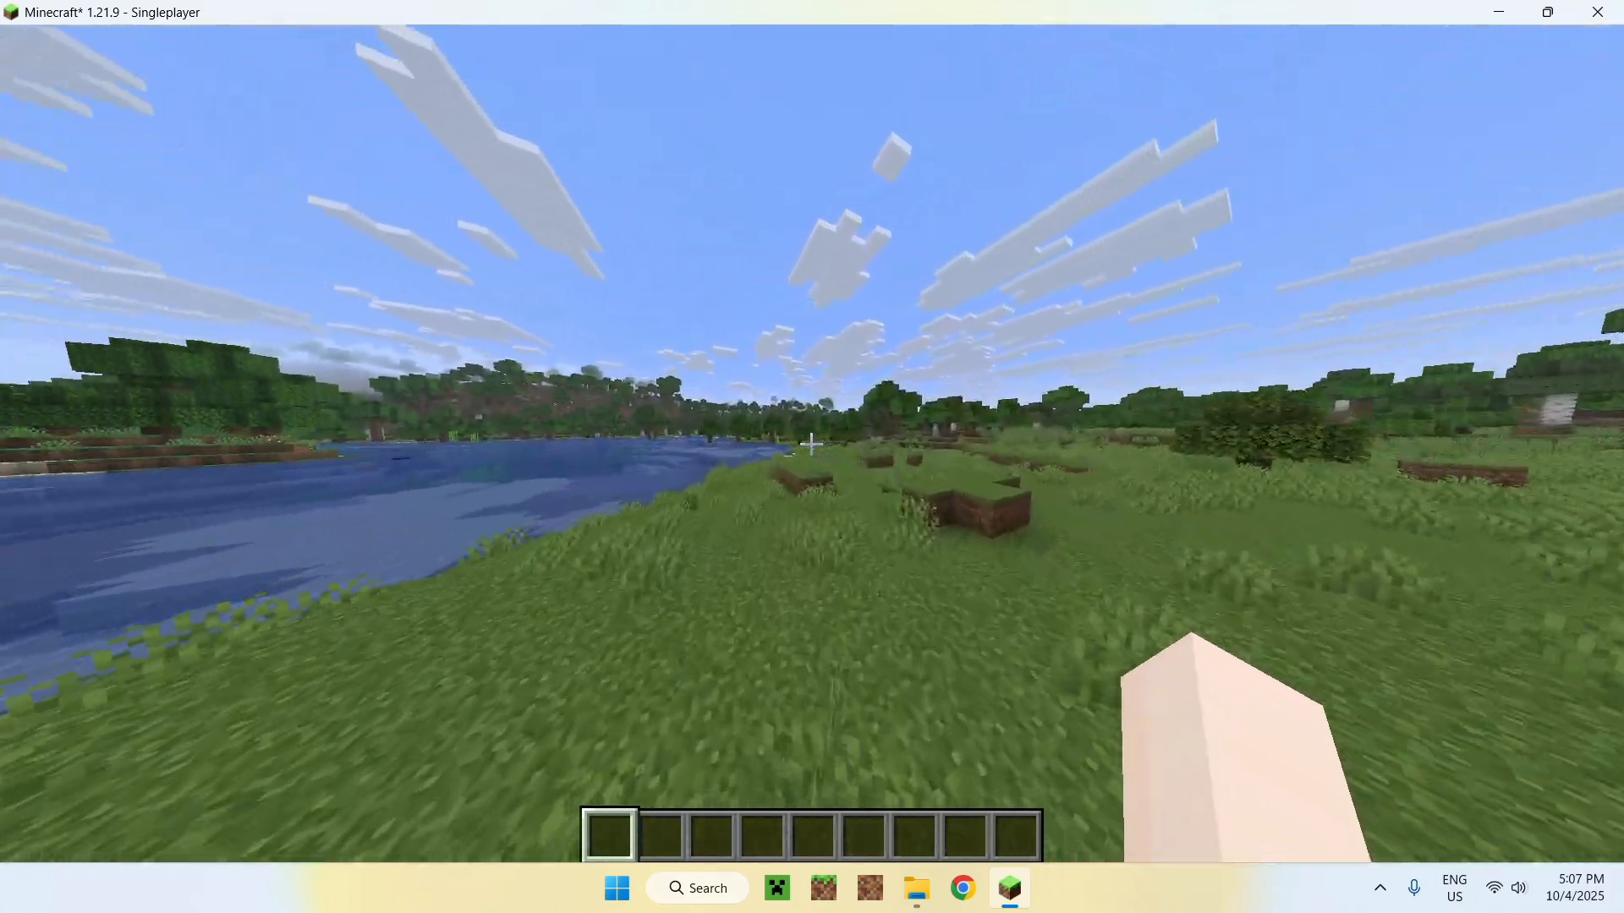